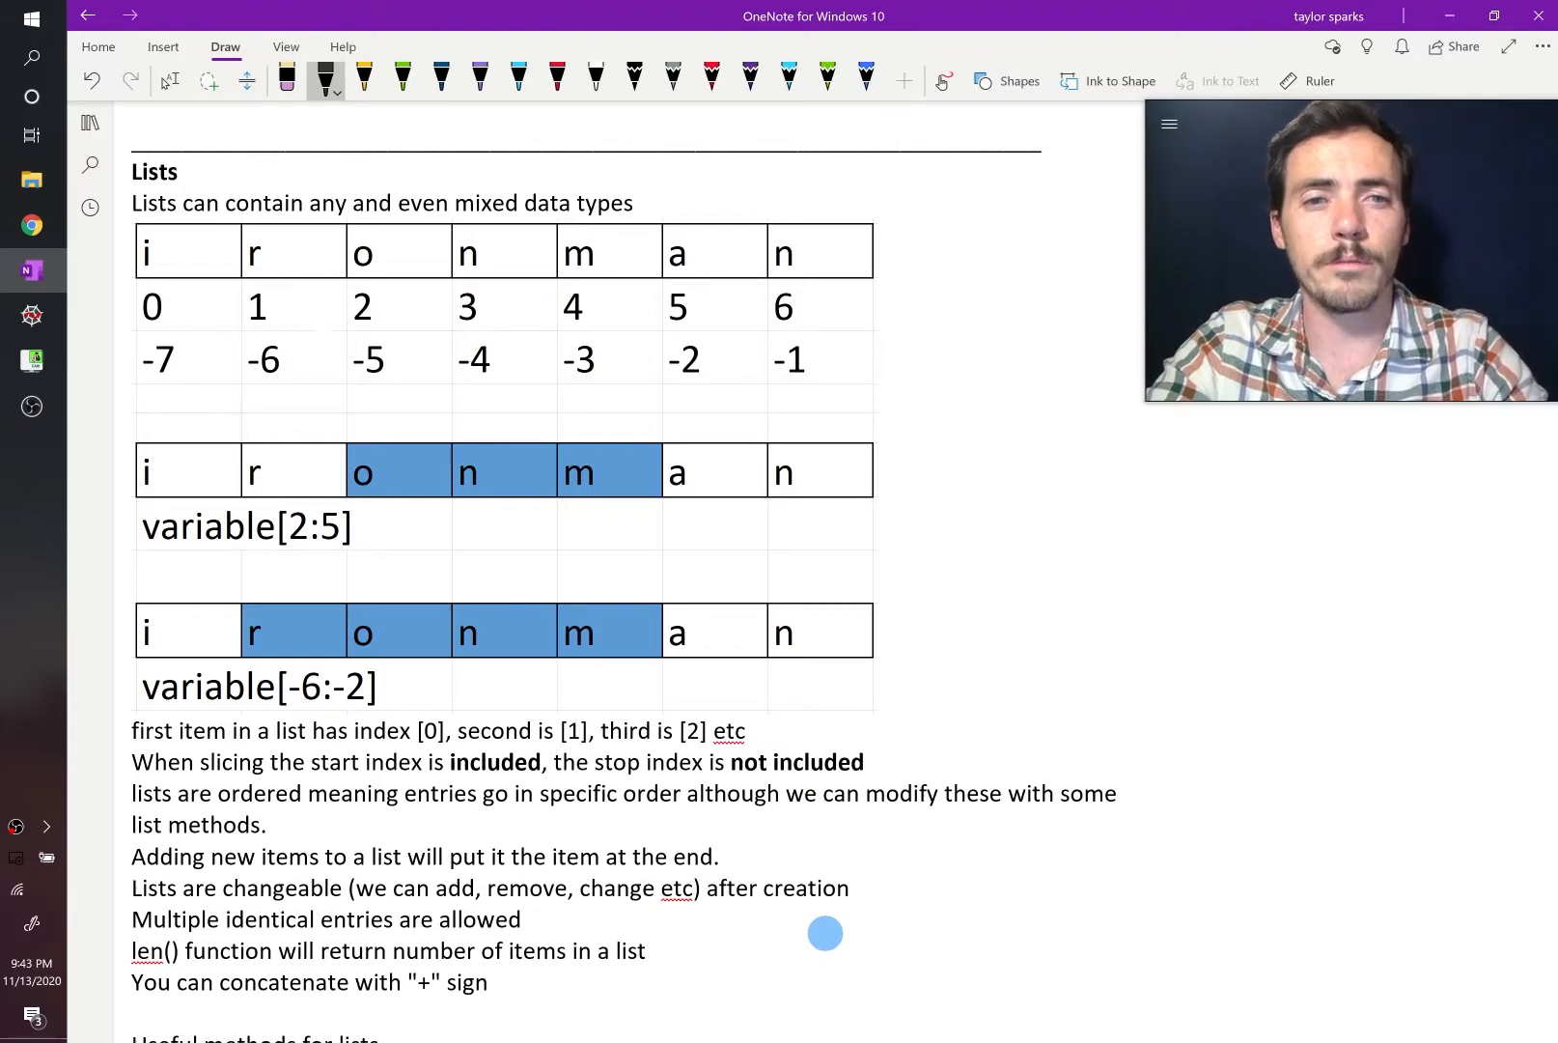
# Sketch x–y axes and plot a row of data points on the graph
pyautogui.moveTo(999, 439); pyautogui.dragTo(1450, 676)
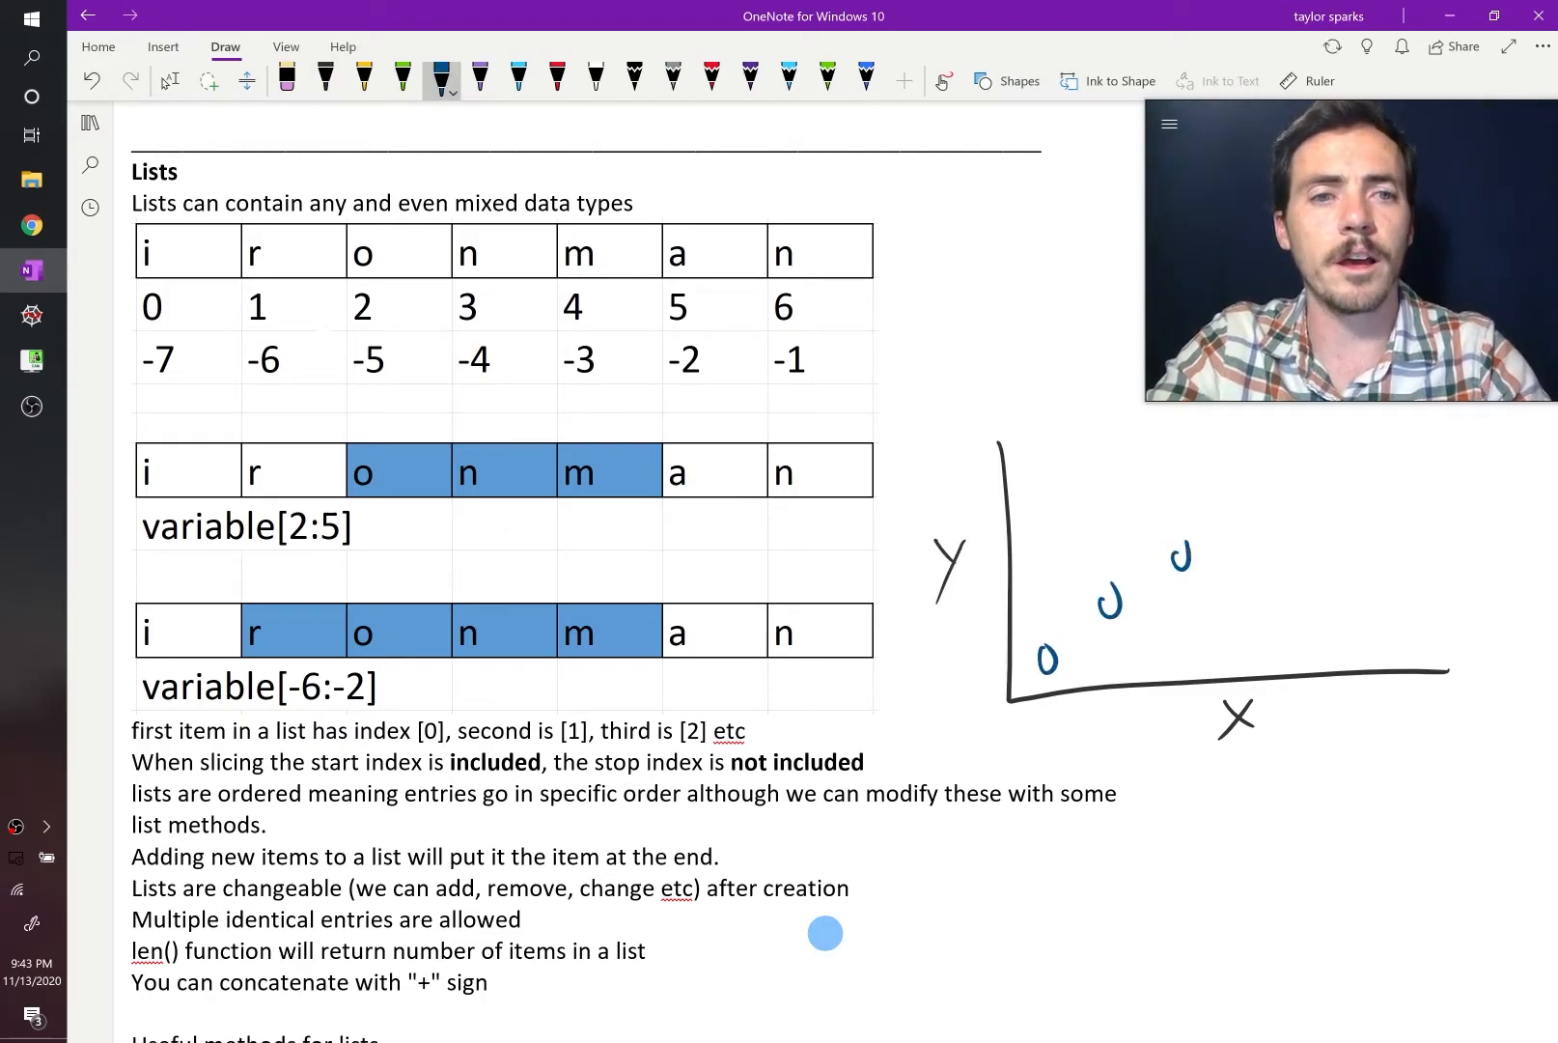
pyautogui.moveTo(1273, 587); pyautogui.dragTo(1411, 676)
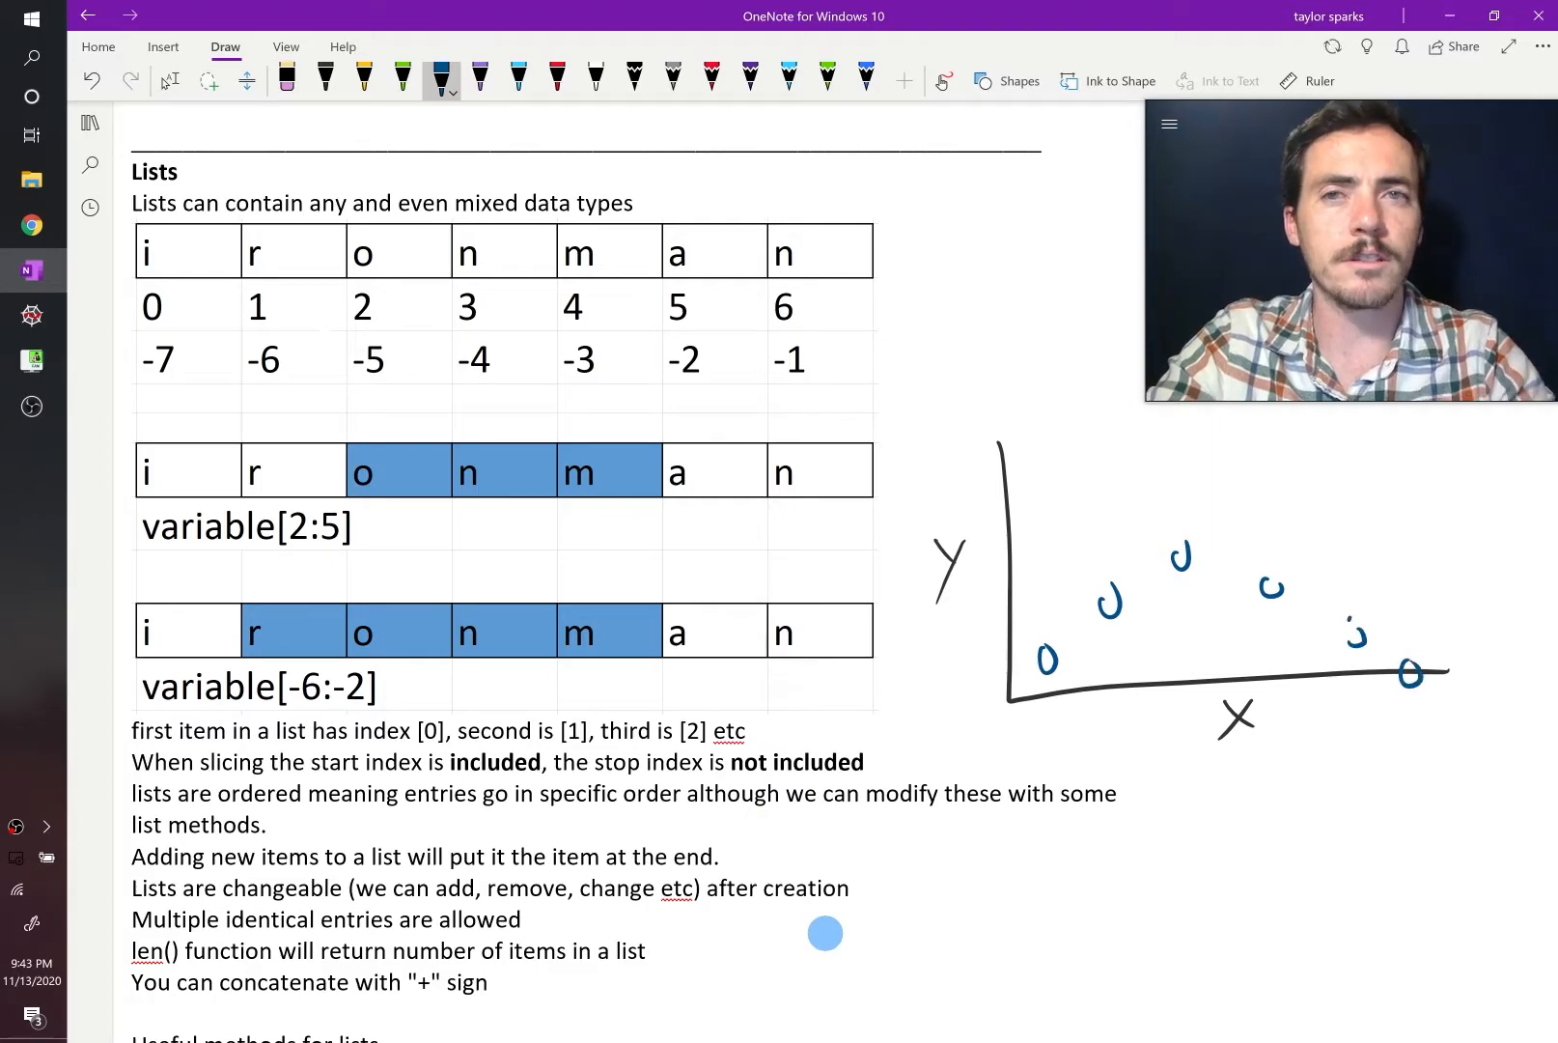
pyautogui.moveTo(1031, 696); pyautogui.dragTo(1311, 610)
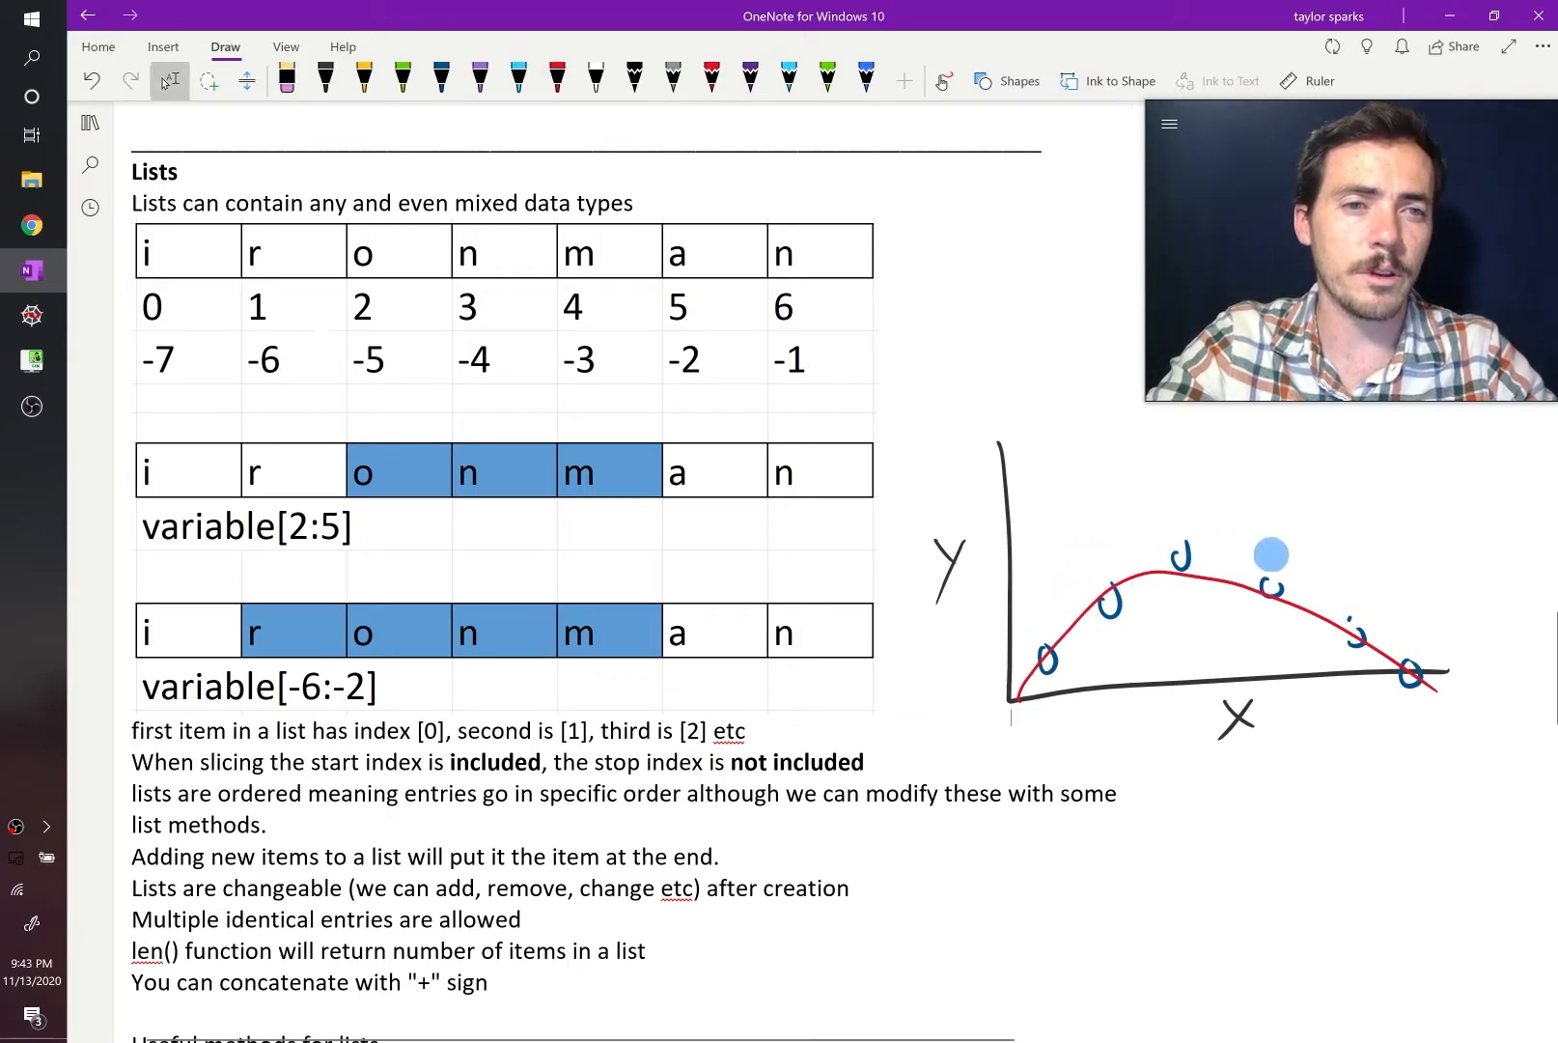
# Label x and y in red and draw a table rule beneath the labels
pyautogui.moveTo(1273, 554); pyautogui.dragTo(1020, 446)
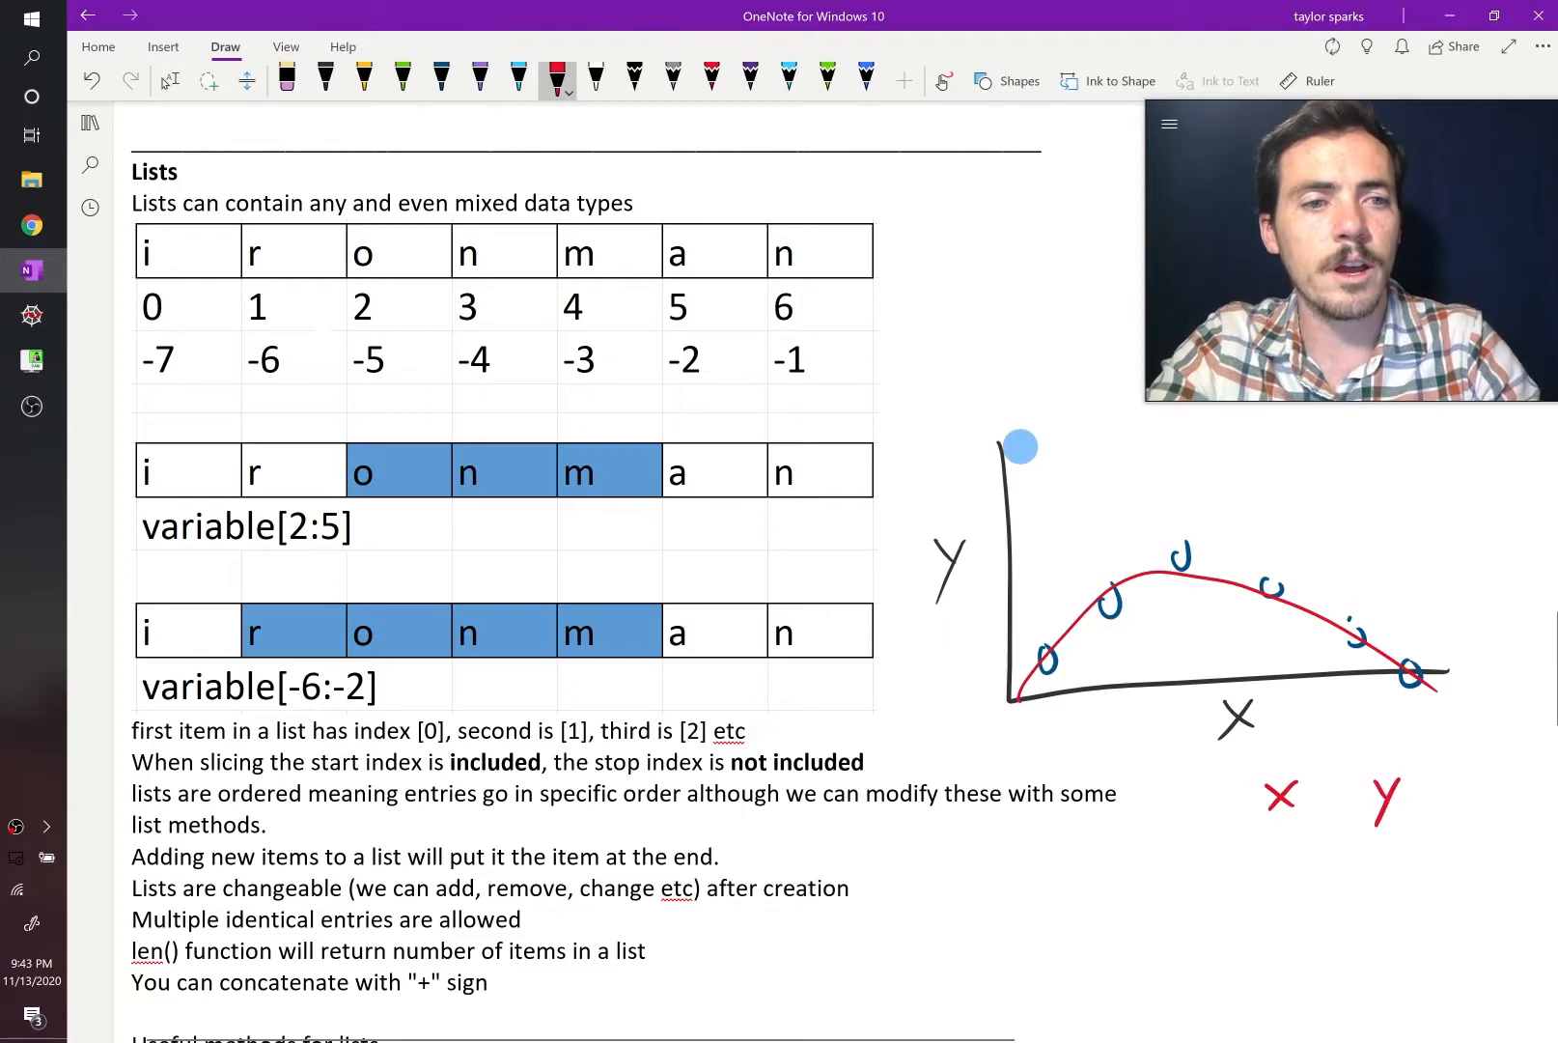
pyautogui.moveTo(1269, 835); pyautogui.dragTo(1460, 830)
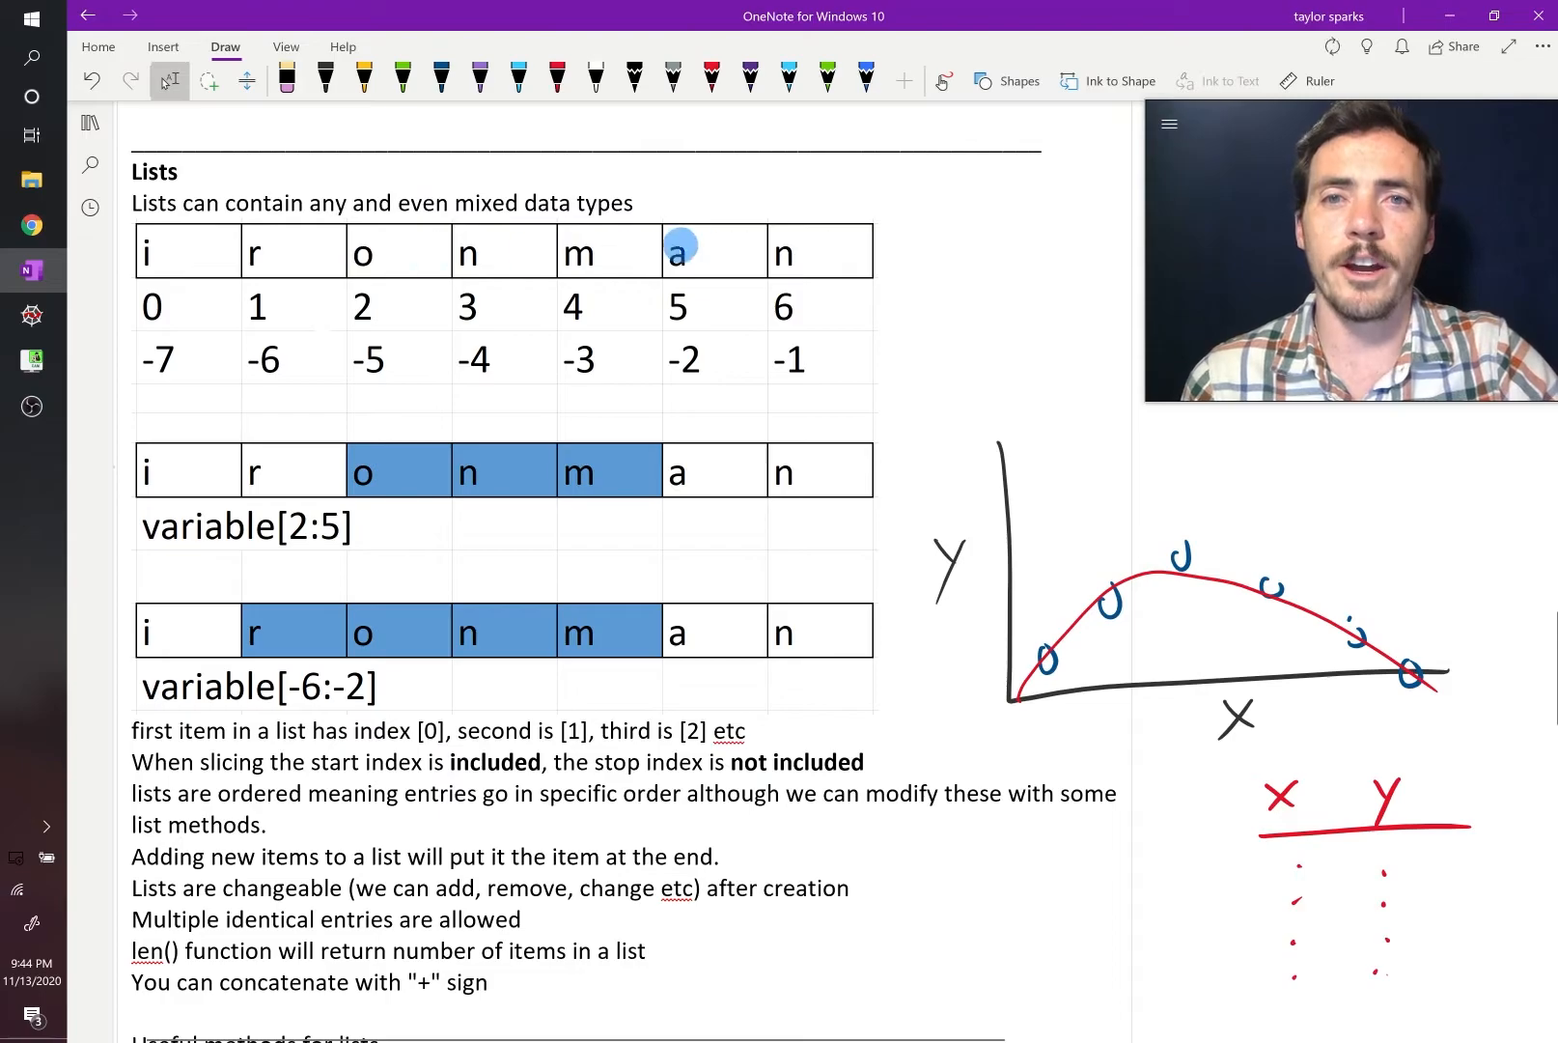
pyautogui.moveTo(353, 231)
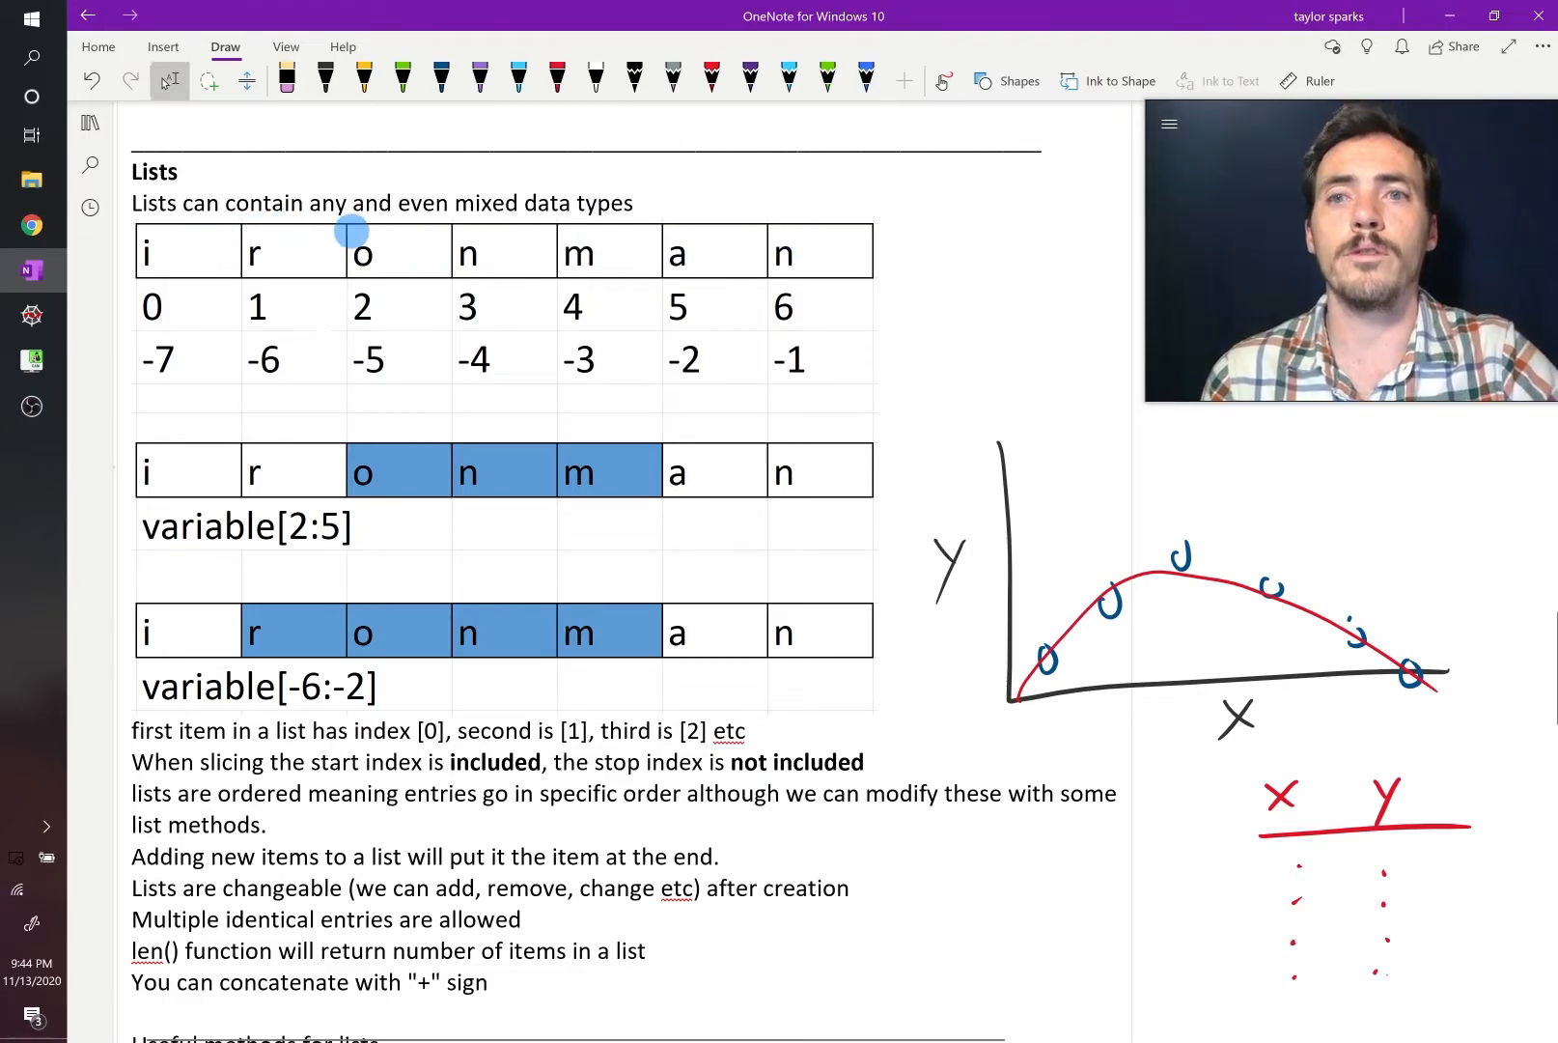
pyautogui.moveTo(854, 243)
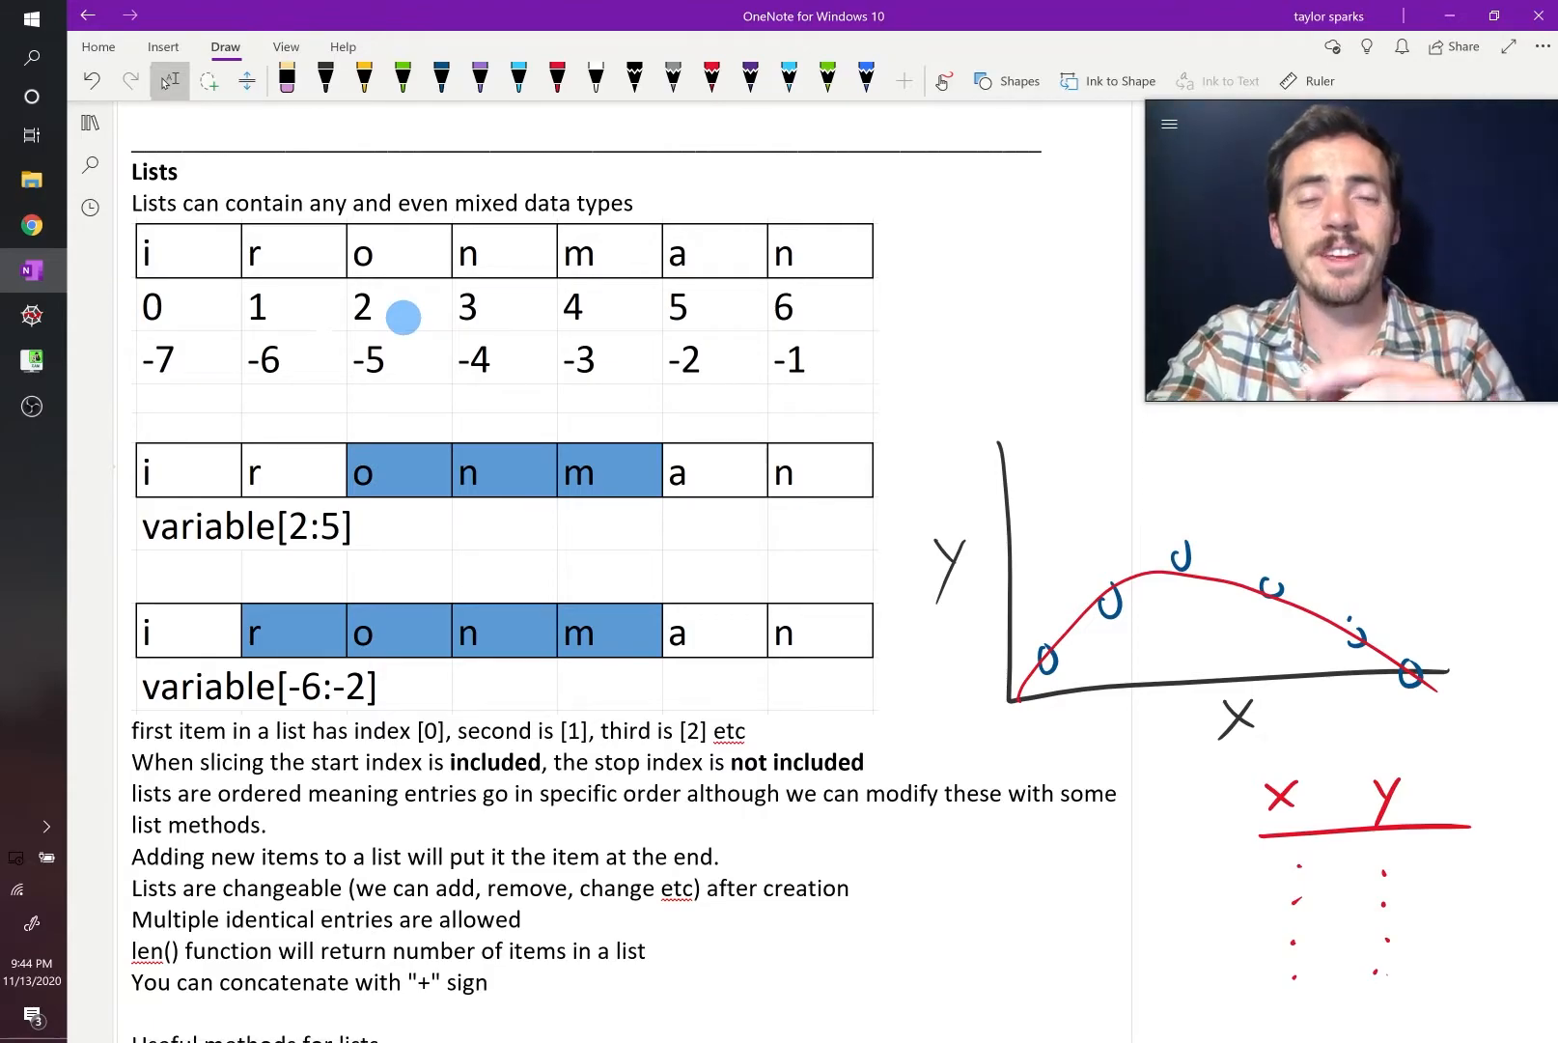
# Pick the red pen from the Draw tab for the table and -1 squiggle
pyautogui.click(556, 77)
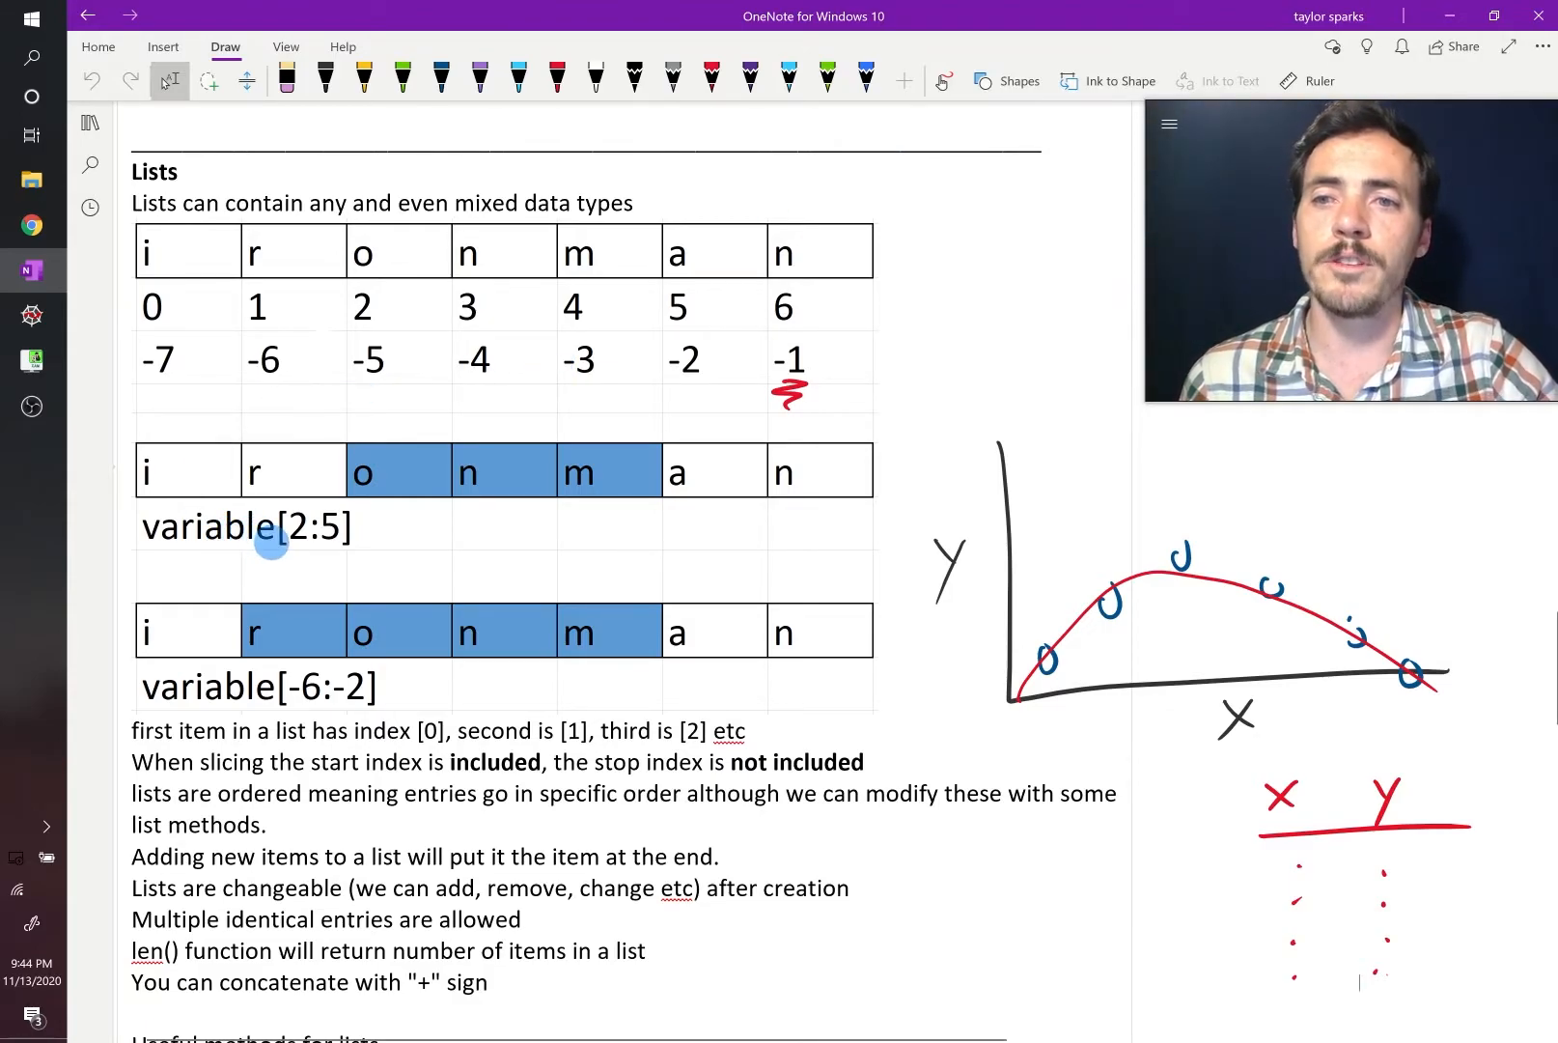
pyautogui.moveTo(300, 544)
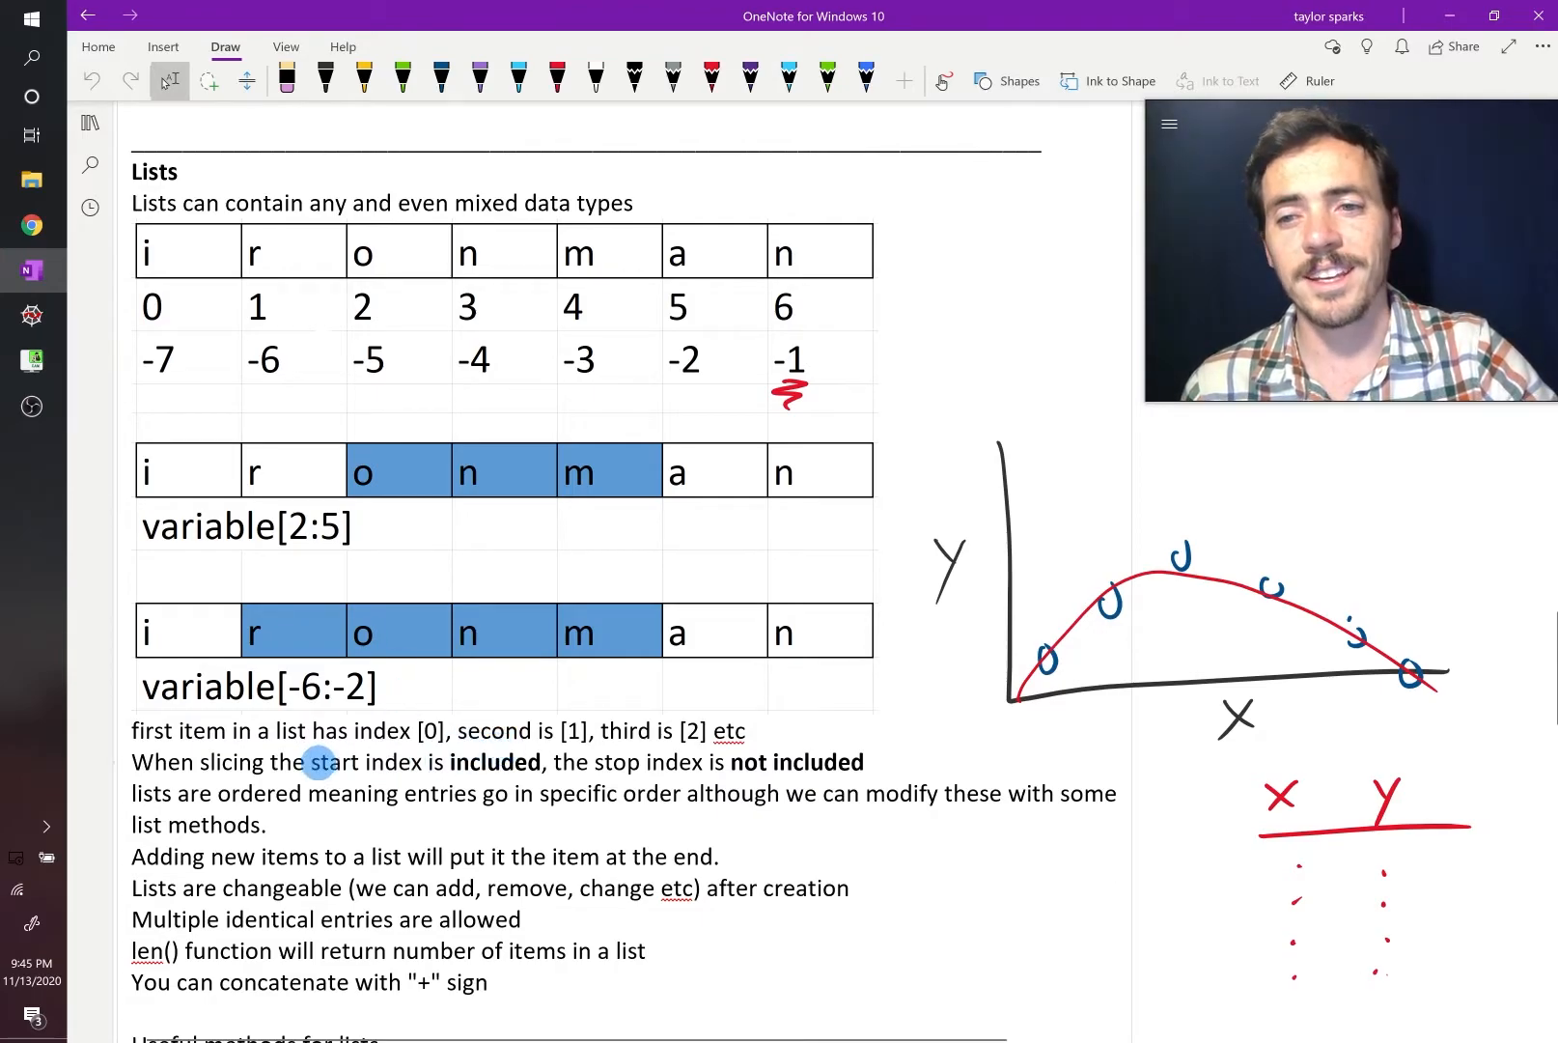
pyautogui.moveTo(309, 763); pyautogui.dragTo(774, 763)
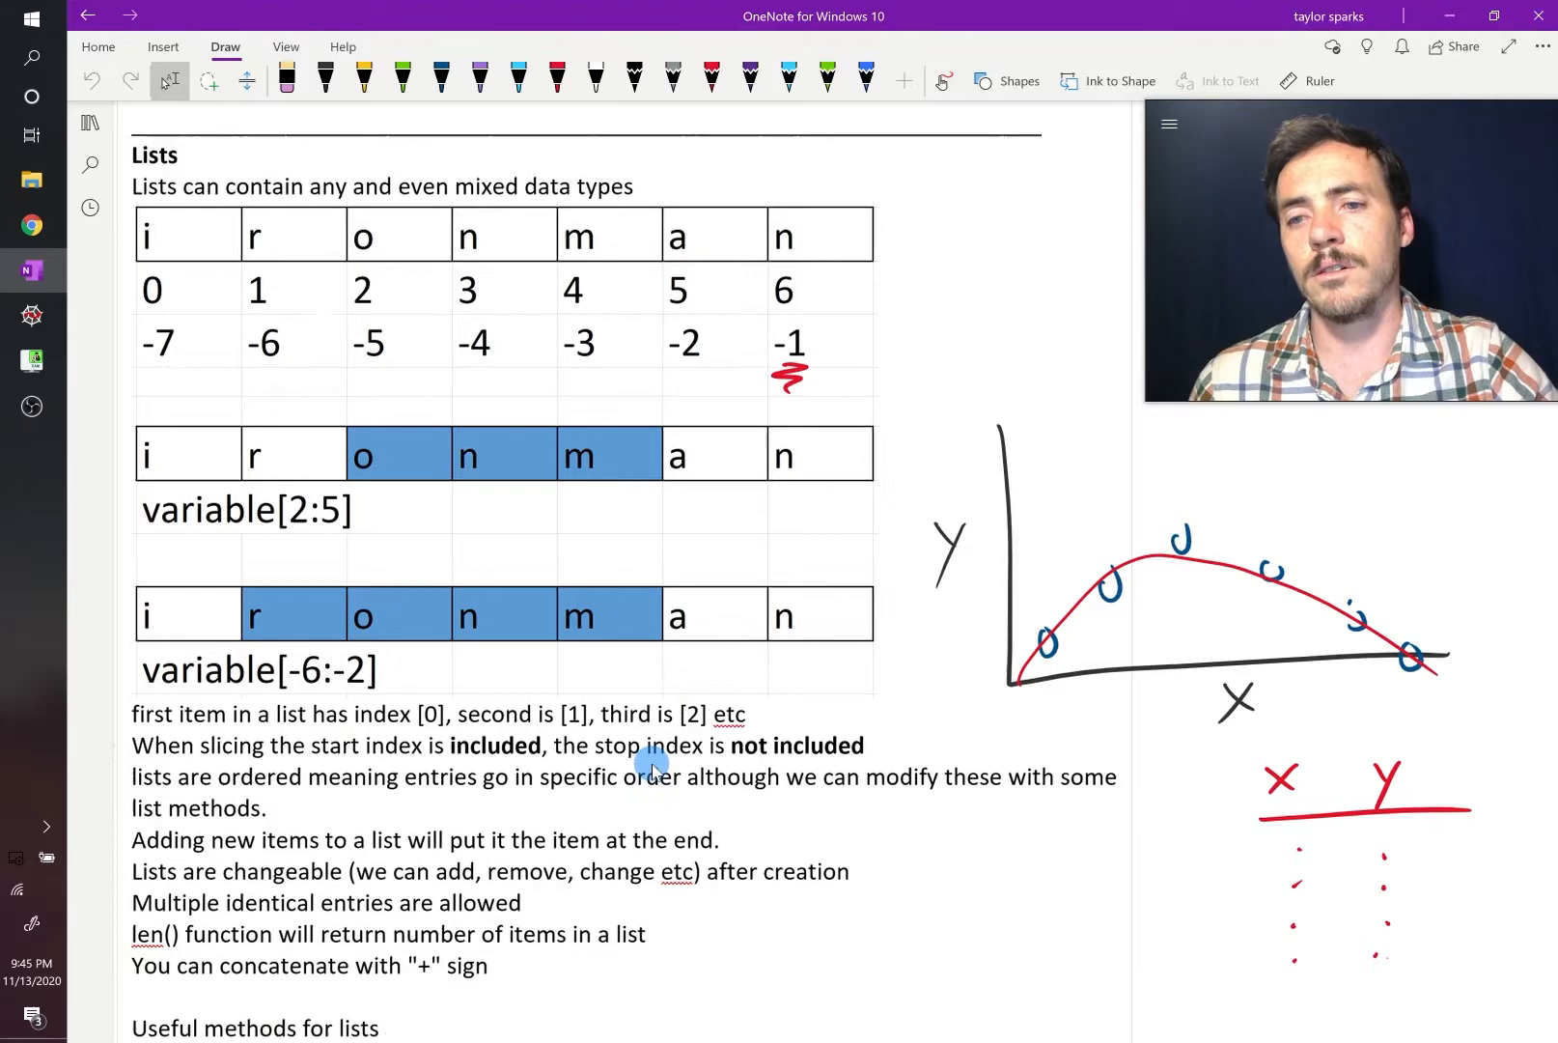
pyautogui.scroll(-3)
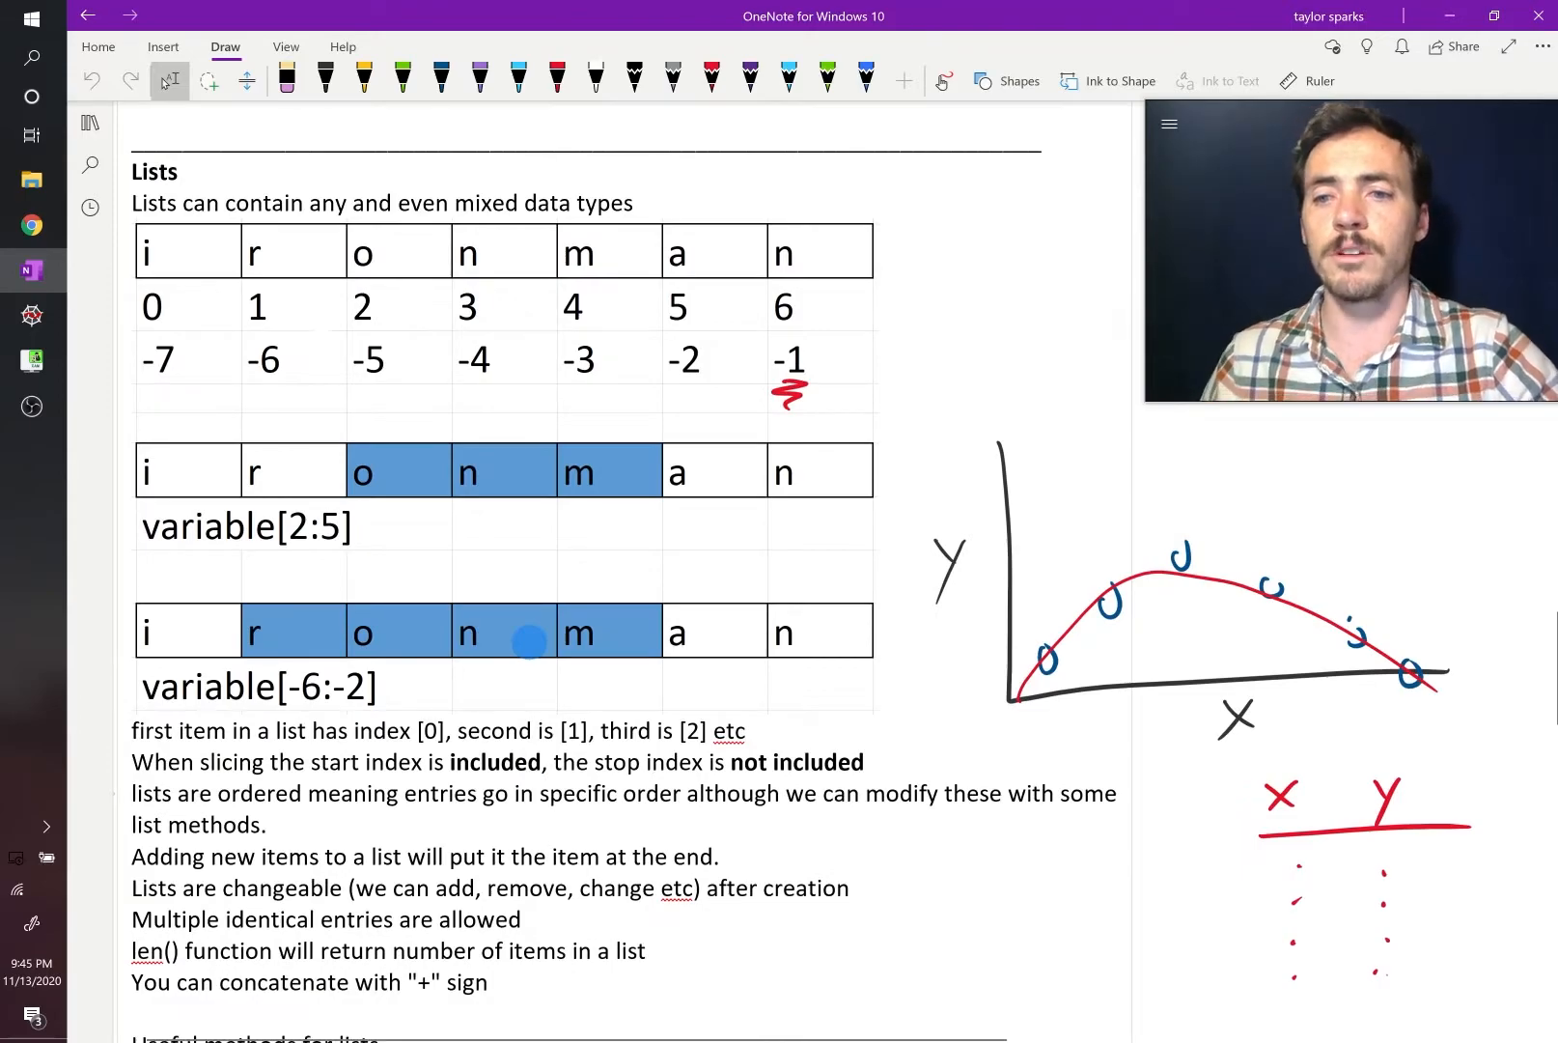
pyautogui.moveTo(33, 317)
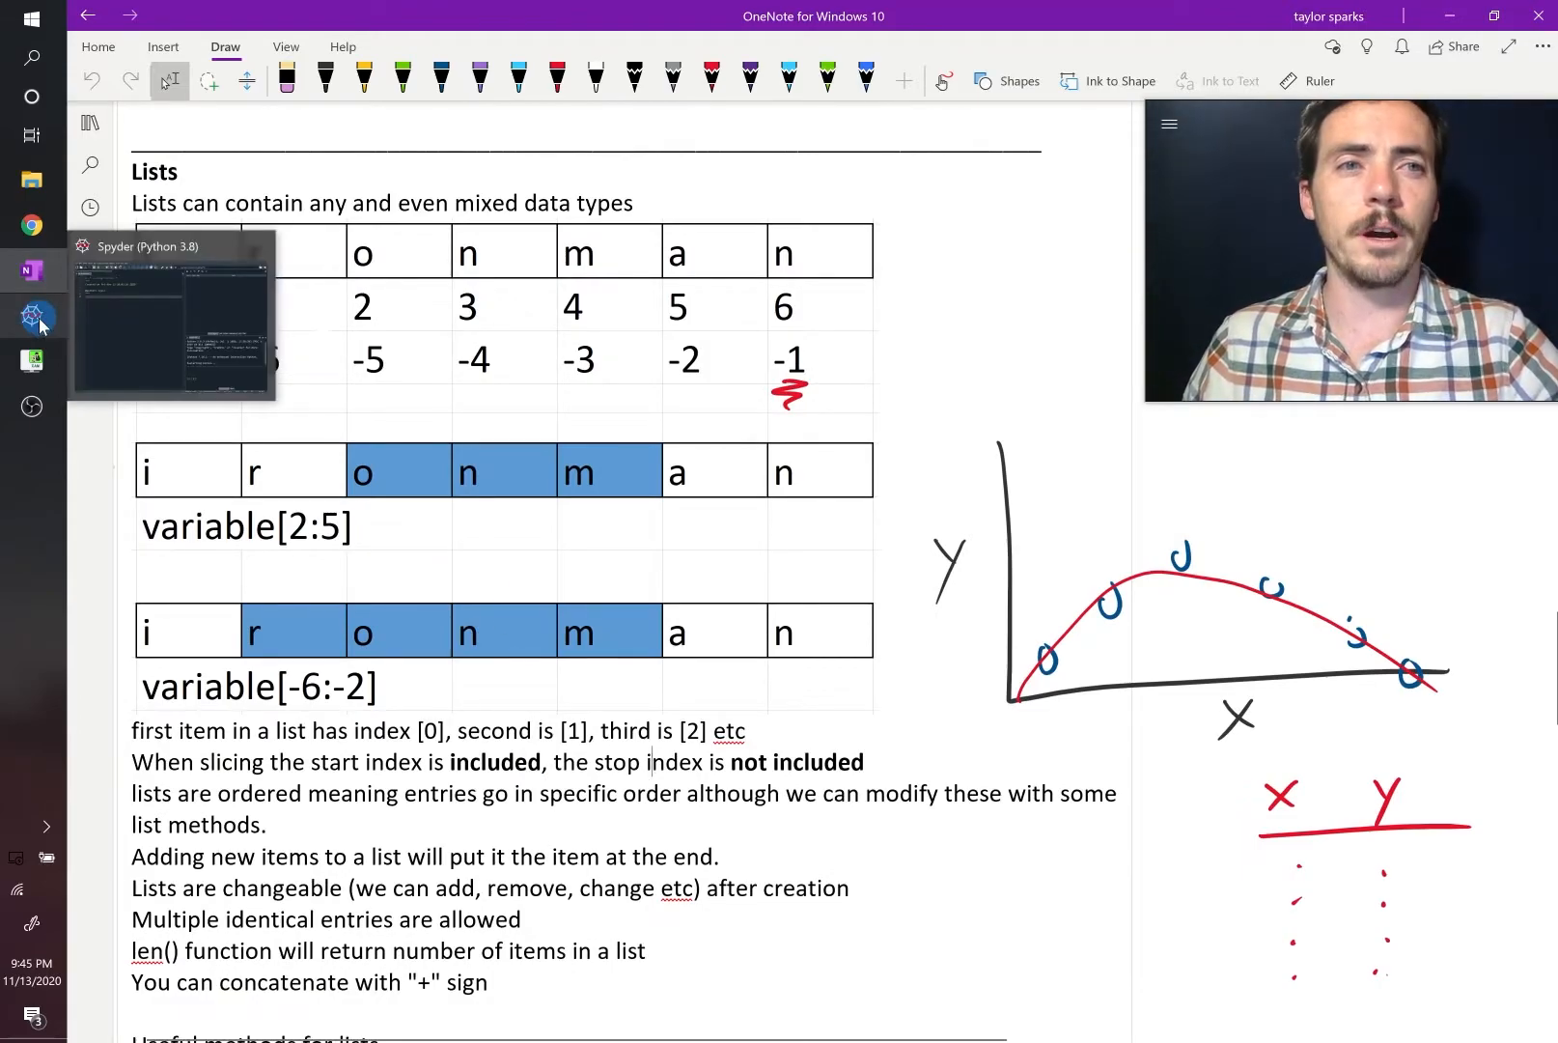
# Start the fellowship list with Frodo, Gandalf, Samwise, Merry and Pippin
pyautogui.click(33, 317)
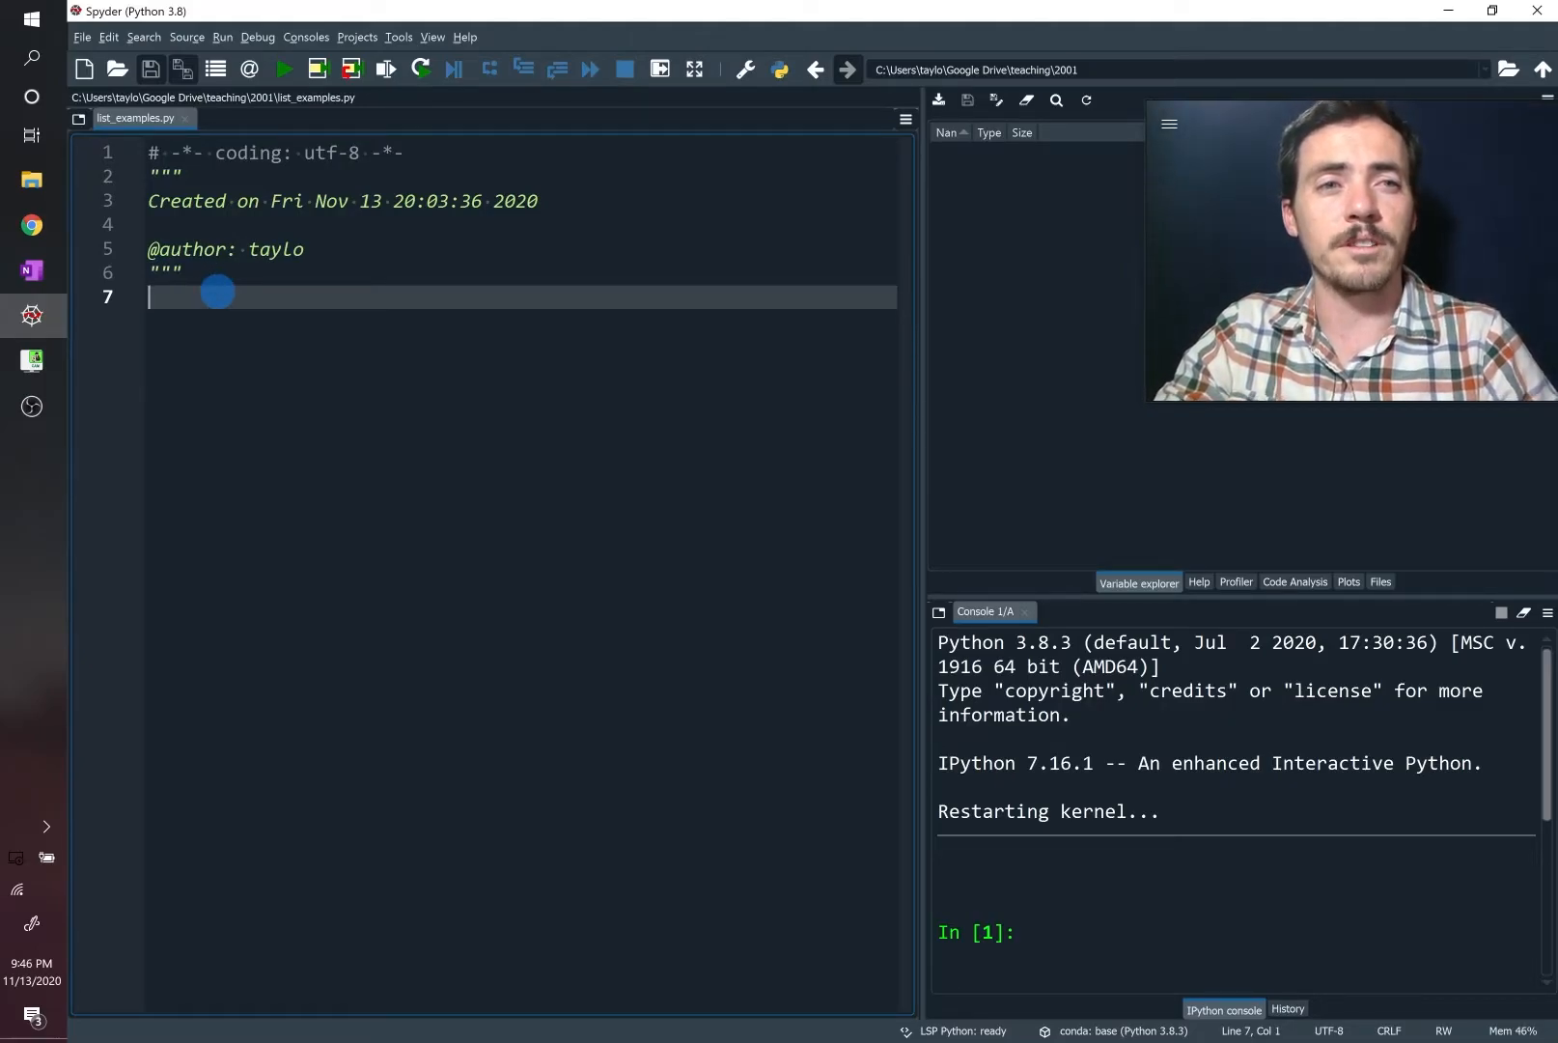
pyautogui.write('fellowship = [')
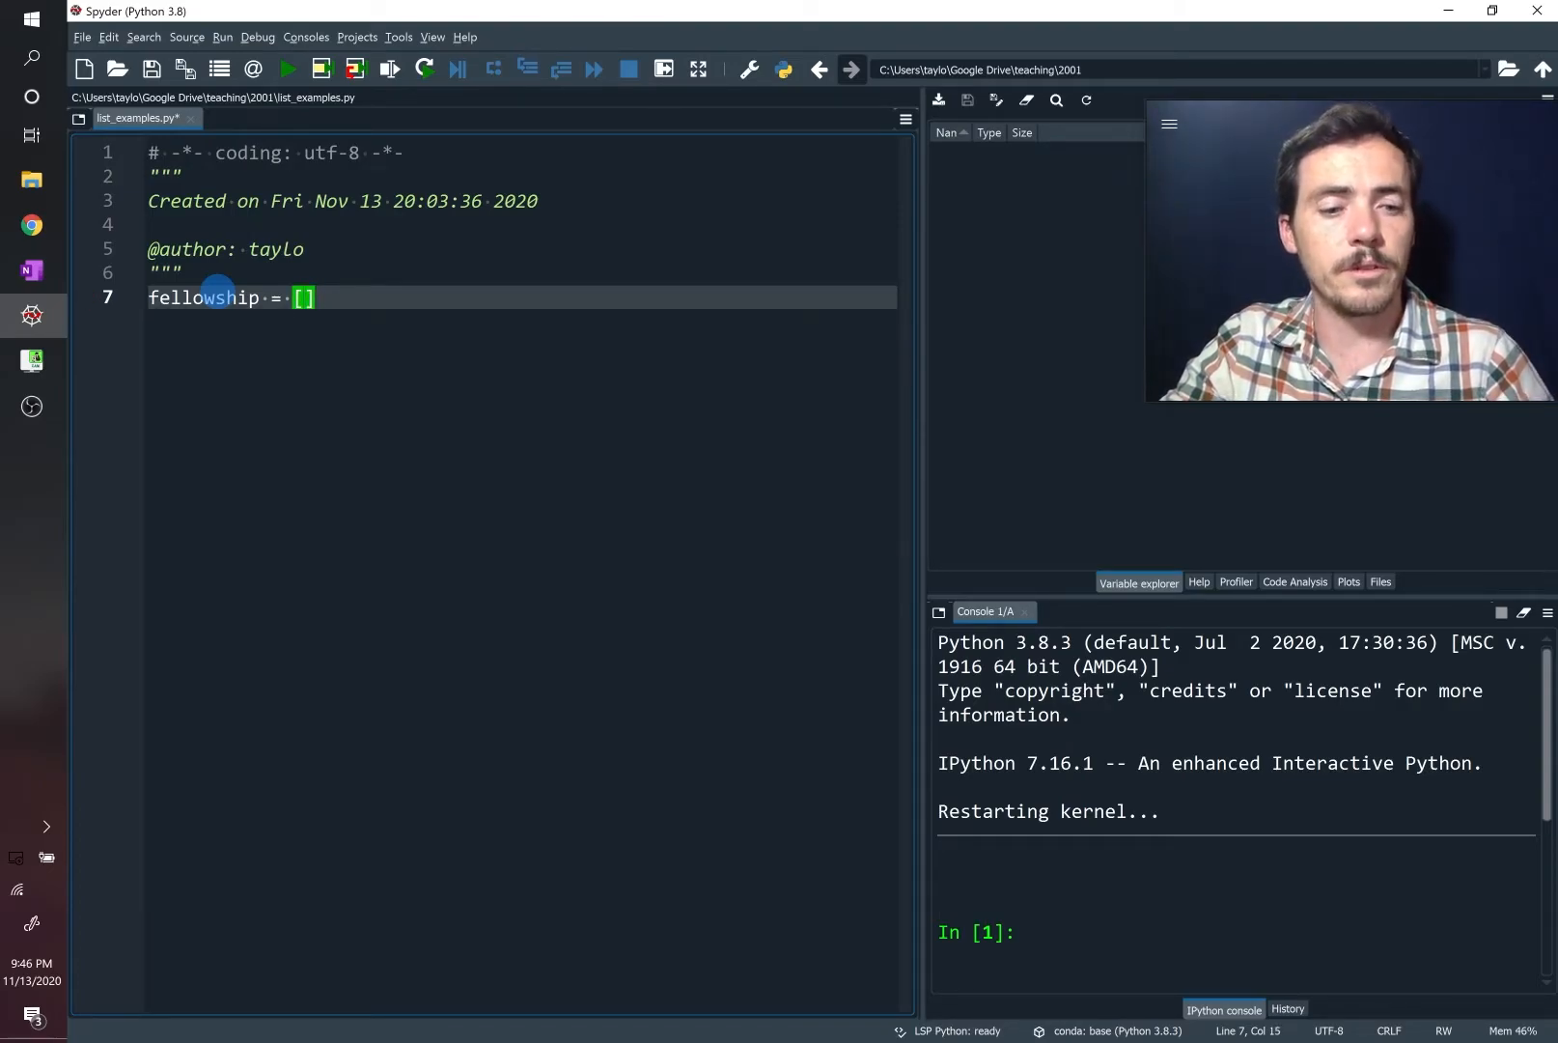
pyautogui.write('"Frodo"')
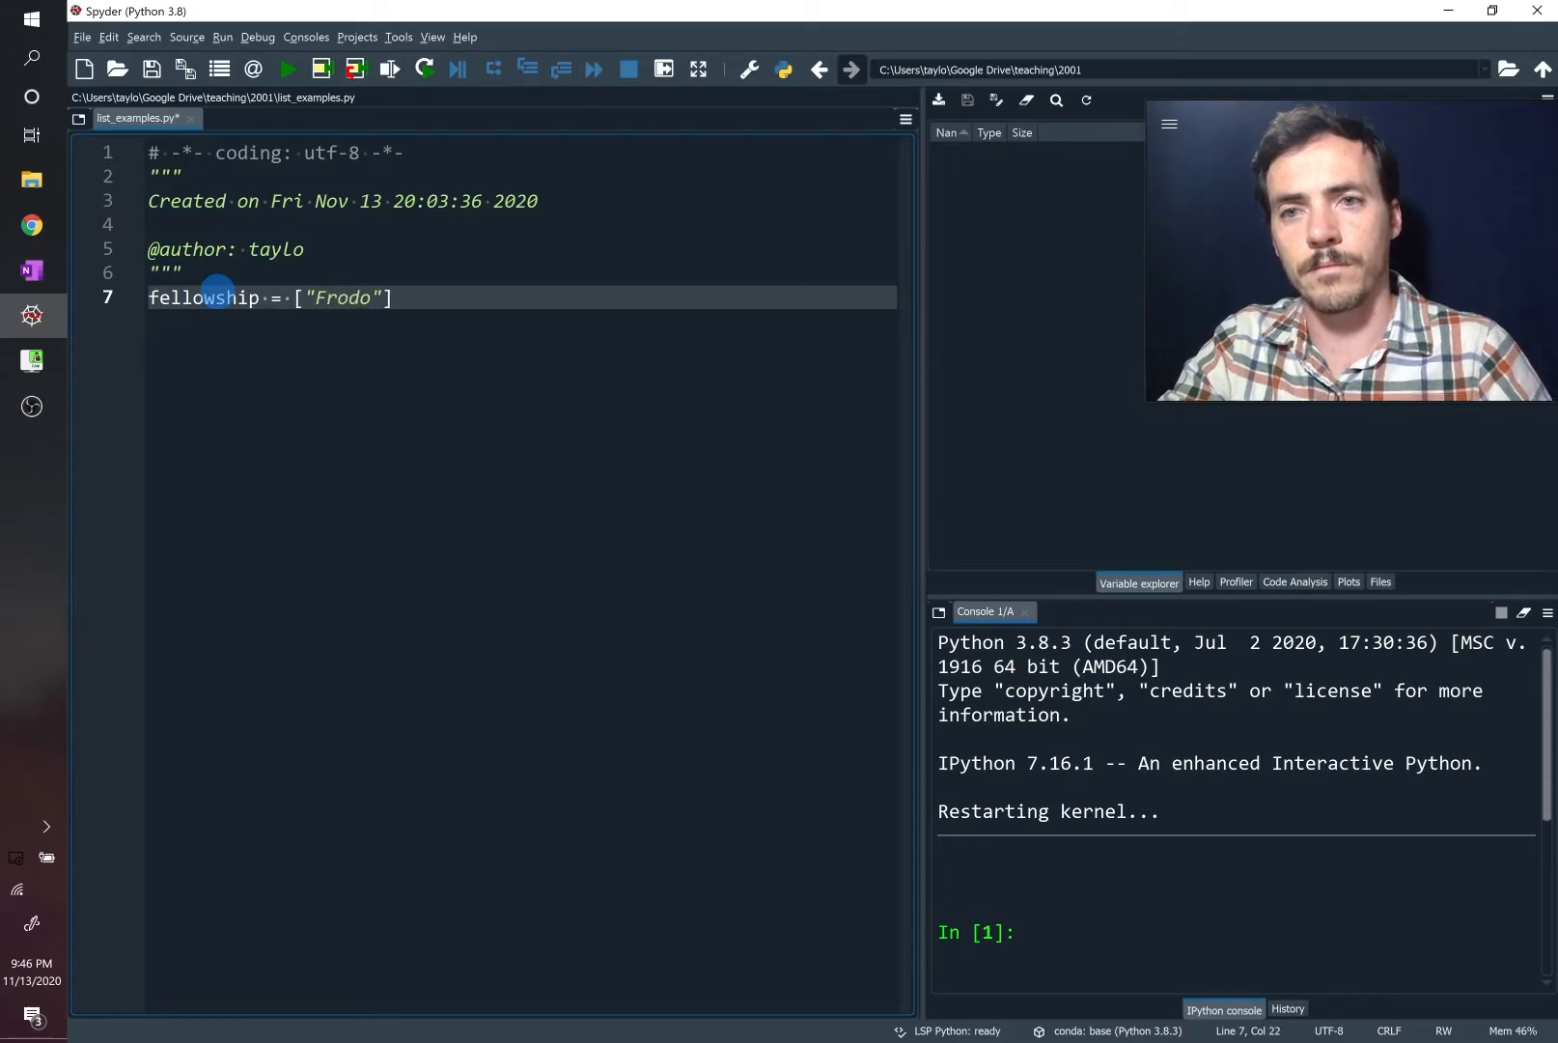
pyautogui.write(', "Gandalf"')
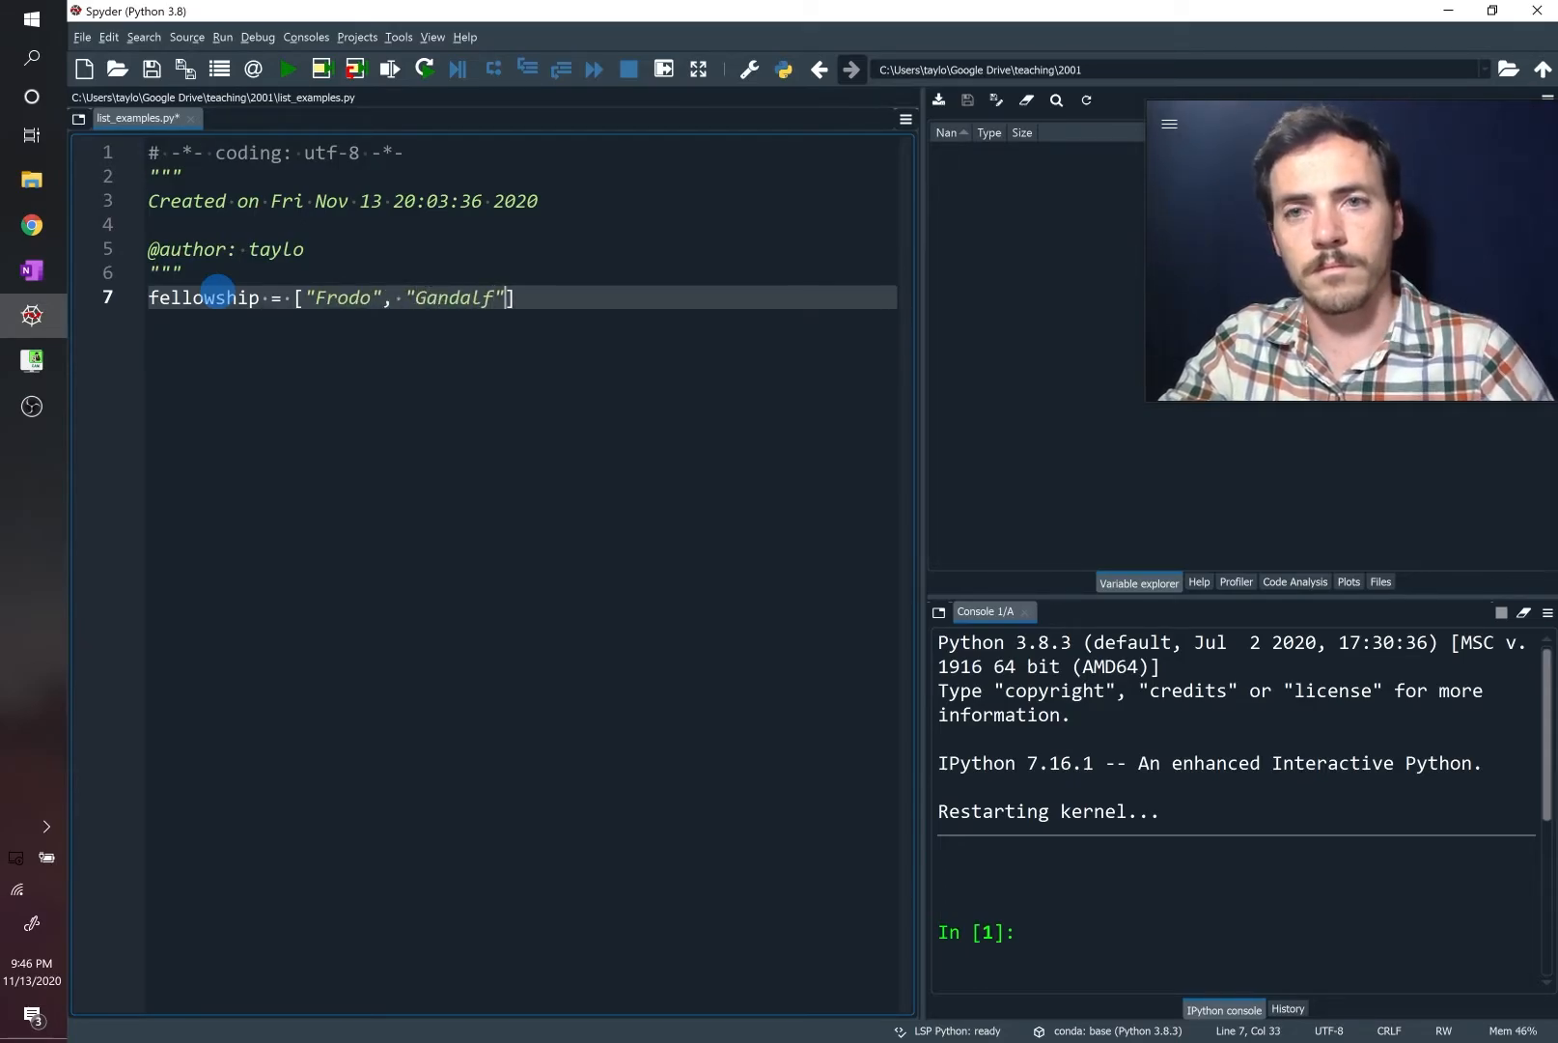
pyautogui.write(', "Samwise",')
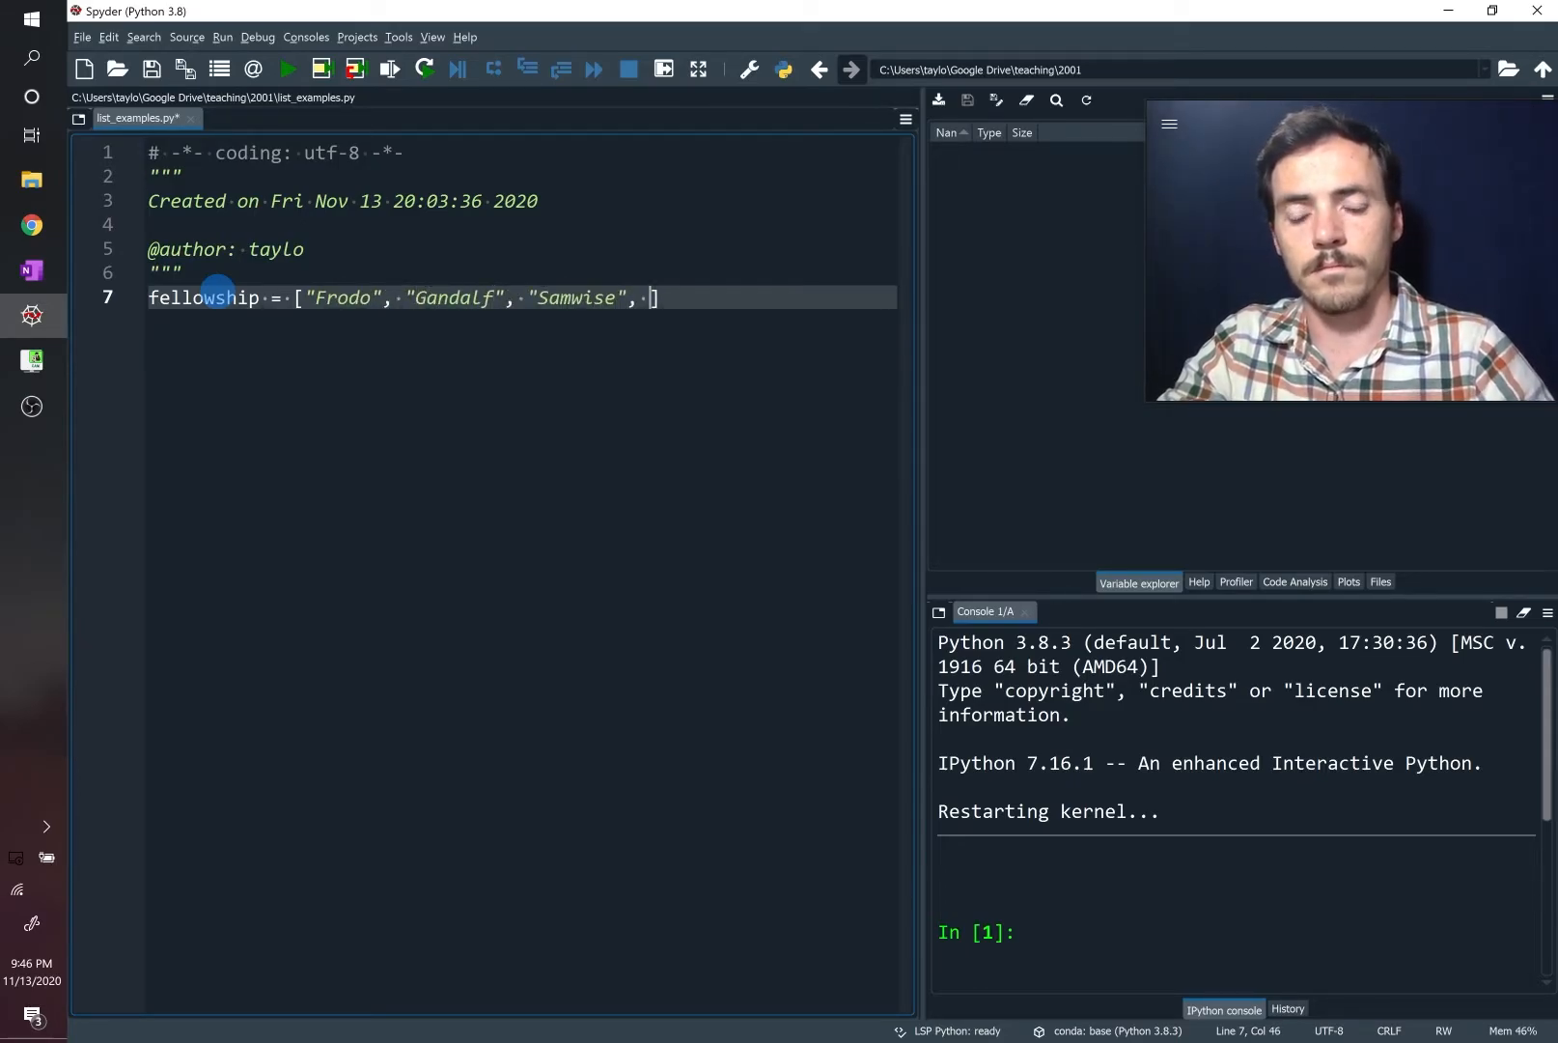
pyautogui.write('"Merry",')
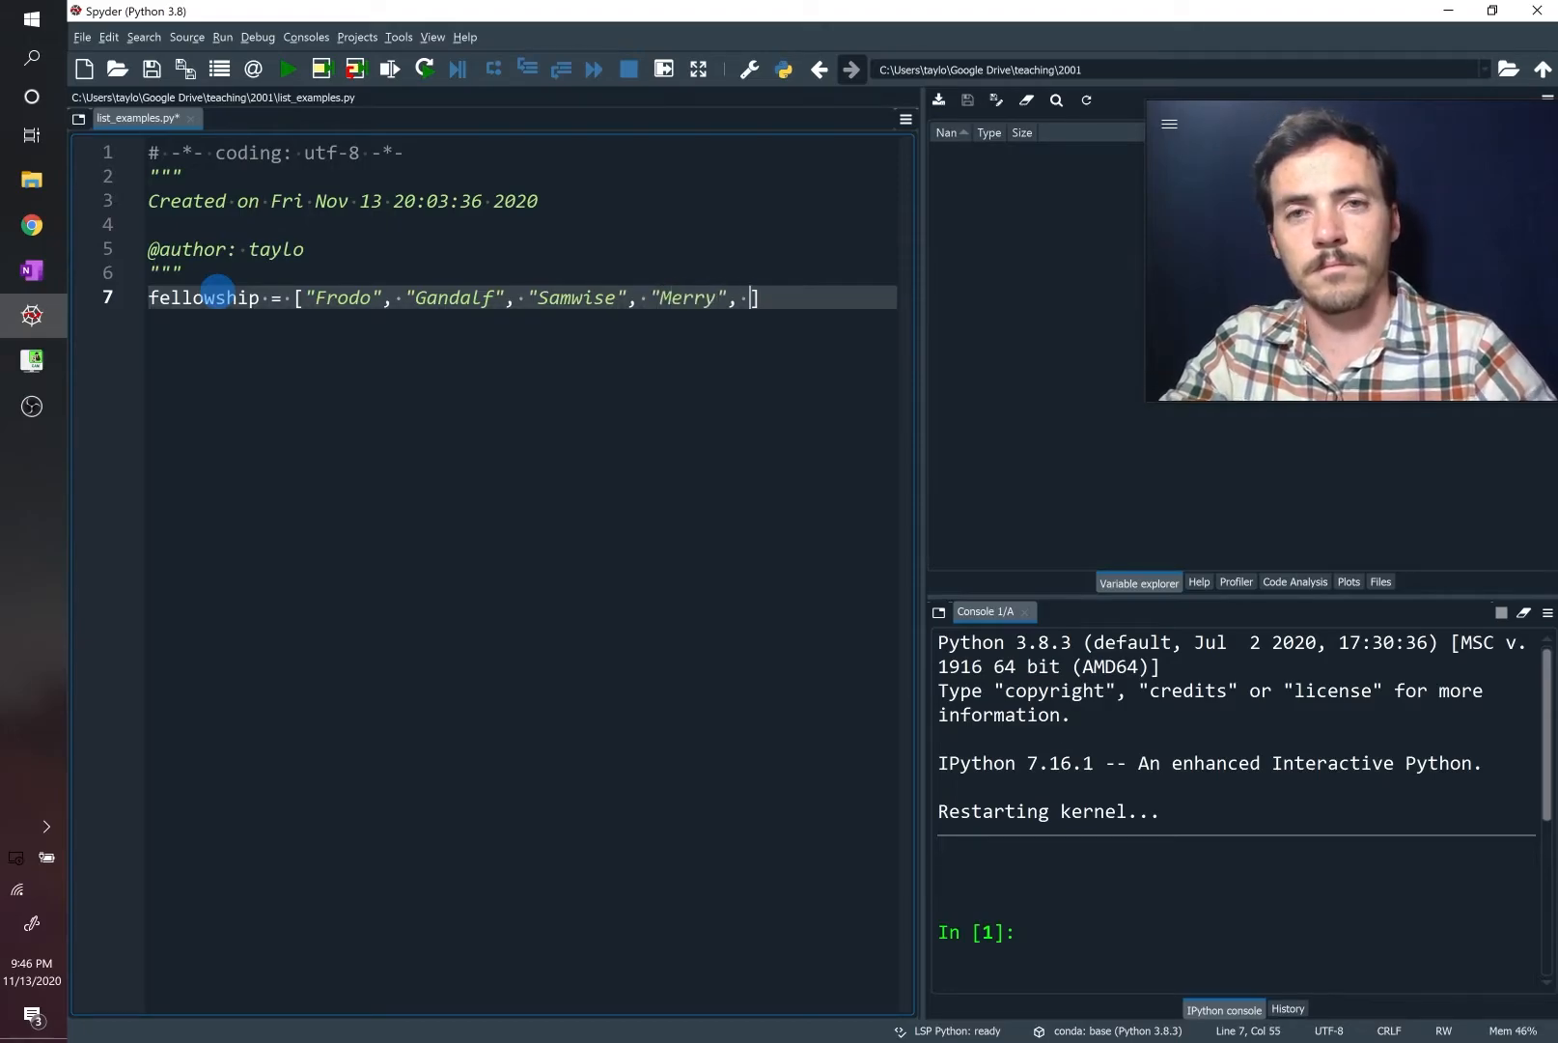
pyautogui.write('"Pippin"')
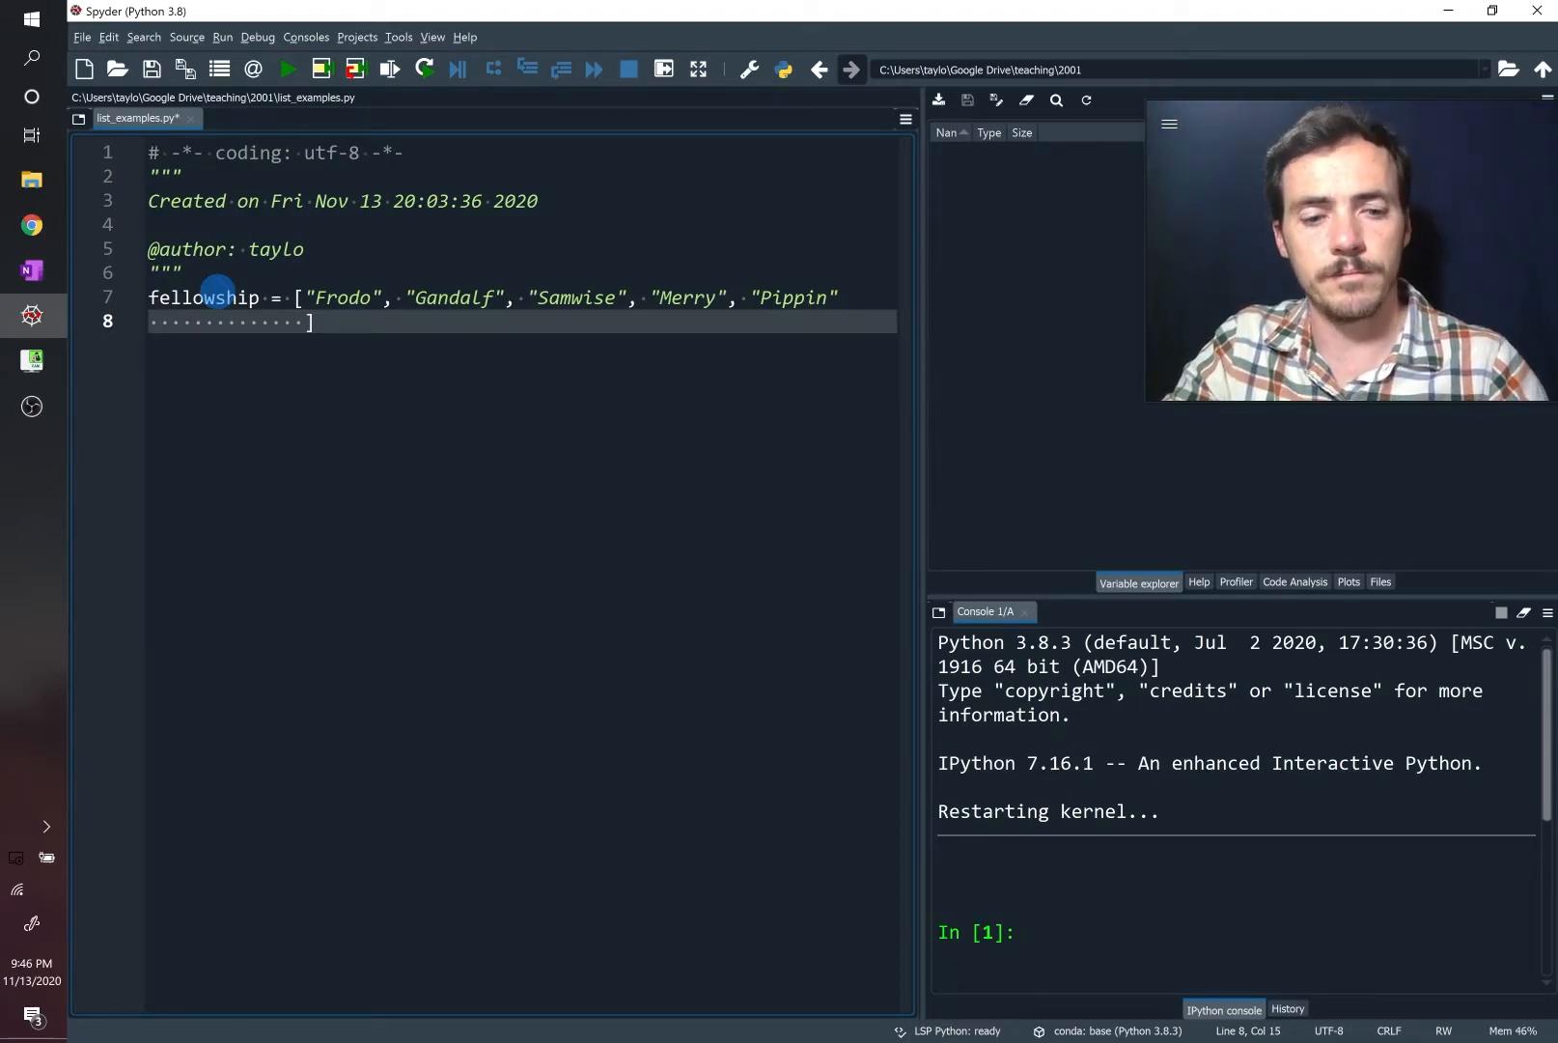
# Finish the list with Legolas, Aragorn, Gimli and Boromir
pyautogui.write(', "Legolas"')
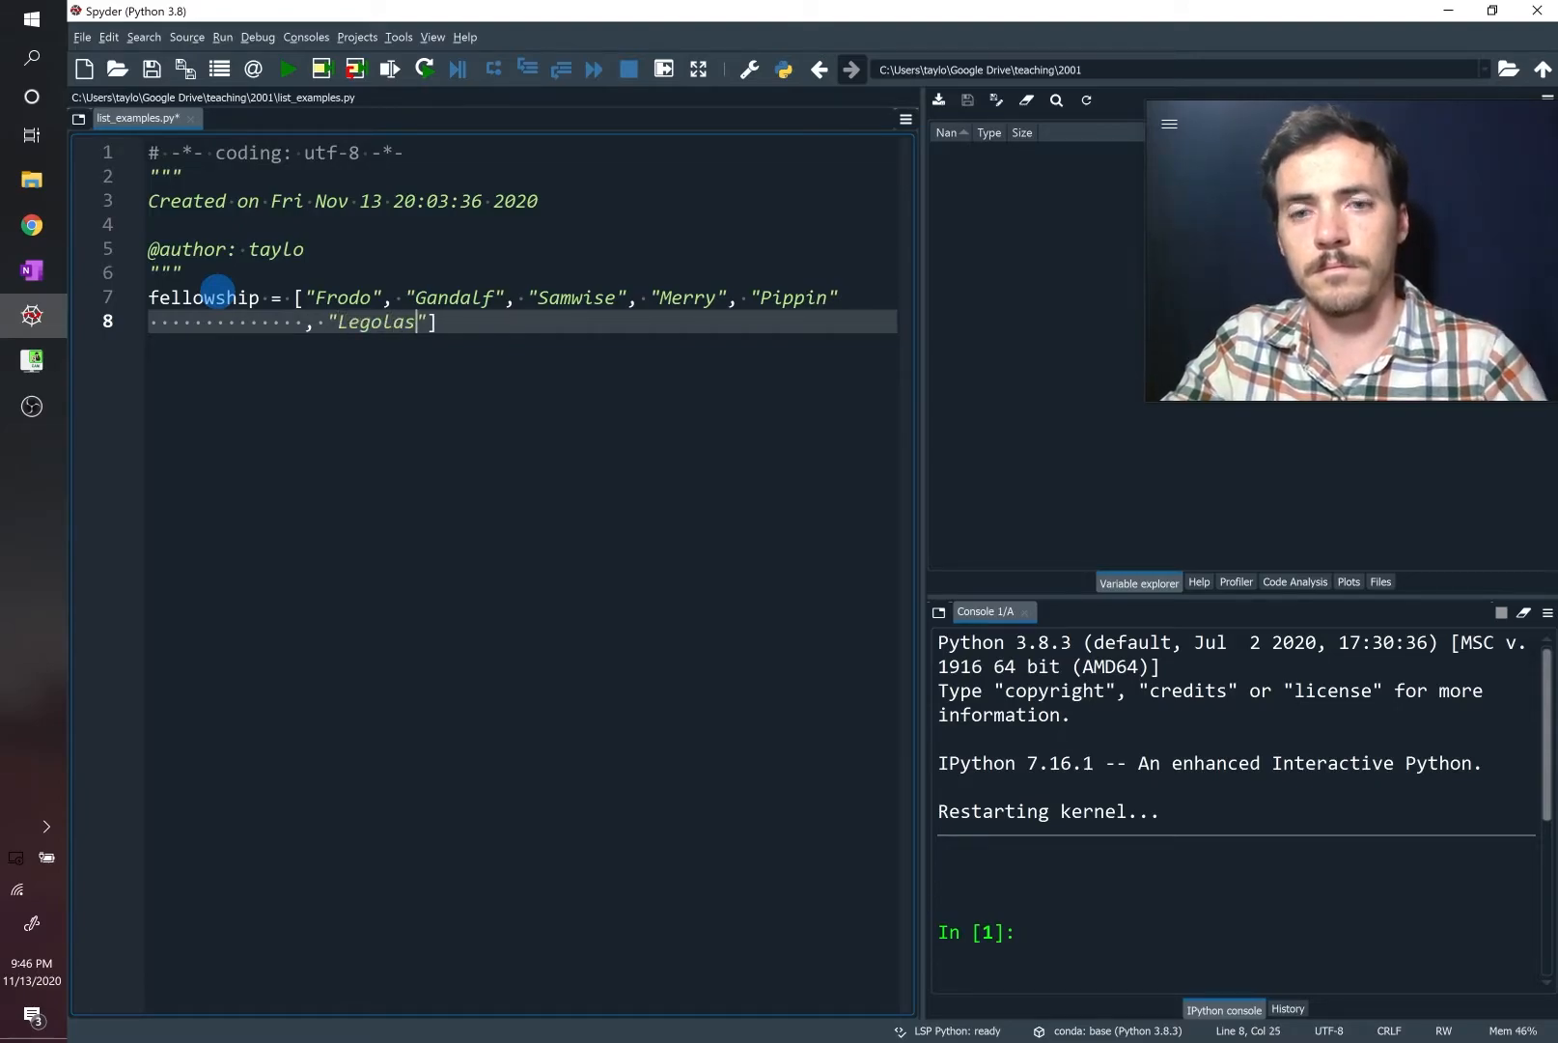
pyautogui.write(', "Aragorn", "')
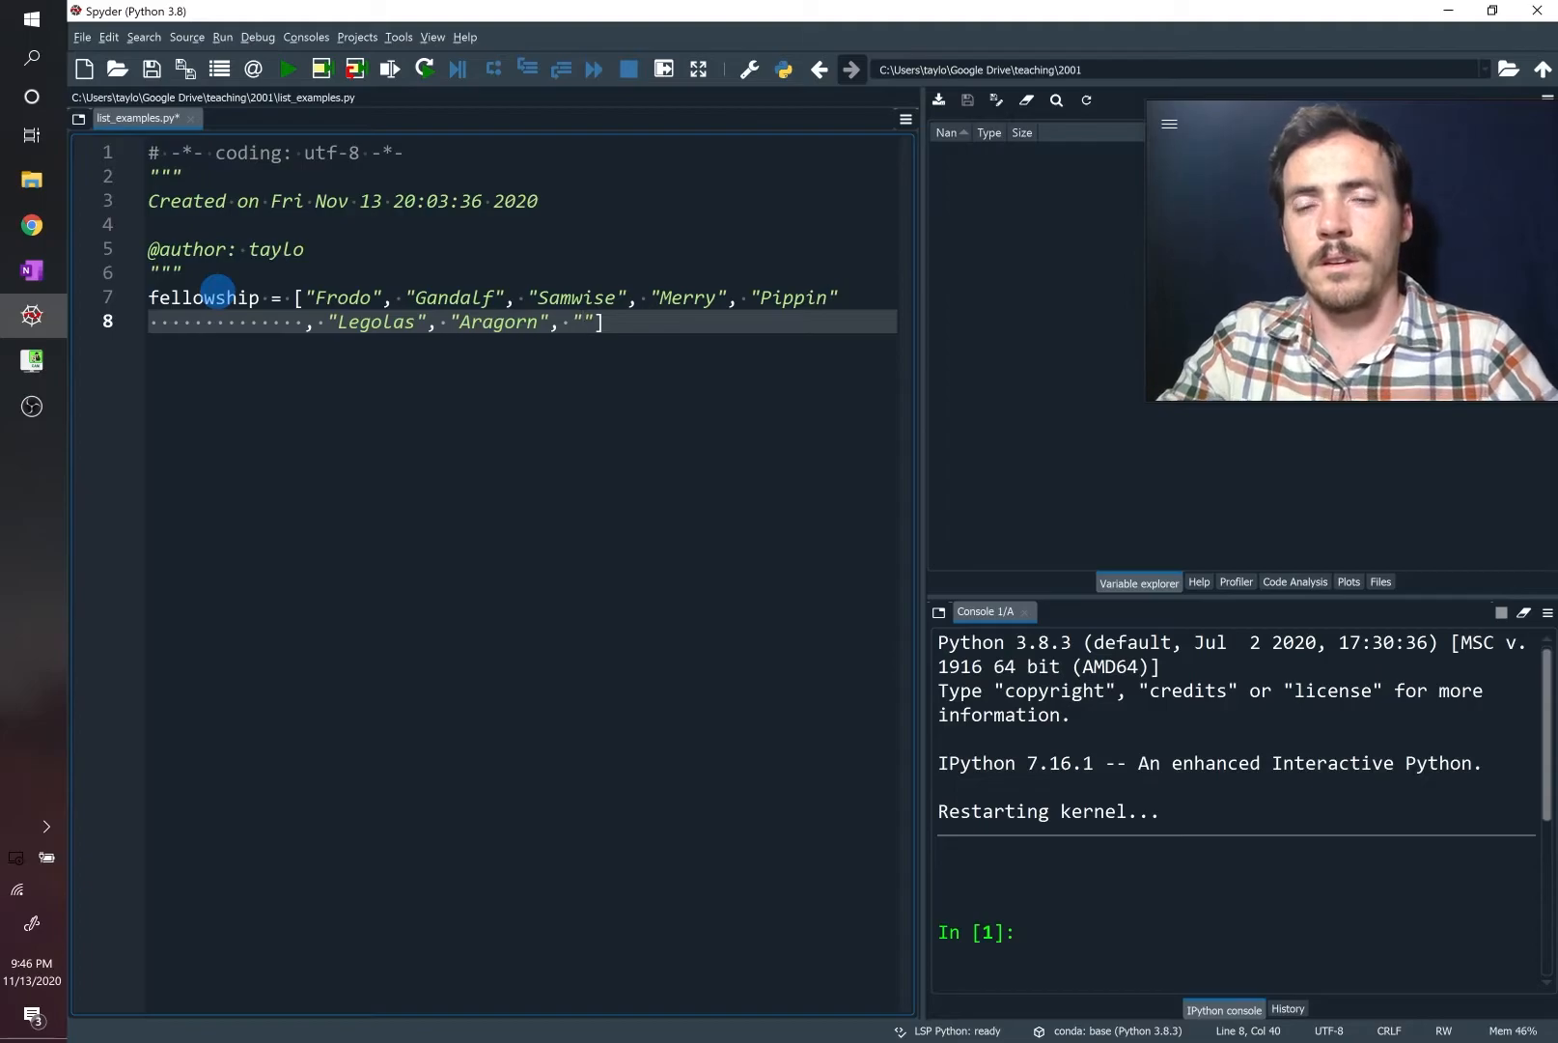
pyautogui.write('Gimli')
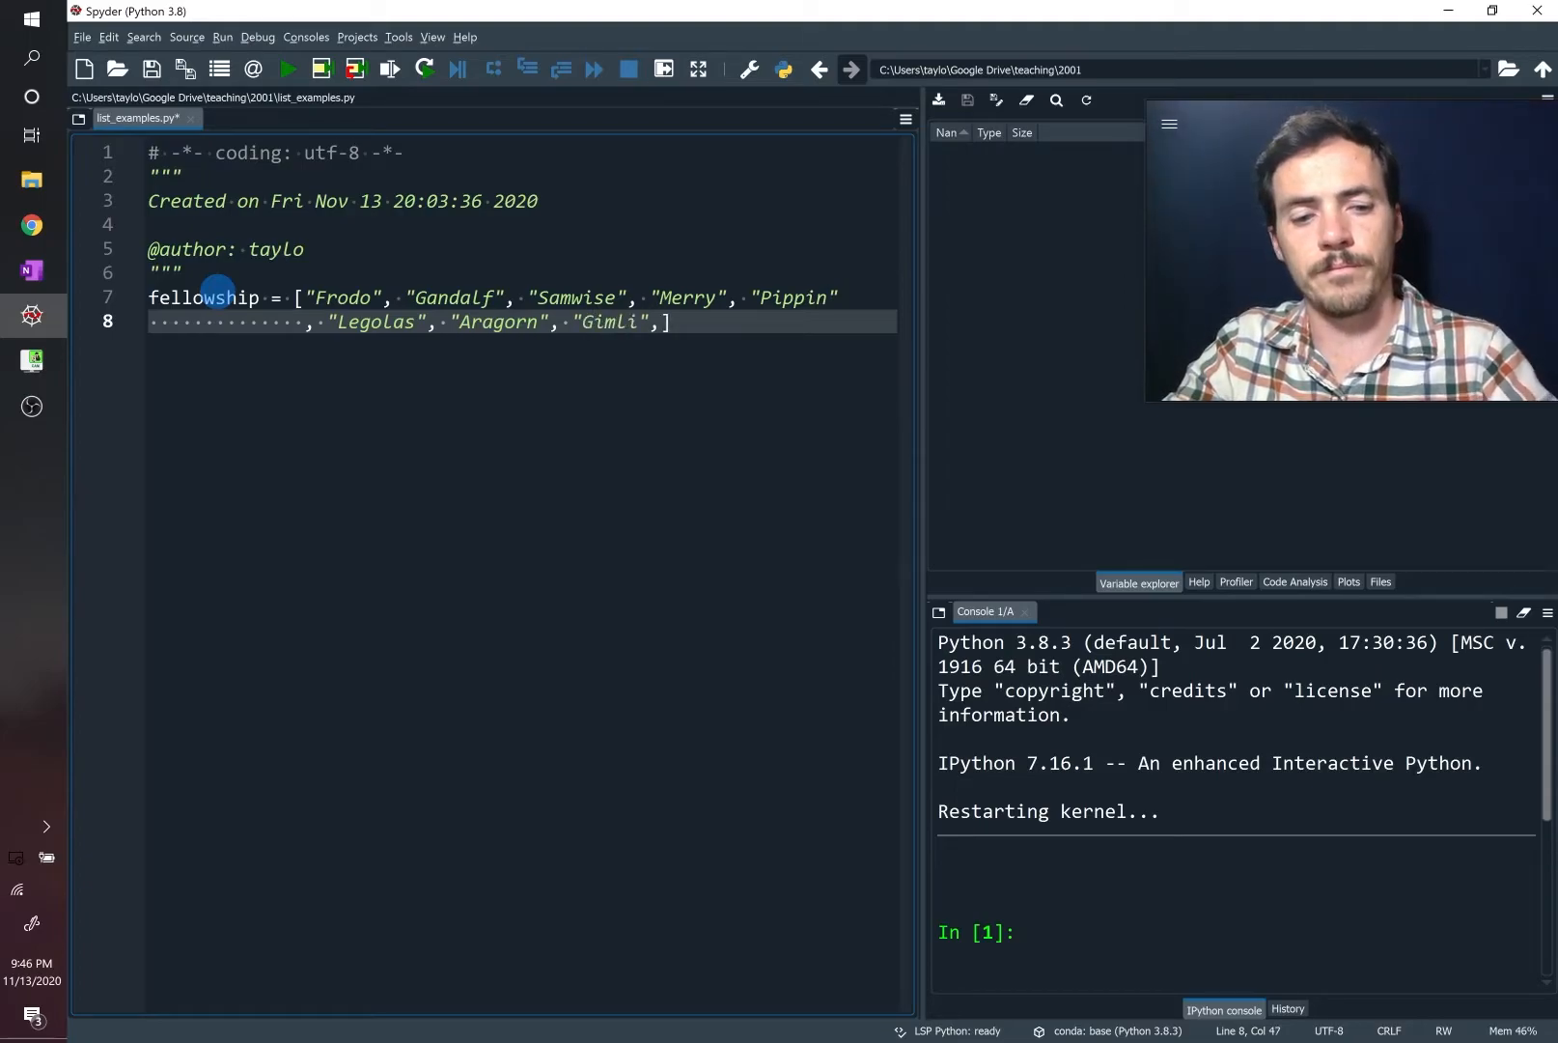
pyautogui.write('"Boromir"')
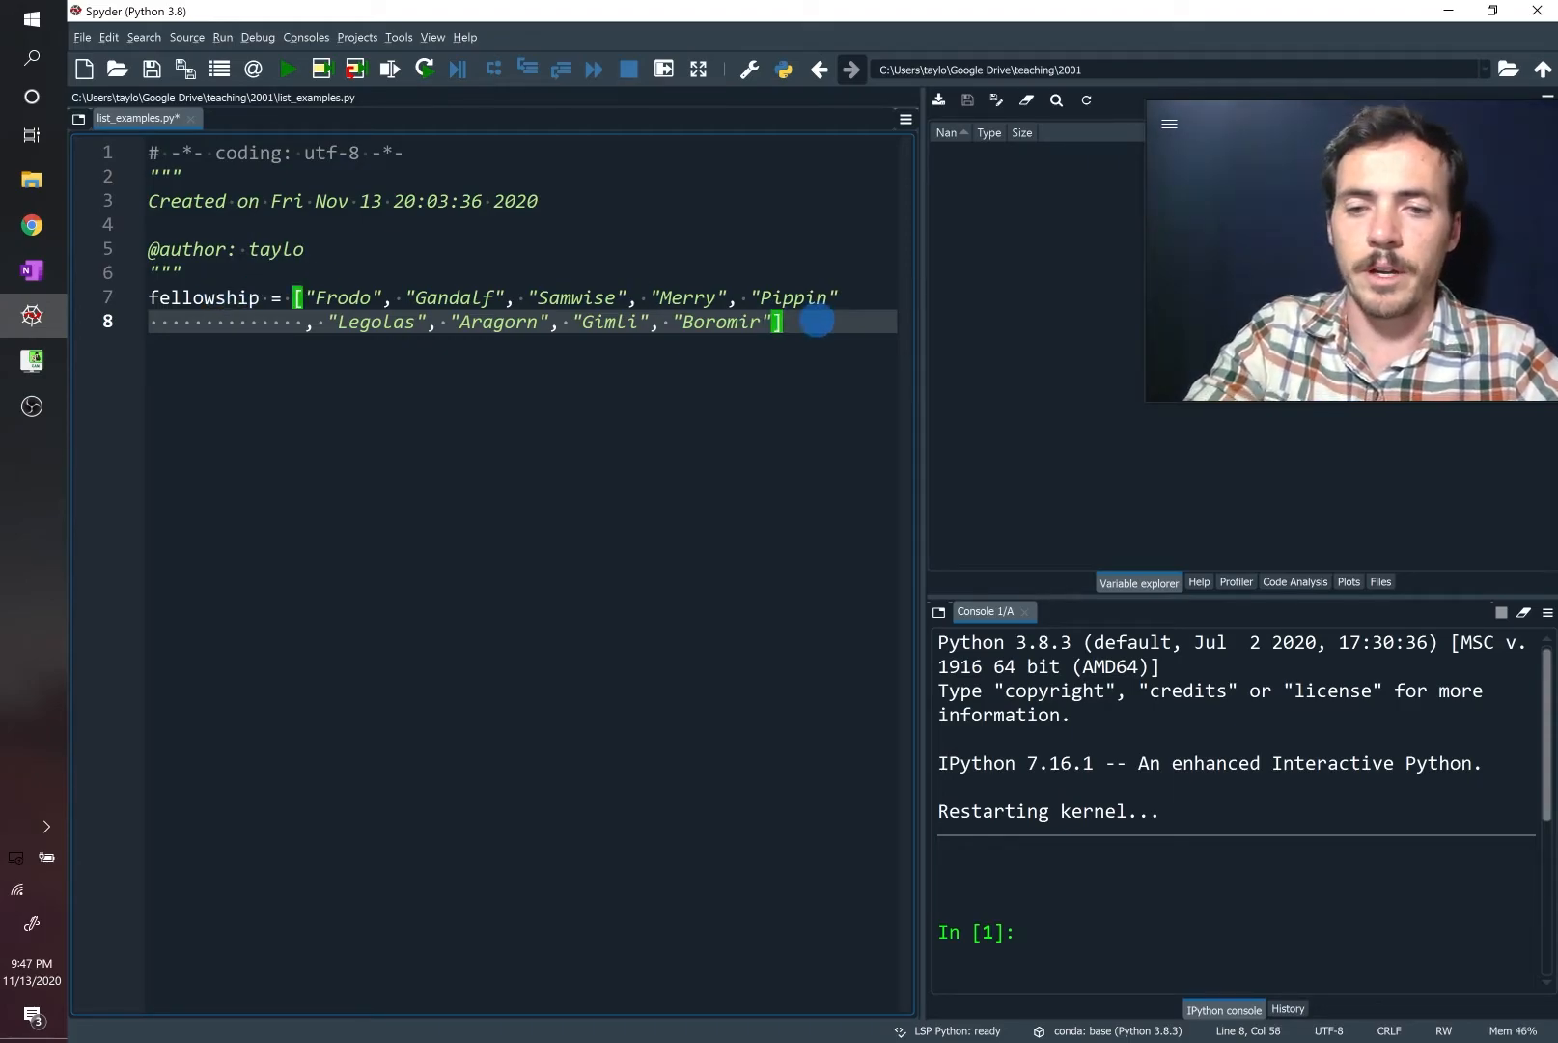
# Run the script and inspect the unsorted fellowship list in the Variable Explorer
pyautogui.click(288, 70)
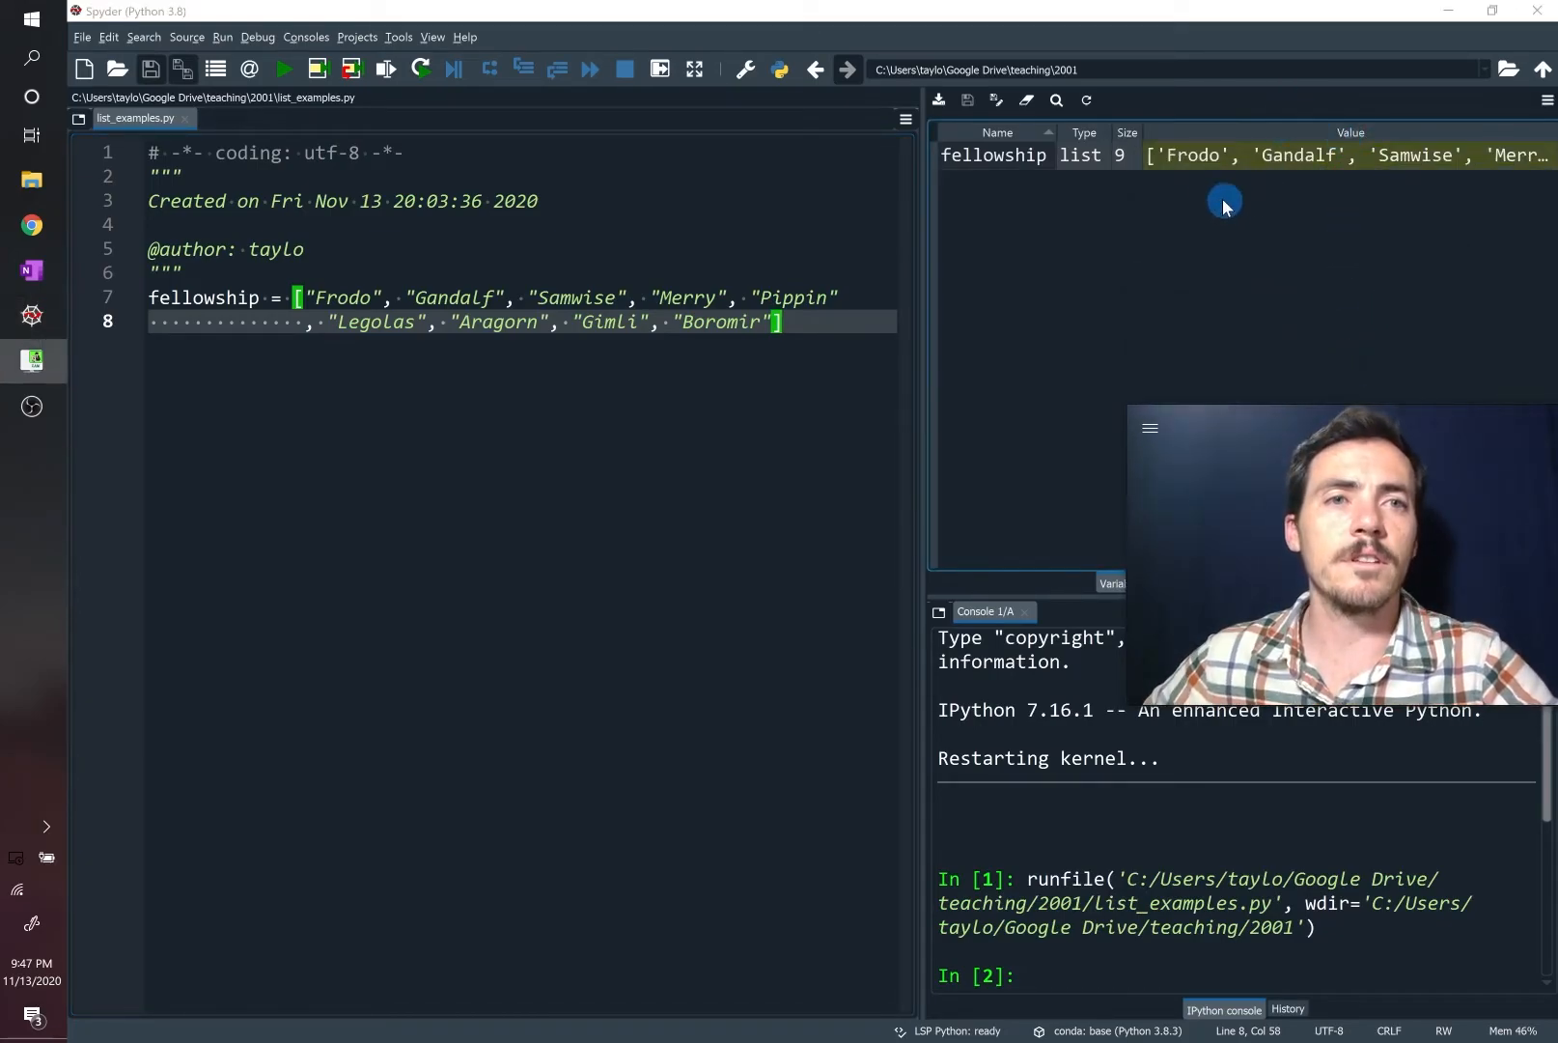
pyautogui.doubleClick(993, 154)
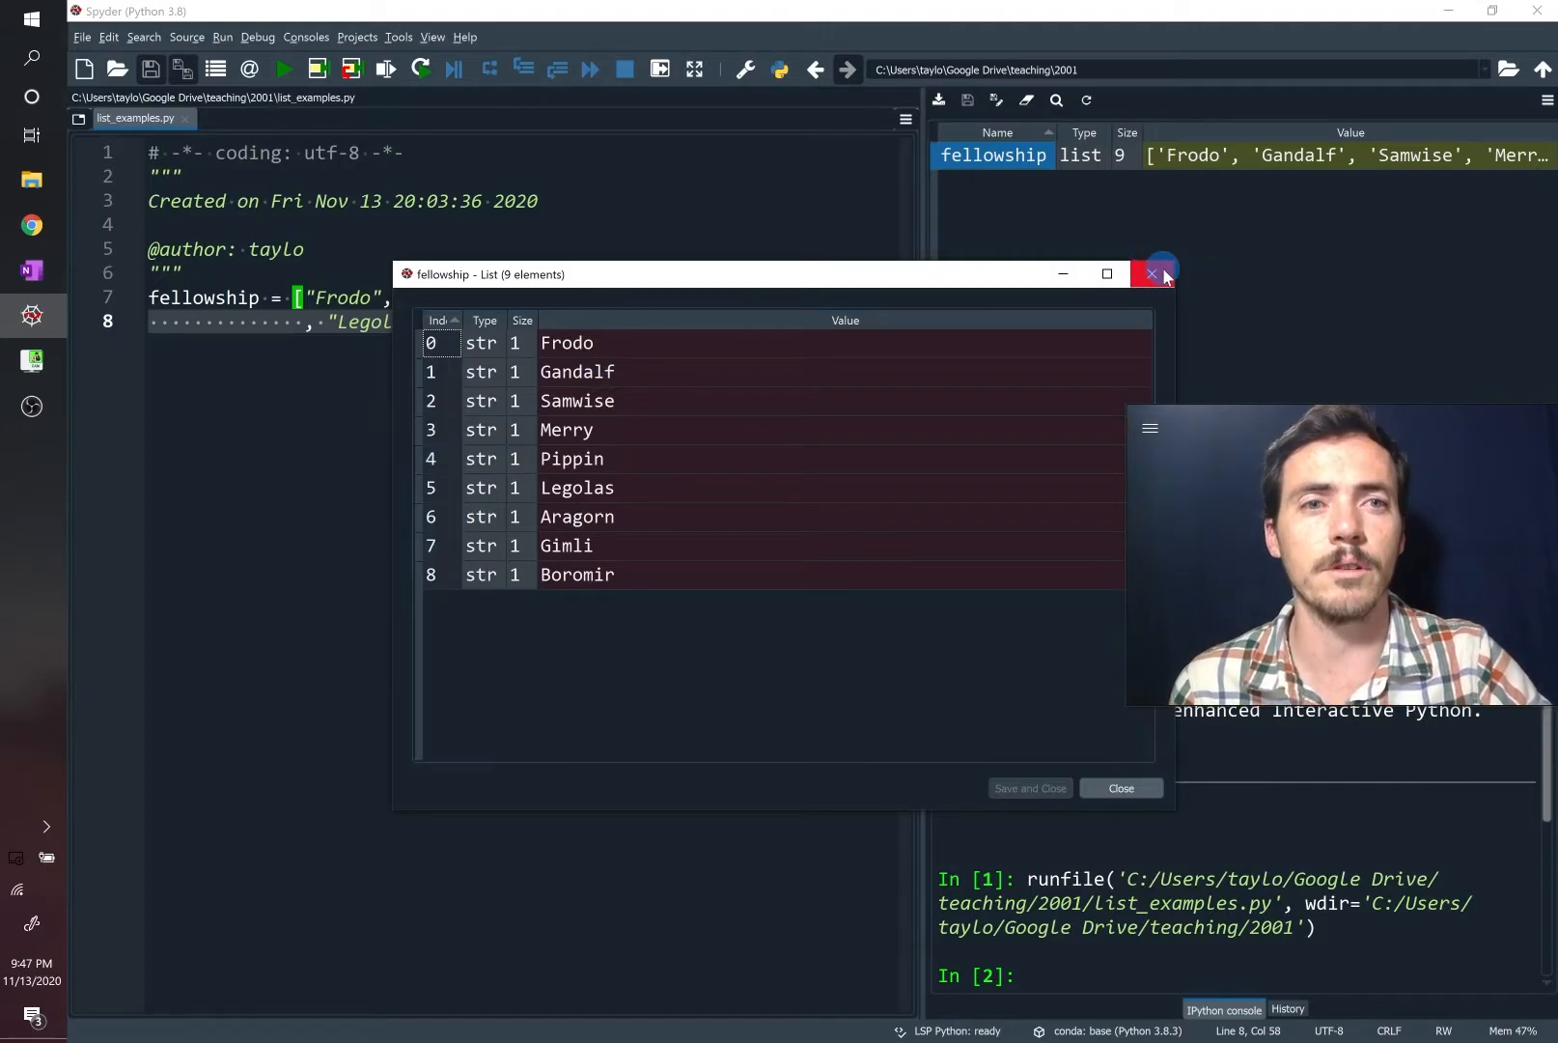
pyautogui.click(1161, 274)
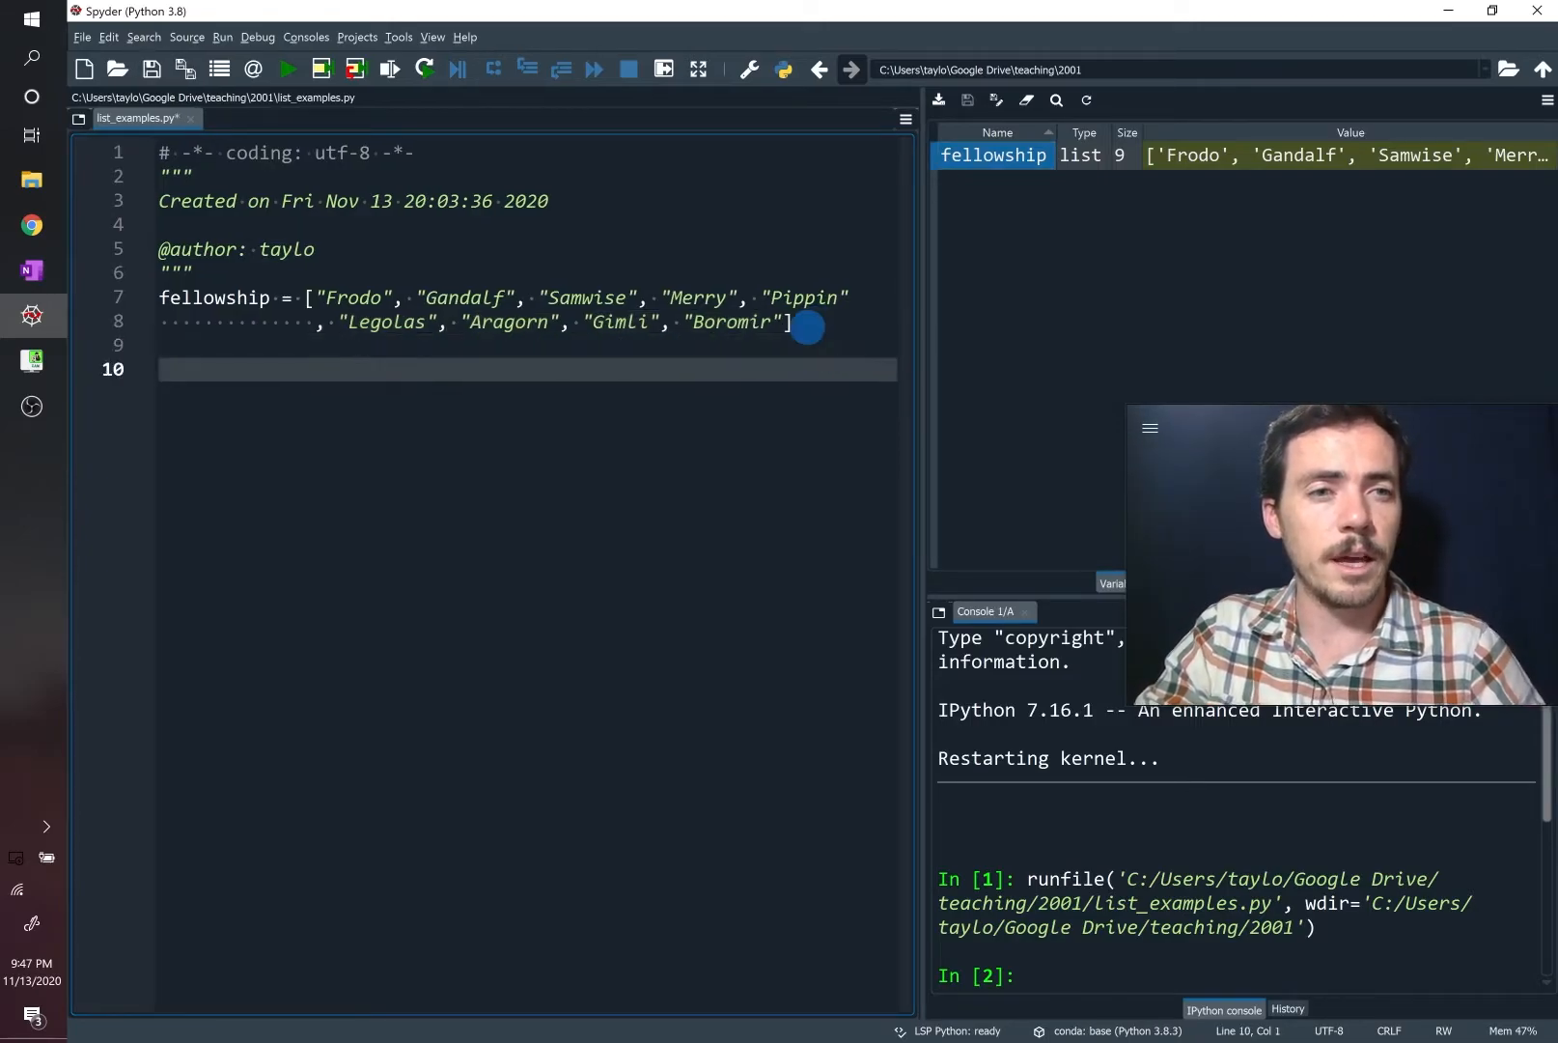
# Add fellowship.sort() and check the nine names now read alphabetically
pyautogui.write('fell')
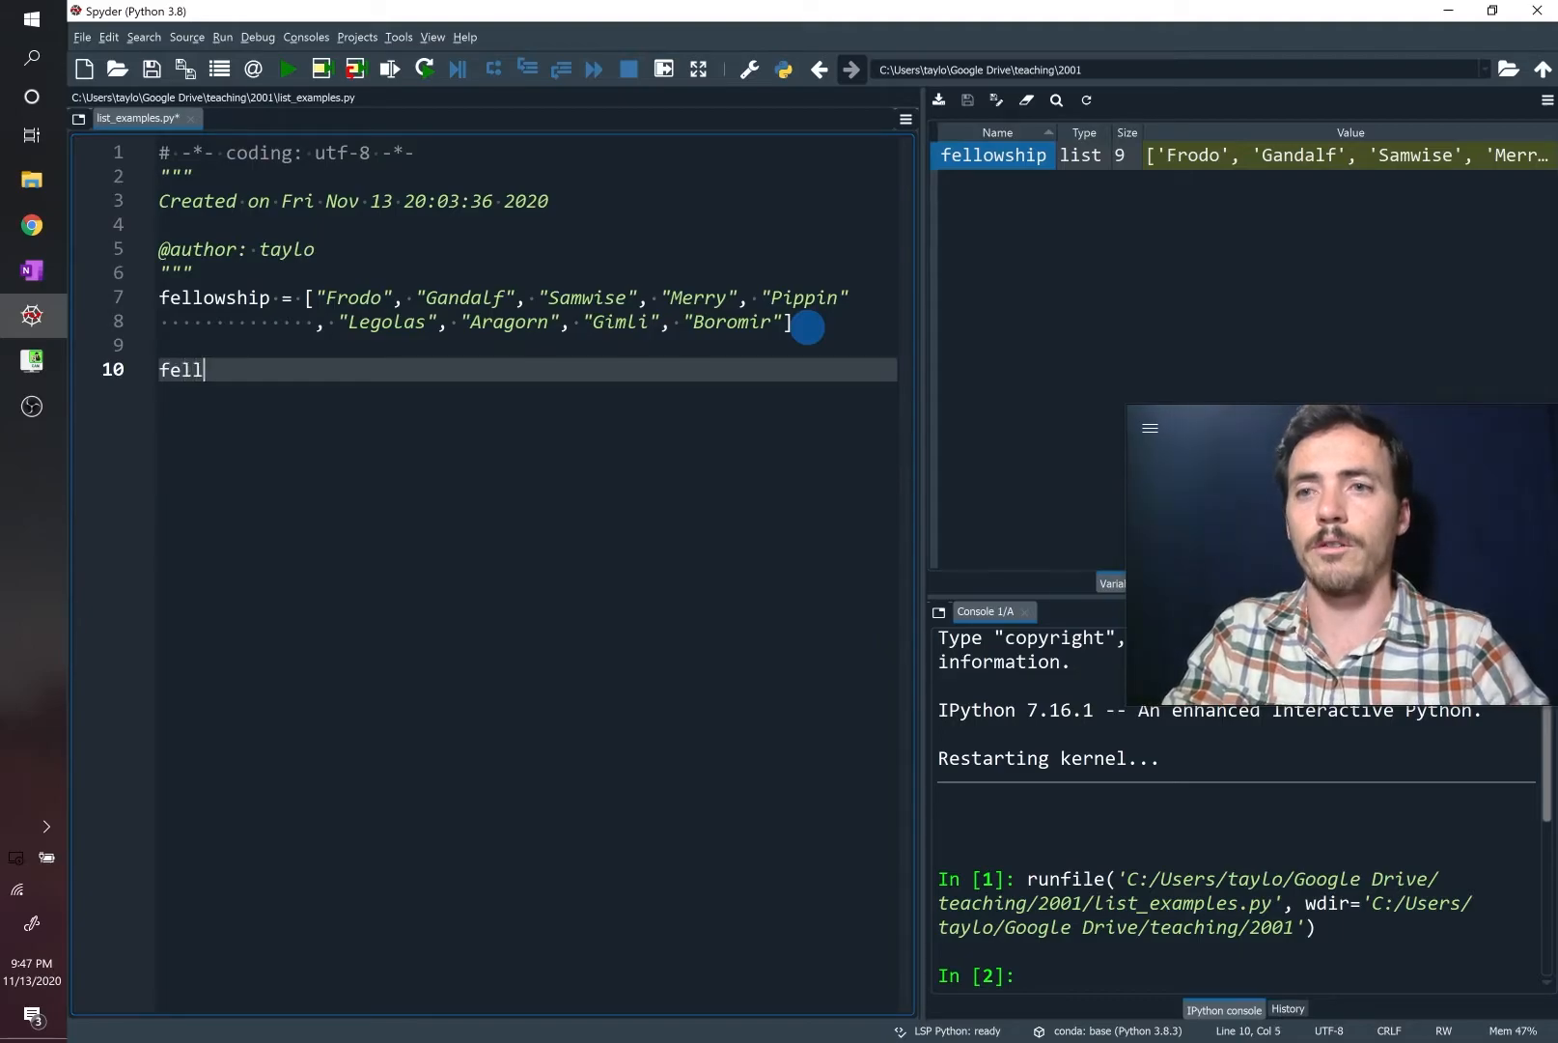
pyautogui.write('owship.')
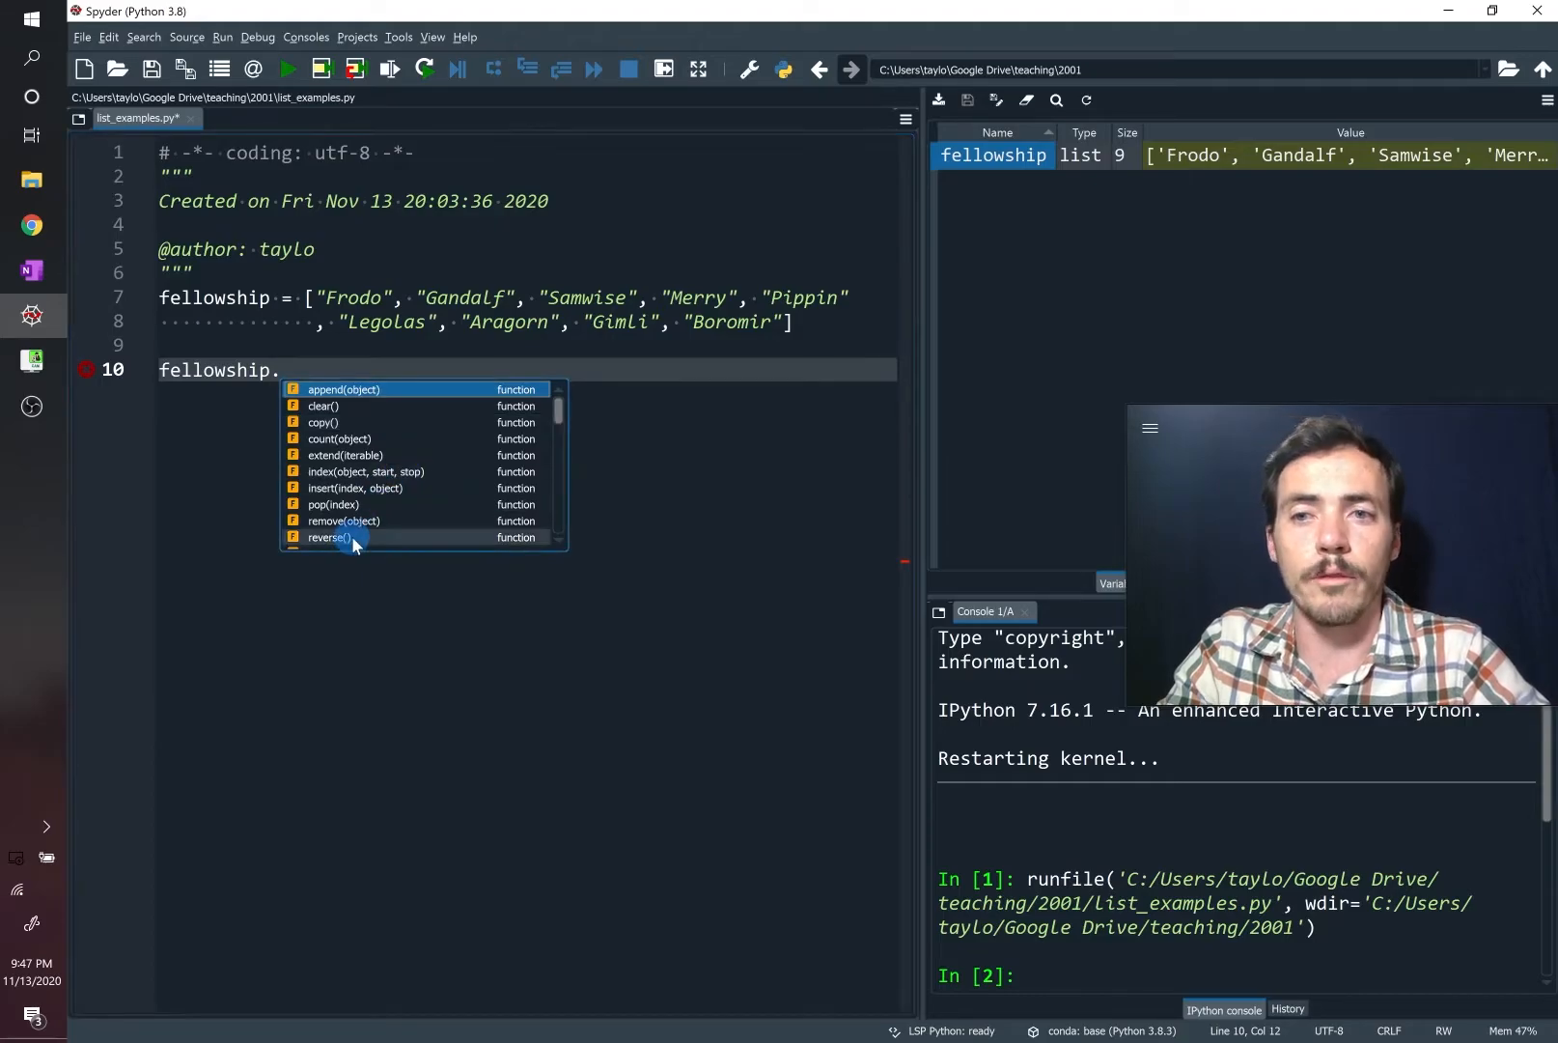
pyautogui.press('Escape')
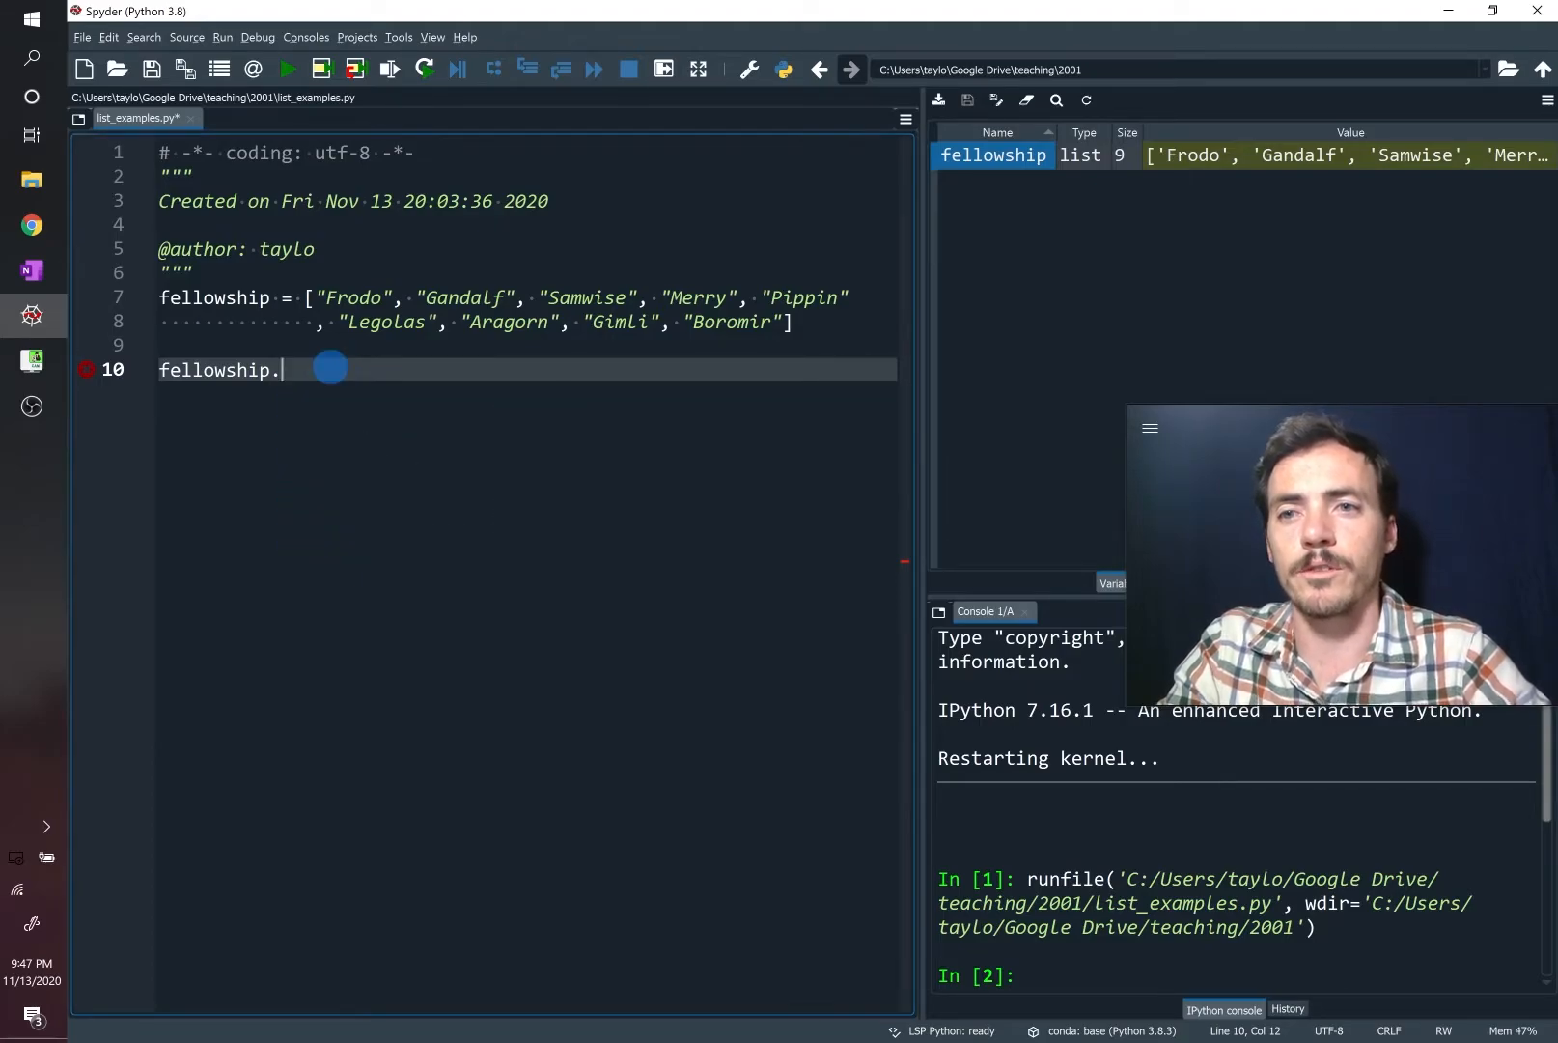
pyautogui.write('(s)')
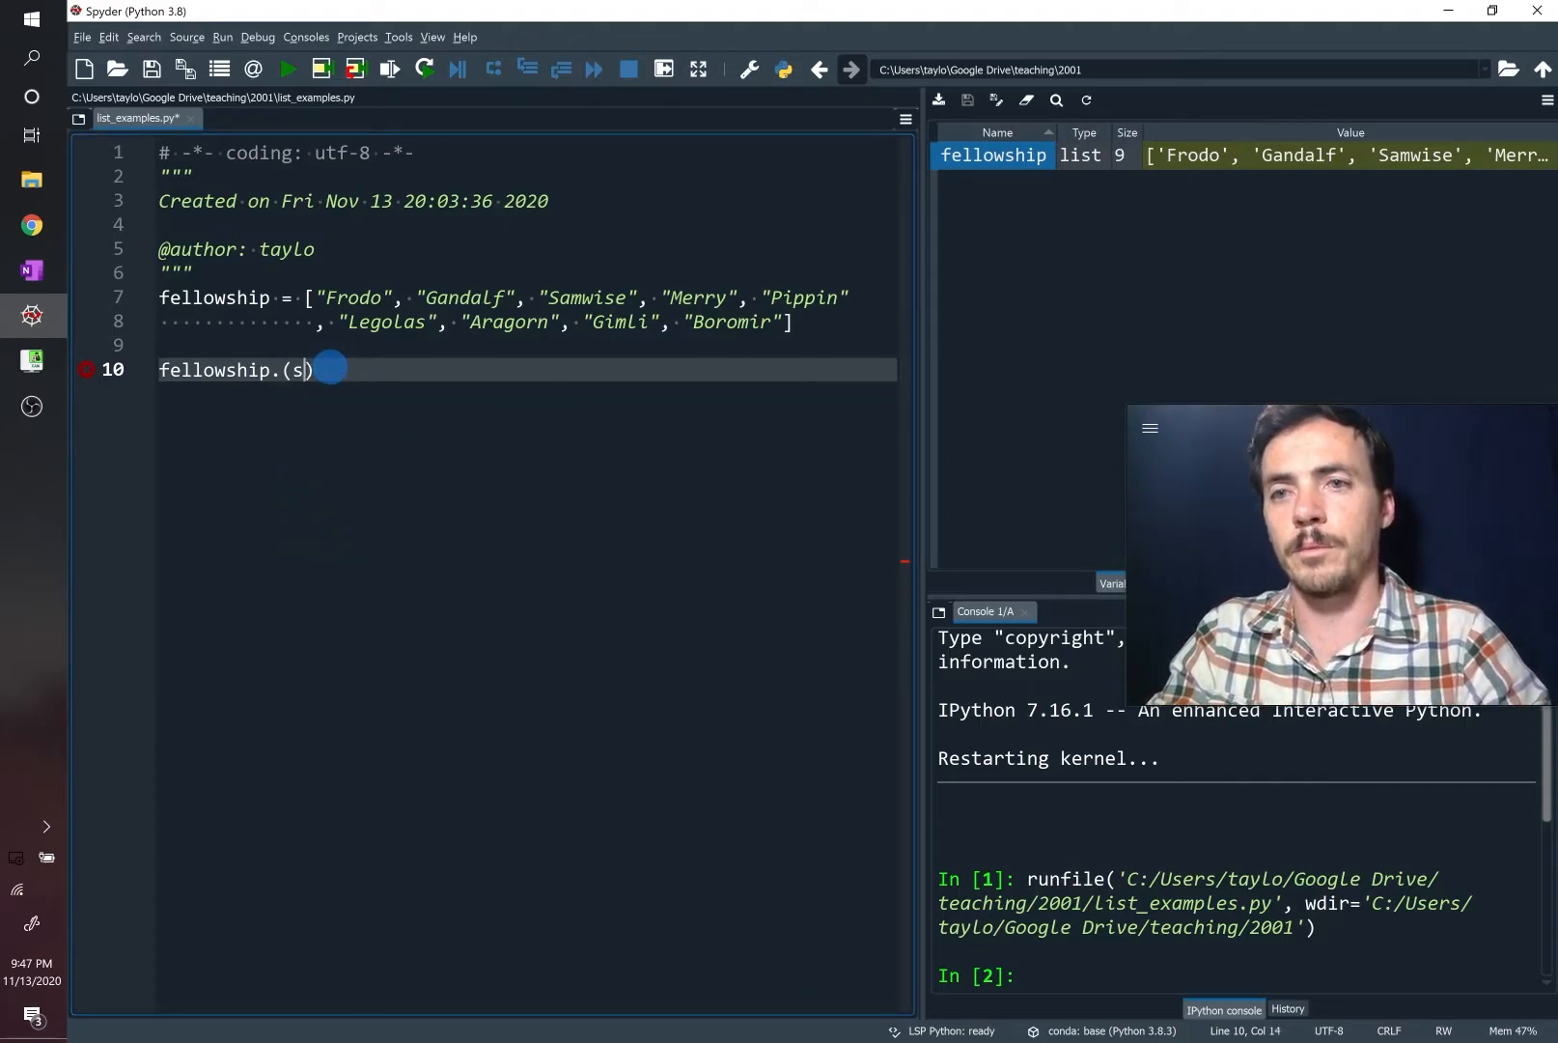
pyautogui.write('sort')
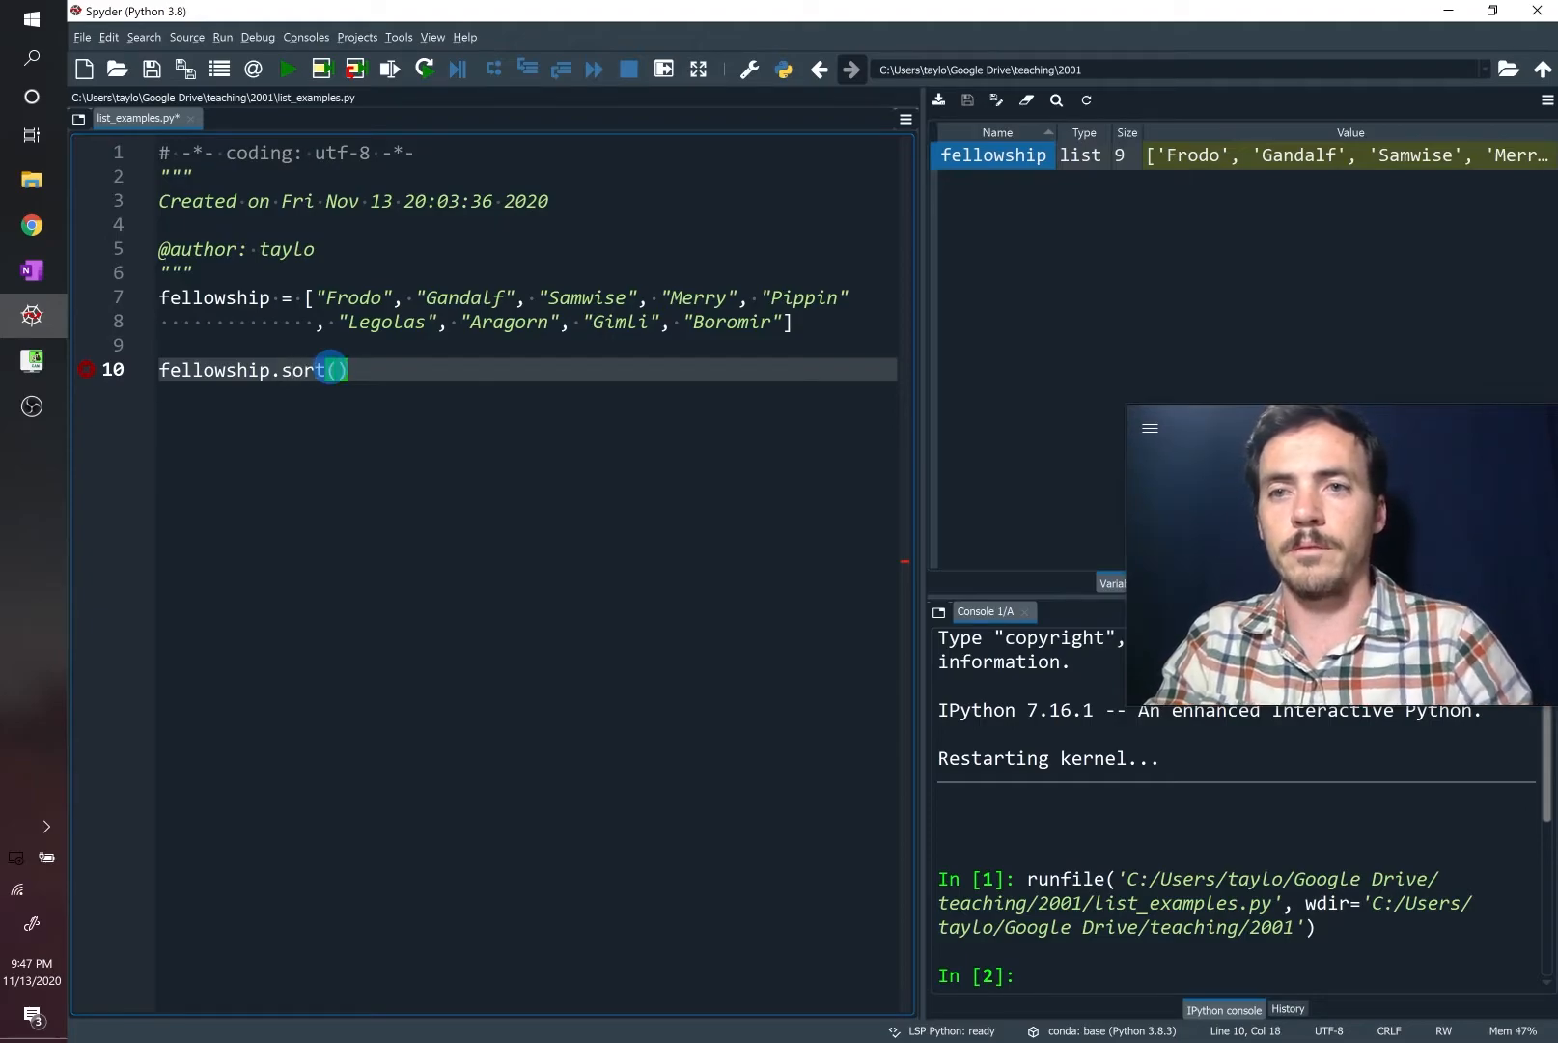
pyautogui.doubleClick(992, 154)
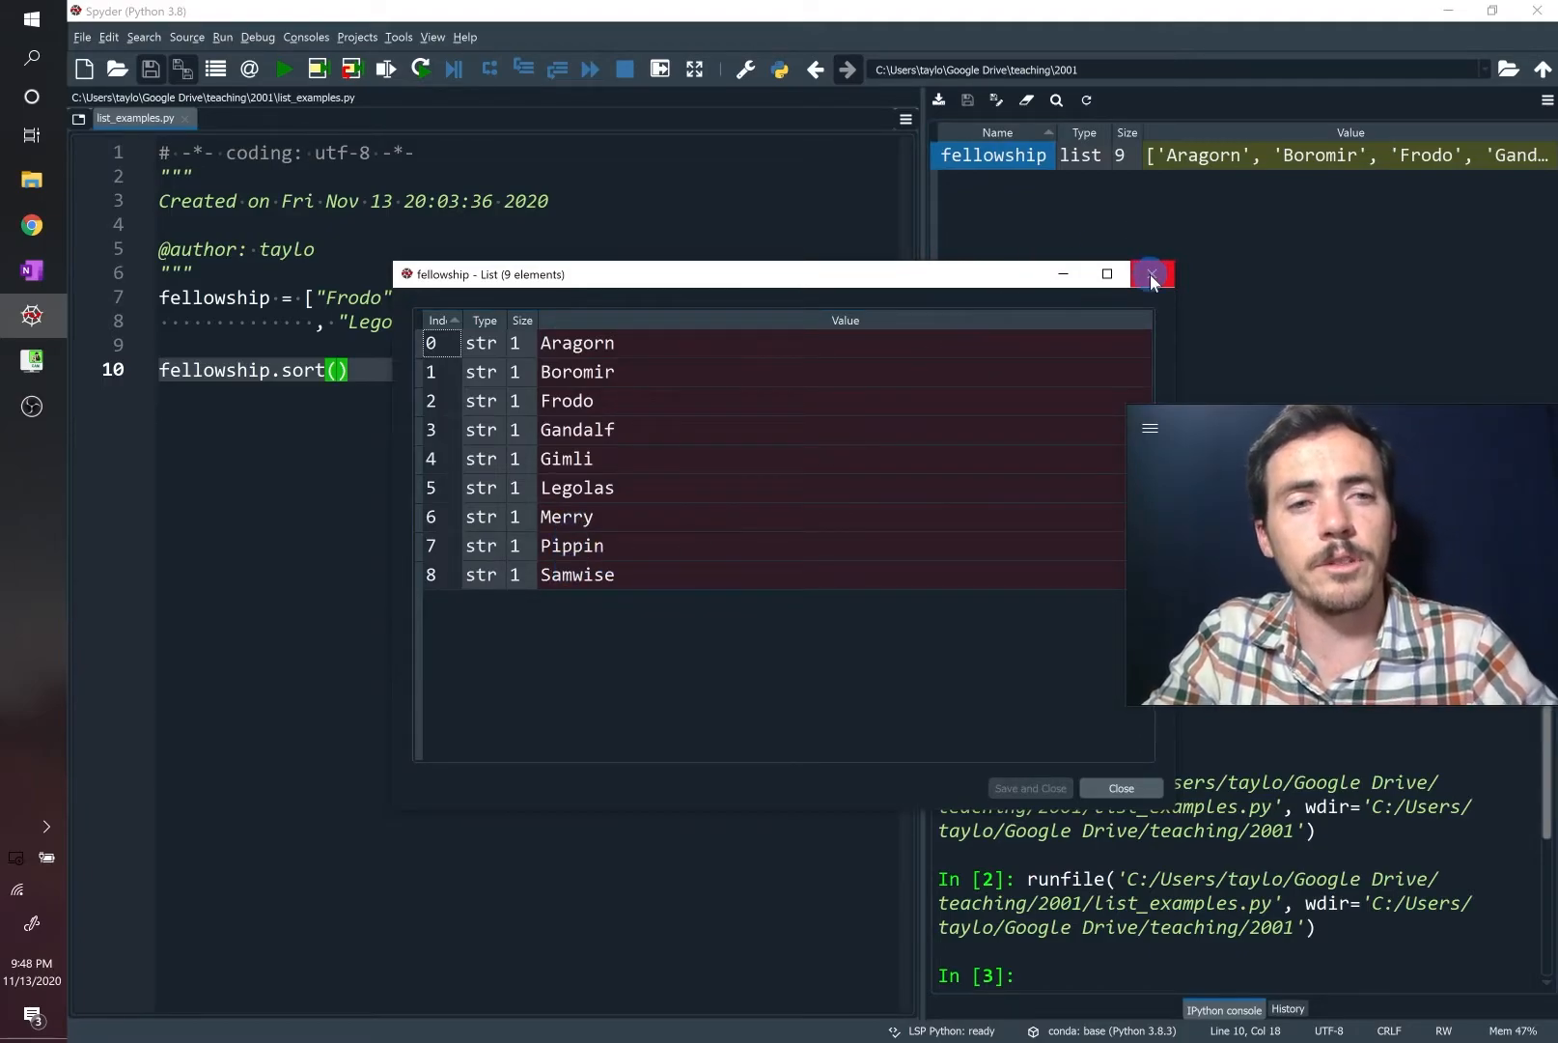
pyautogui.click(1153, 275)
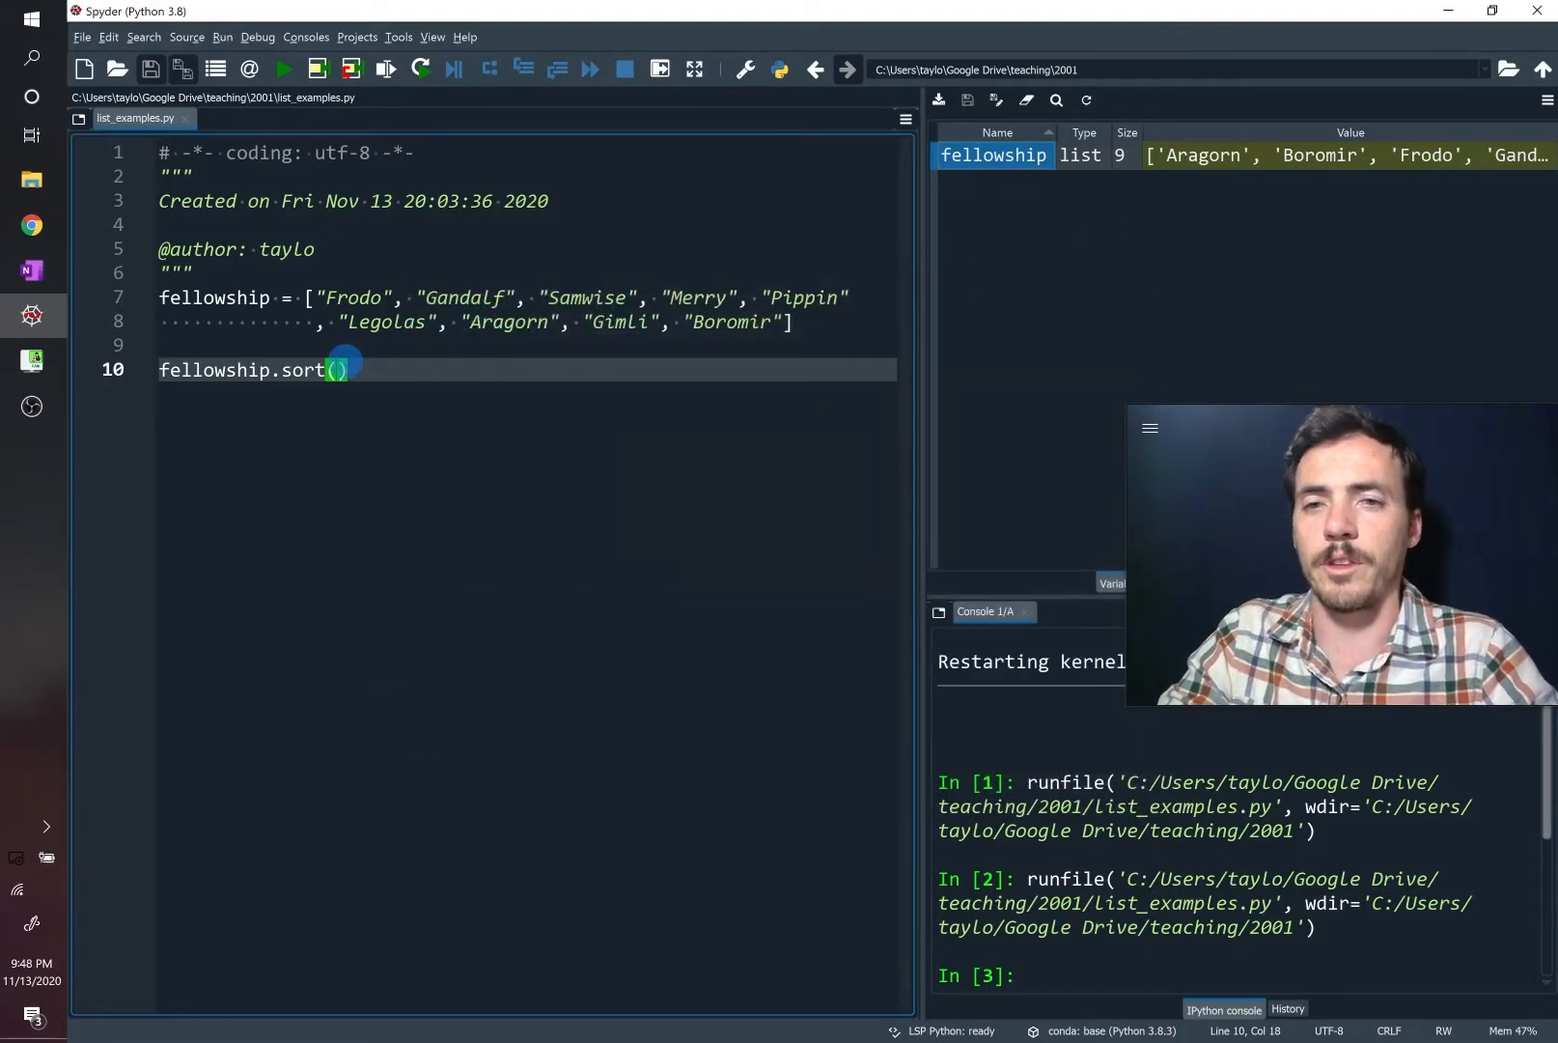
pyautogui.click(31, 270)
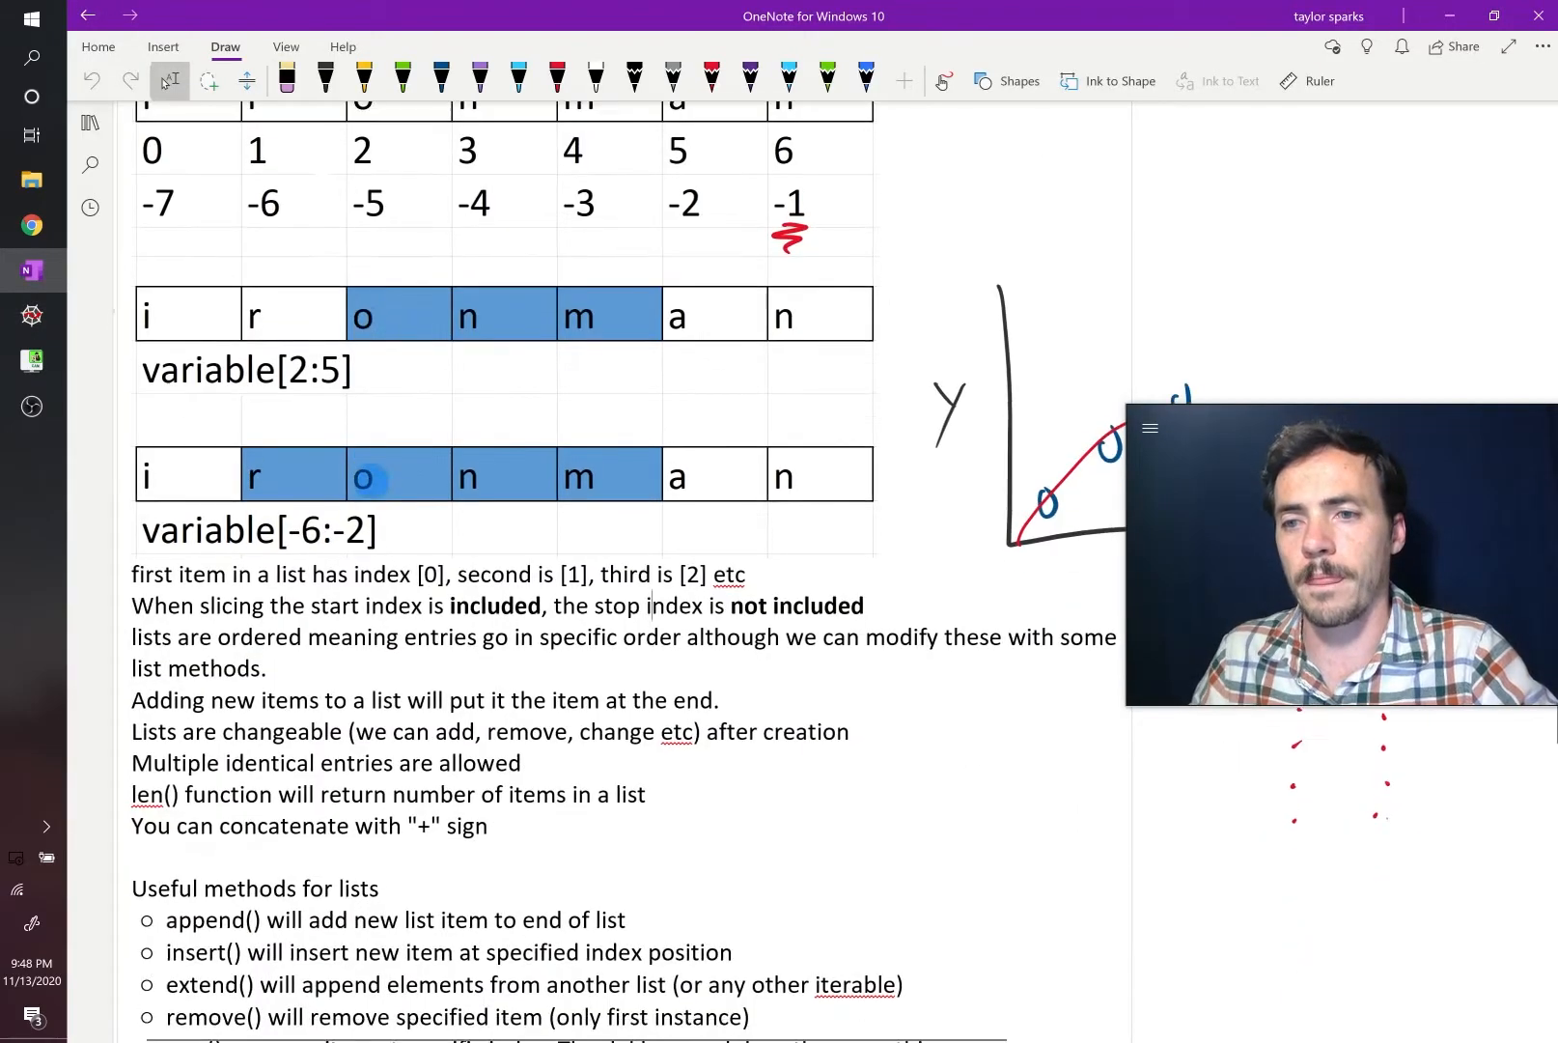
pyautogui.scroll(-3)
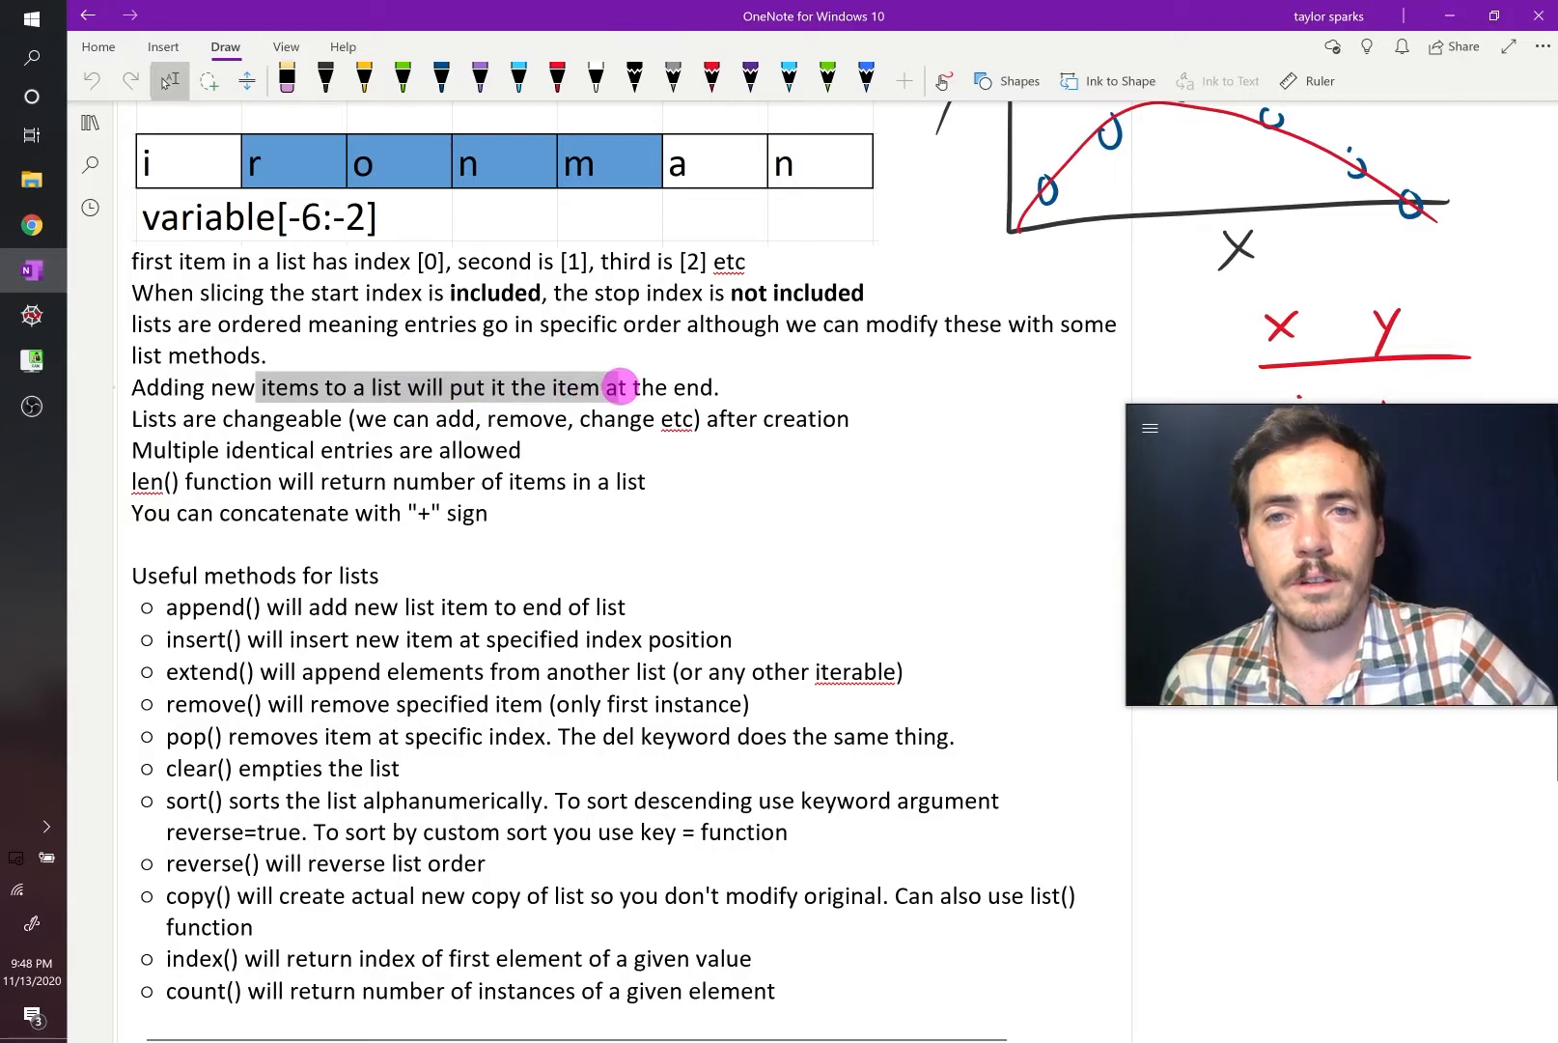
pyautogui.click(614, 386)
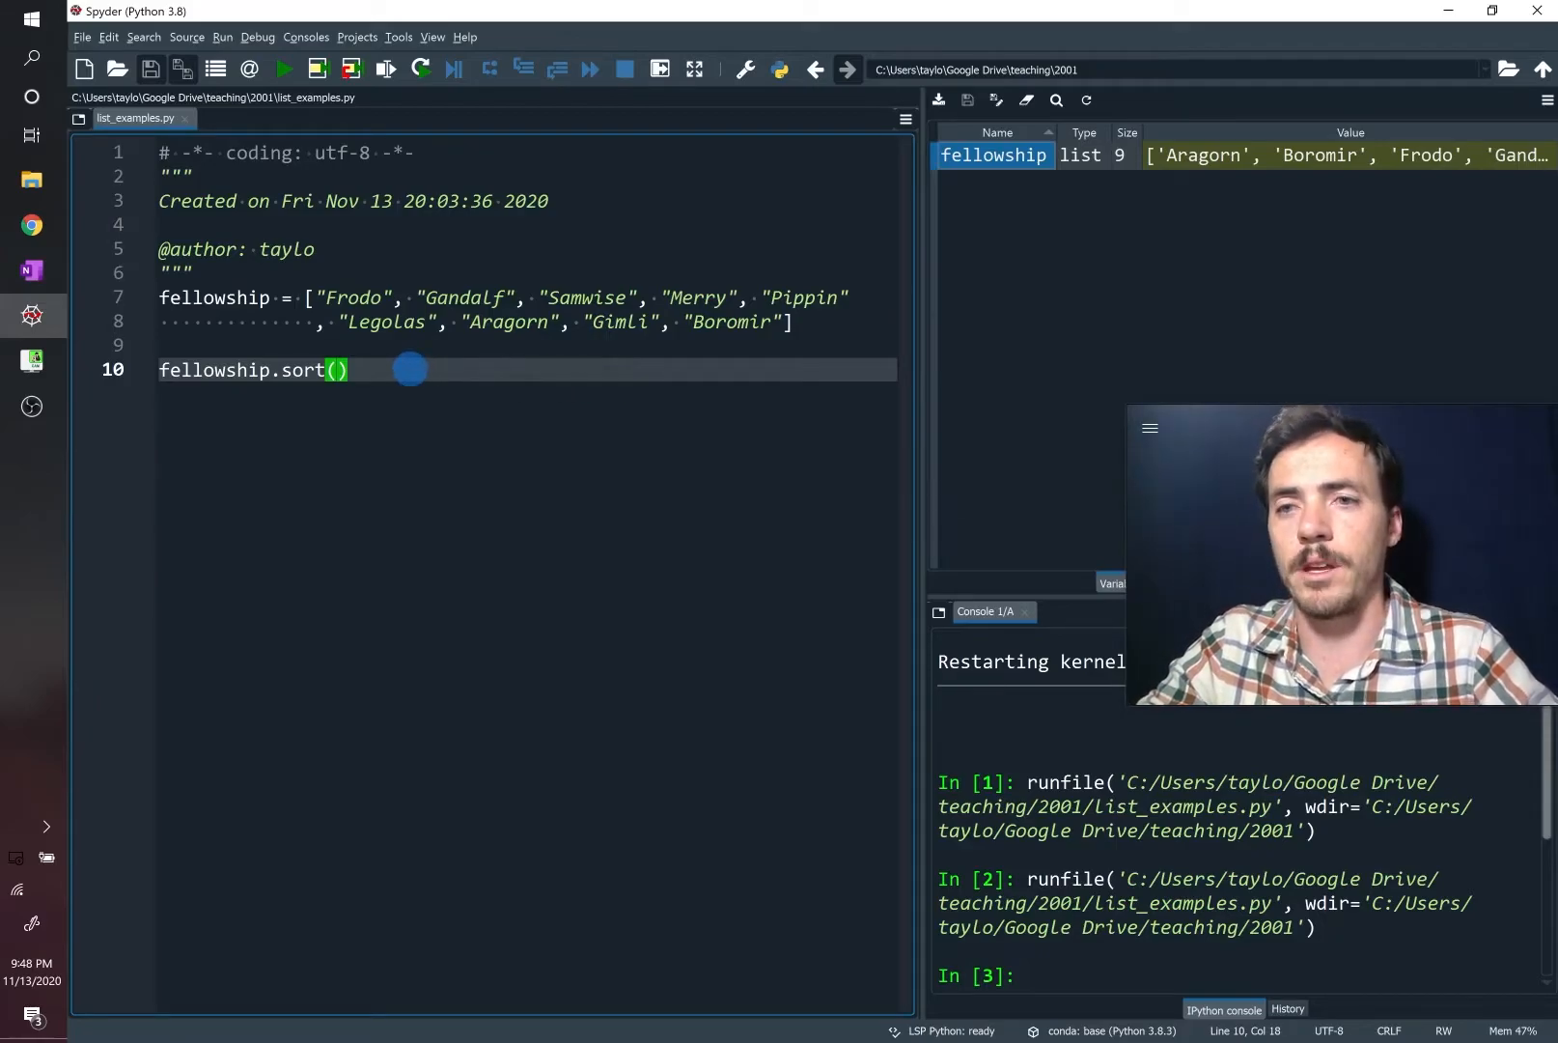
# Replace sort with fellowship.append("Golem"), run, and view the ten-name list
pyautogui.press('Backspace')
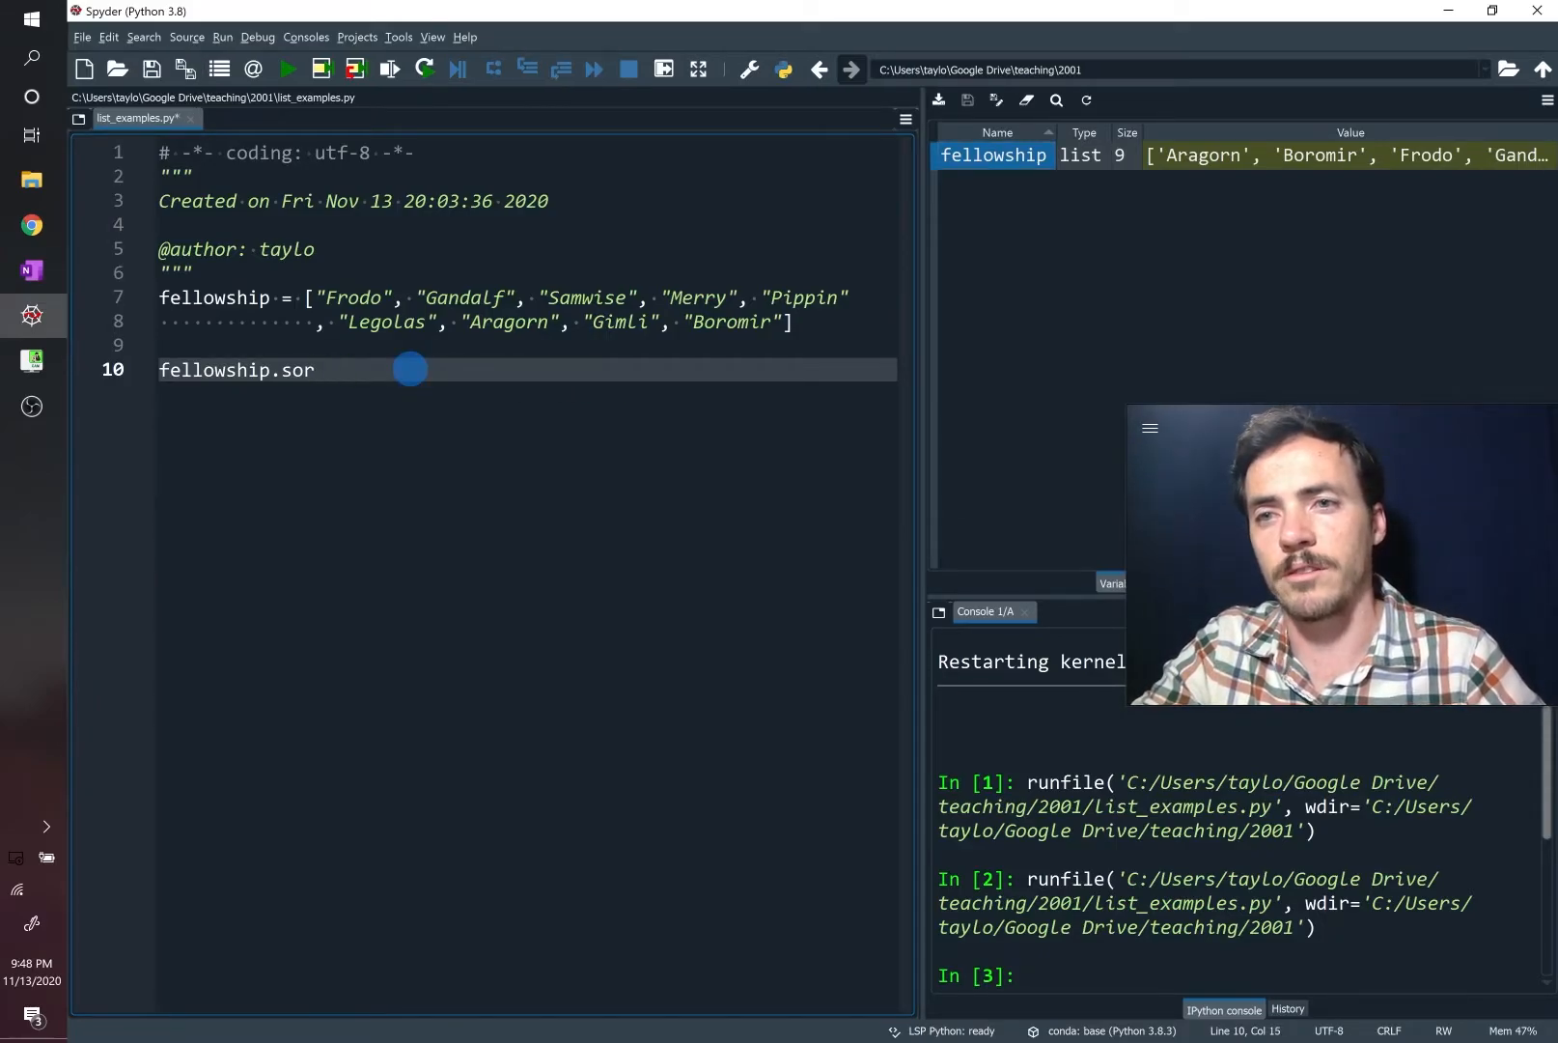
pyautogui.write('ppe')
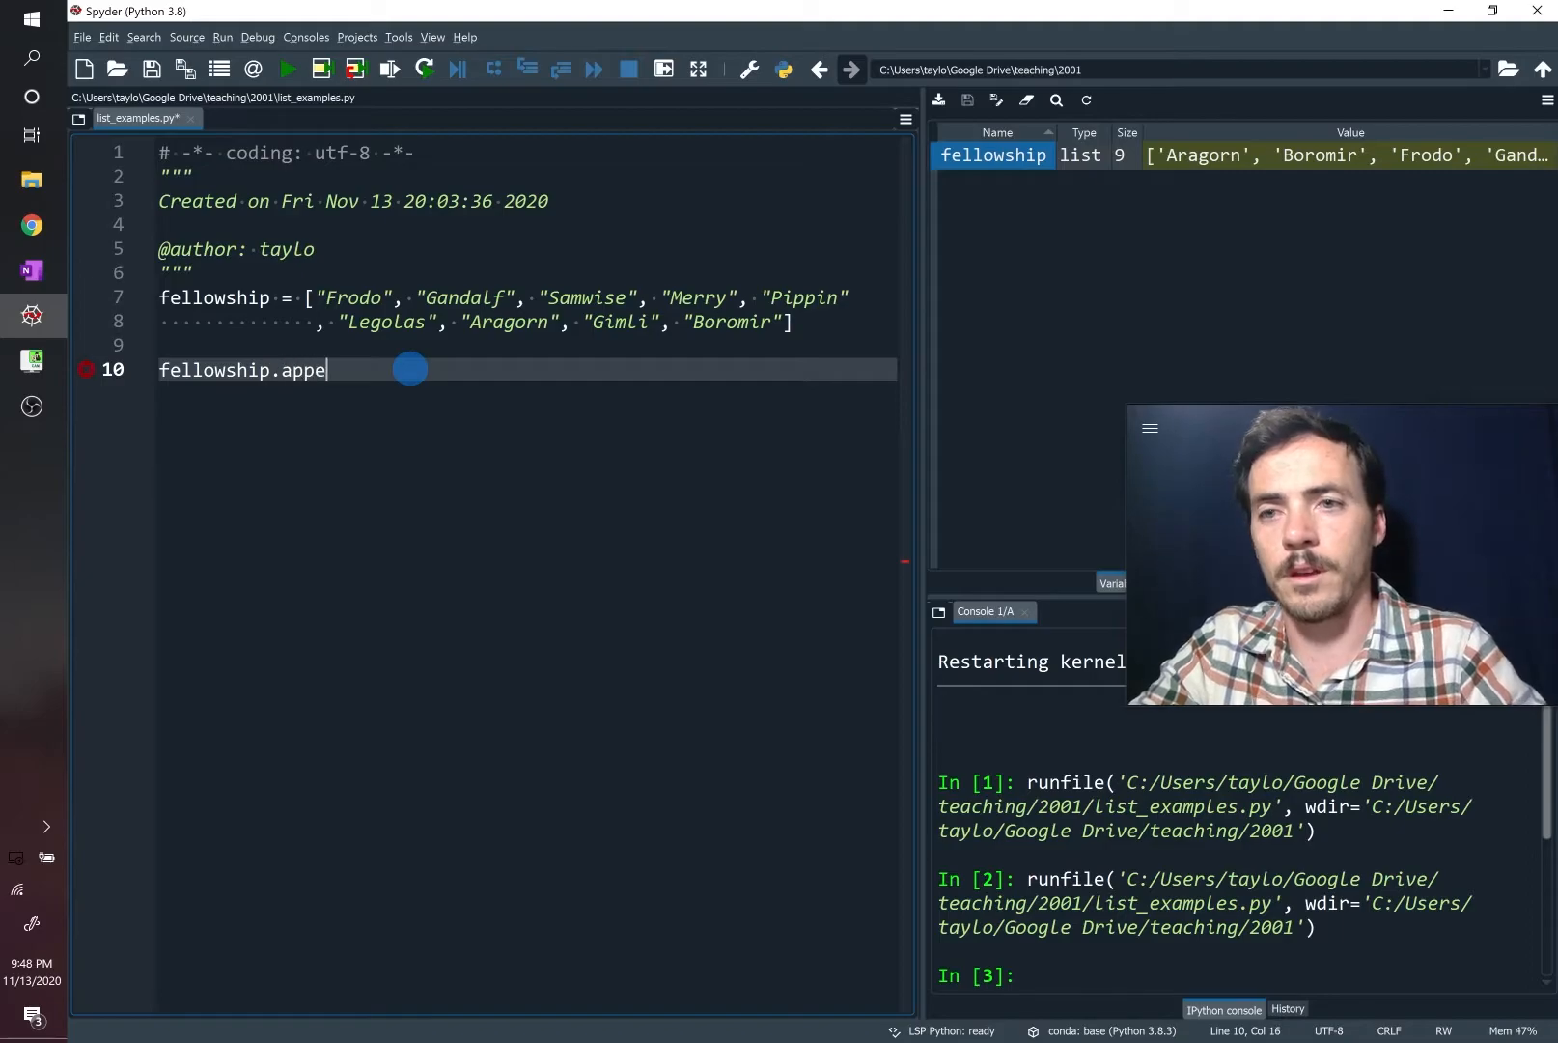
pyautogui.write('nd()')
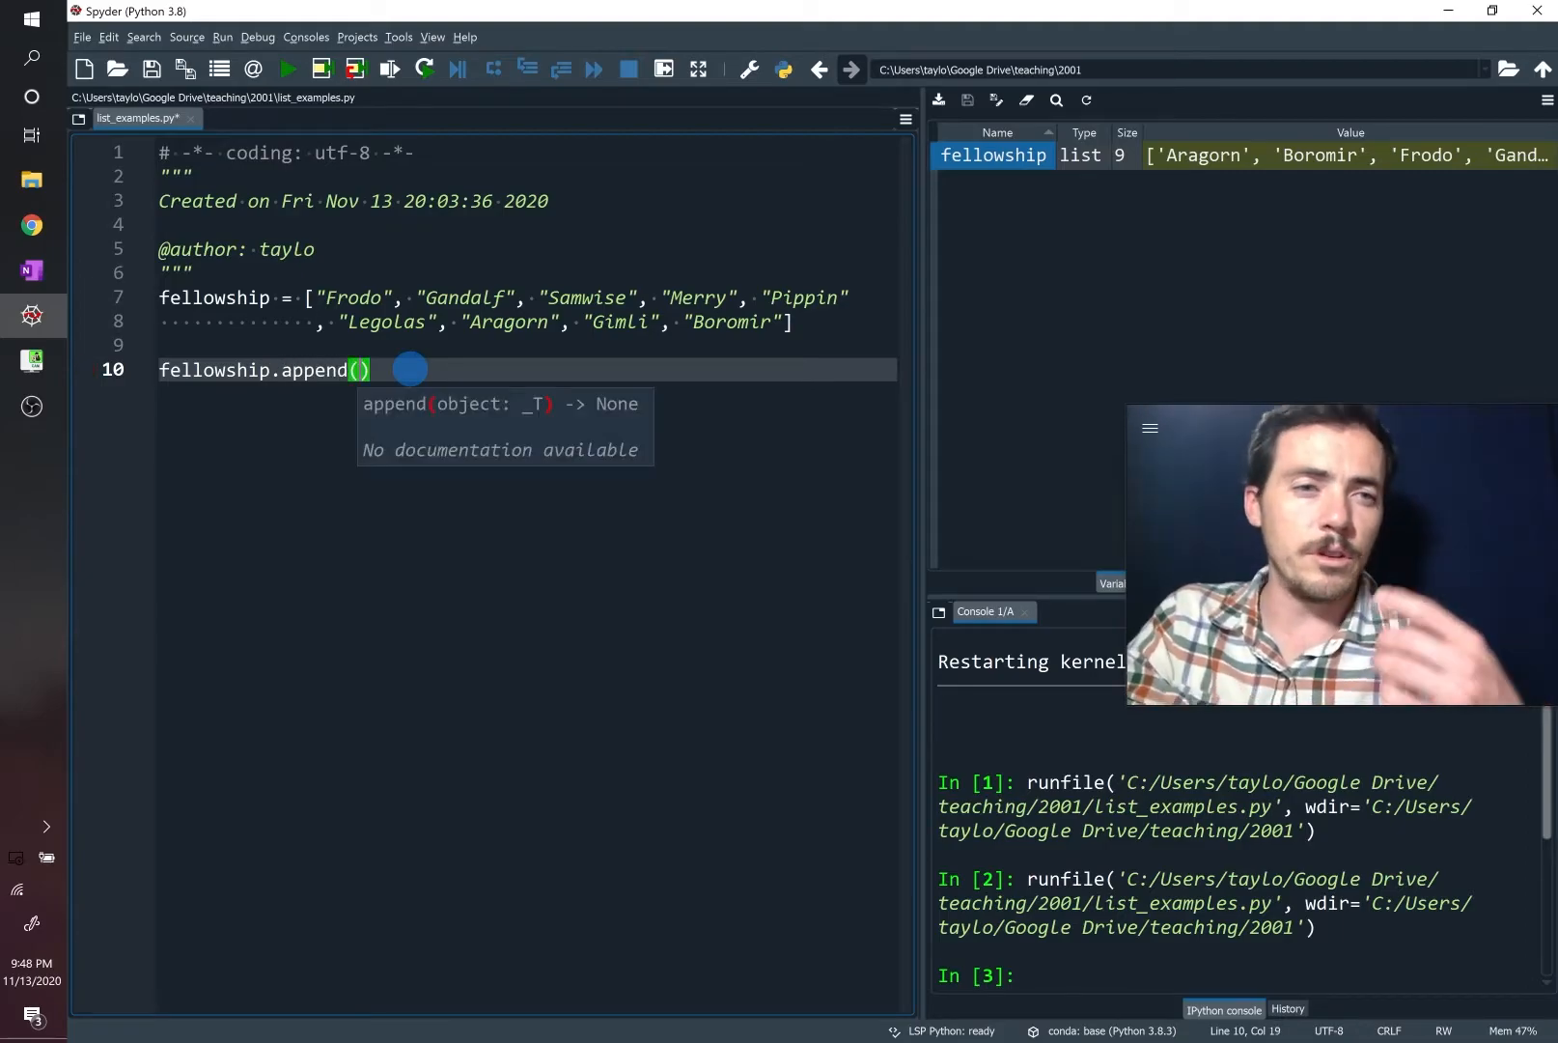
pyautogui.write('""')
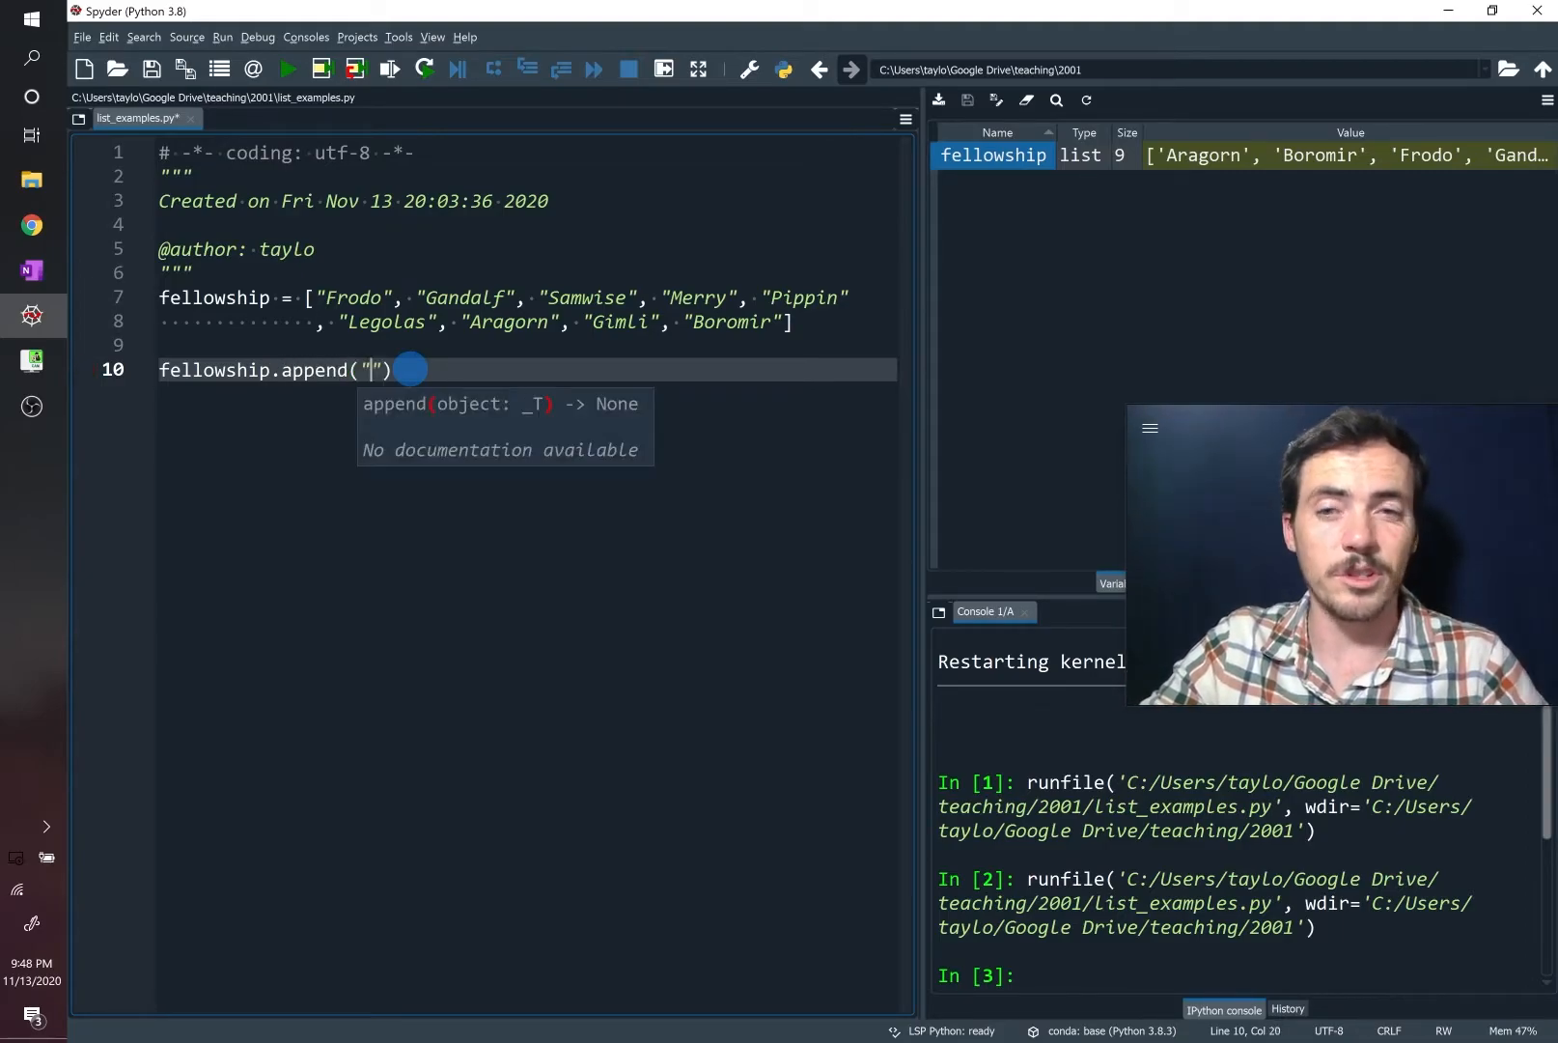
pyautogui.write('Golem')
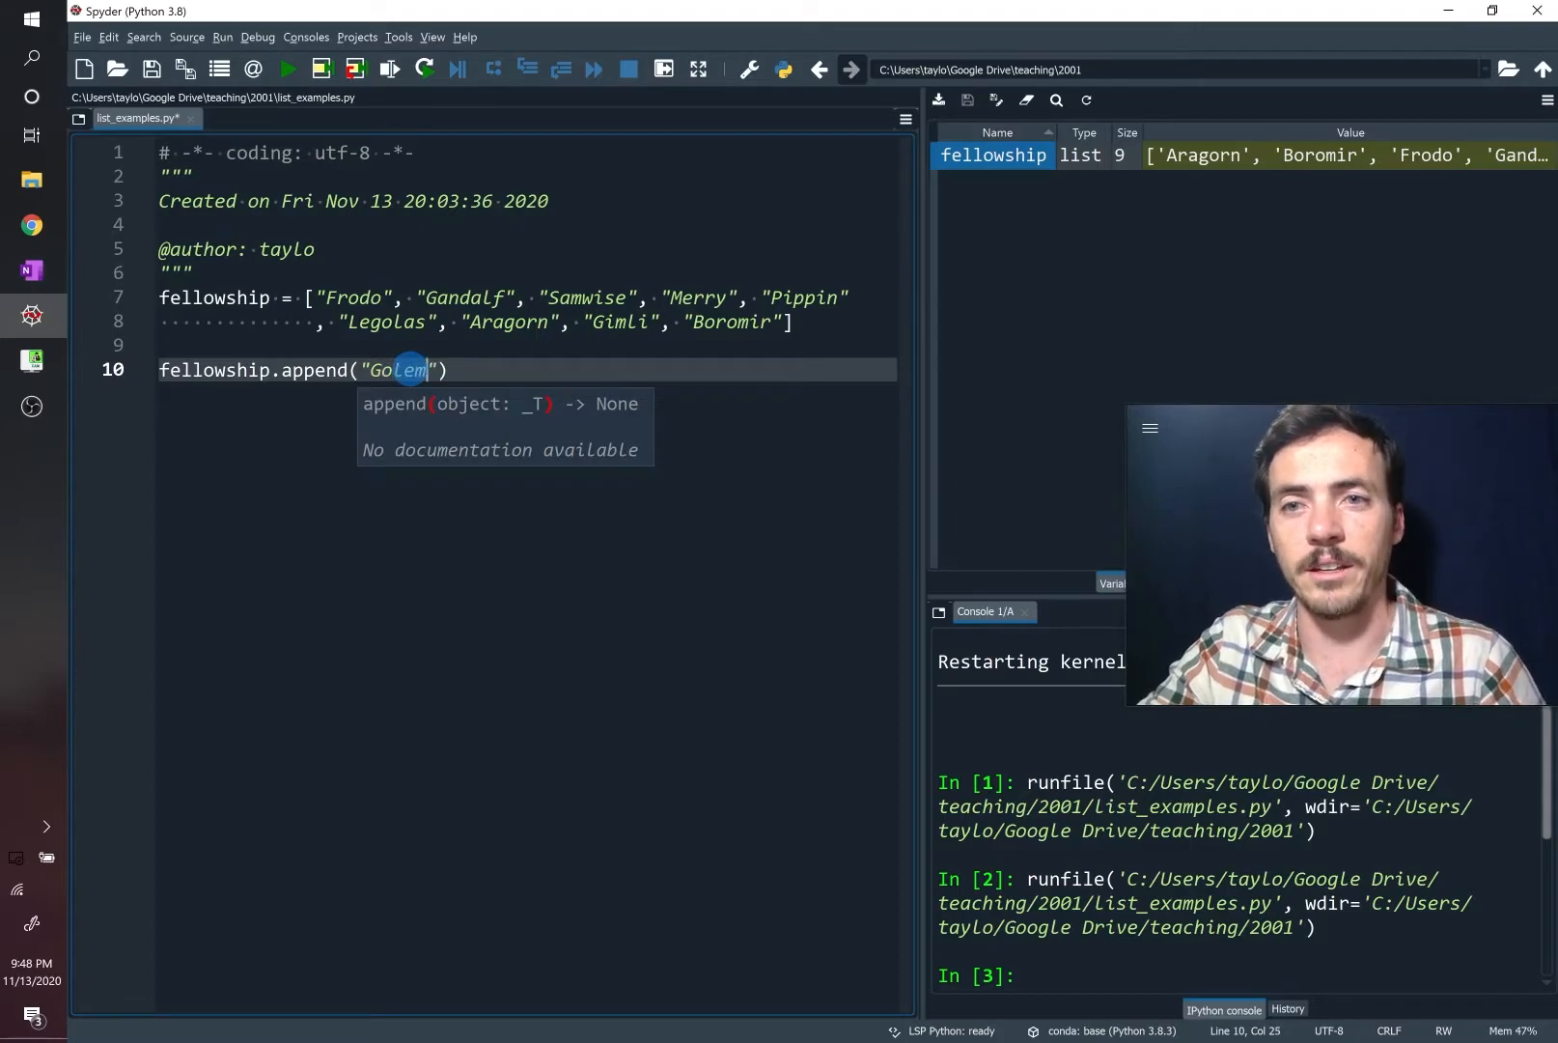
pyautogui.click(288, 70)
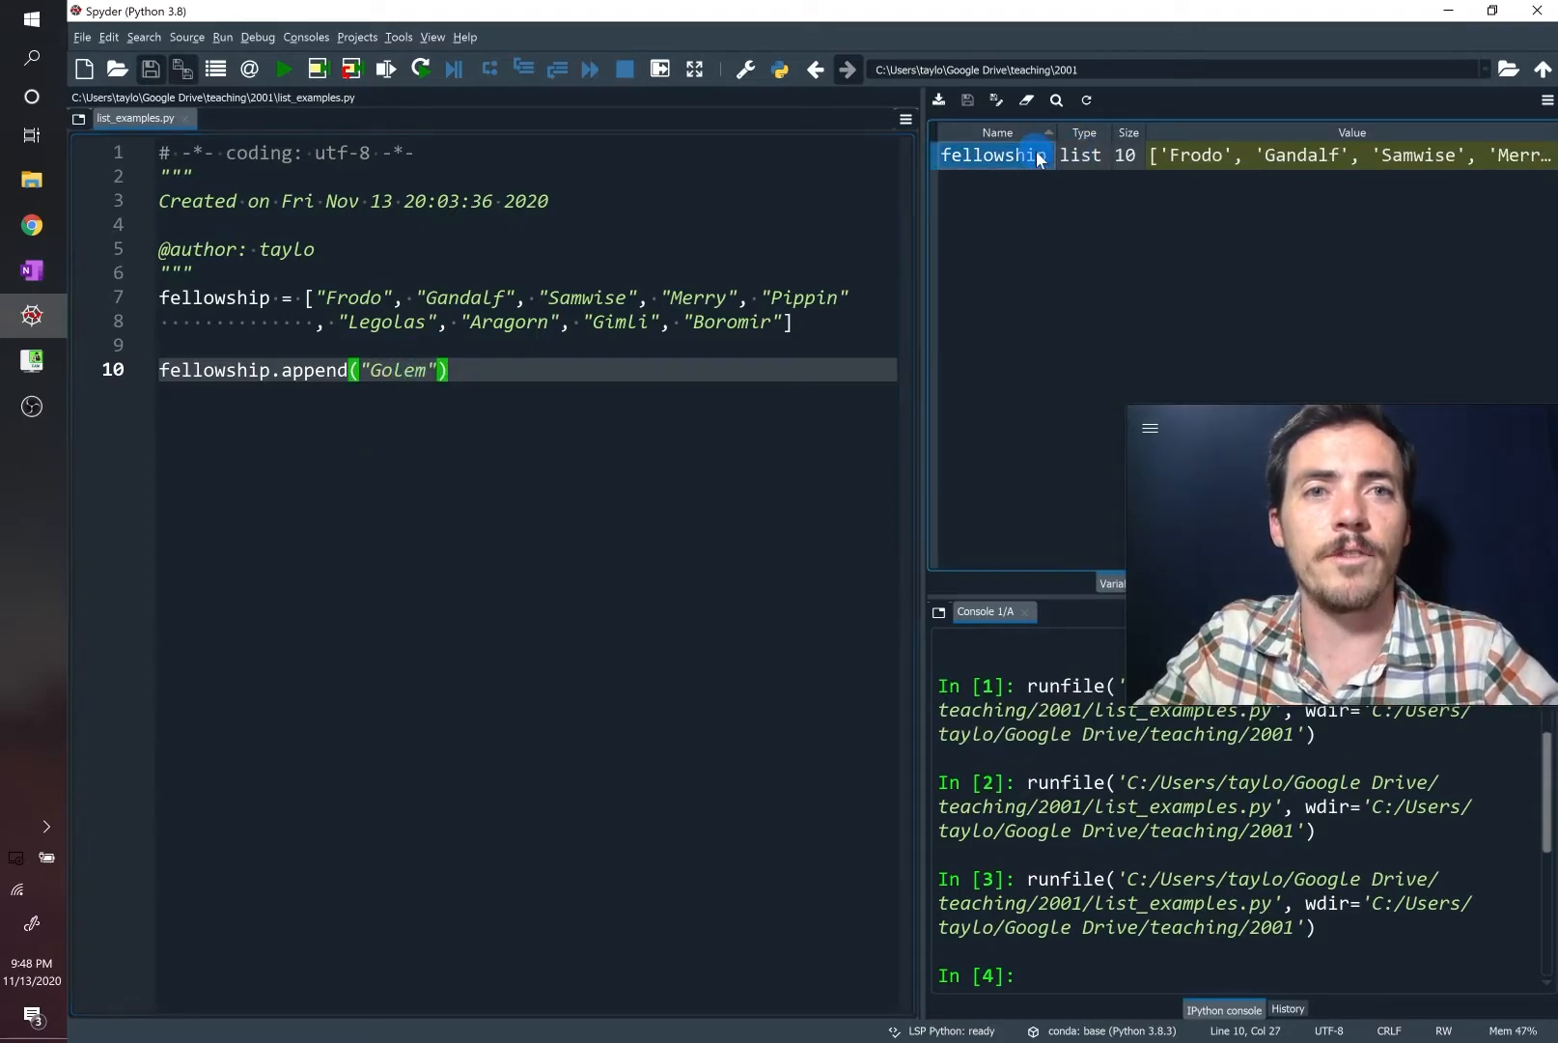
pyautogui.doubleClick(991, 154)
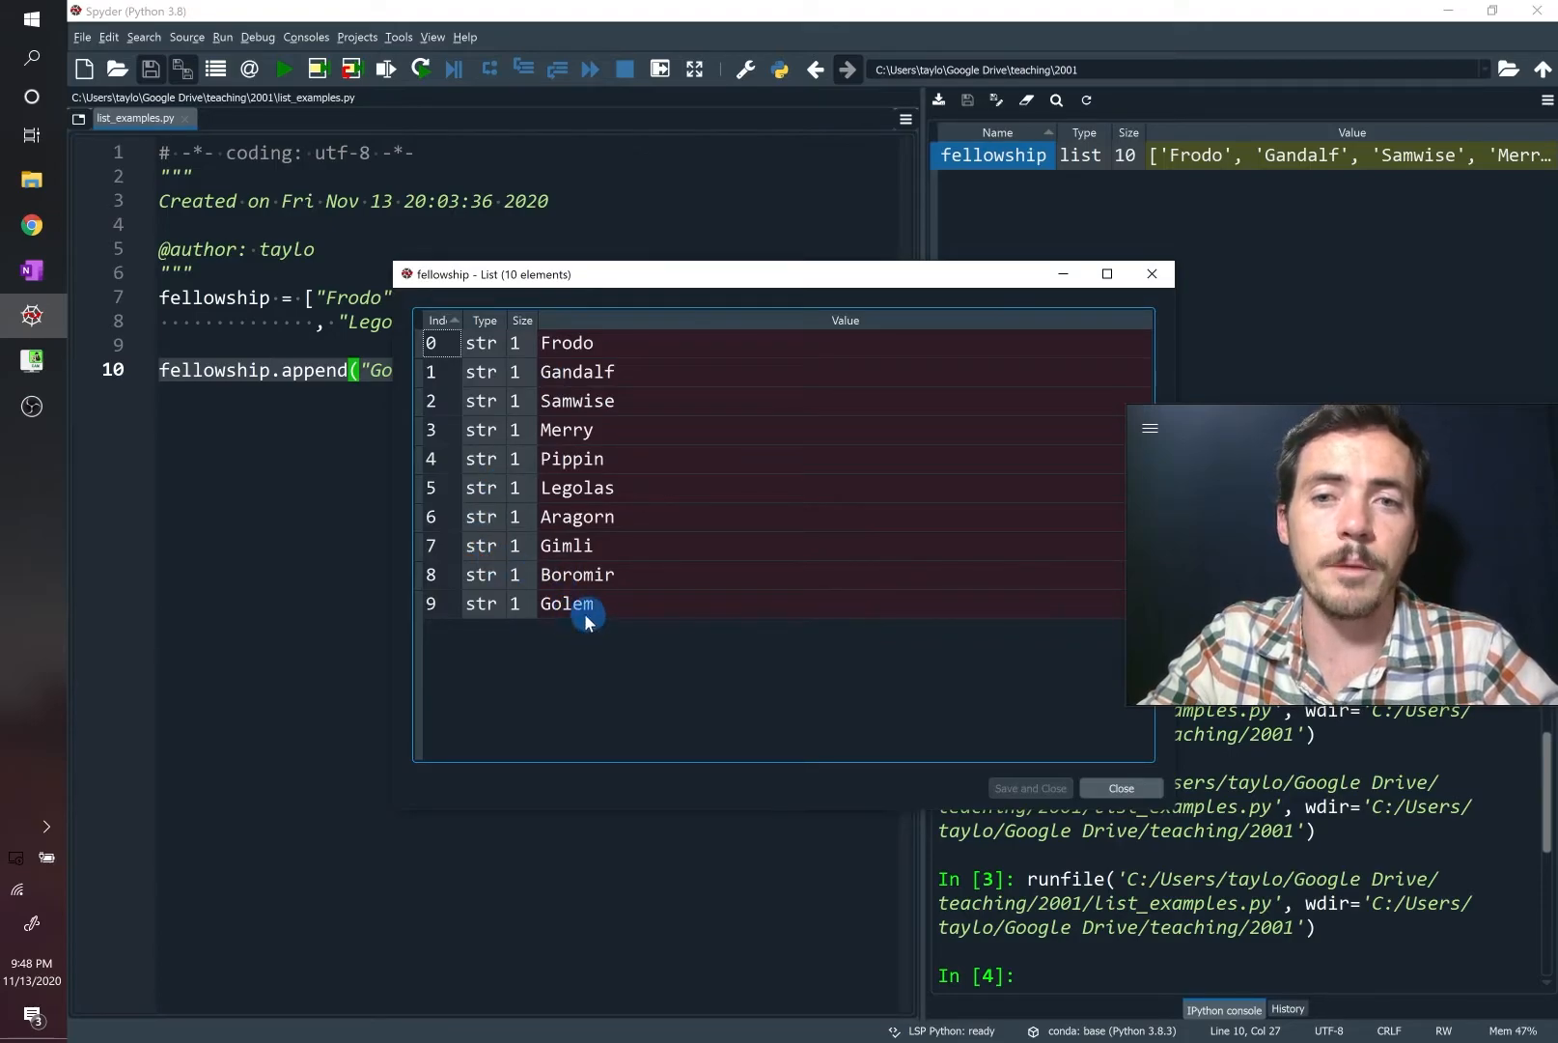
pyautogui.moveTo(1152, 274)
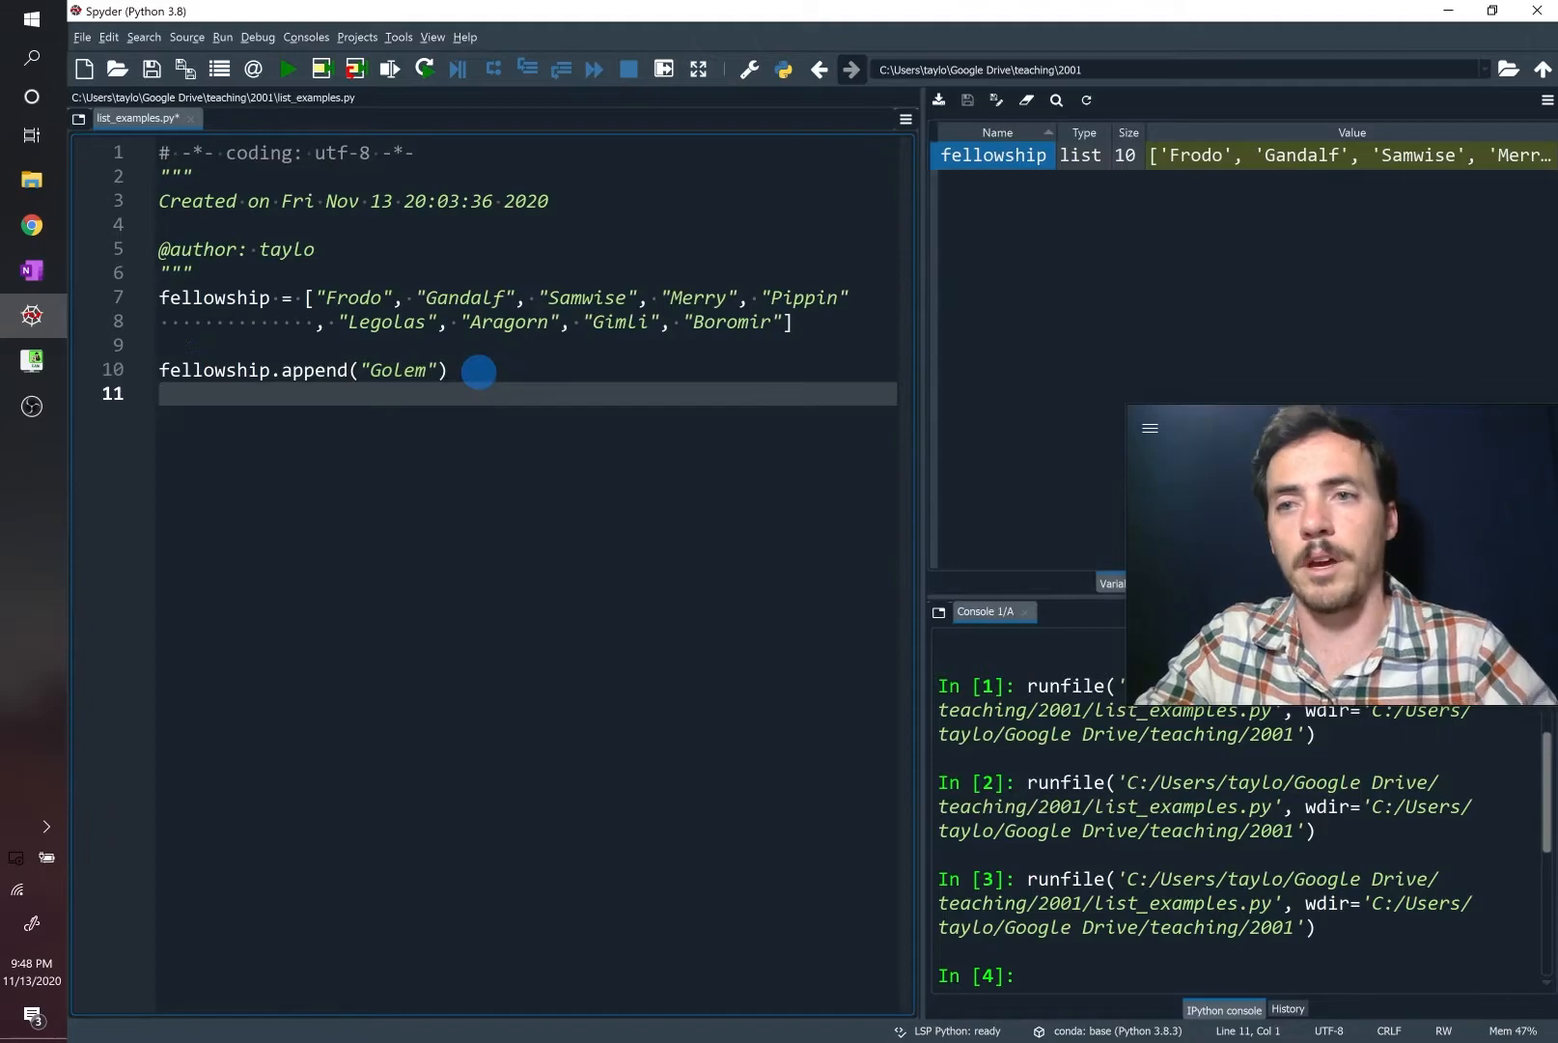
# Add fellowship.remove("Boromir"), run, and confirm nine names ending with Golem
pyautogui.write('fellowship.remove("')
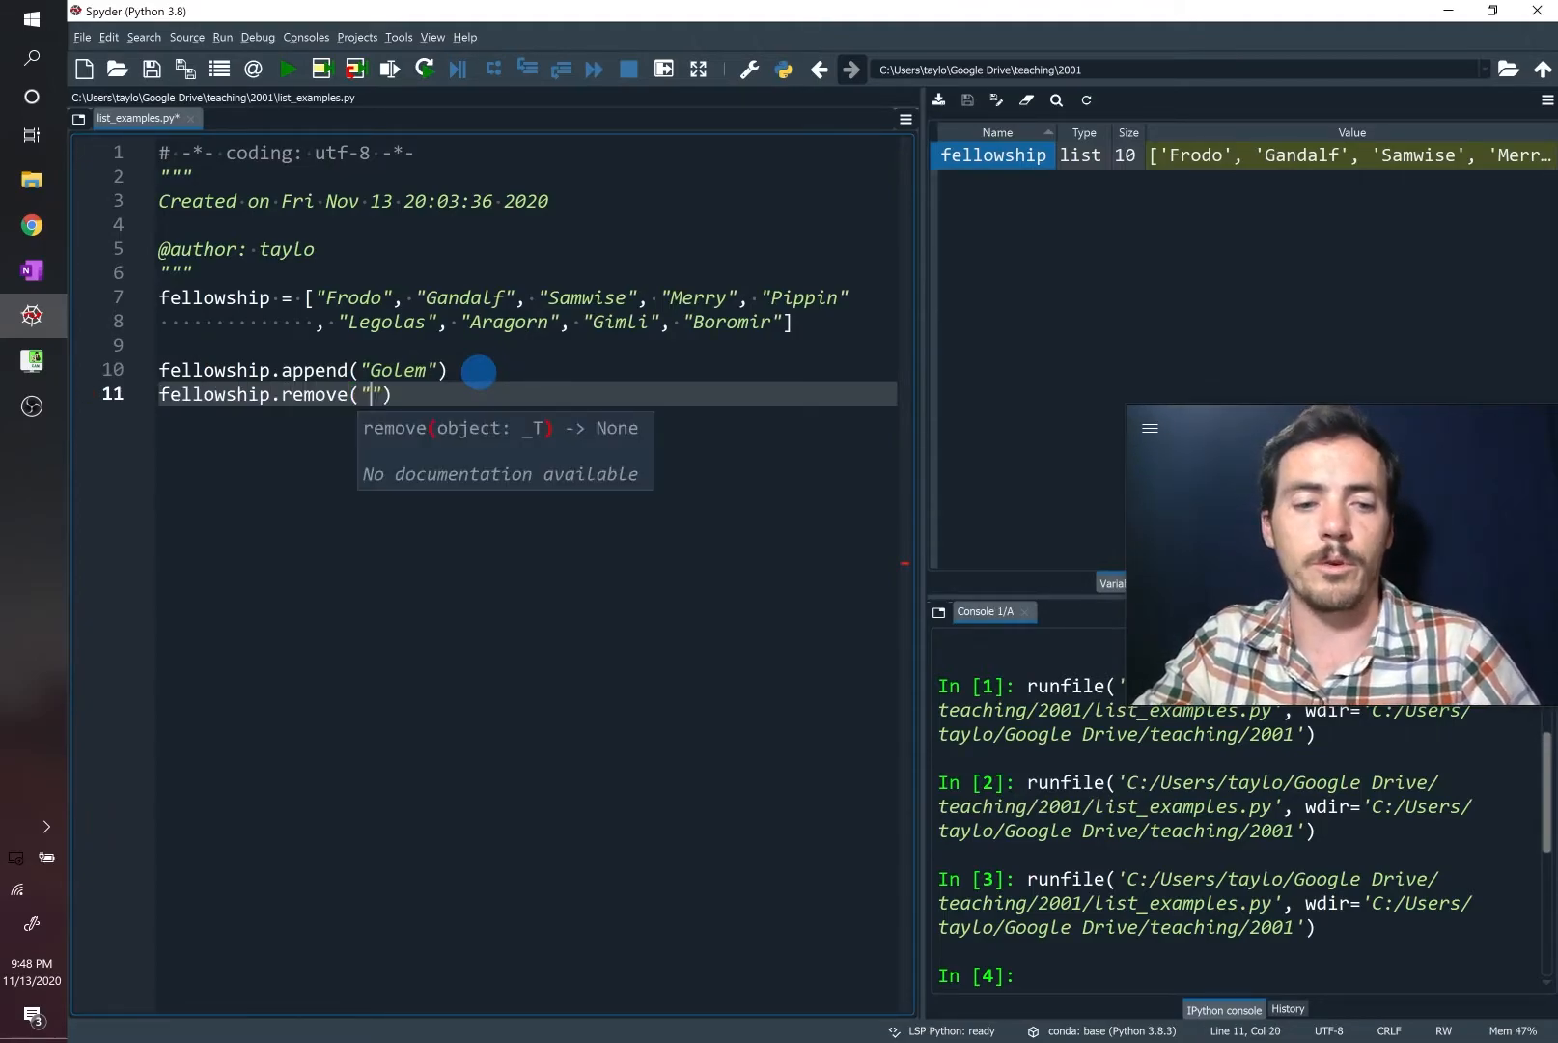
pyautogui.write('Boromi')
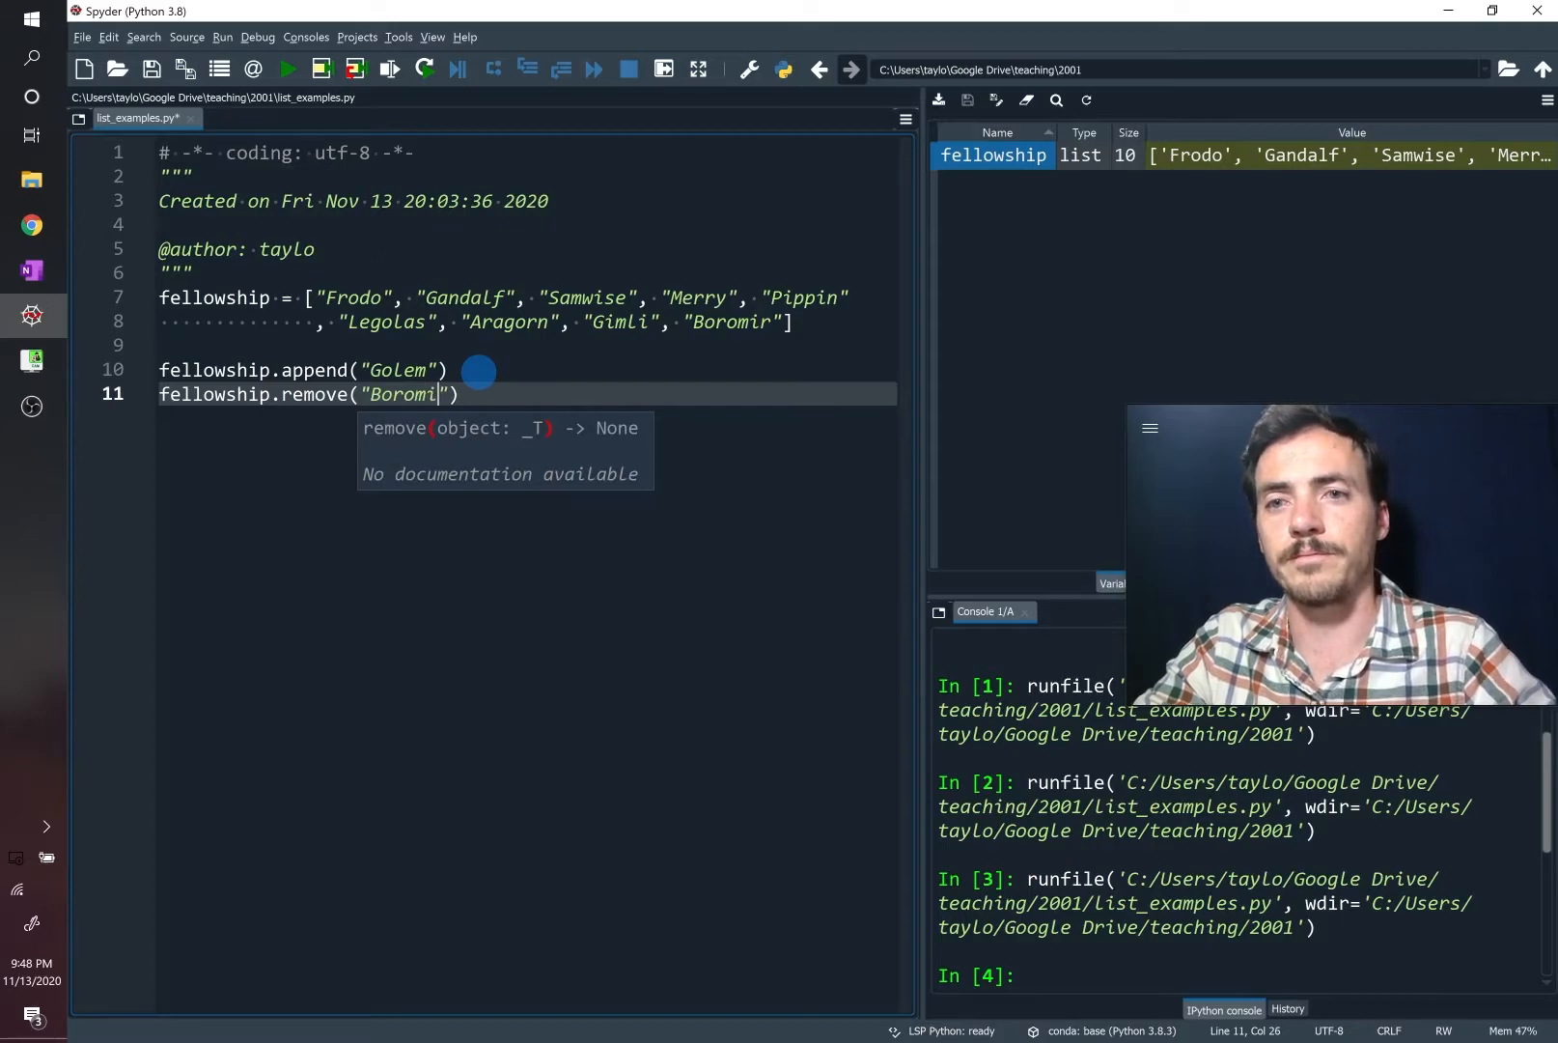
pyautogui.write('r')
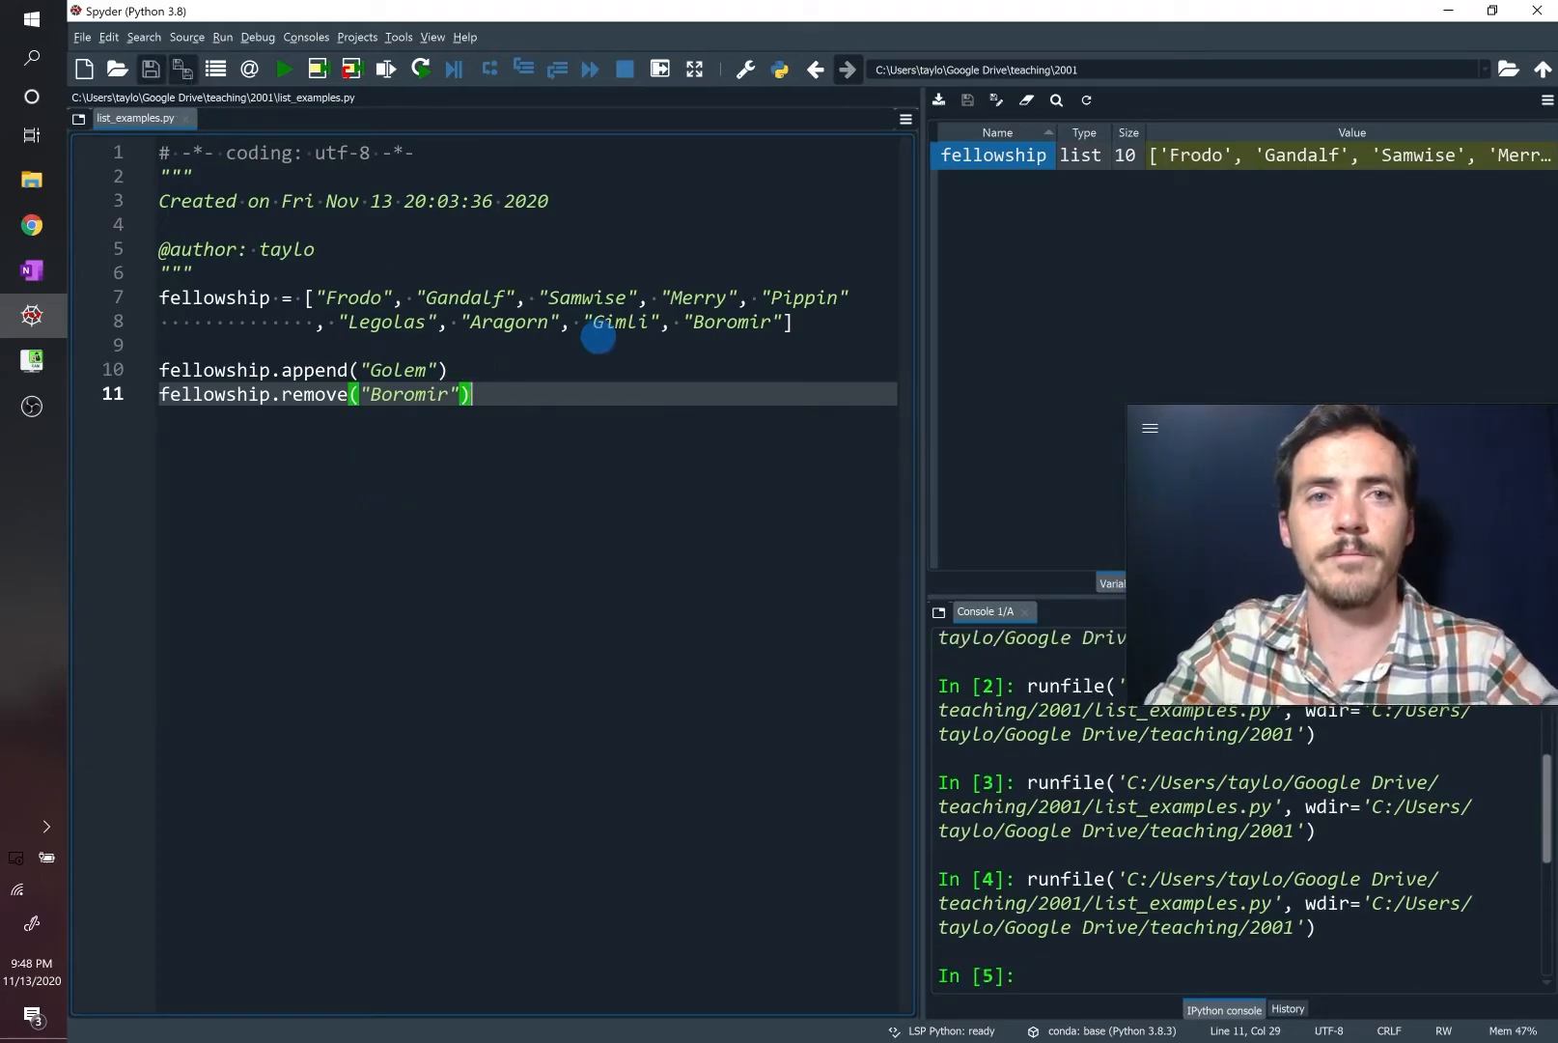
pyautogui.doubleClick(991, 155)
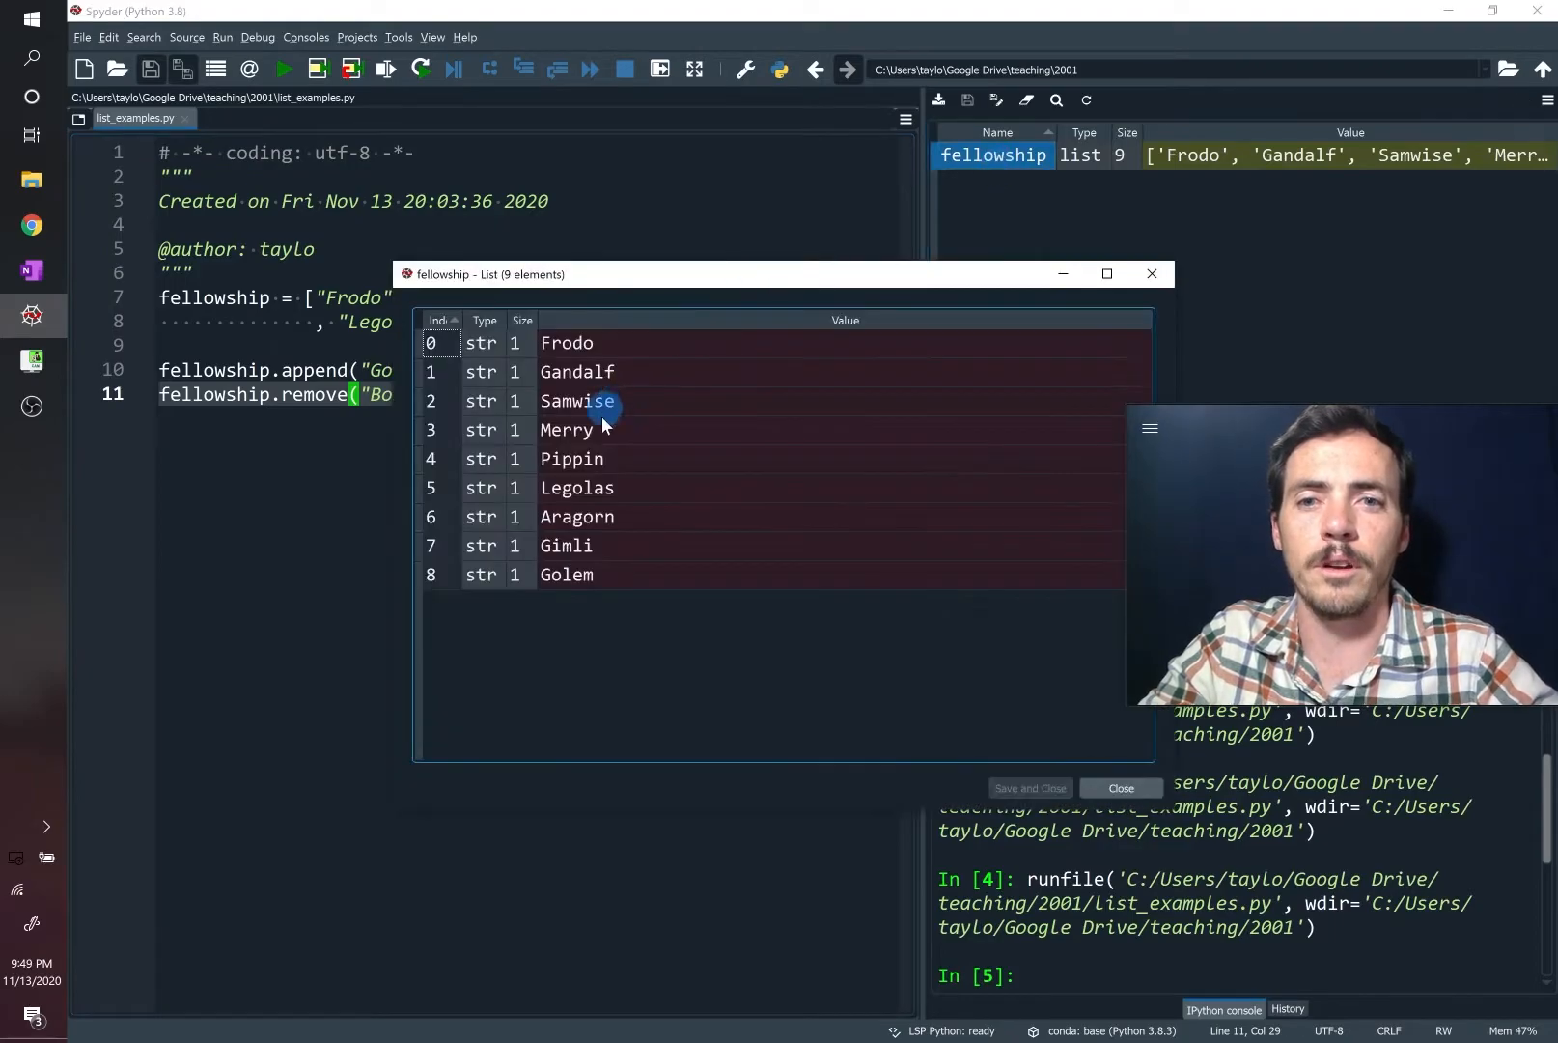
pyautogui.moveTo(595, 570)
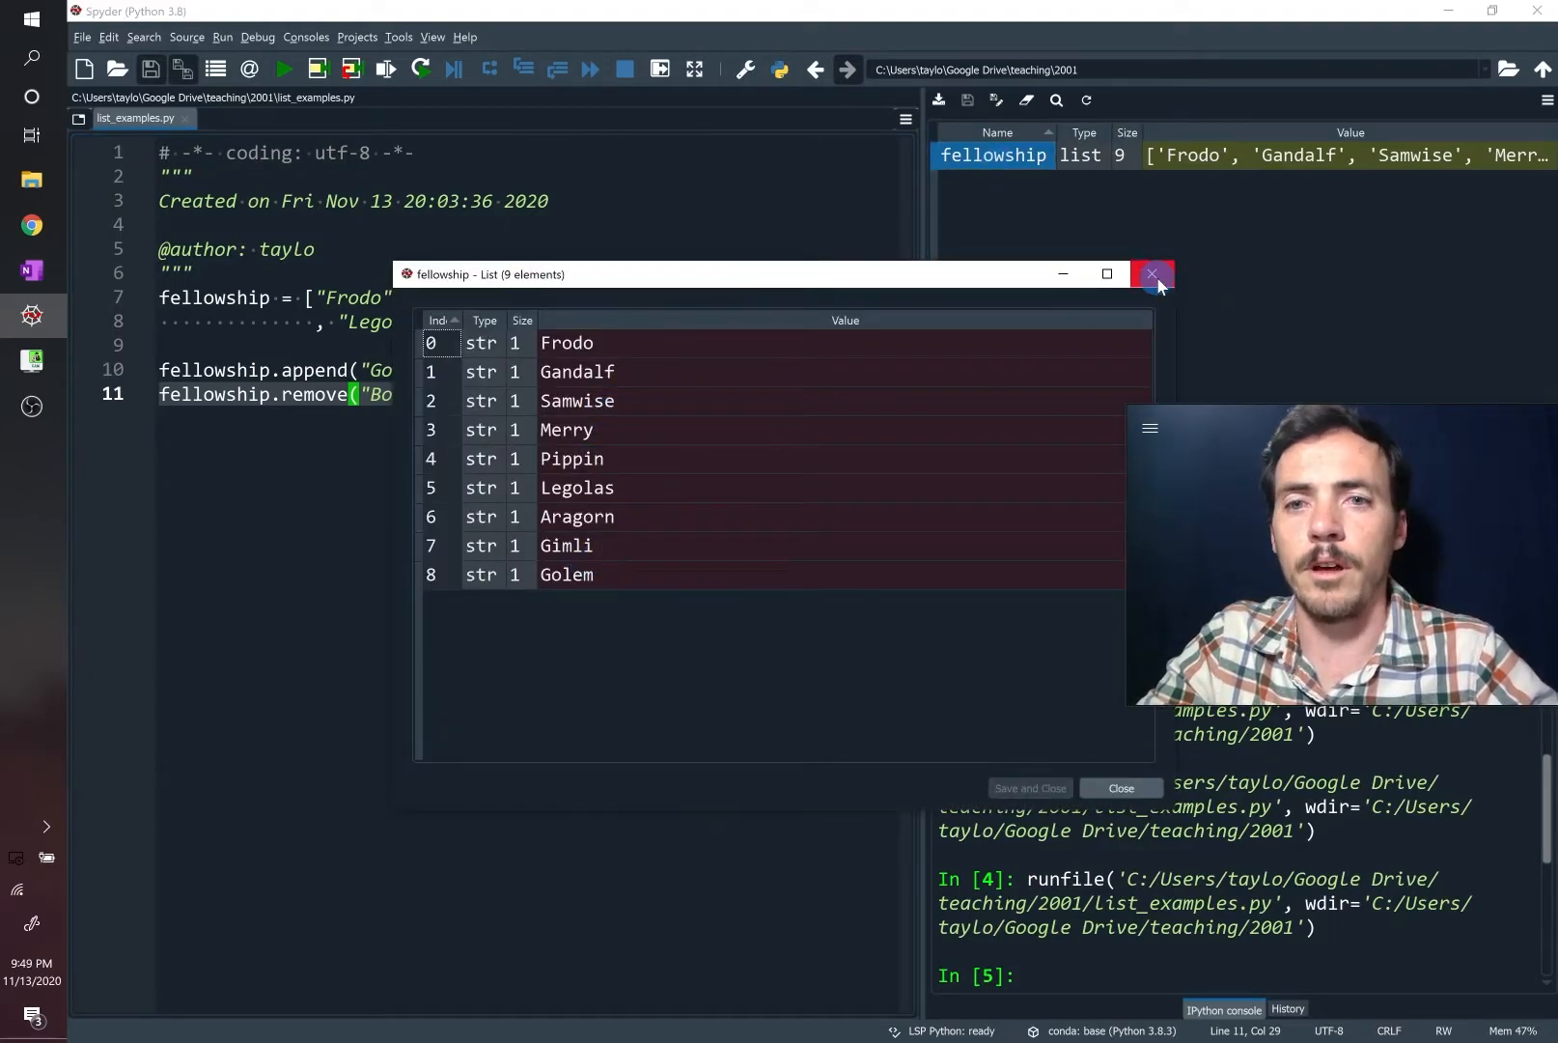
pyautogui.click(1153, 274)
pyautogui.write('#')
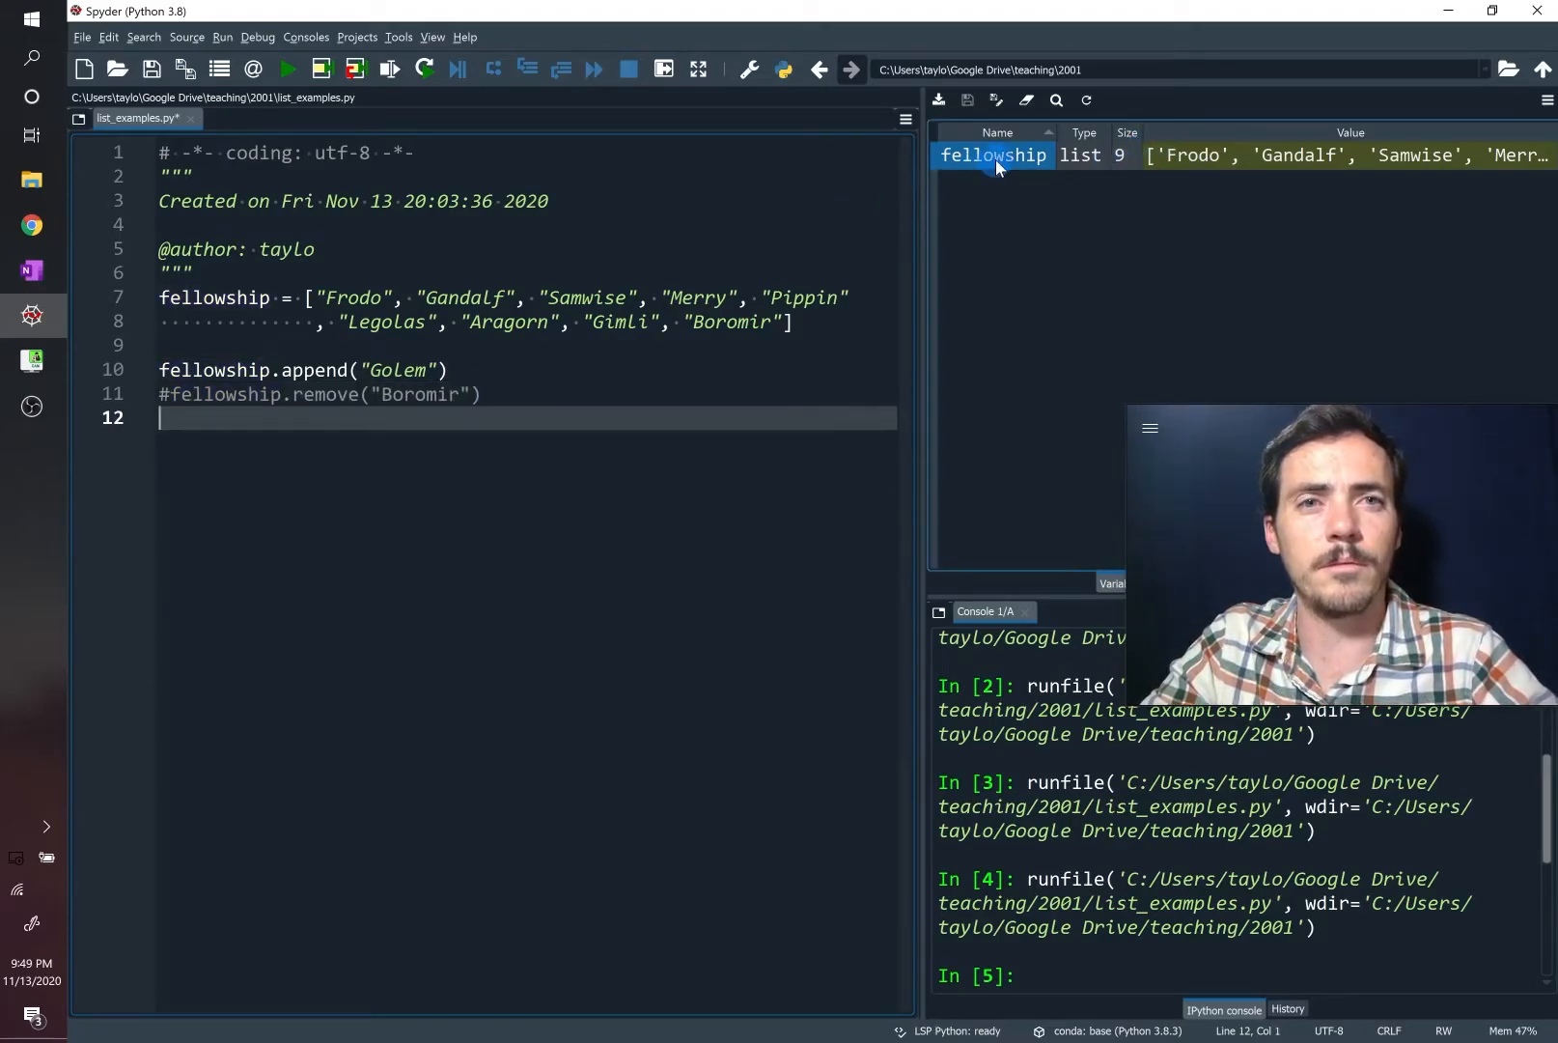
# Check the current list, then add fellowship.pop(8) below the commented remove lines
pyautogui.doubleClick(991, 155)
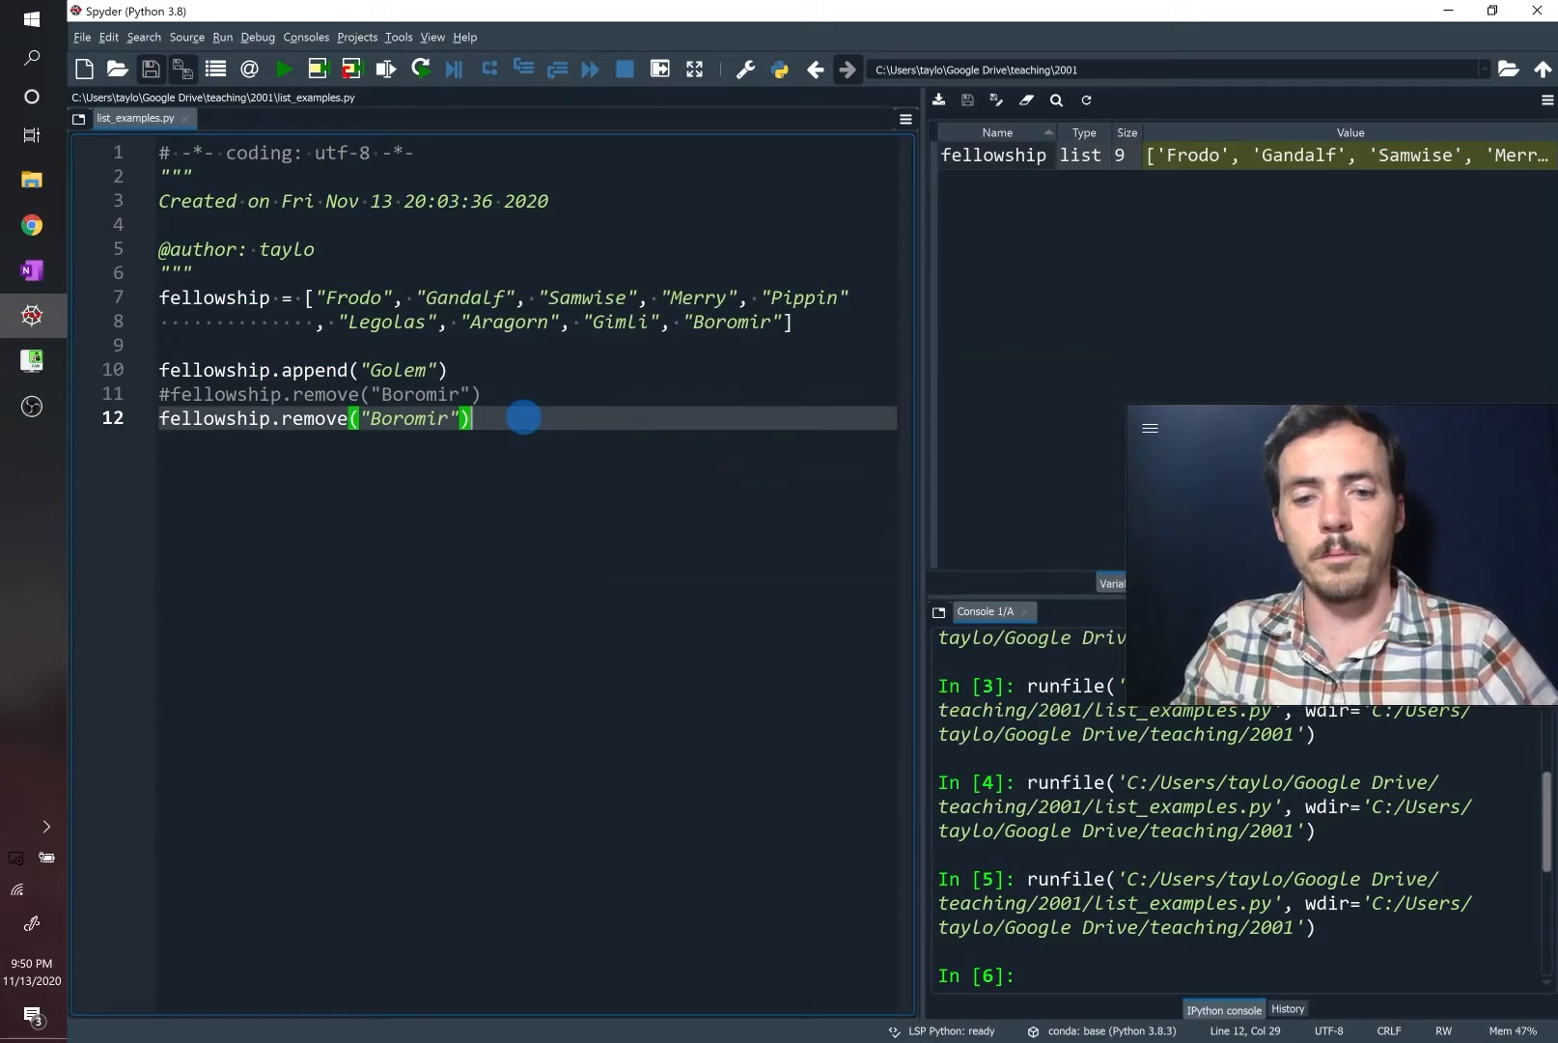
pyautogui.write('fellowship.pop')
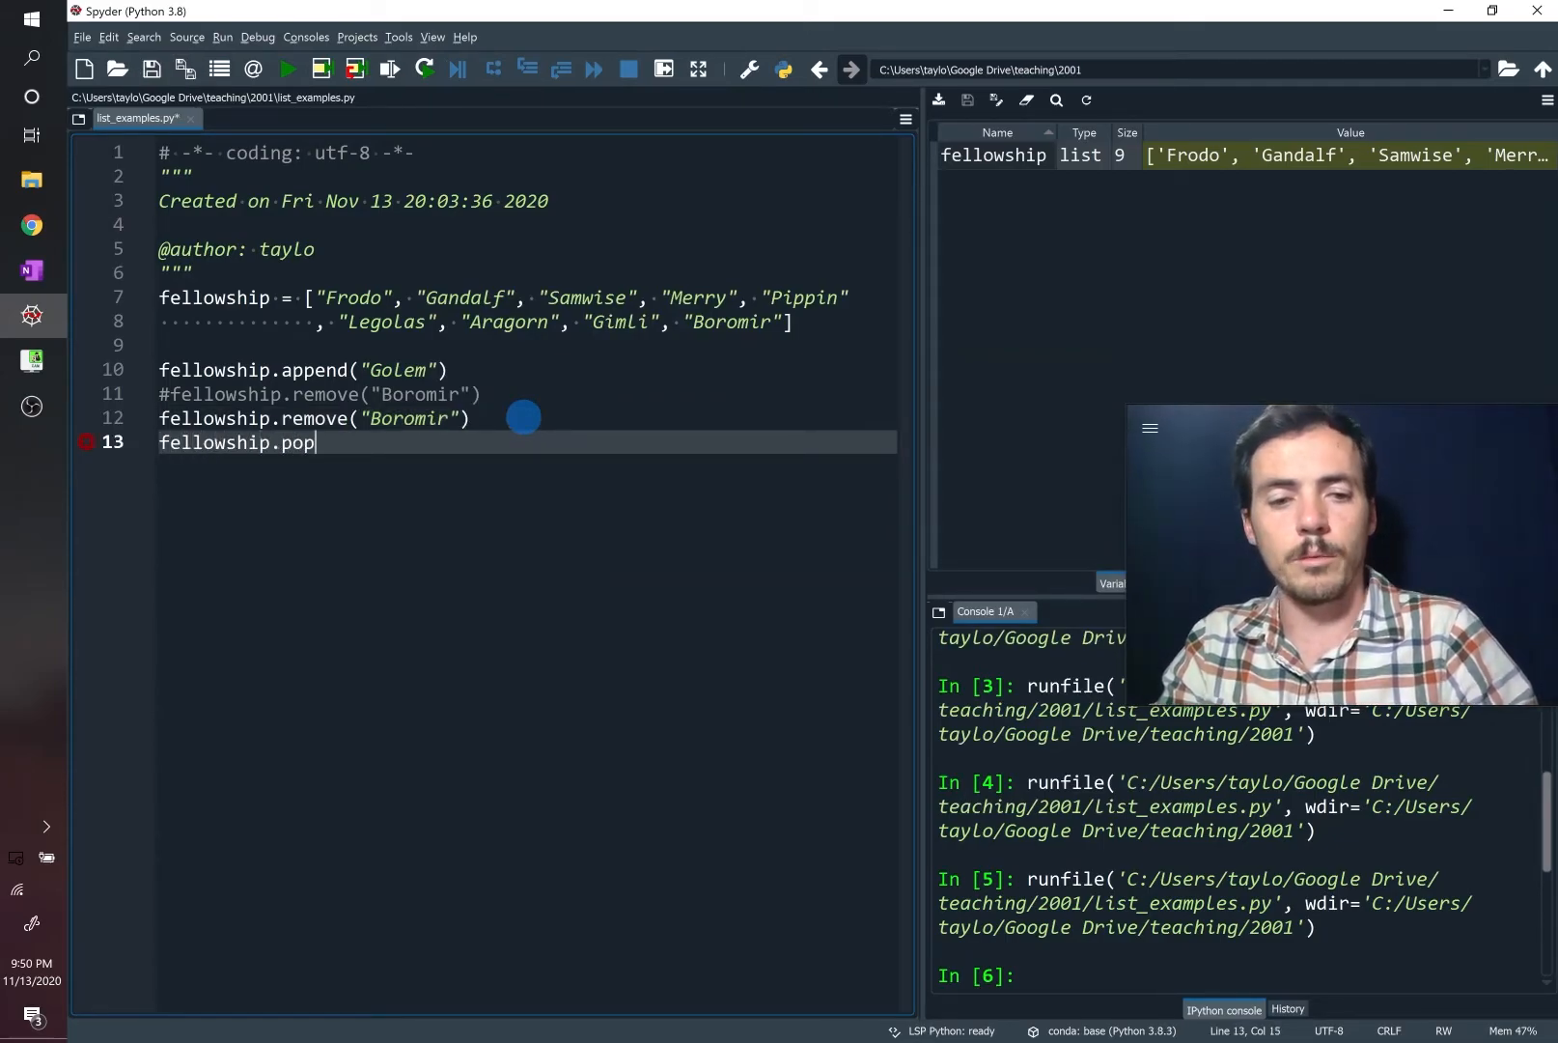
pyautogui.write('(8)')
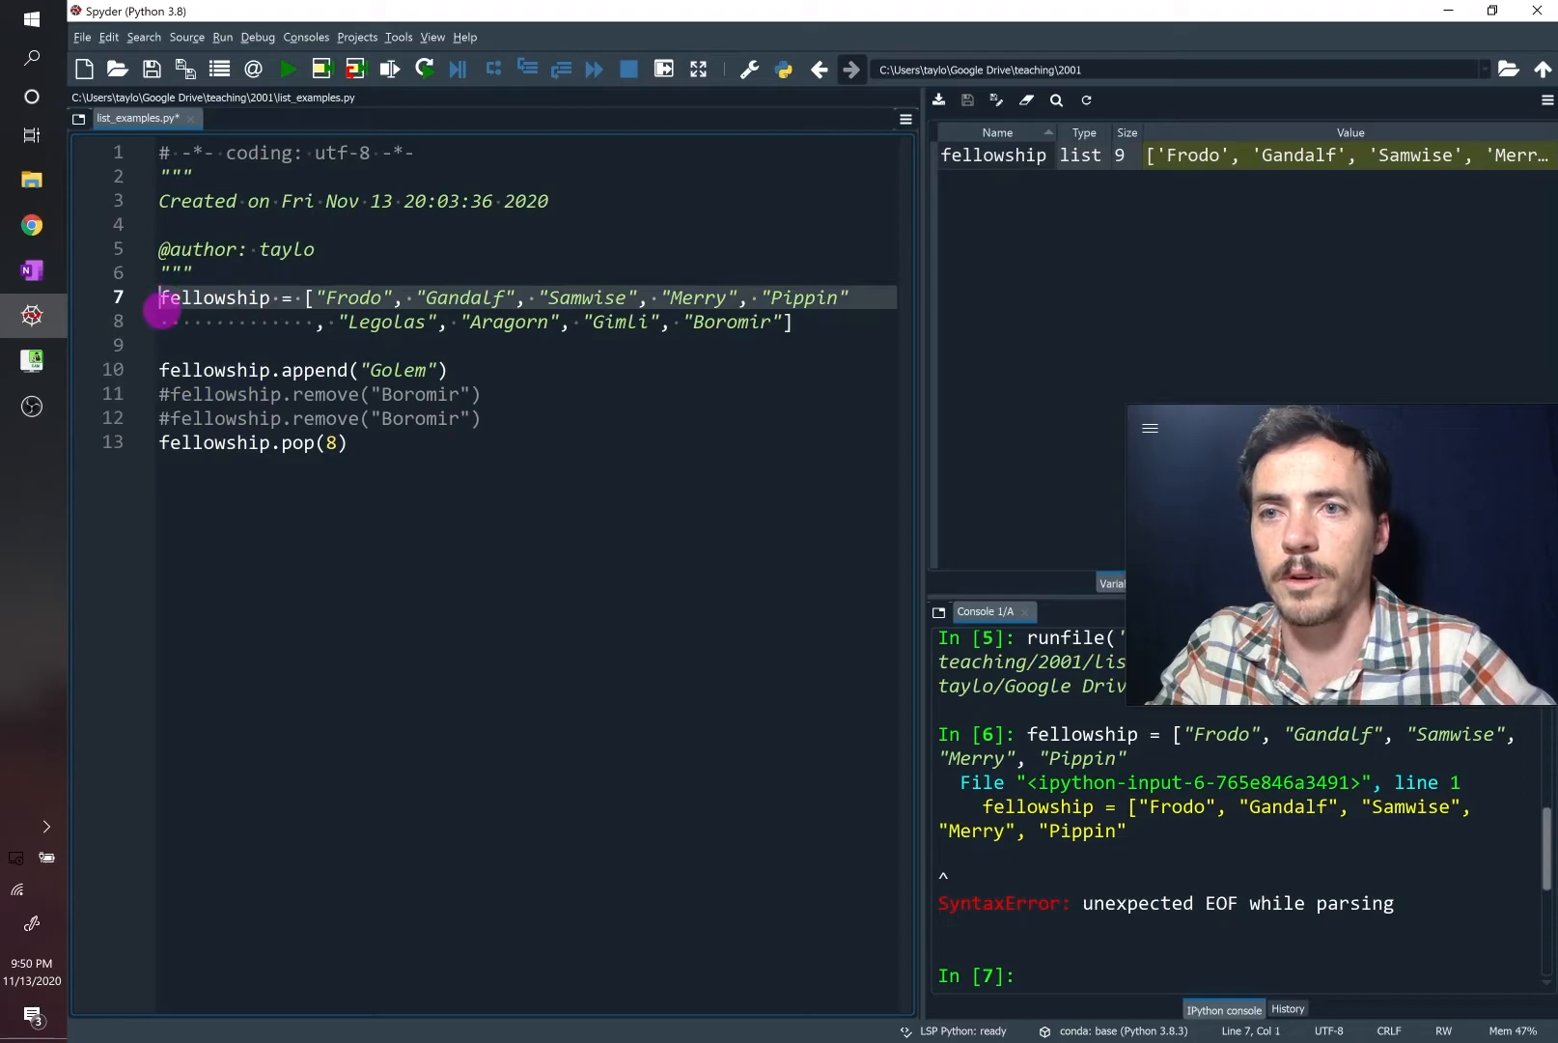
pyautogui.moveTo(212, 297)
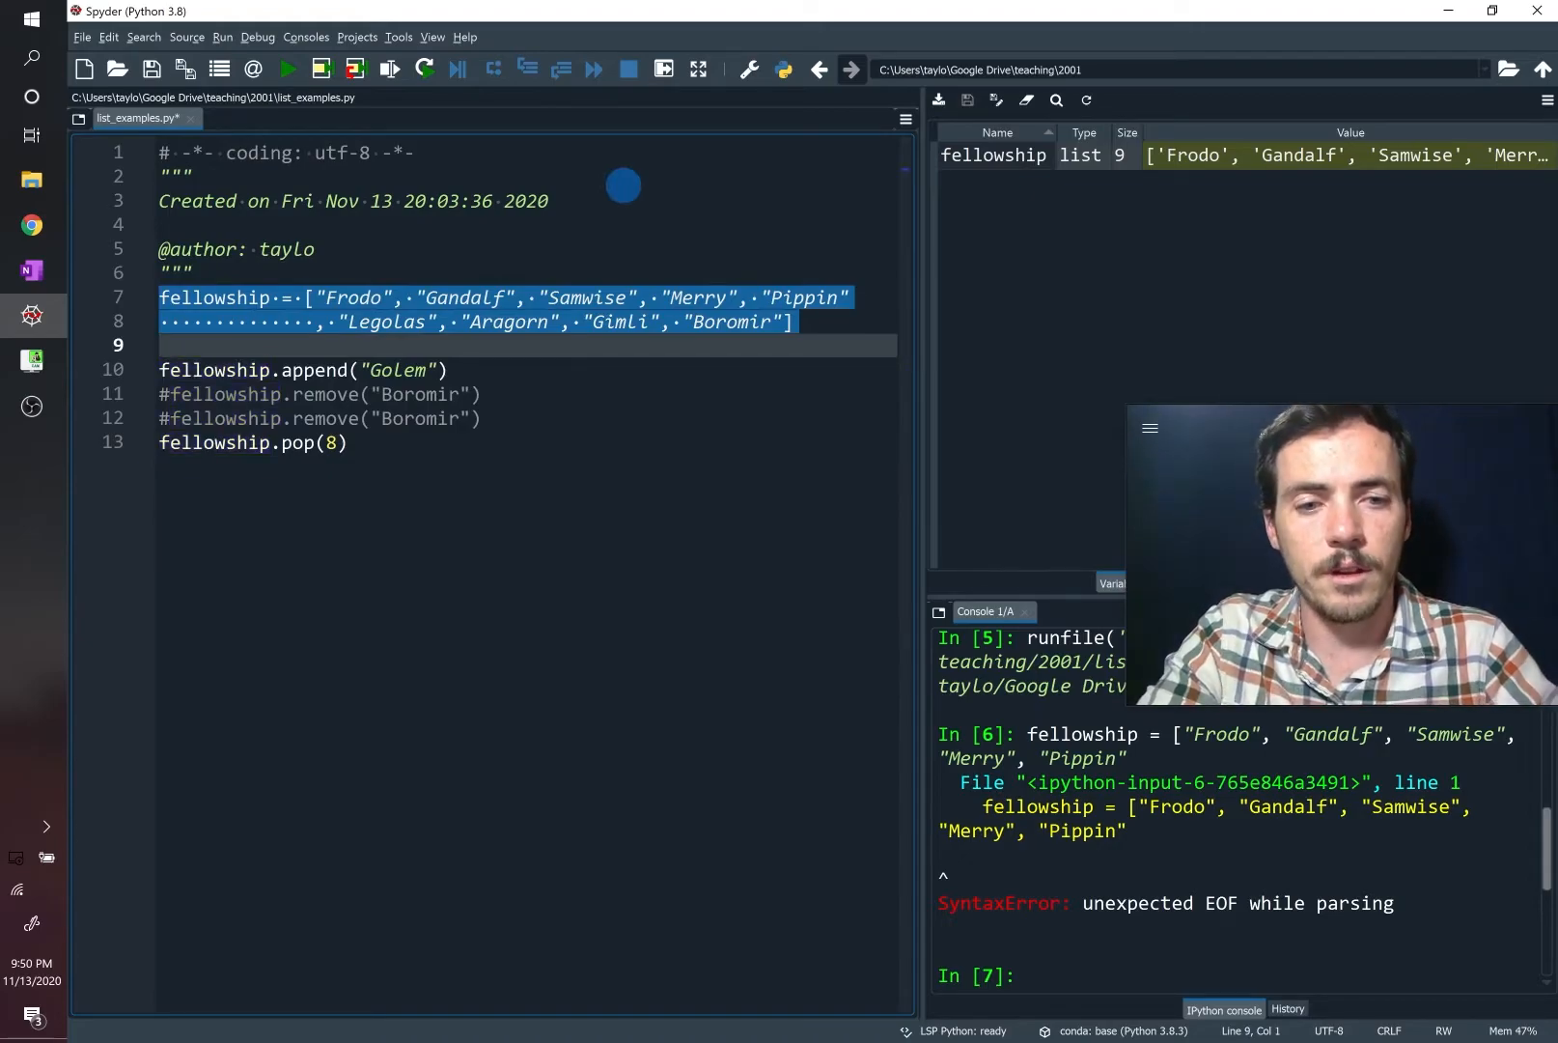
# Redefine the list, run pop(8), and view the eight remaining names
pyautogui.click(992, 155)
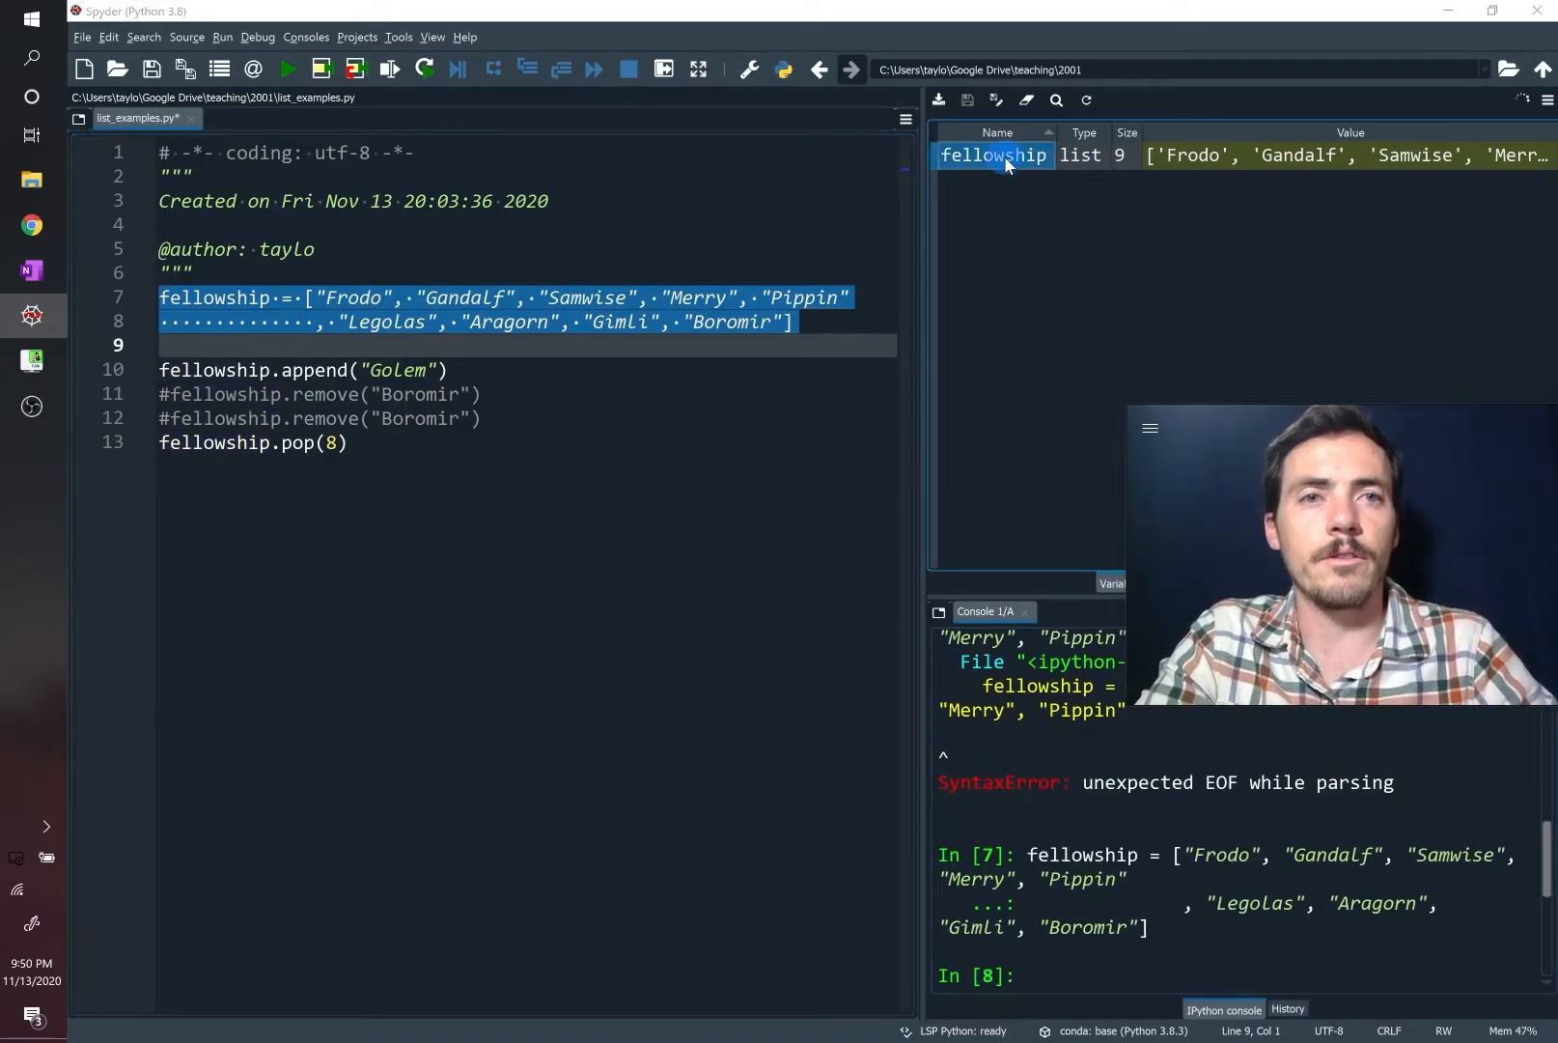
pyautogui.doubleClick(993, 154)
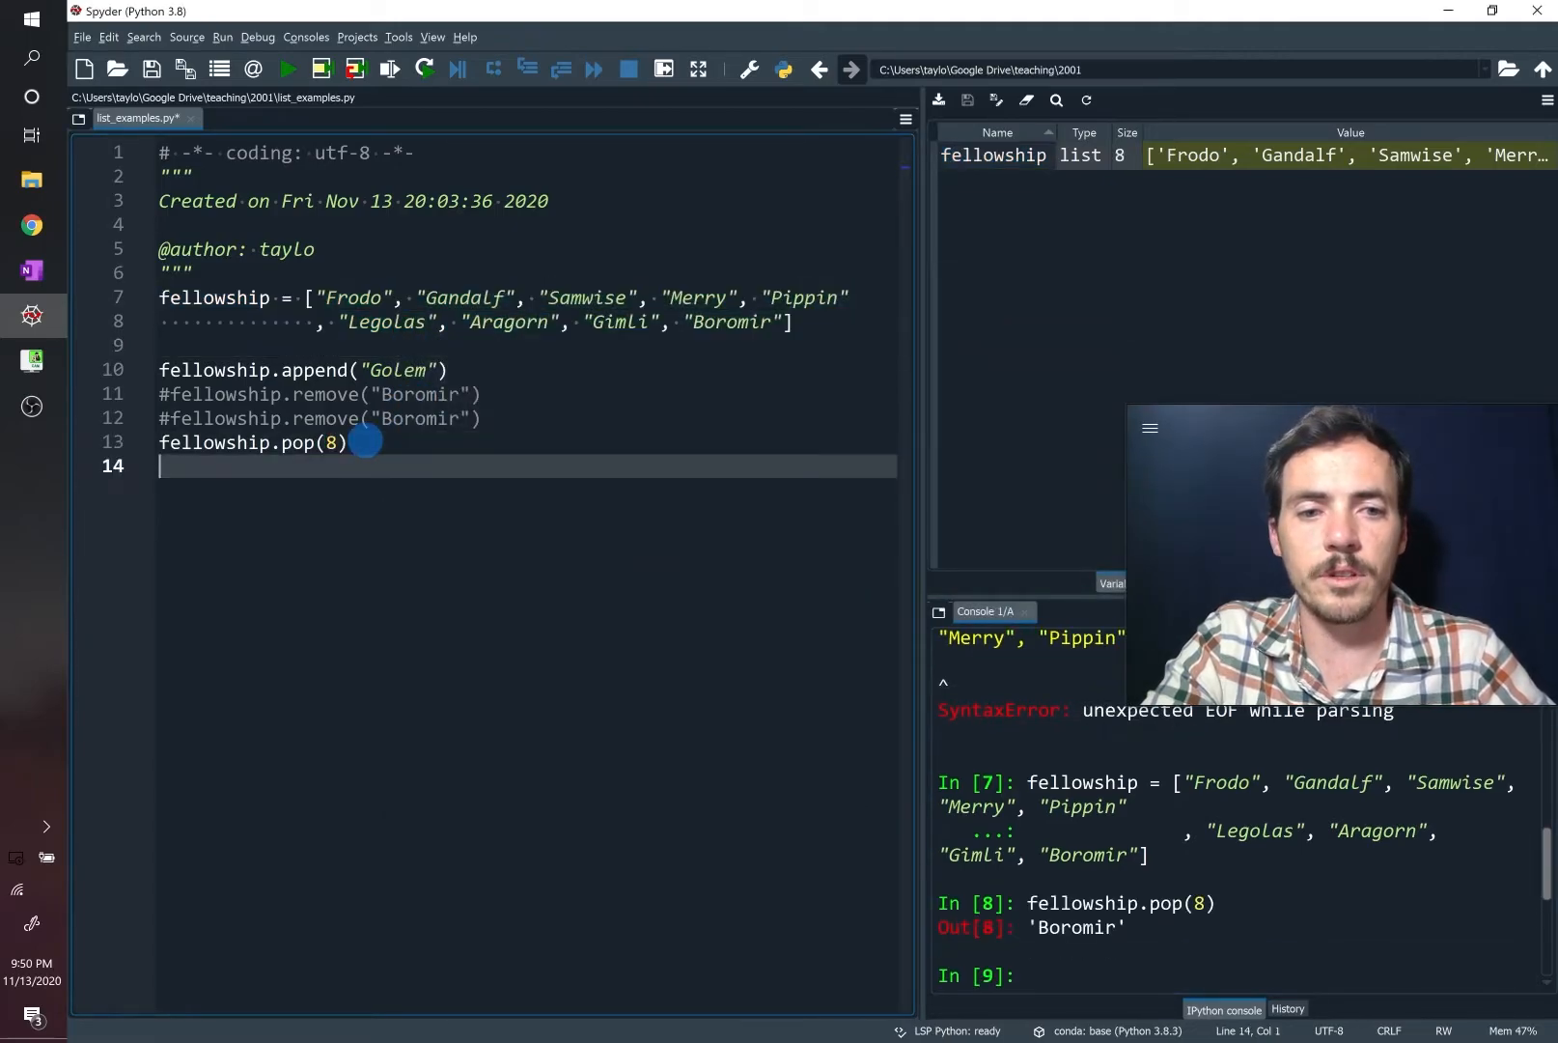
pyautogui.doubleClick(993, 155)
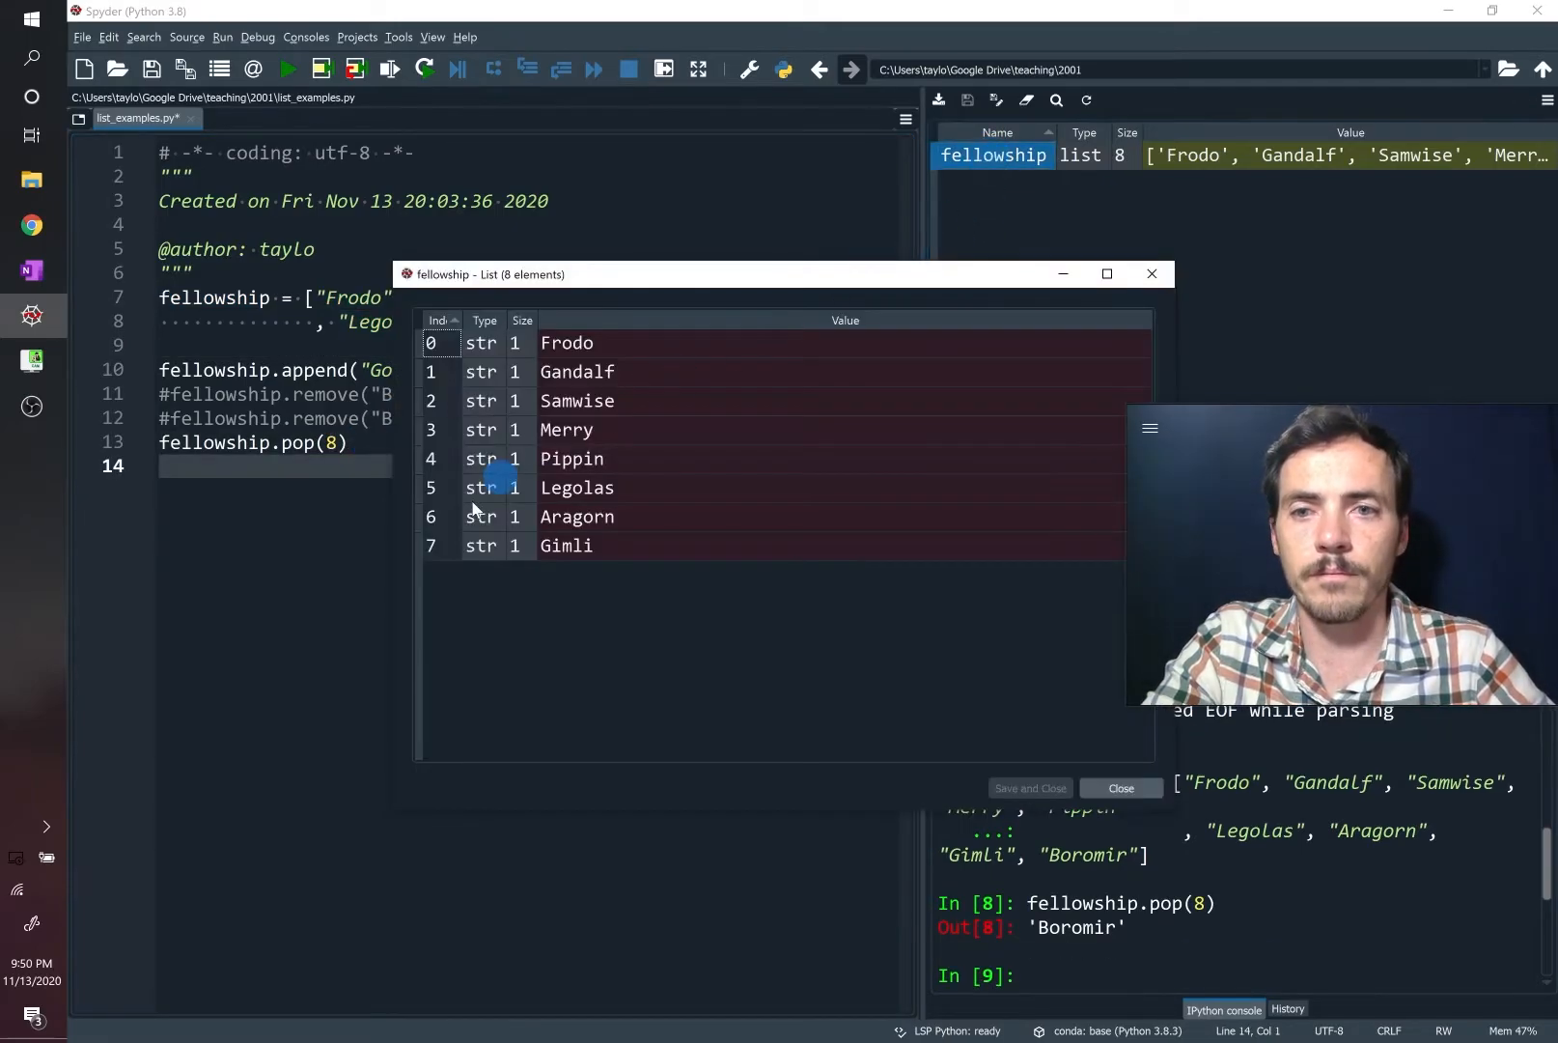
pyautogui.moveTo(486, 543)
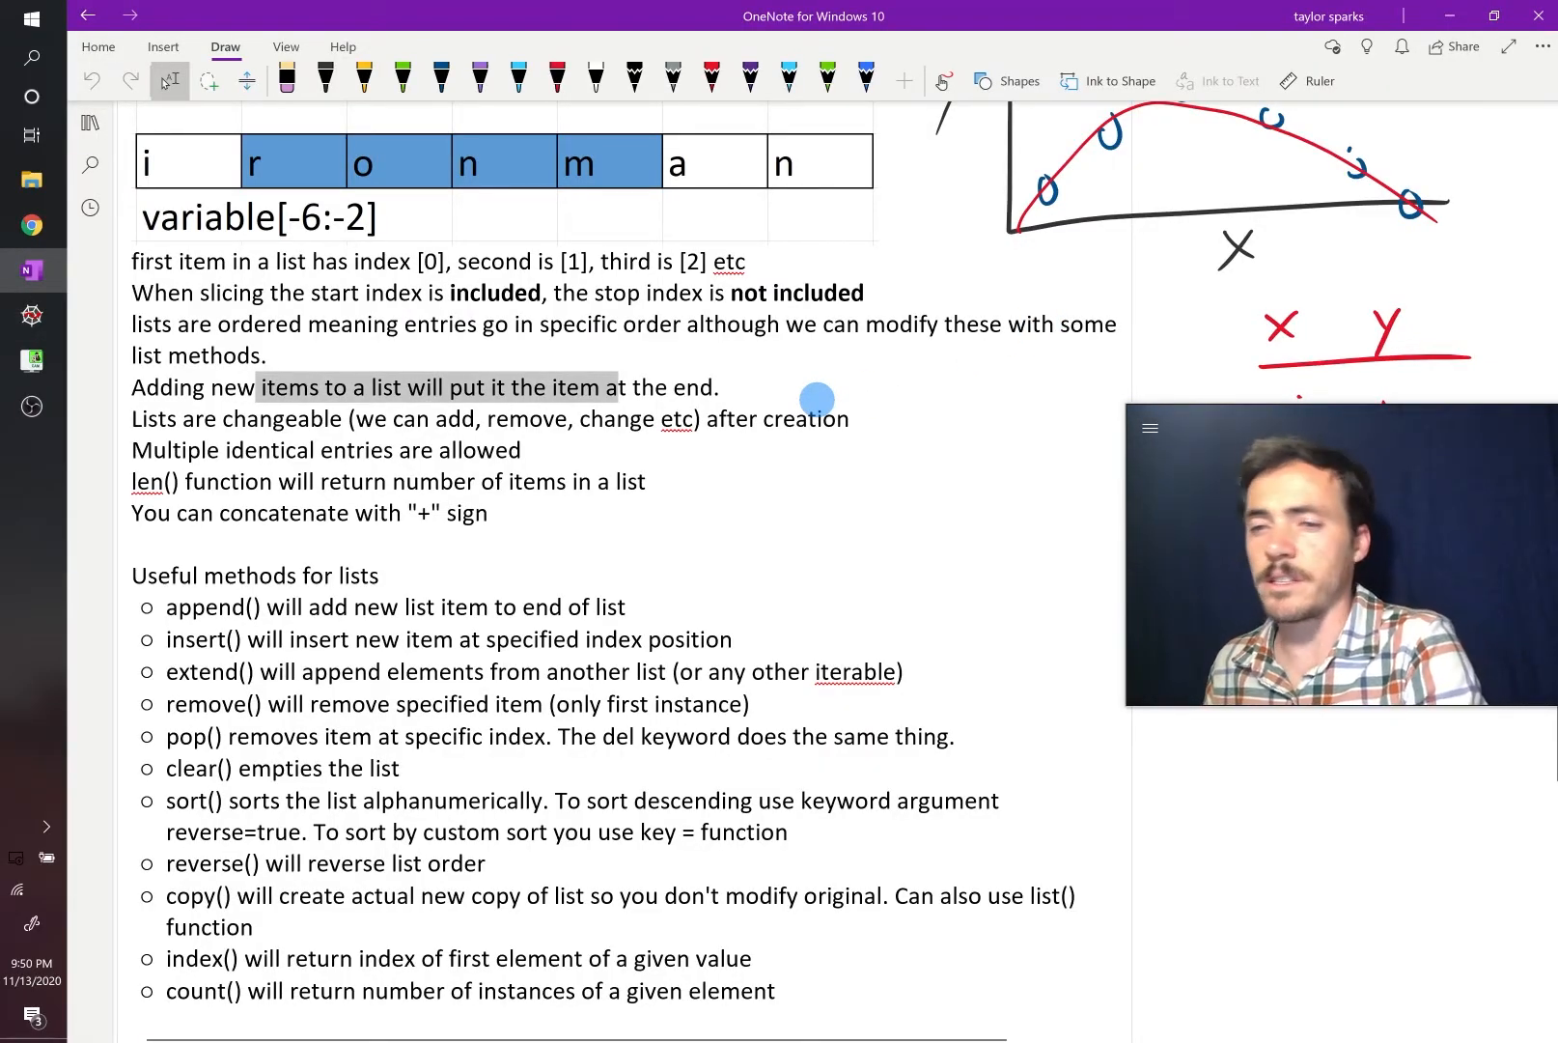
# Return from the OneNote list-method notes to the Spyder script
pyautogui.click(31, 315)
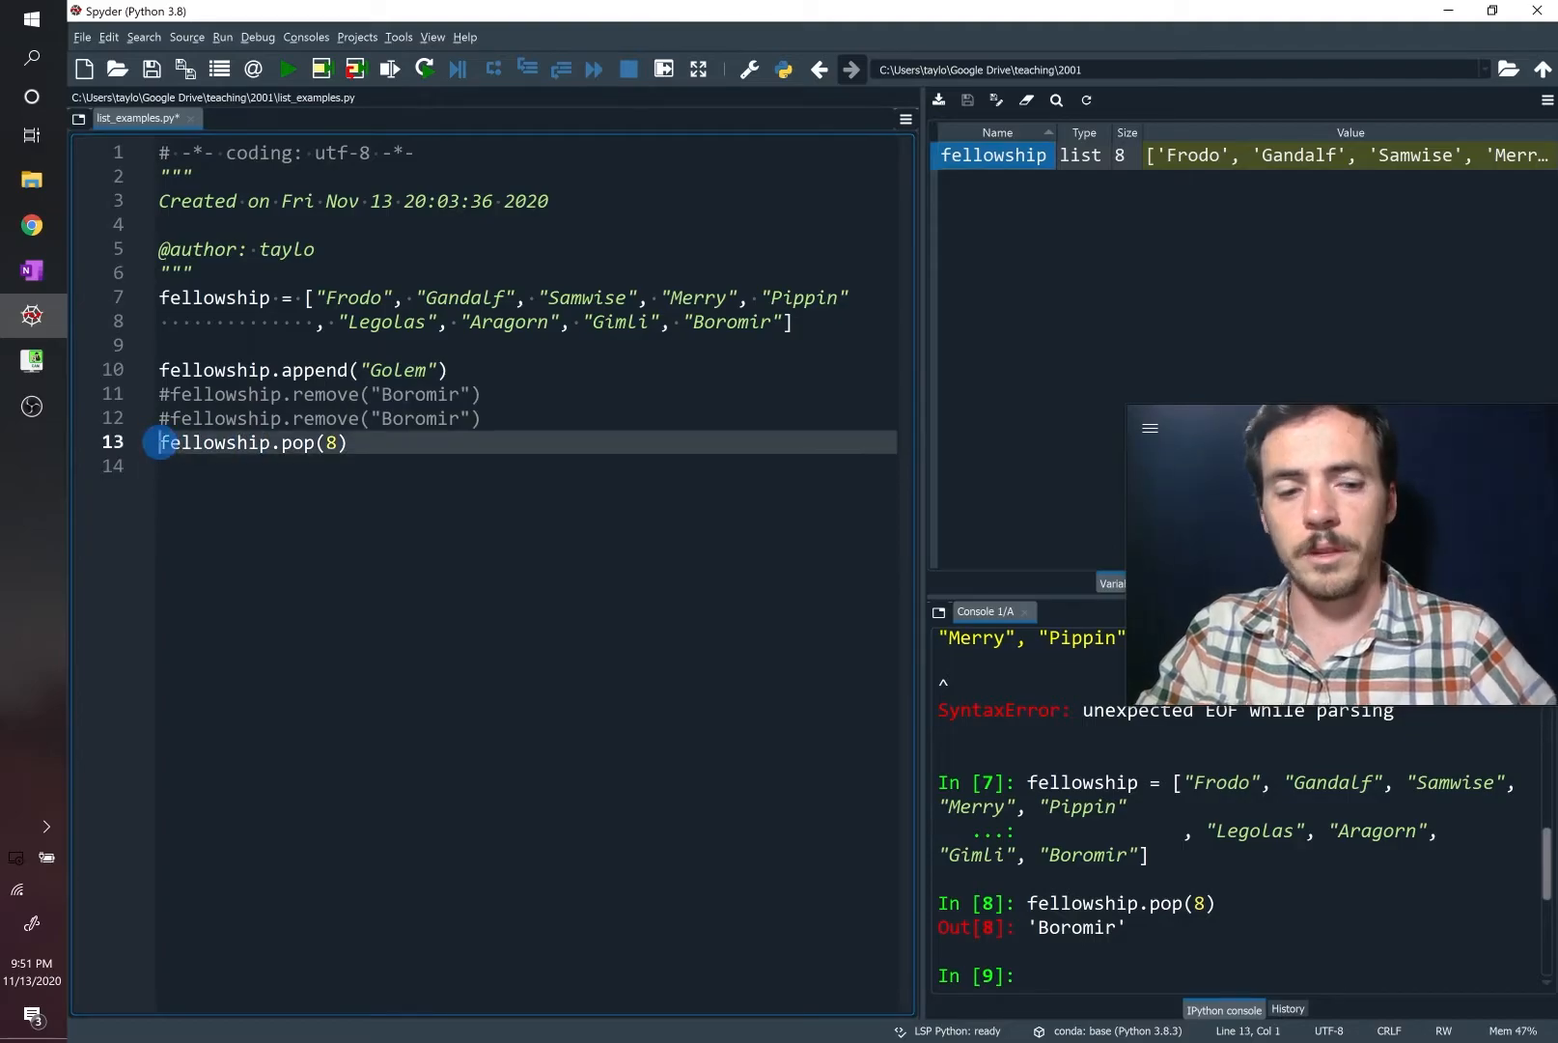
# Comment out pop and first run line 10 as an insert with ,2 after Golem
pyautogui.write('#')
pyautogui.click(527, 369)
pyautogui.write('insert')
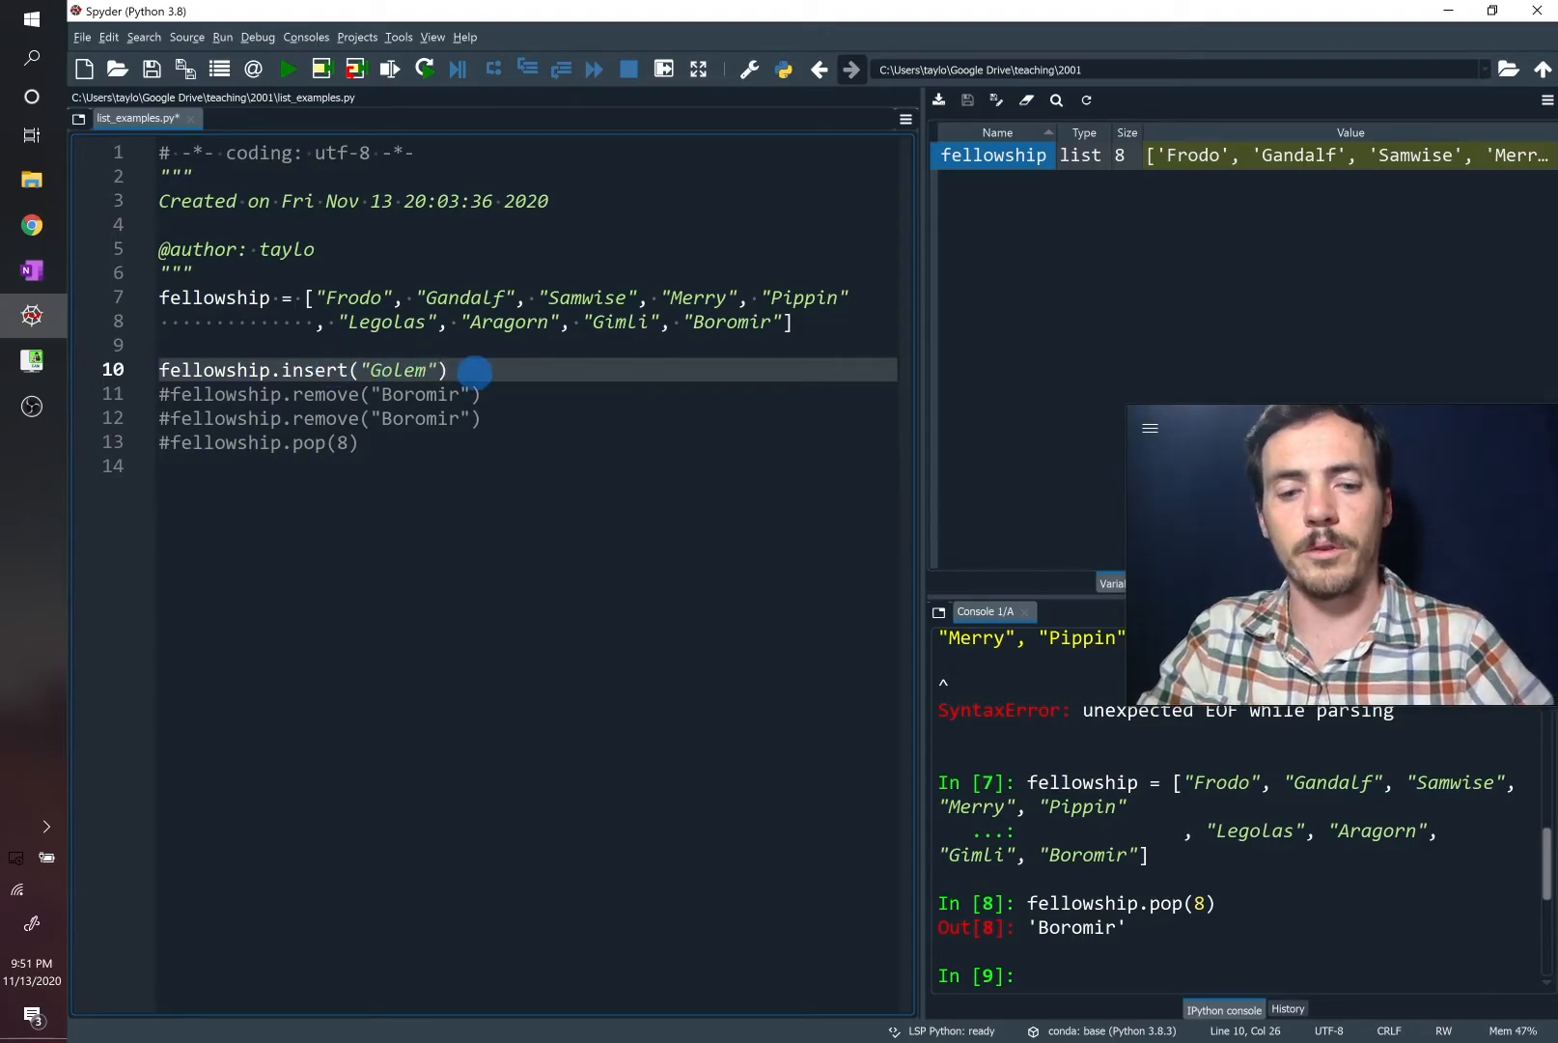
pyautogui.write(',2')
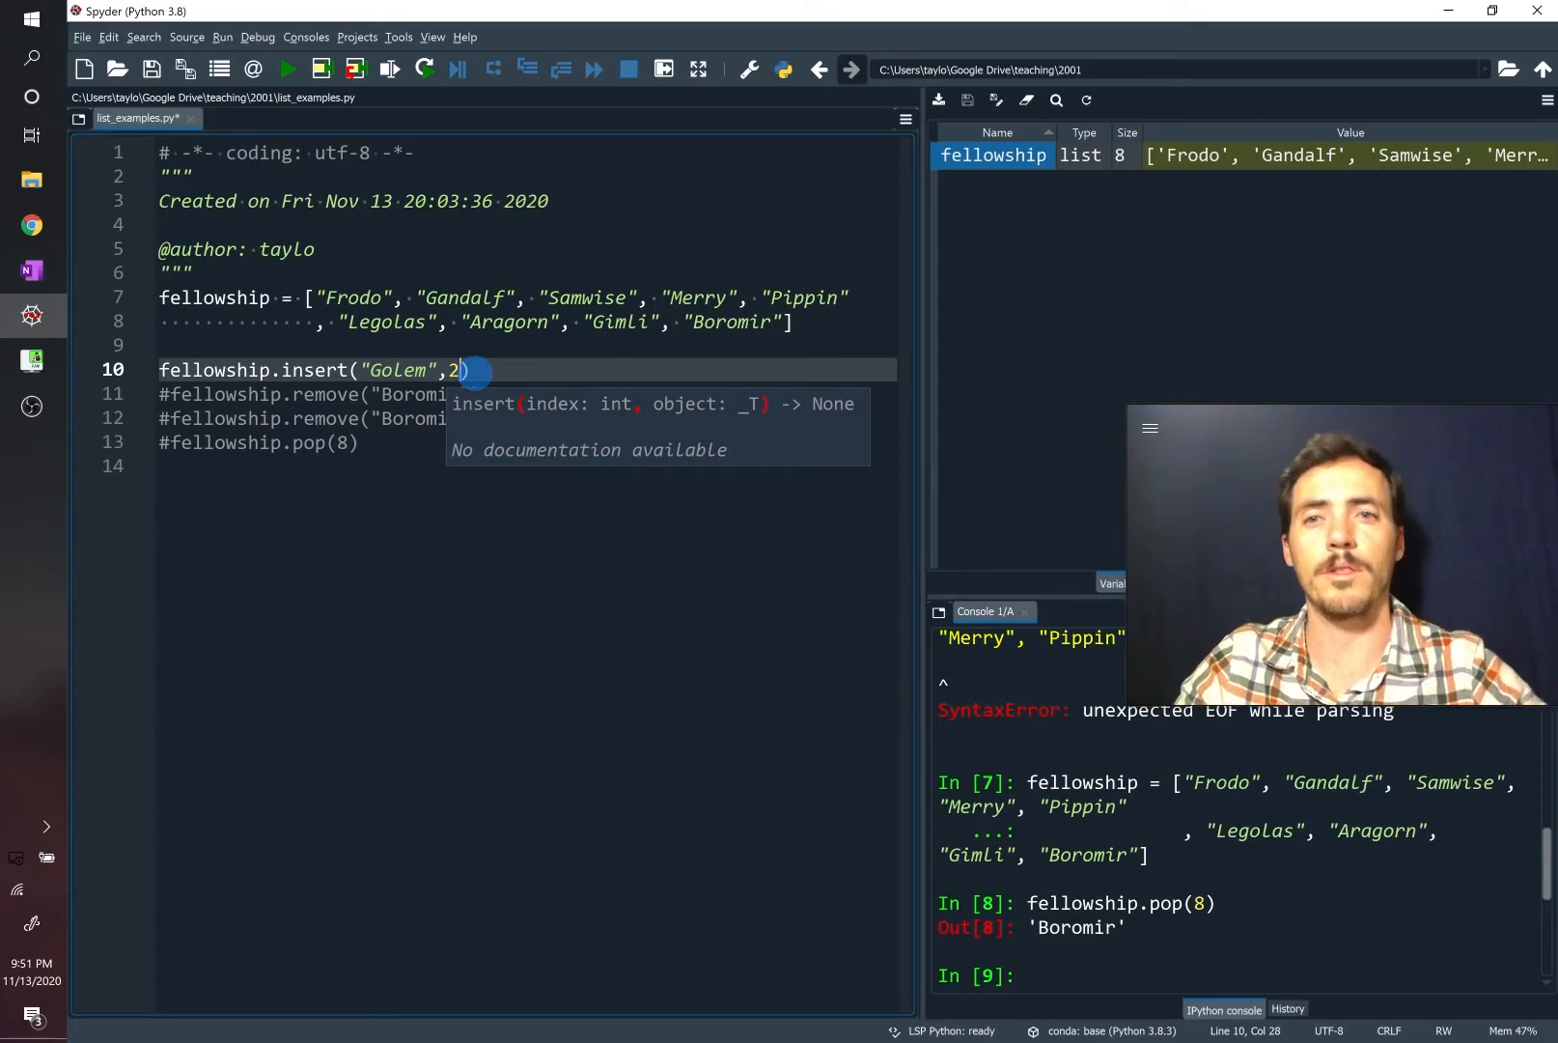
pyautogui.click(286, 69)
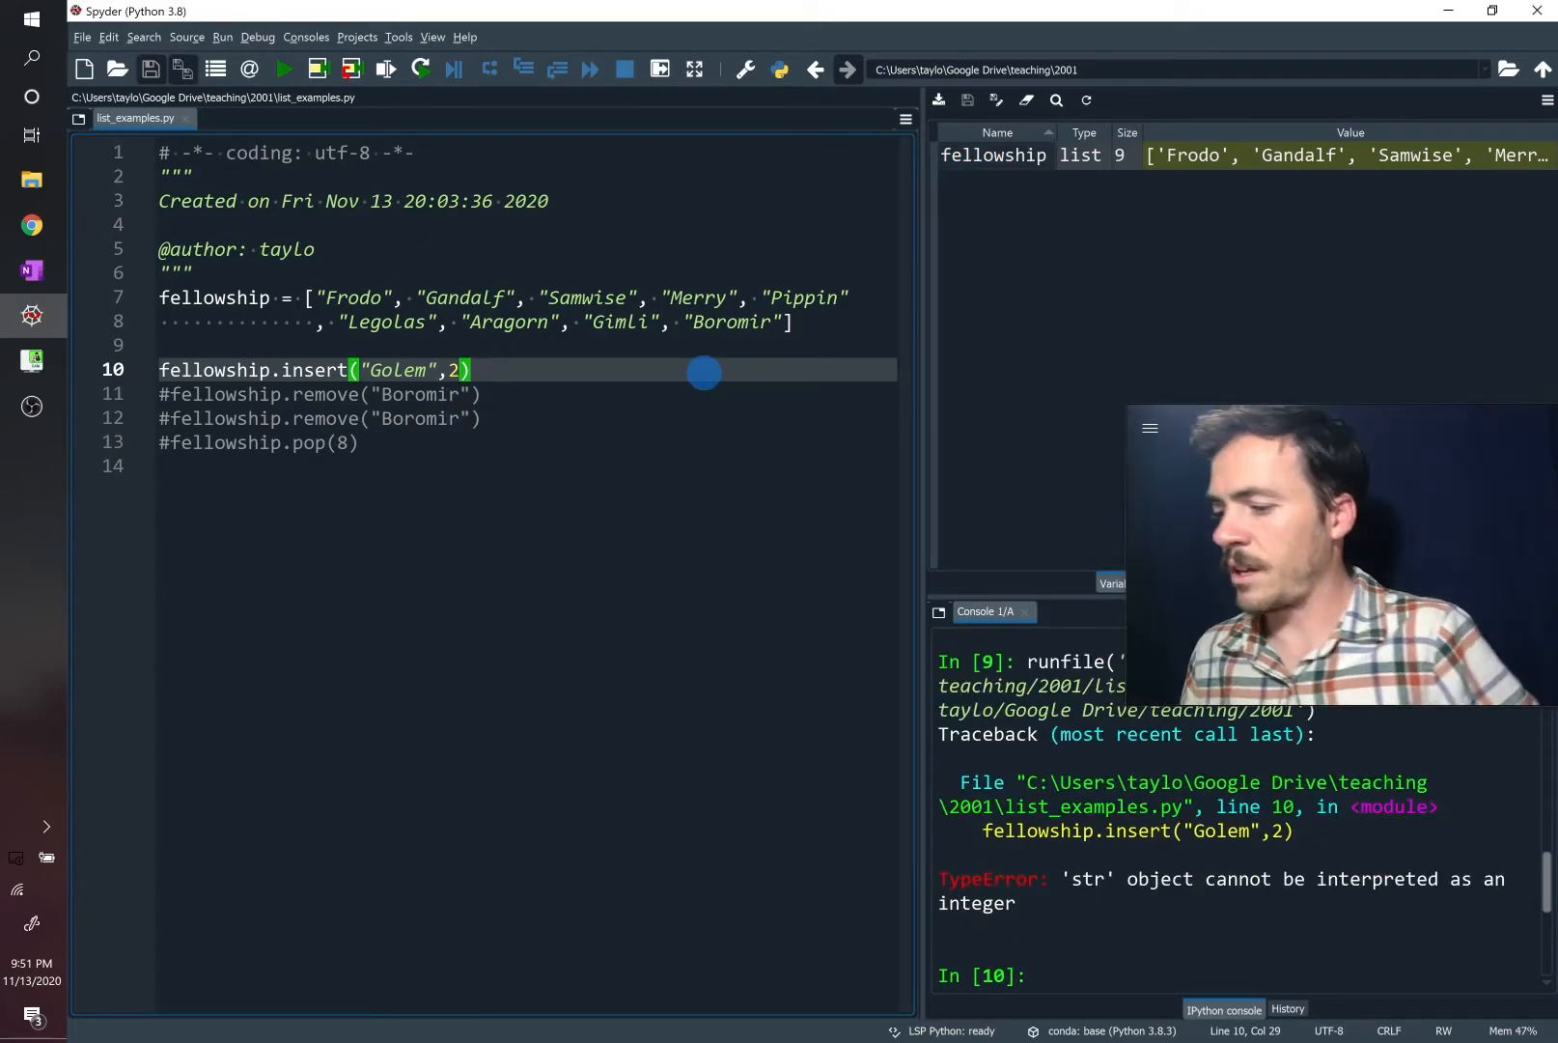
# Fix it to fellowship.insert(2,"Golem"), rerun, and confirm Golem is third of ten
pyautogui.press('Backspace')
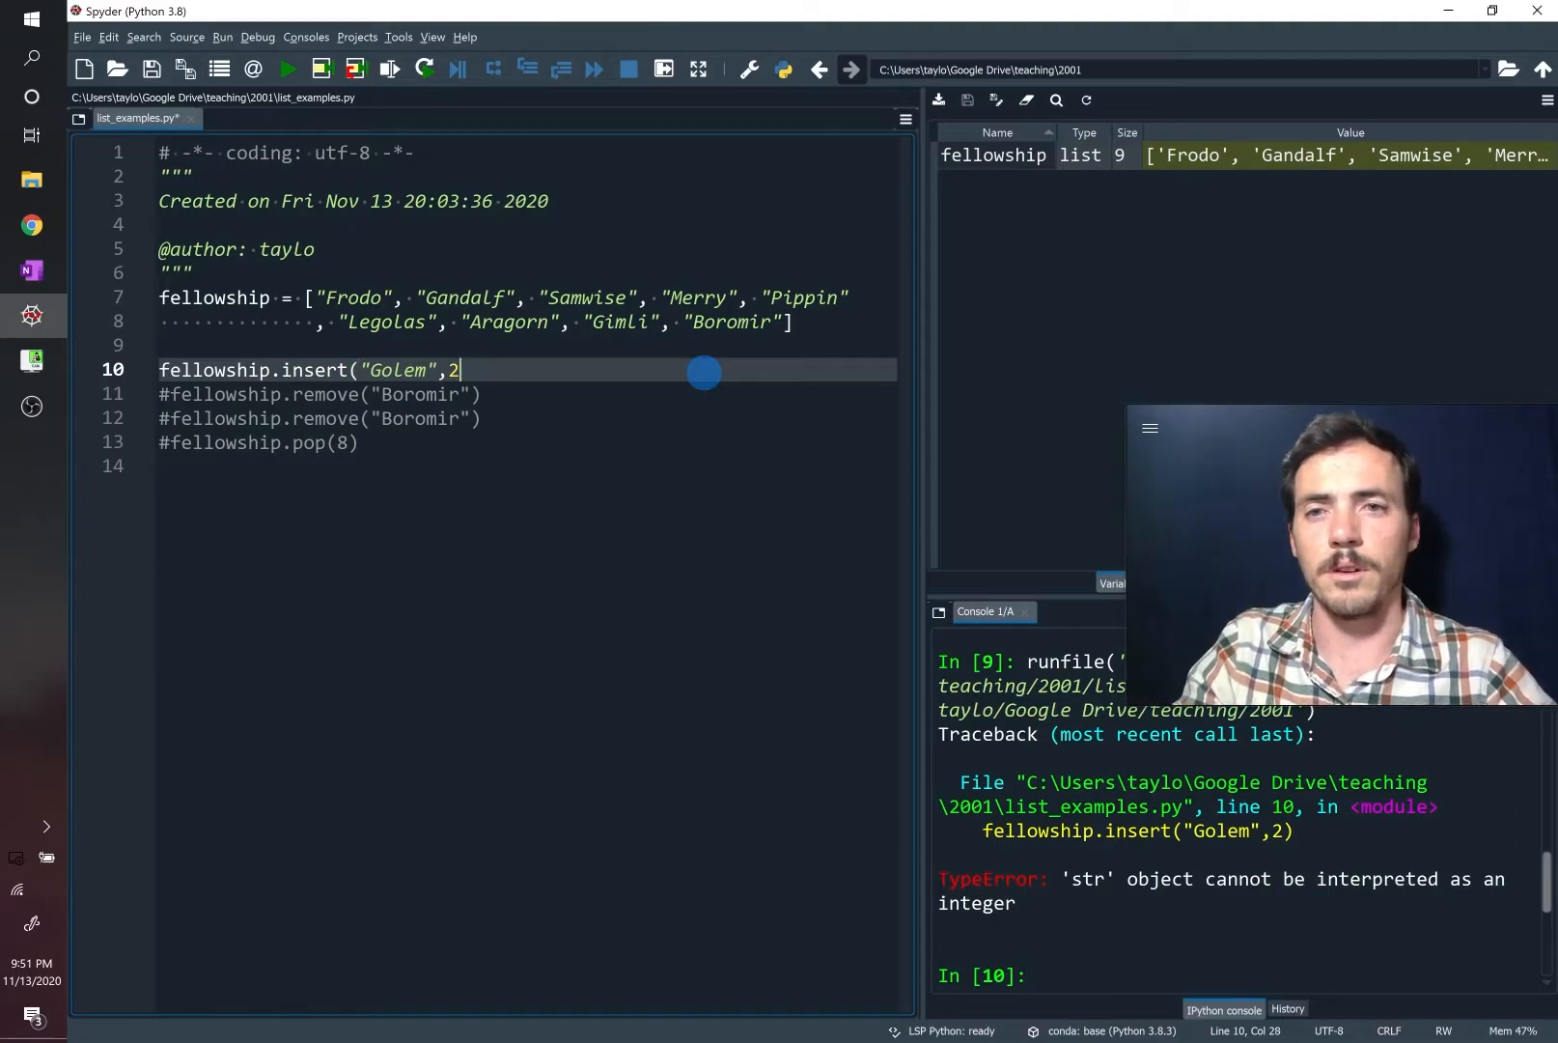
pyautogui.press('BackSpace')
pyautogui.write(')')
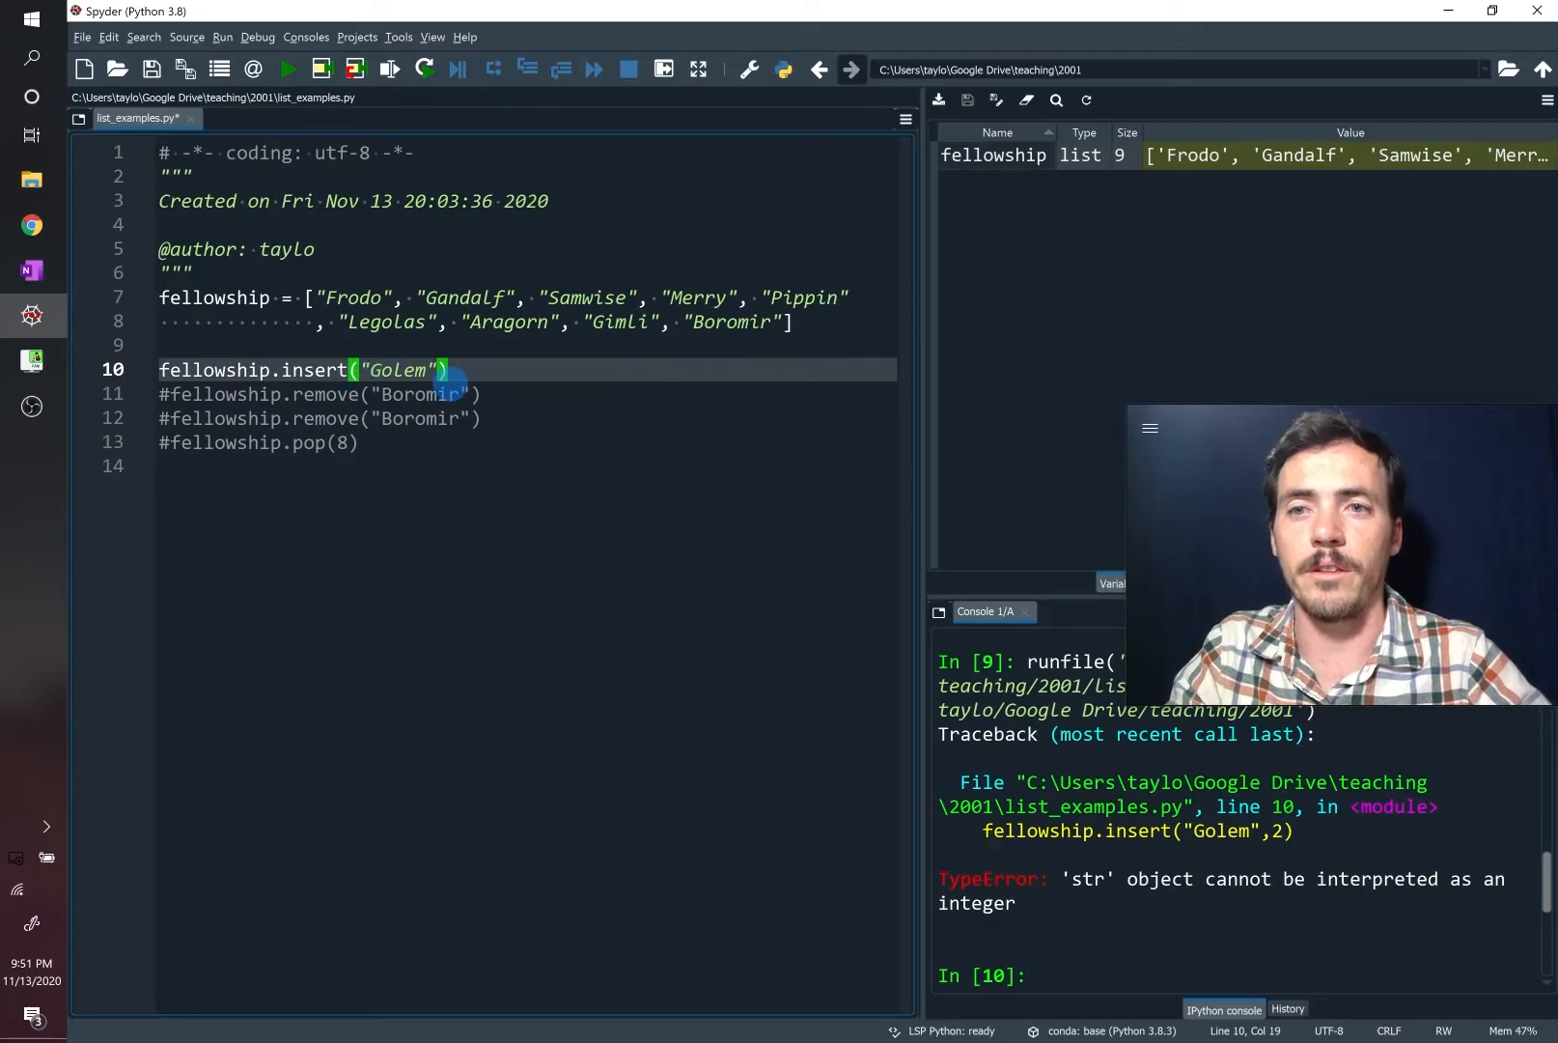
pyautogui.write('2,')
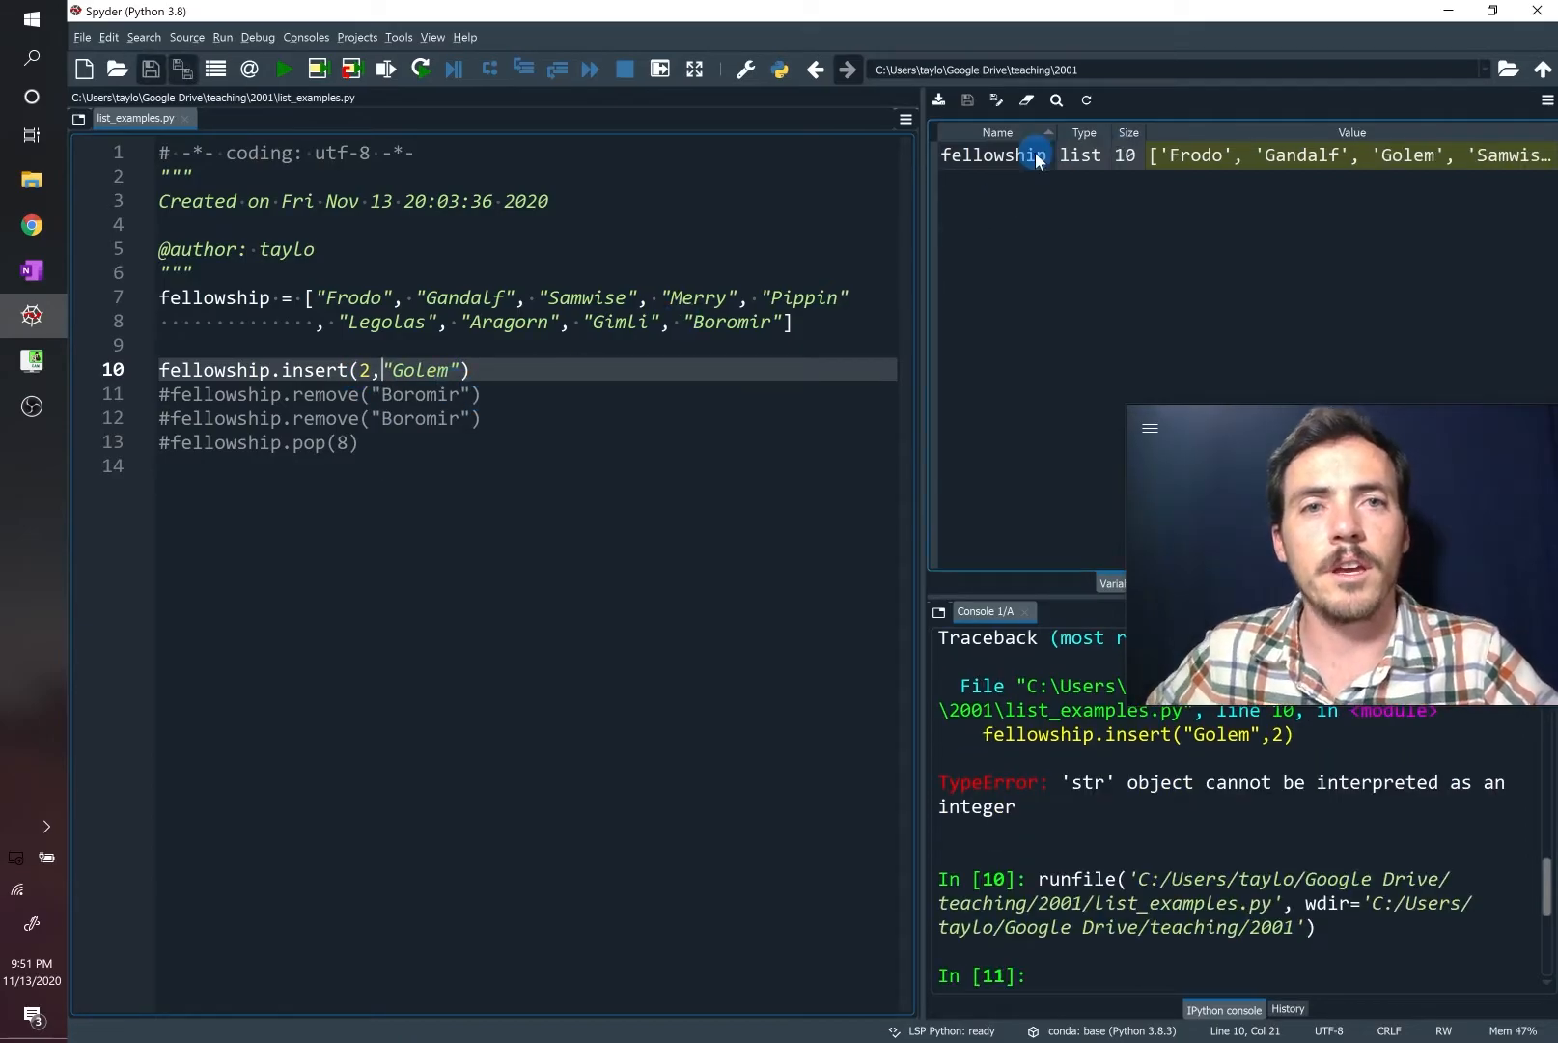
pyautogui.doubleClick(993, 154)
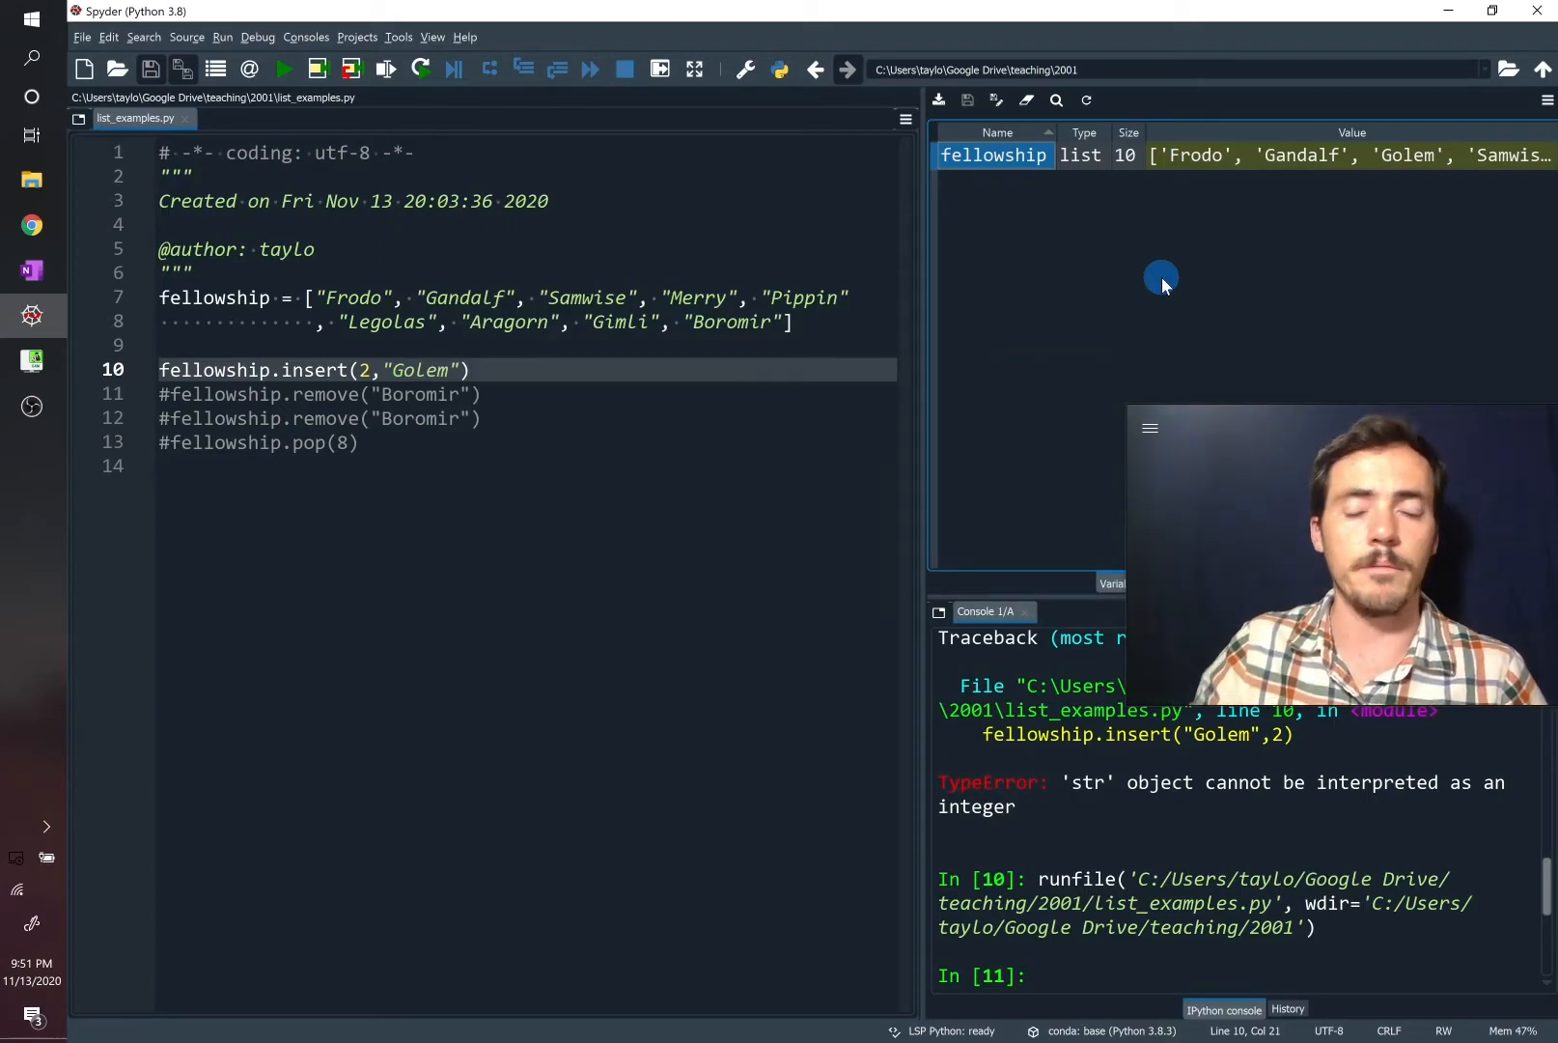
pyautogui.click(31, 271)
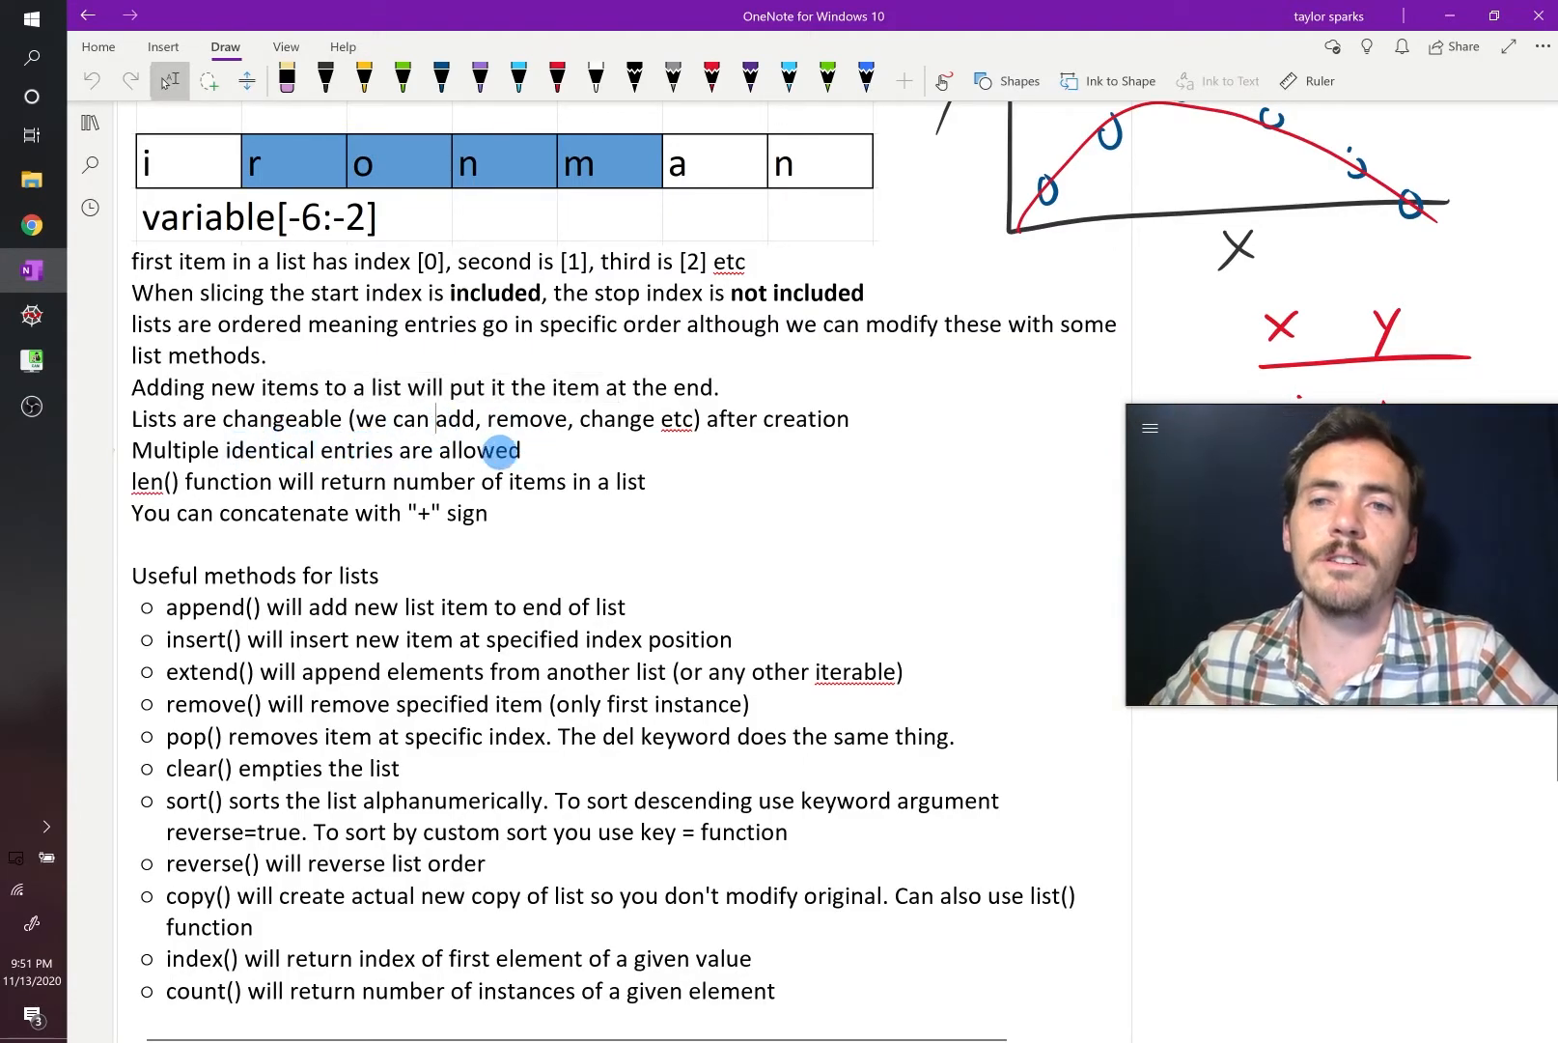
# Switch between OneNote notes and the Spyder script via the taskbar
pyautogui.click(31, 317)
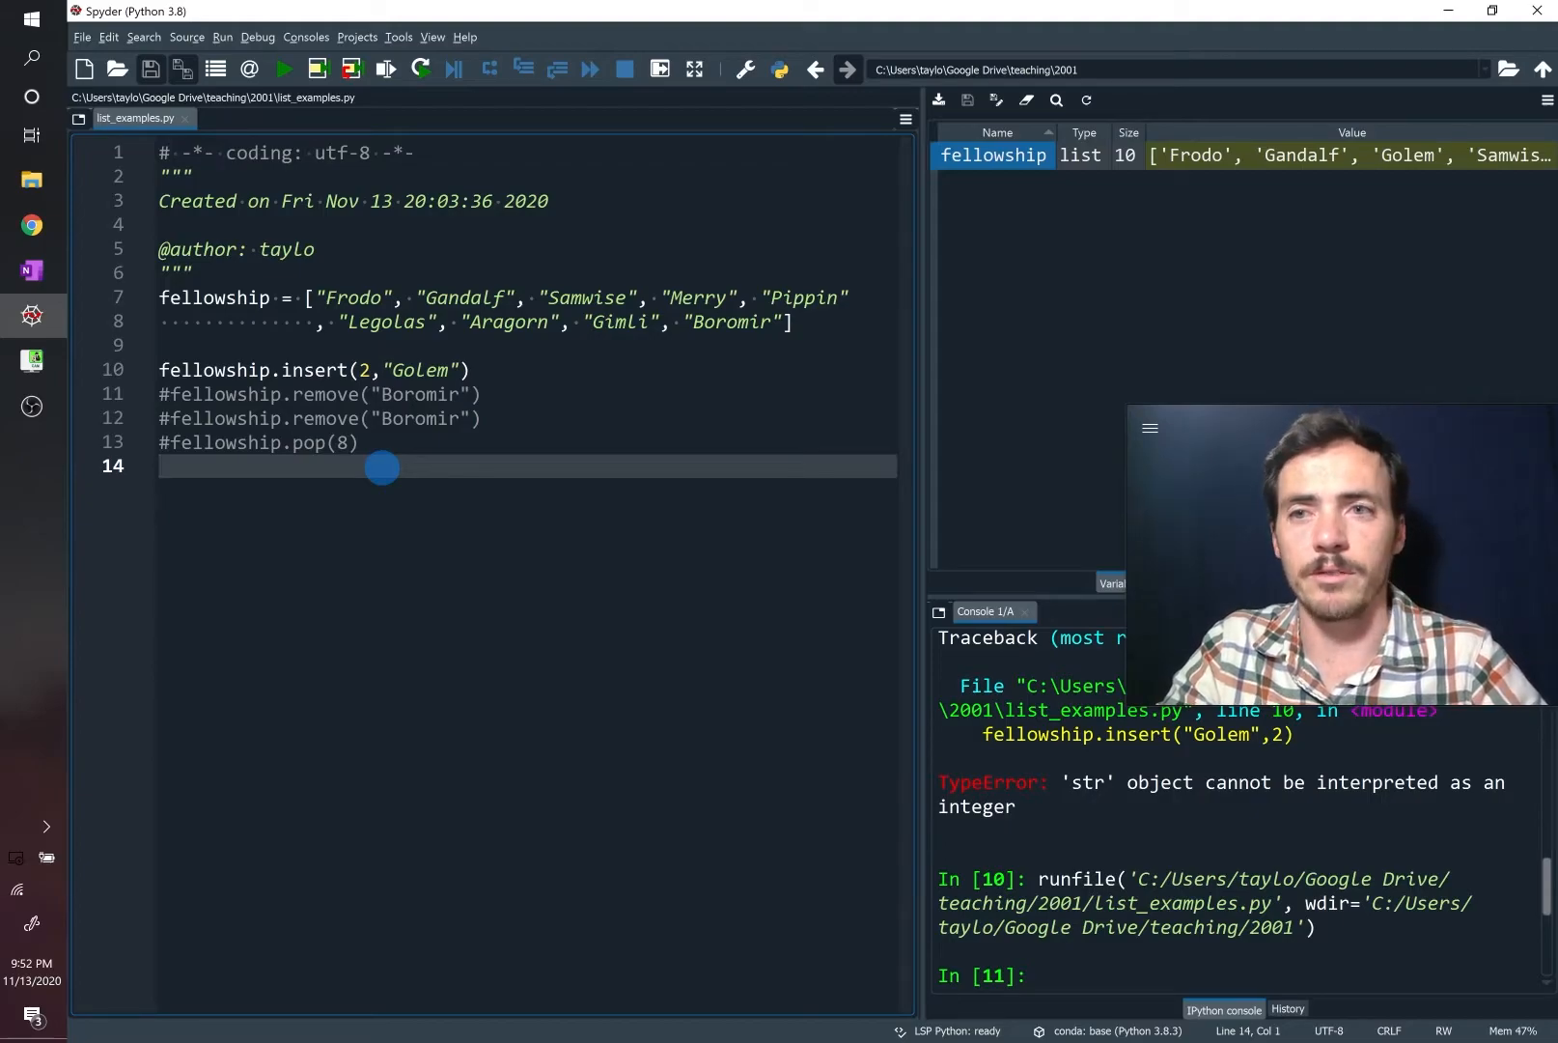
# Add fellowship.append(100) on line 14, run the script and inspect fellowship's 11 items
pyautogui.write('fellowship.app')
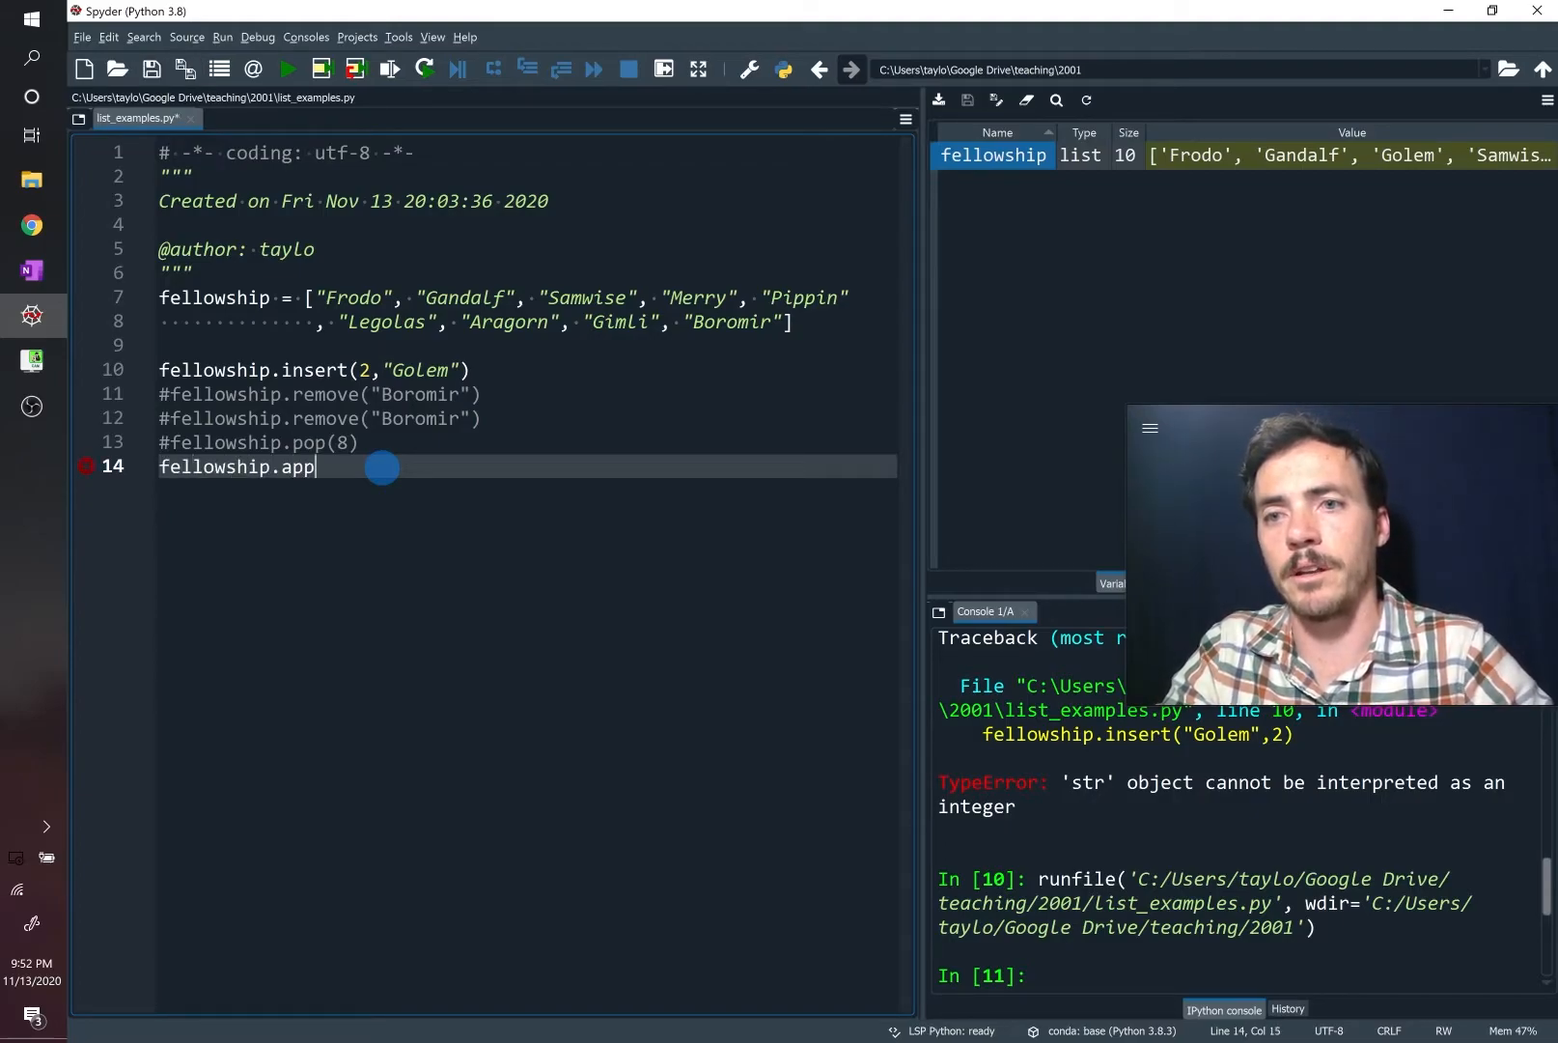
pyautogui.write('end(100')
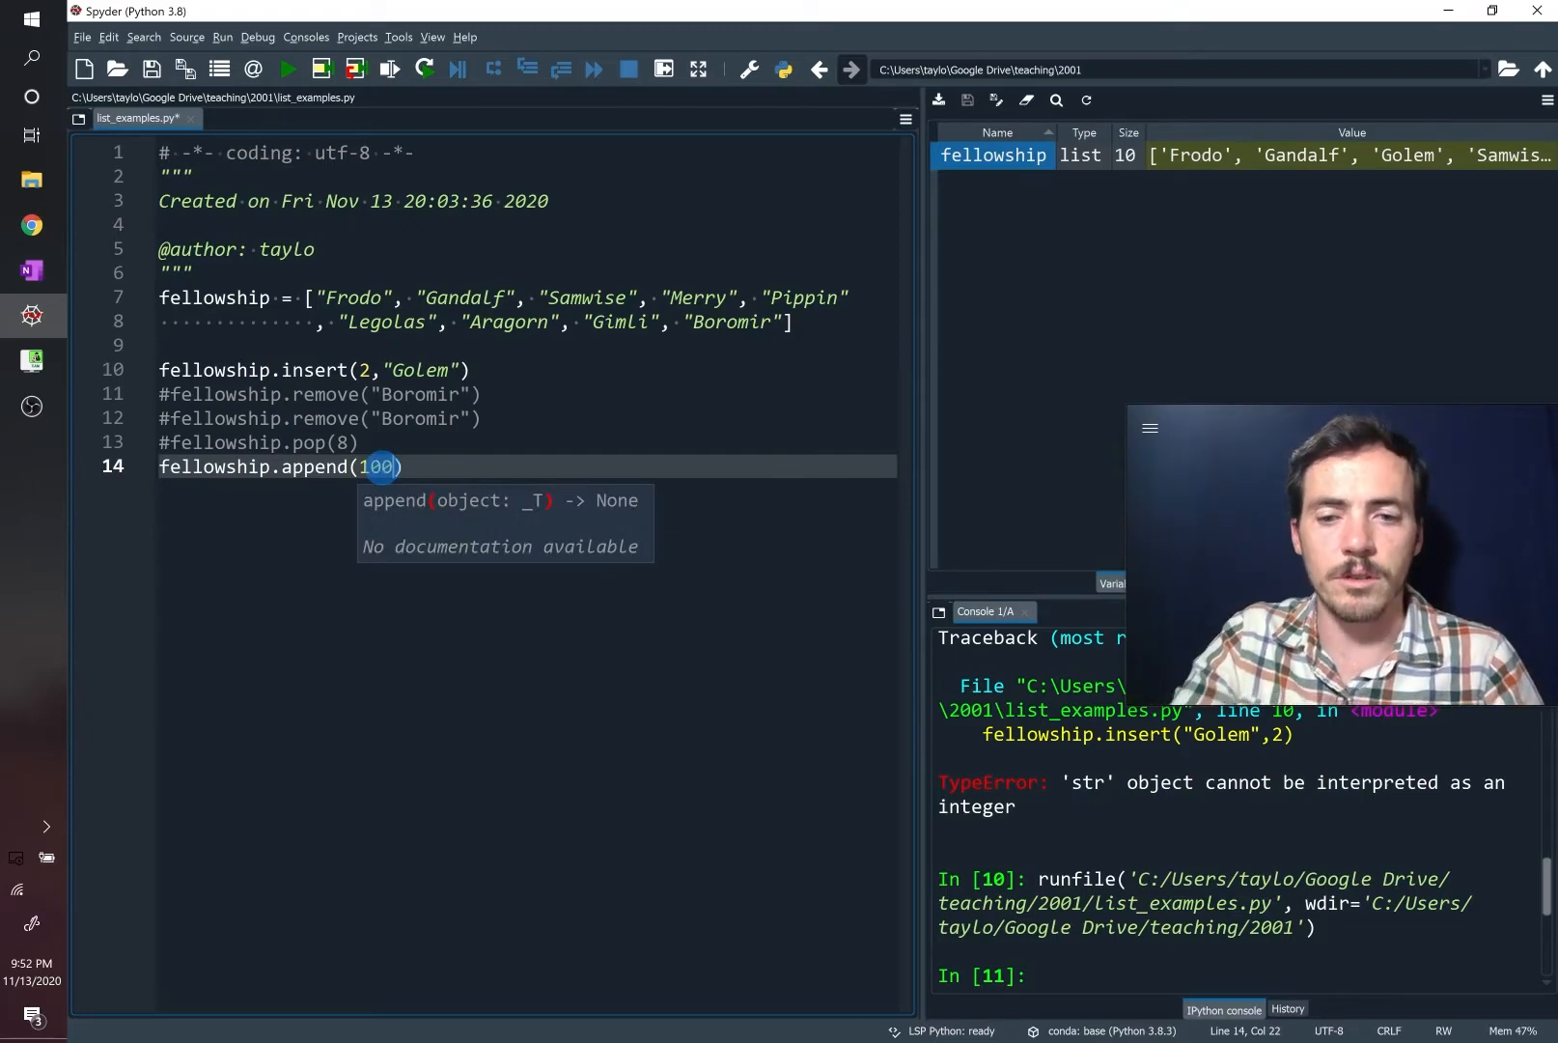
pyautogui.click(286, 69)
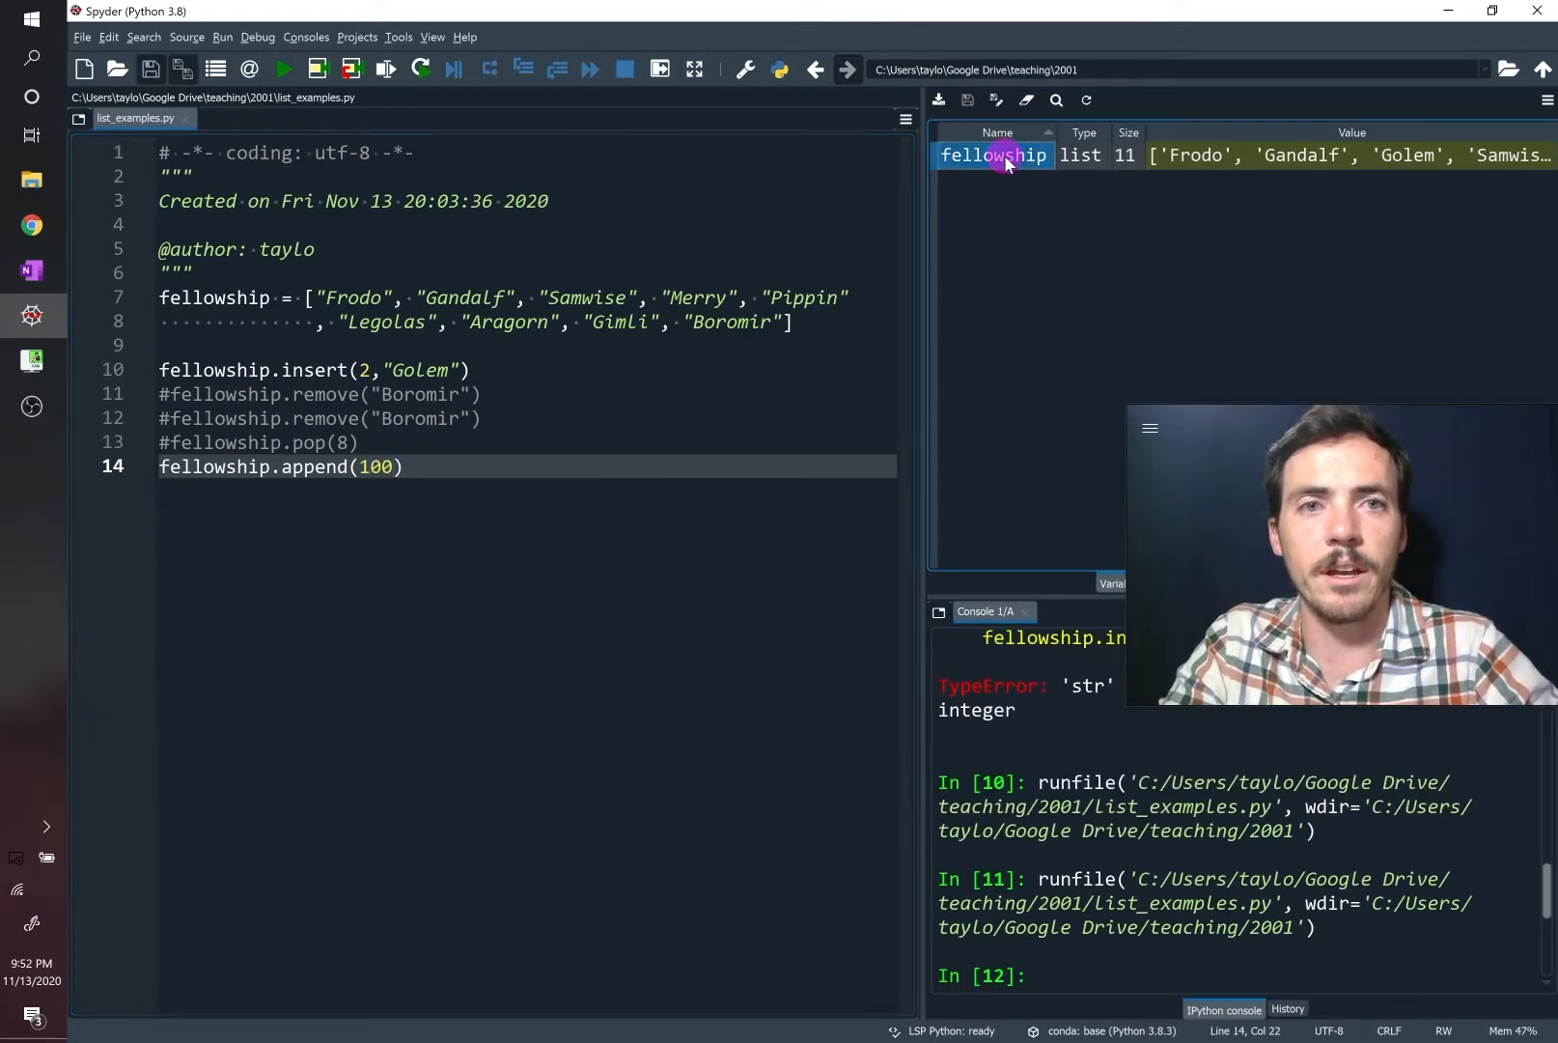
pyautogui.doubleClick(993, 155)
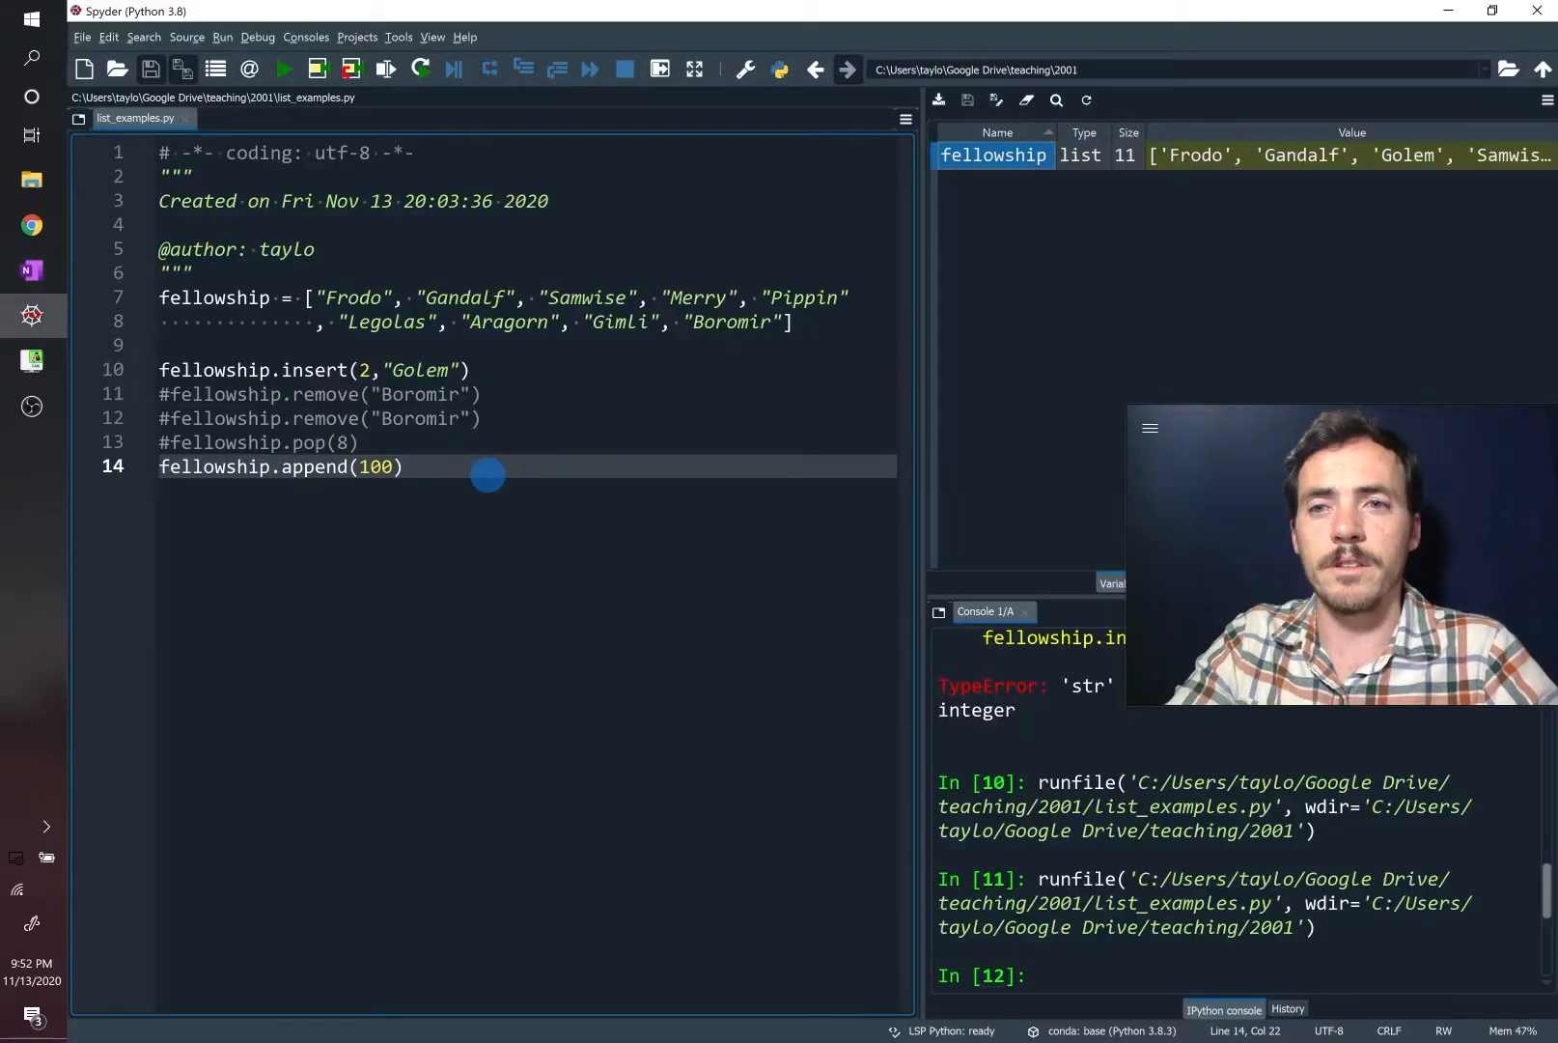
# Add len(fellowship) on line 16, run it to get 11, and view fellowship's items ending in 100
pyautogui.press('enter')
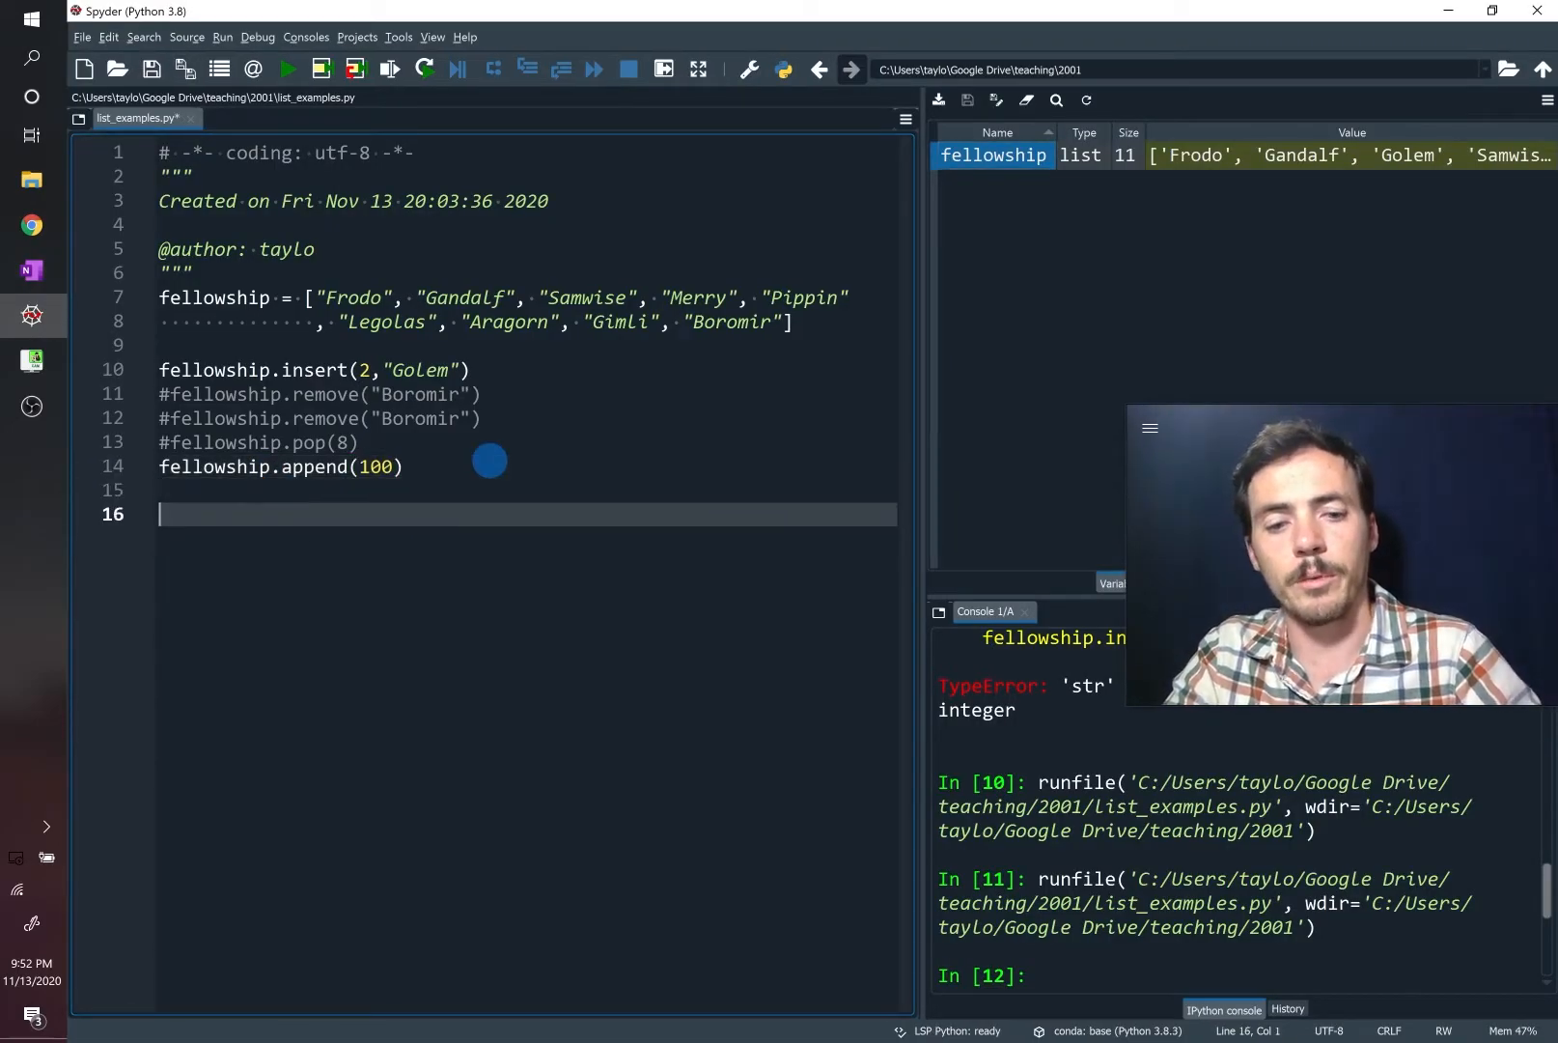
pyautogui.write('len(fell)')
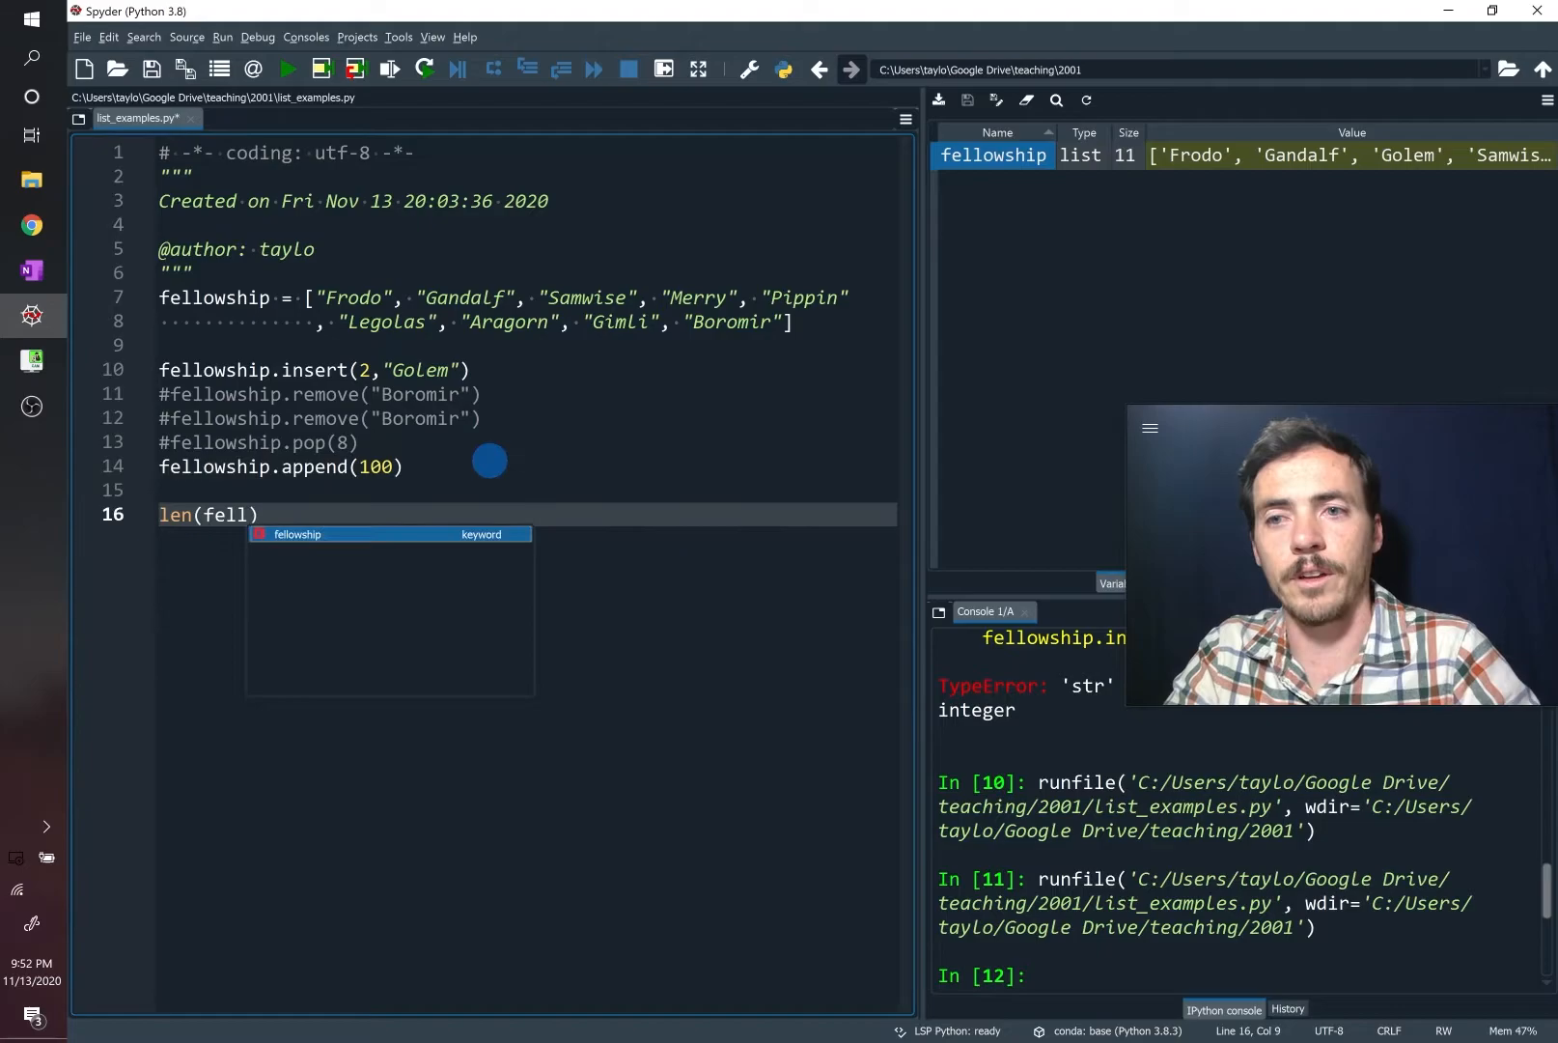
pyautogui.press('Tab')
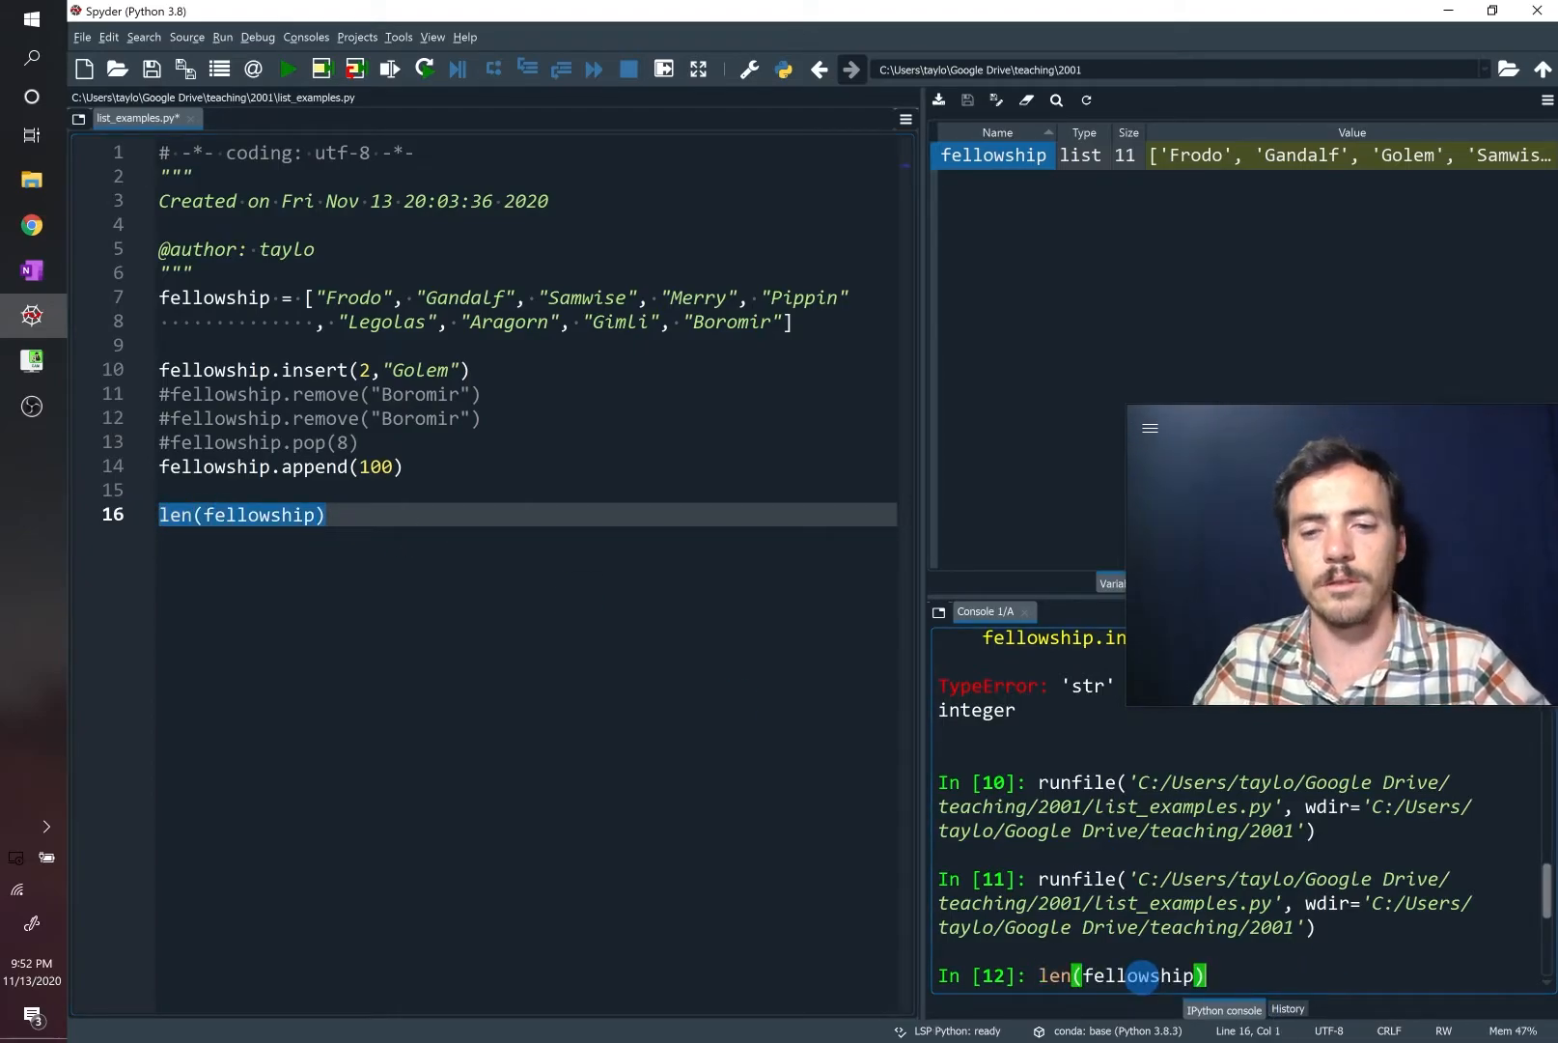
pyautogui.press('enter')
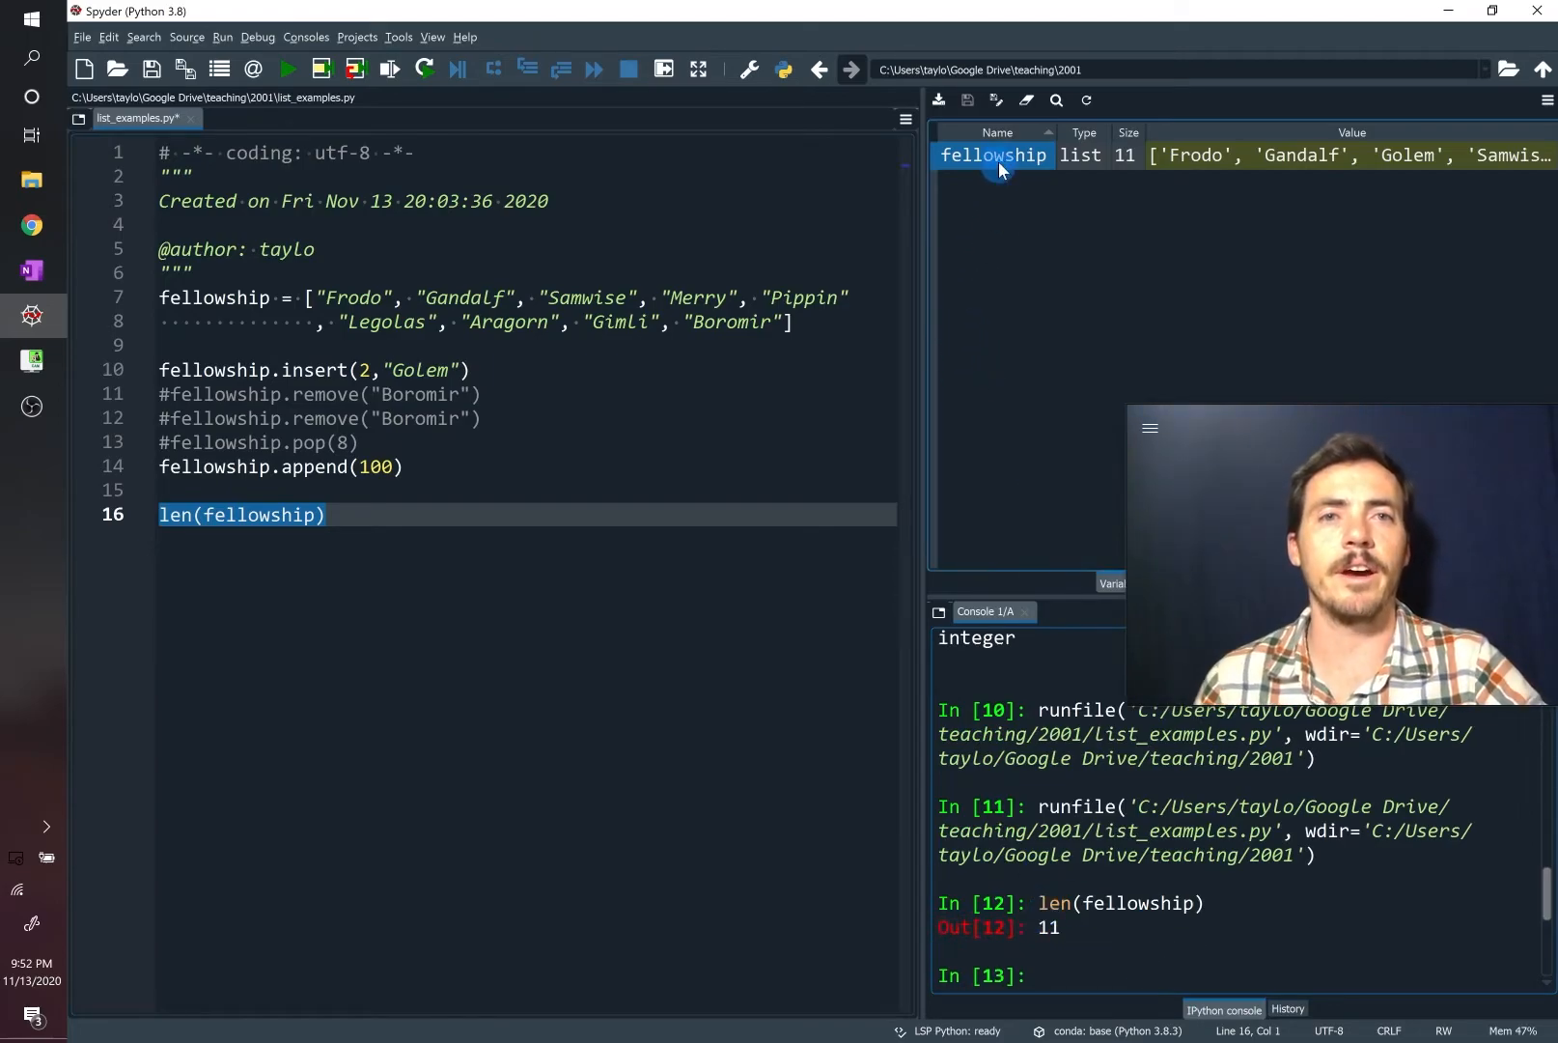
pyautogui.doubleClick(992, 154)
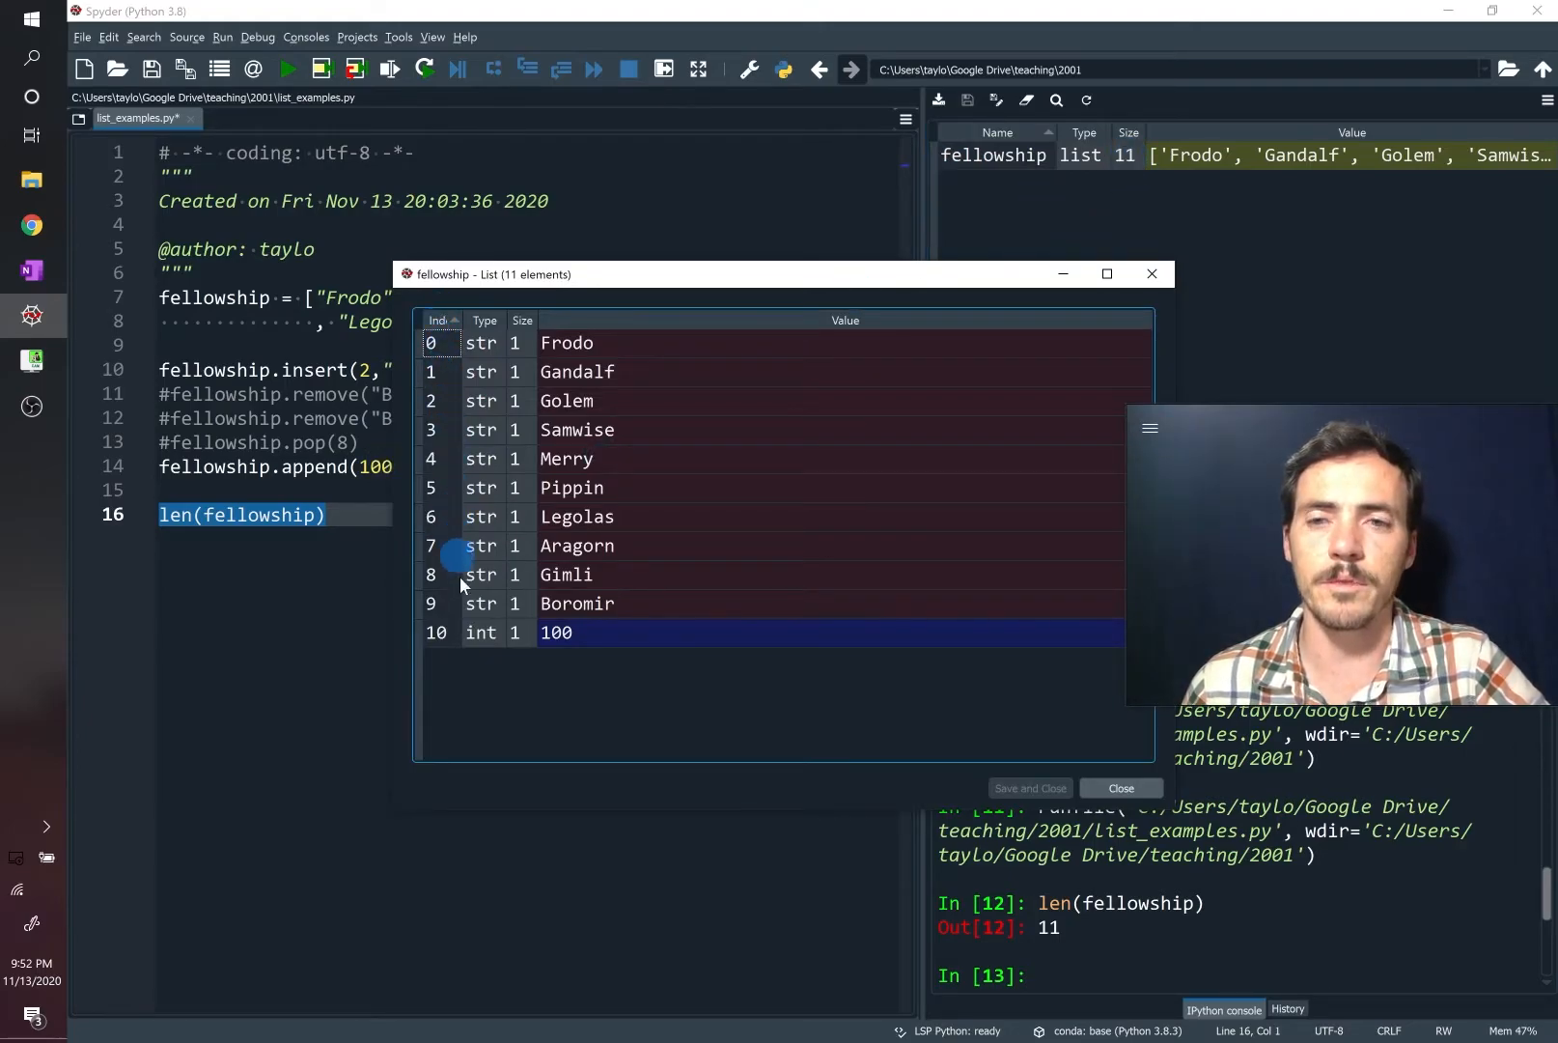
pyautogui.moveTo(1429, 179)
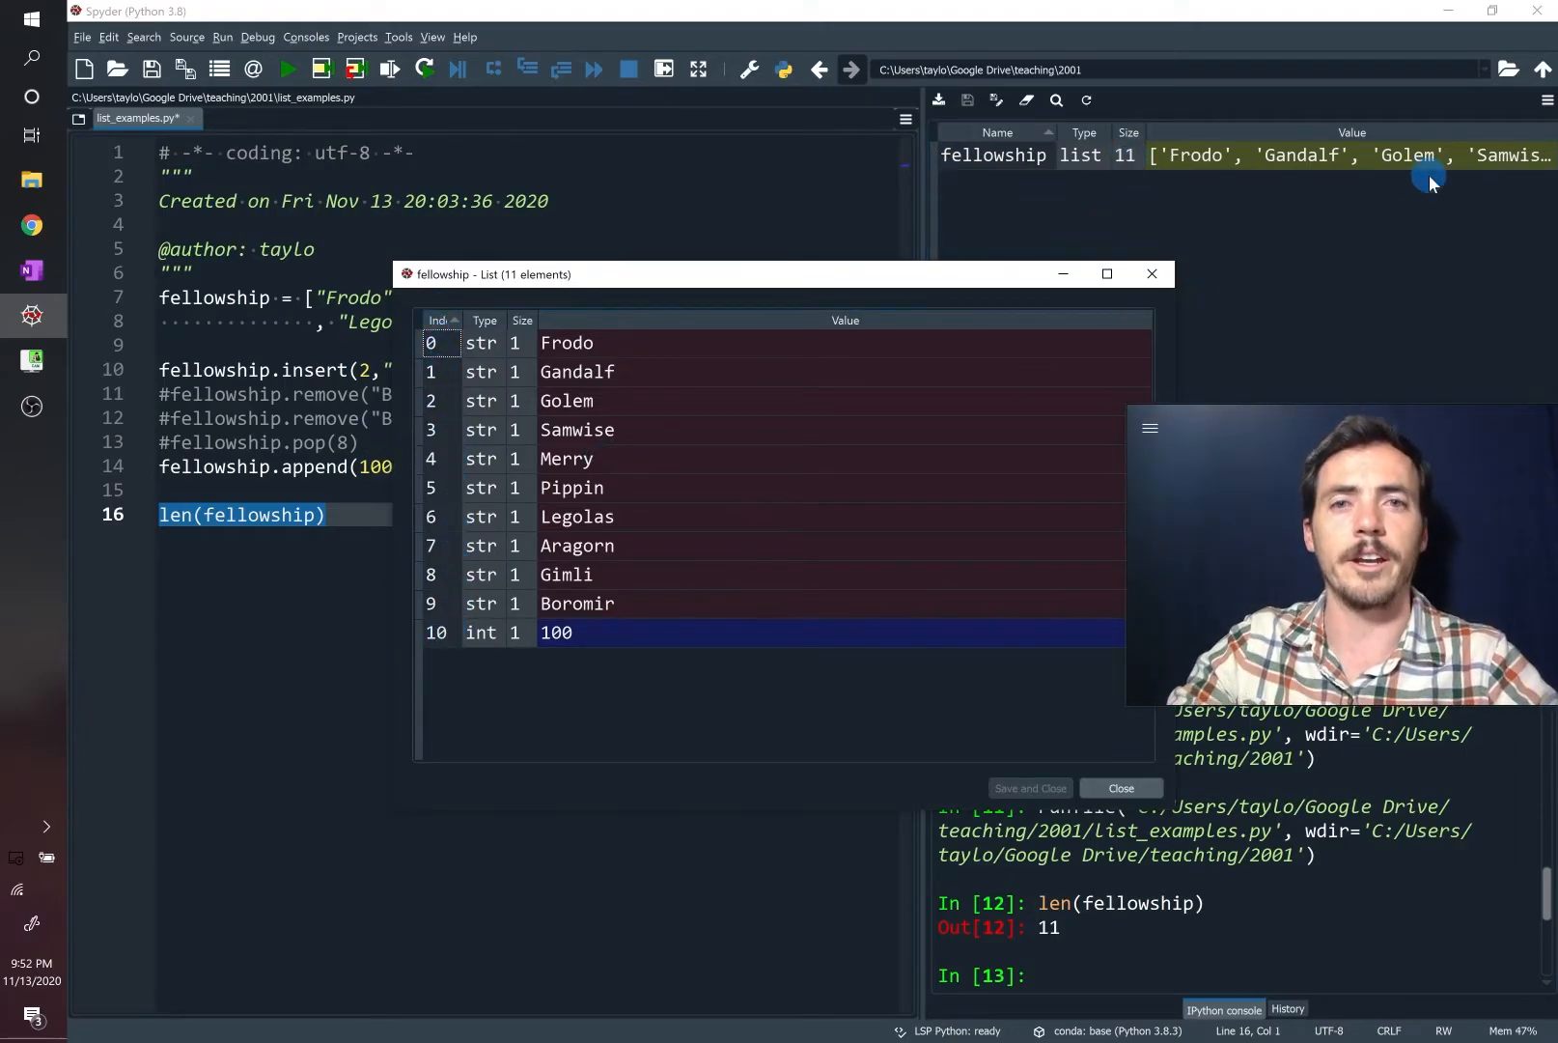
pyautogui.click(31, 270)
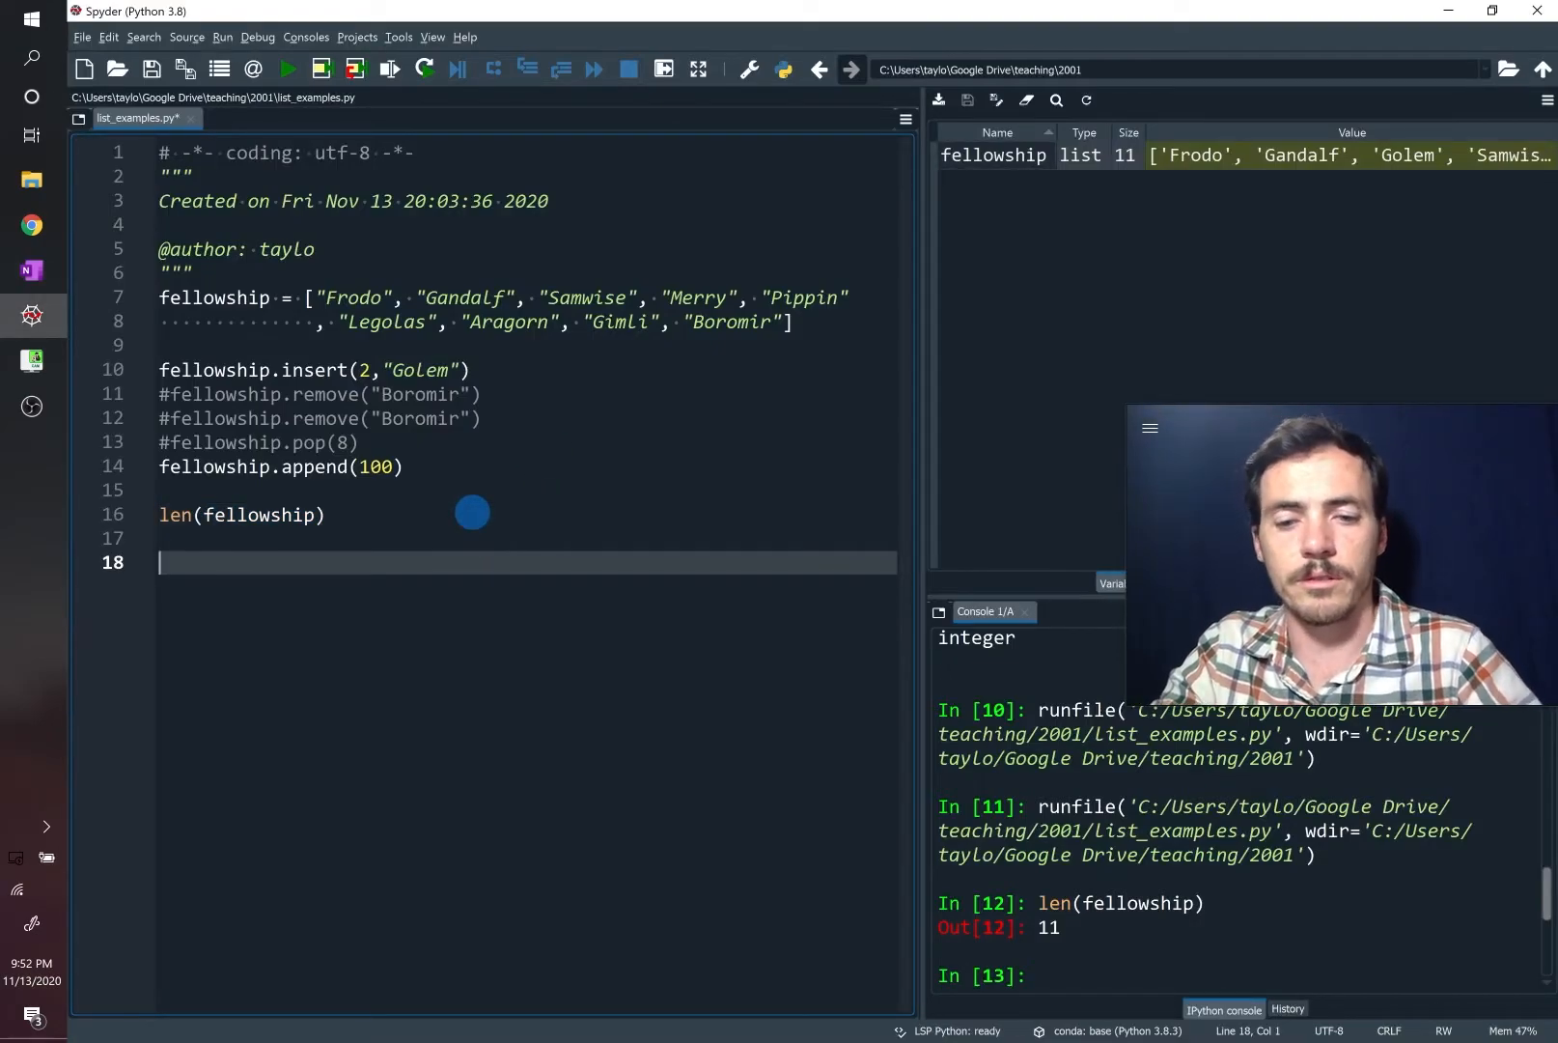
# Define grocery_list1 = ["apples", "bananas"]
pyautogui.write('grocery_l')
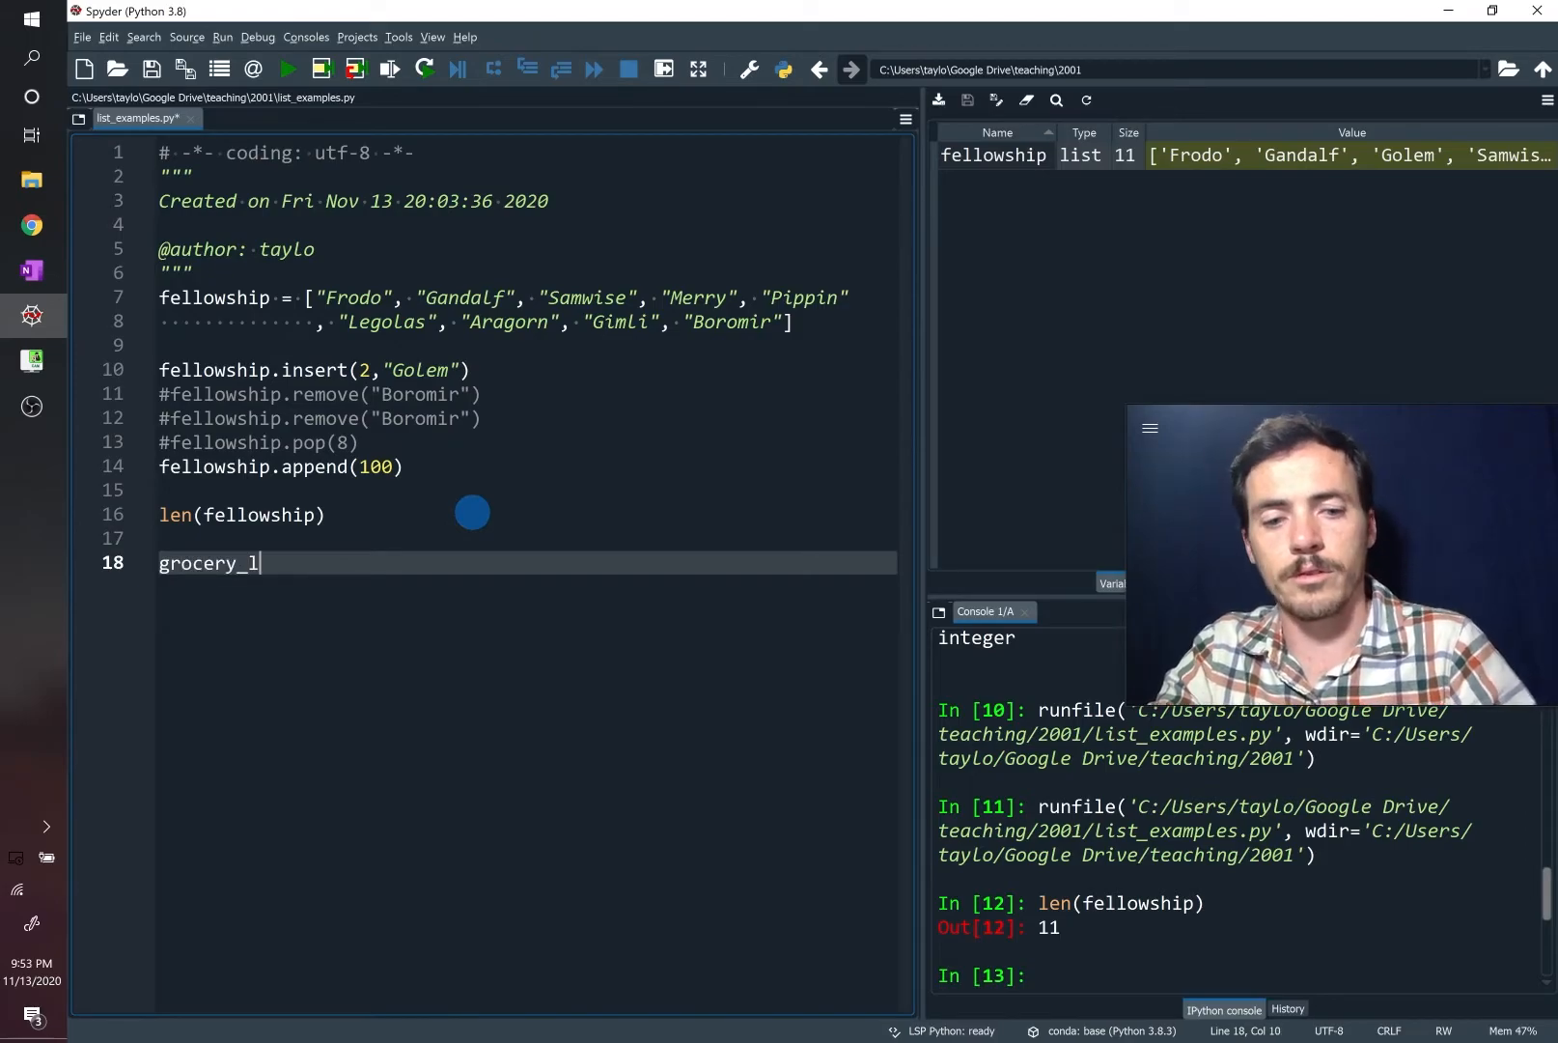
pyautogui.write('ist1=')
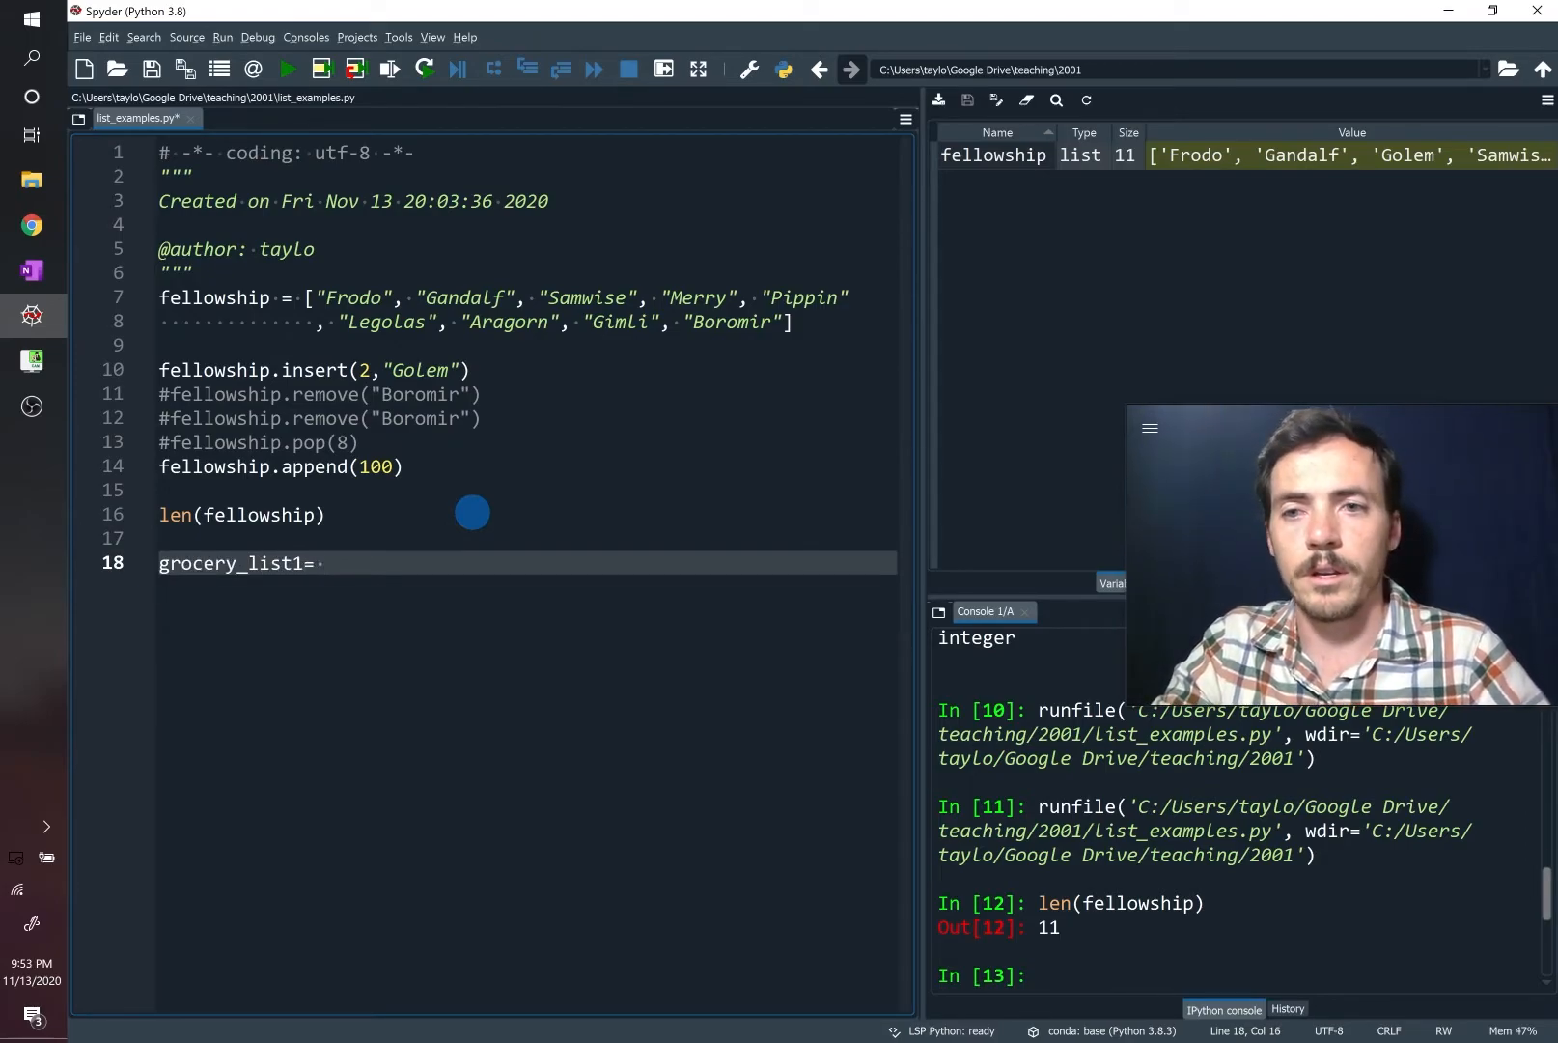
pyautogui.press('Backspace')
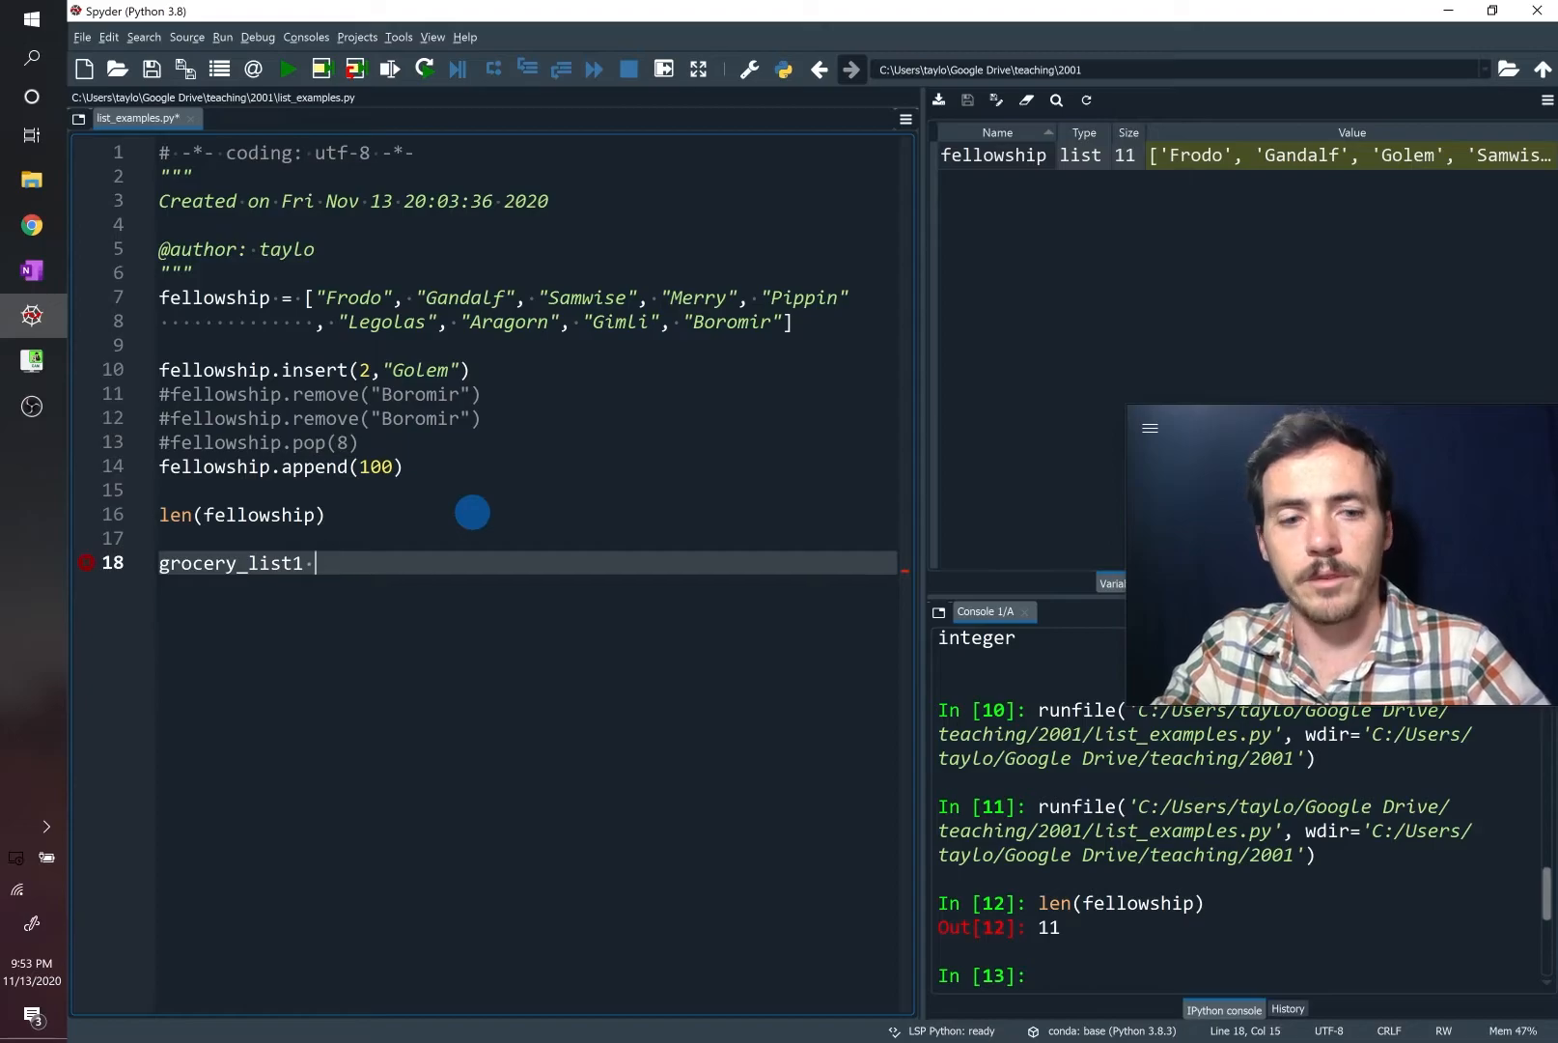
pyautogui.write('= []')
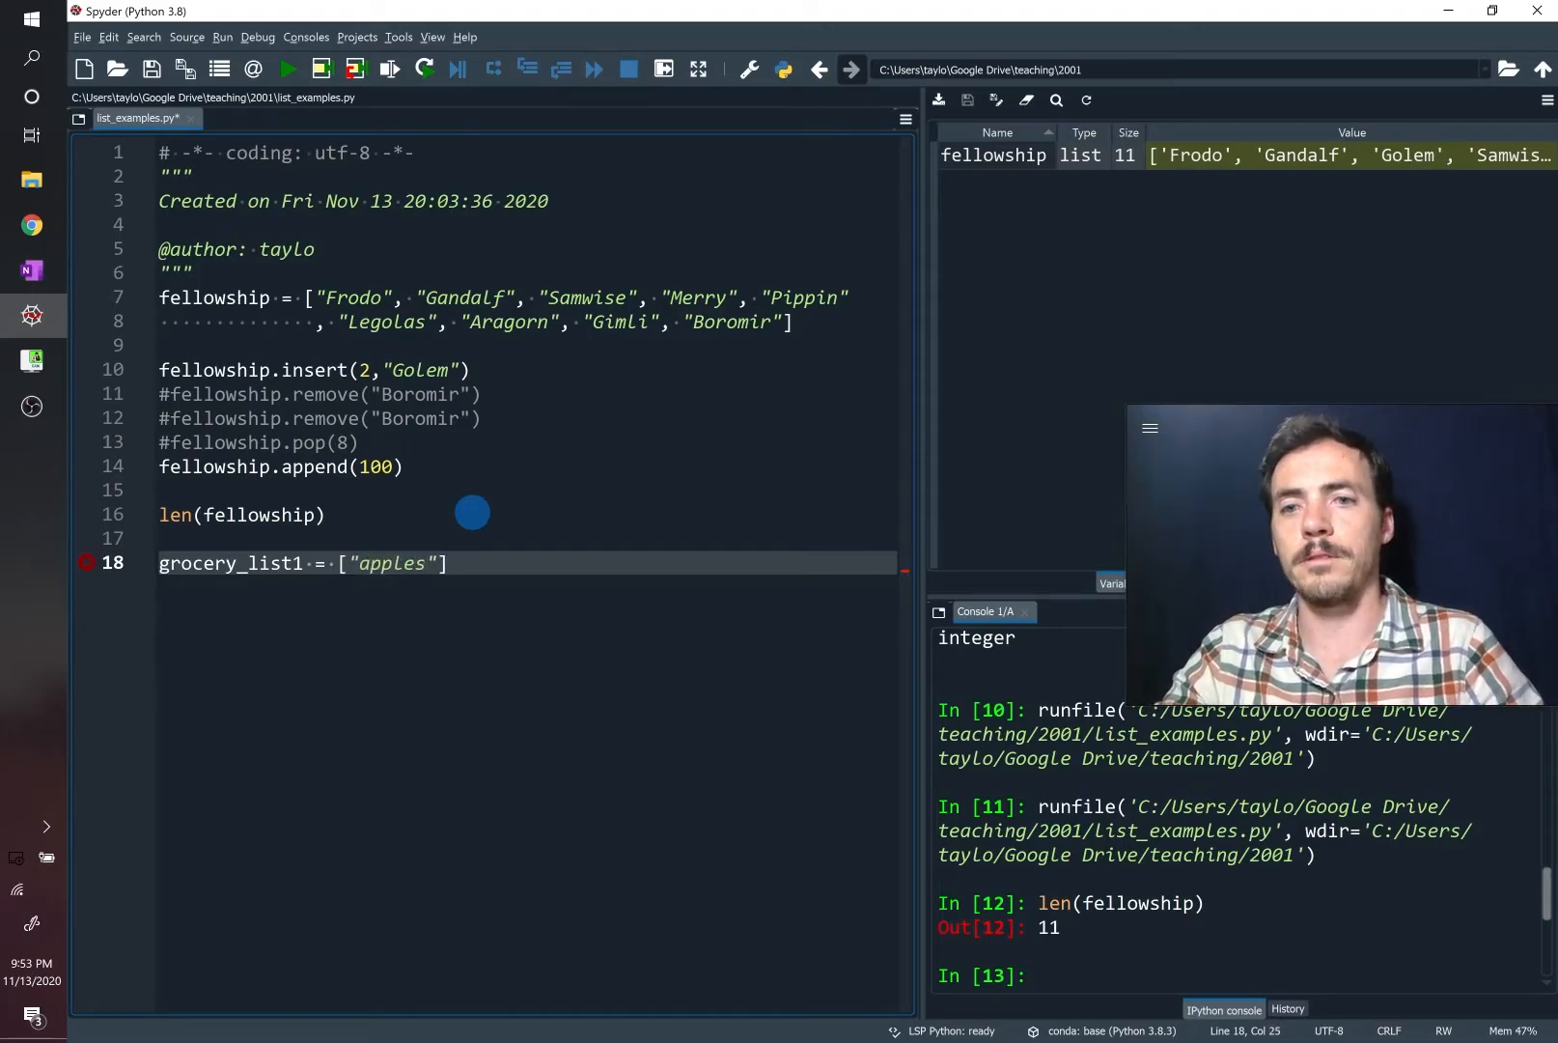
pyautogui.write(',""')
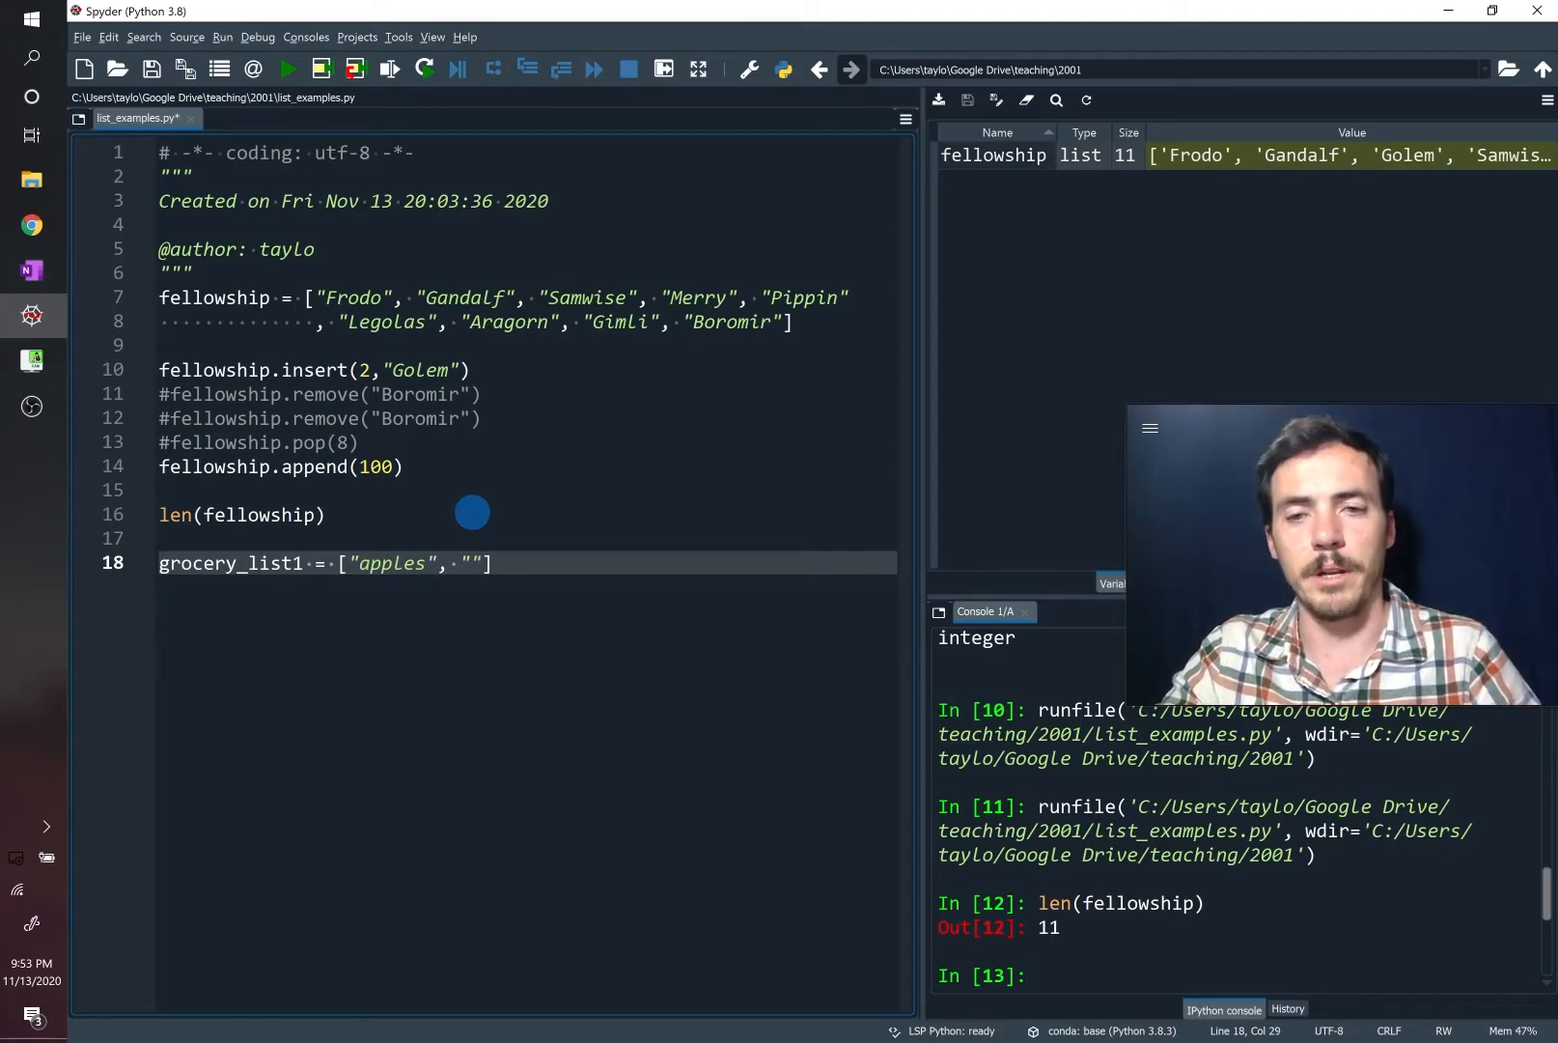
pyautogui.write('bananas')
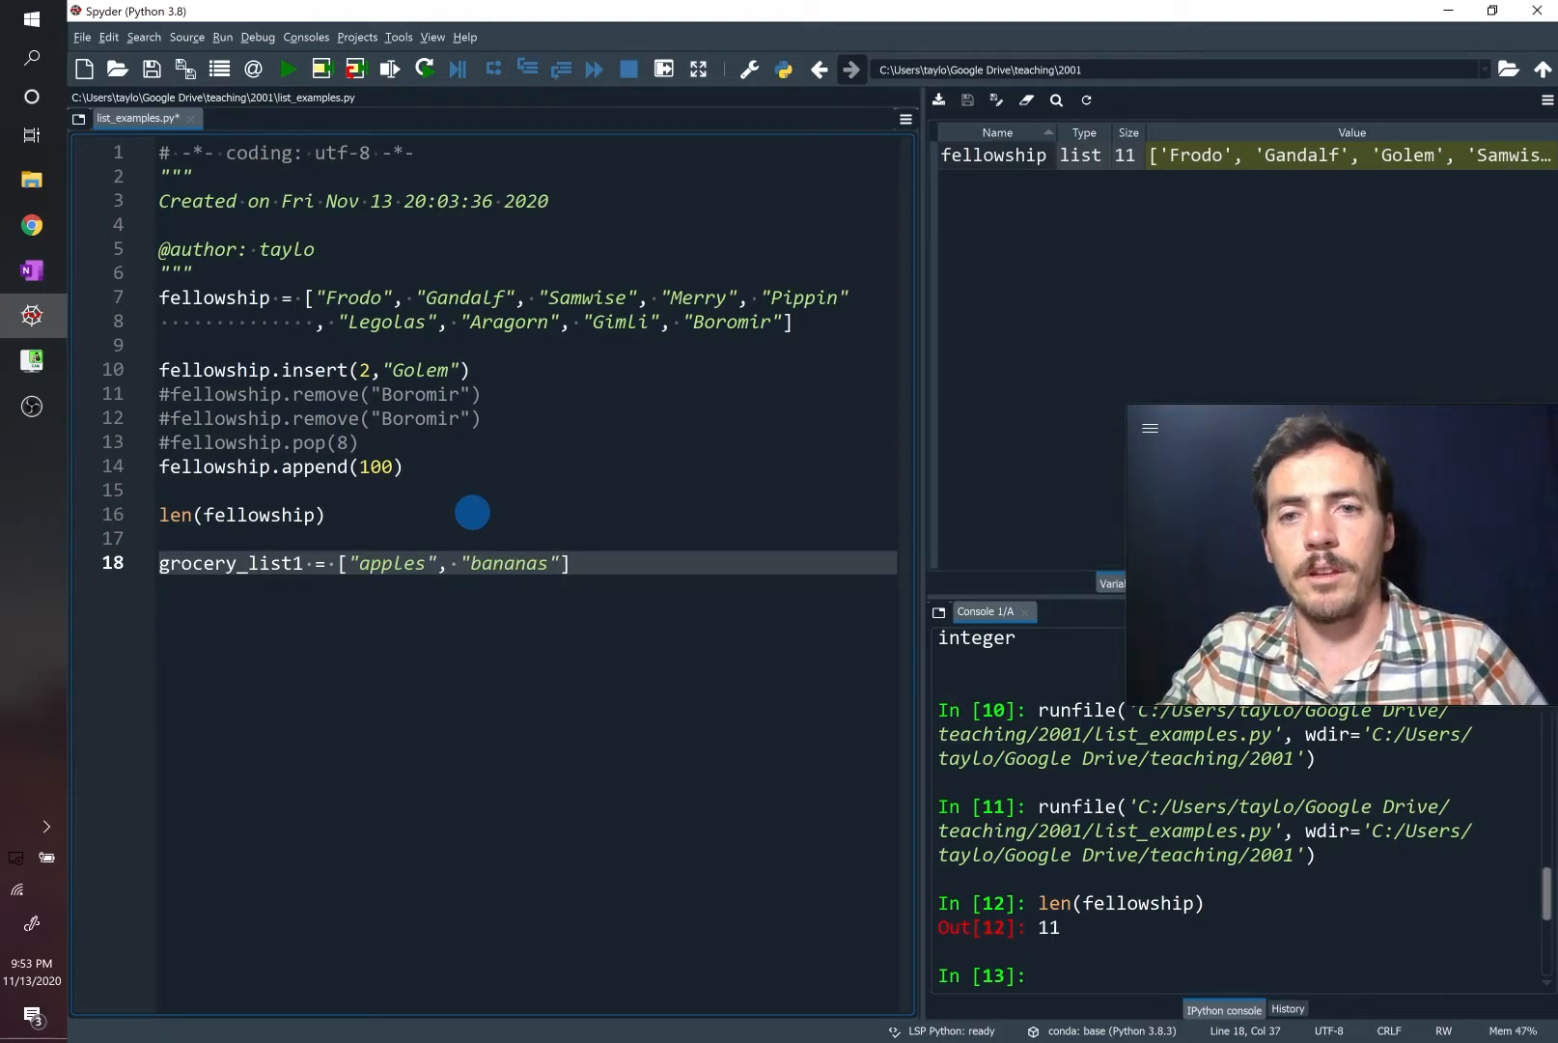
# Define grocery_list2 = ["donuts", "hot chocolate"]
pyautogui.write('grocery')
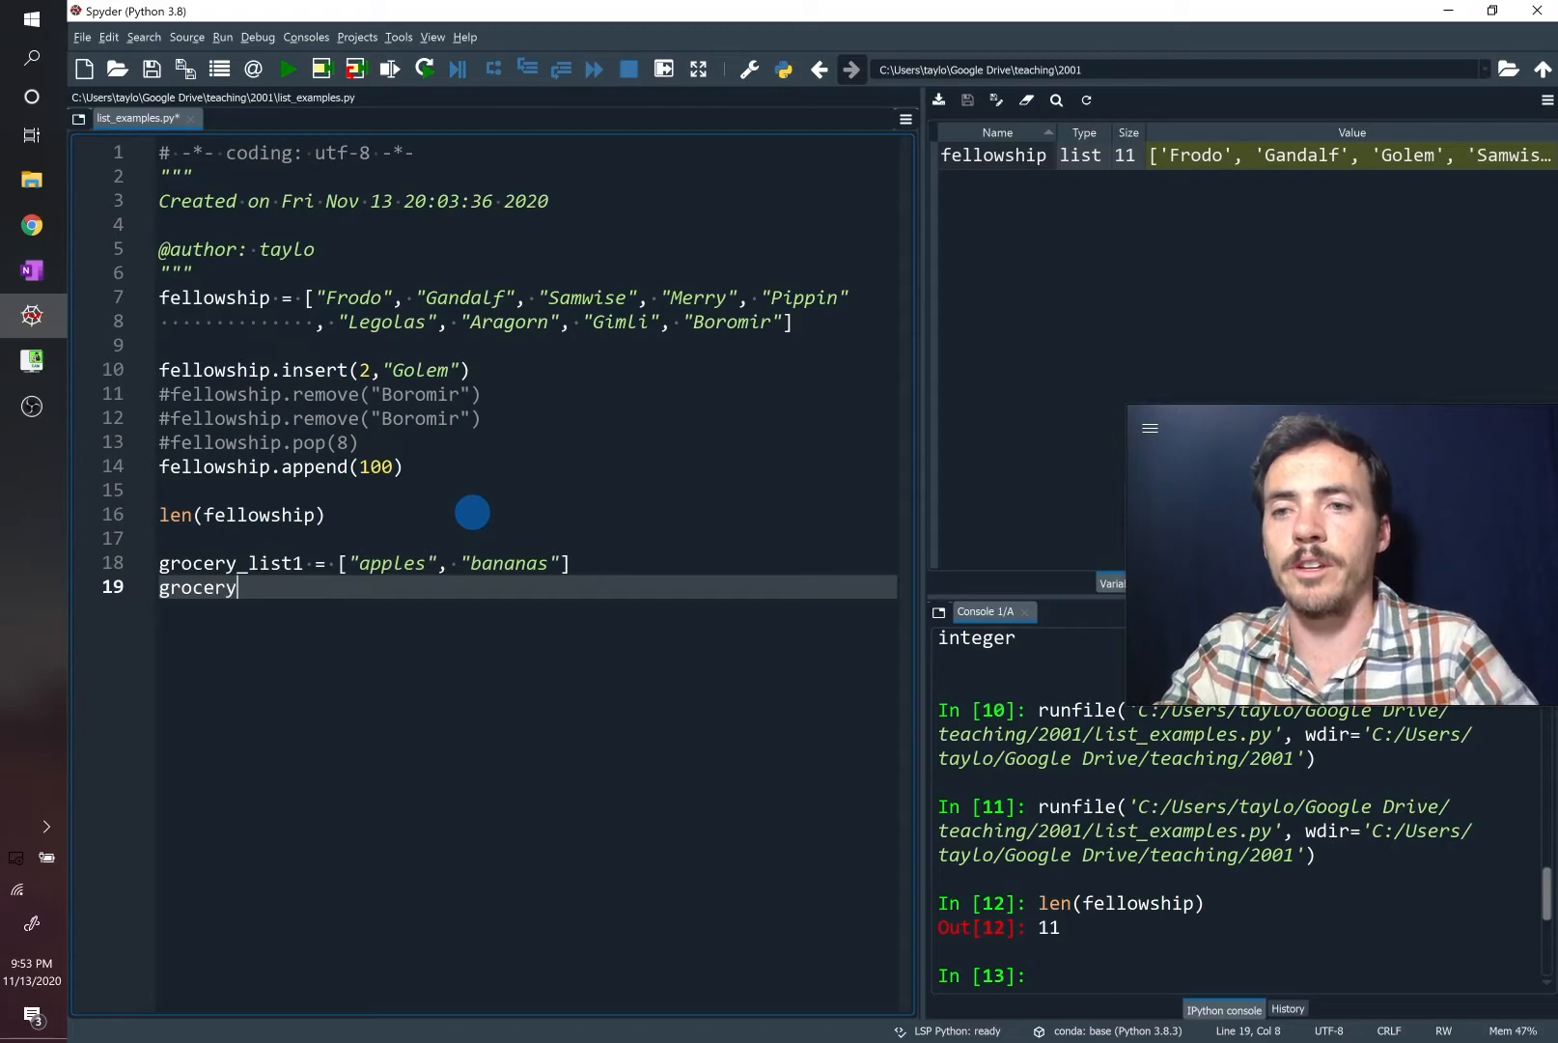
pyautogui.write('_list2')
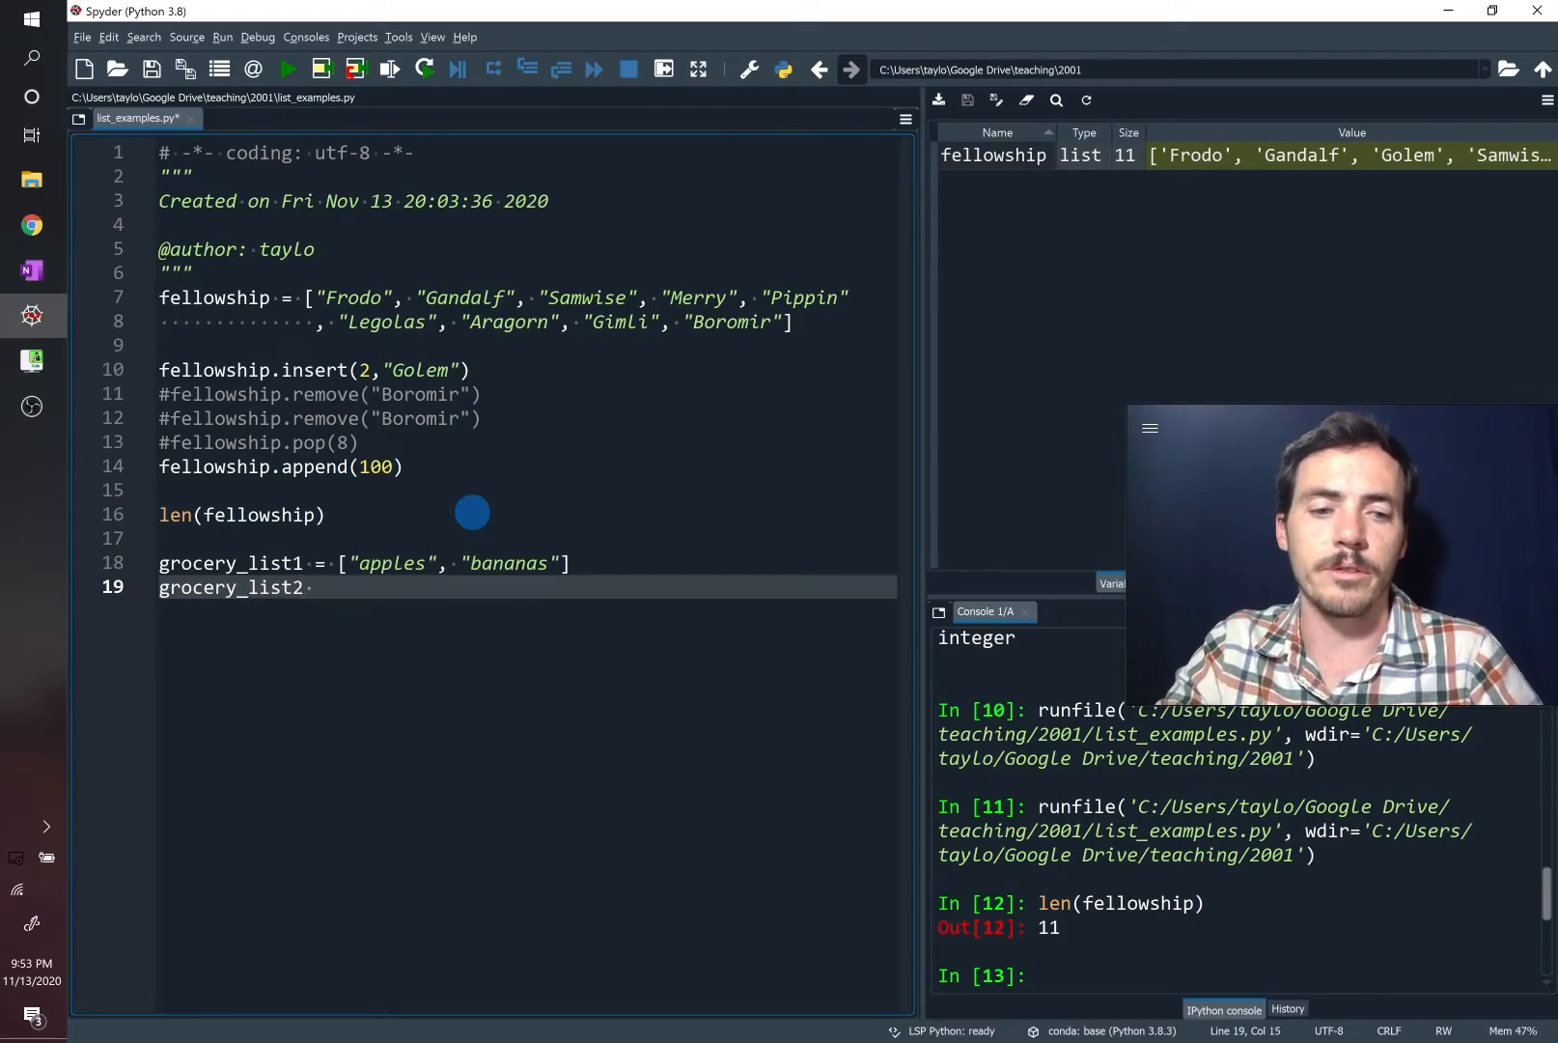
pyautogui.write('= []')
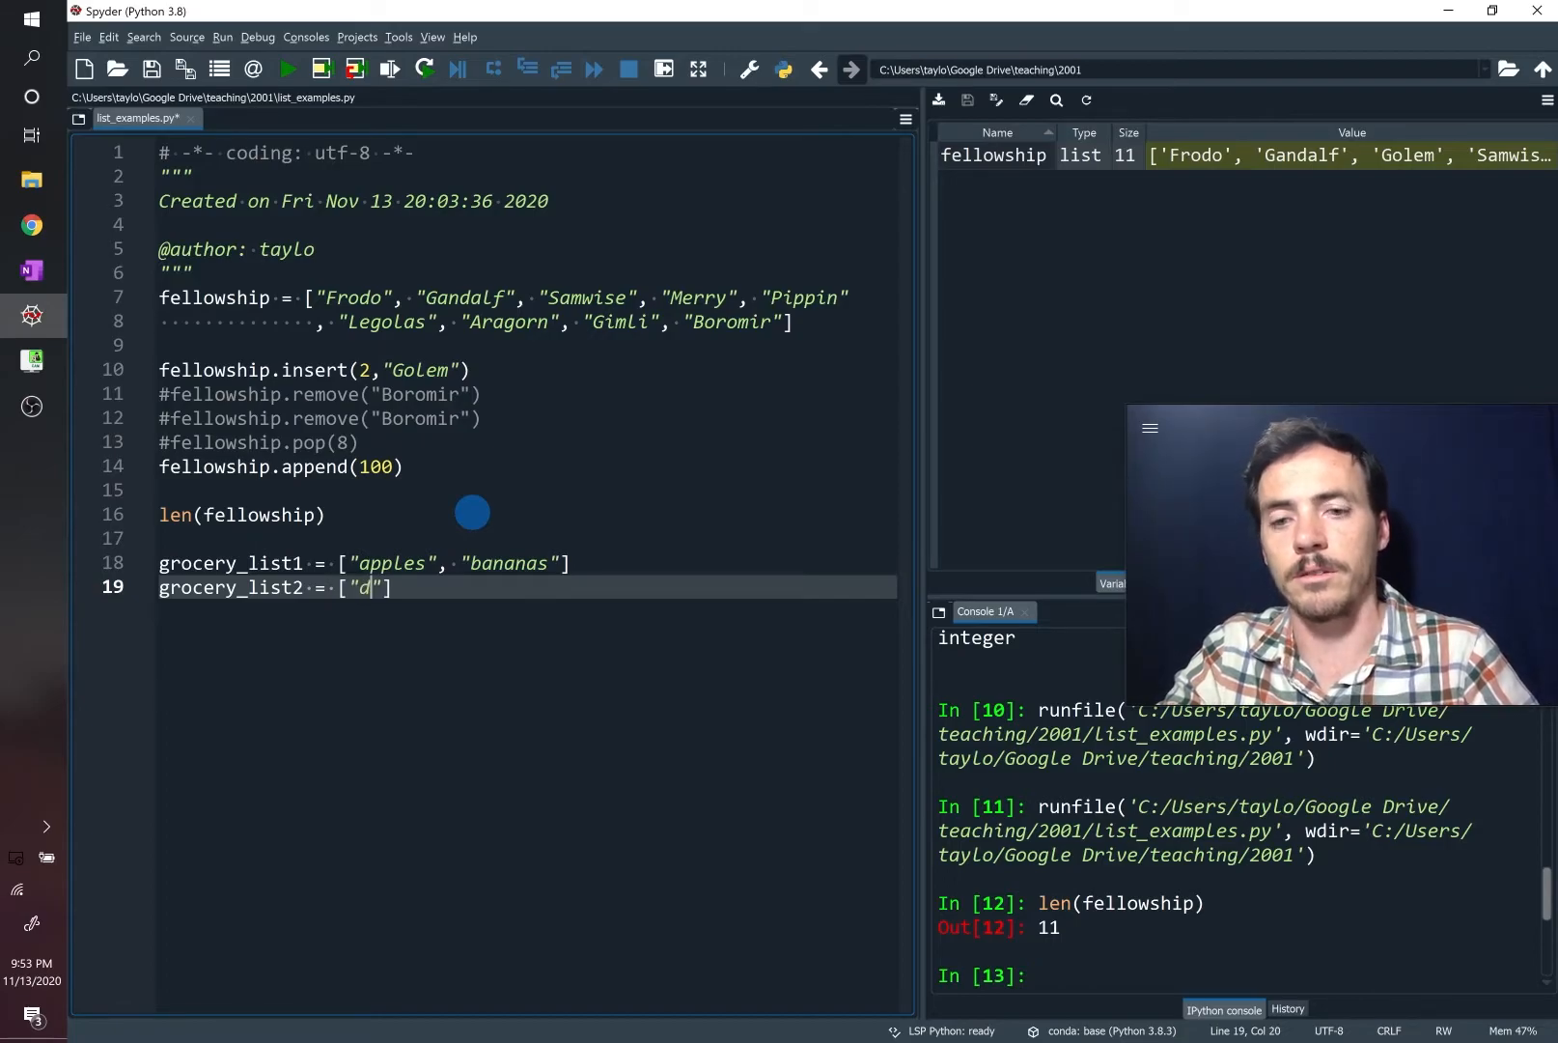
pyautogui.write('onuts", "hot ch')
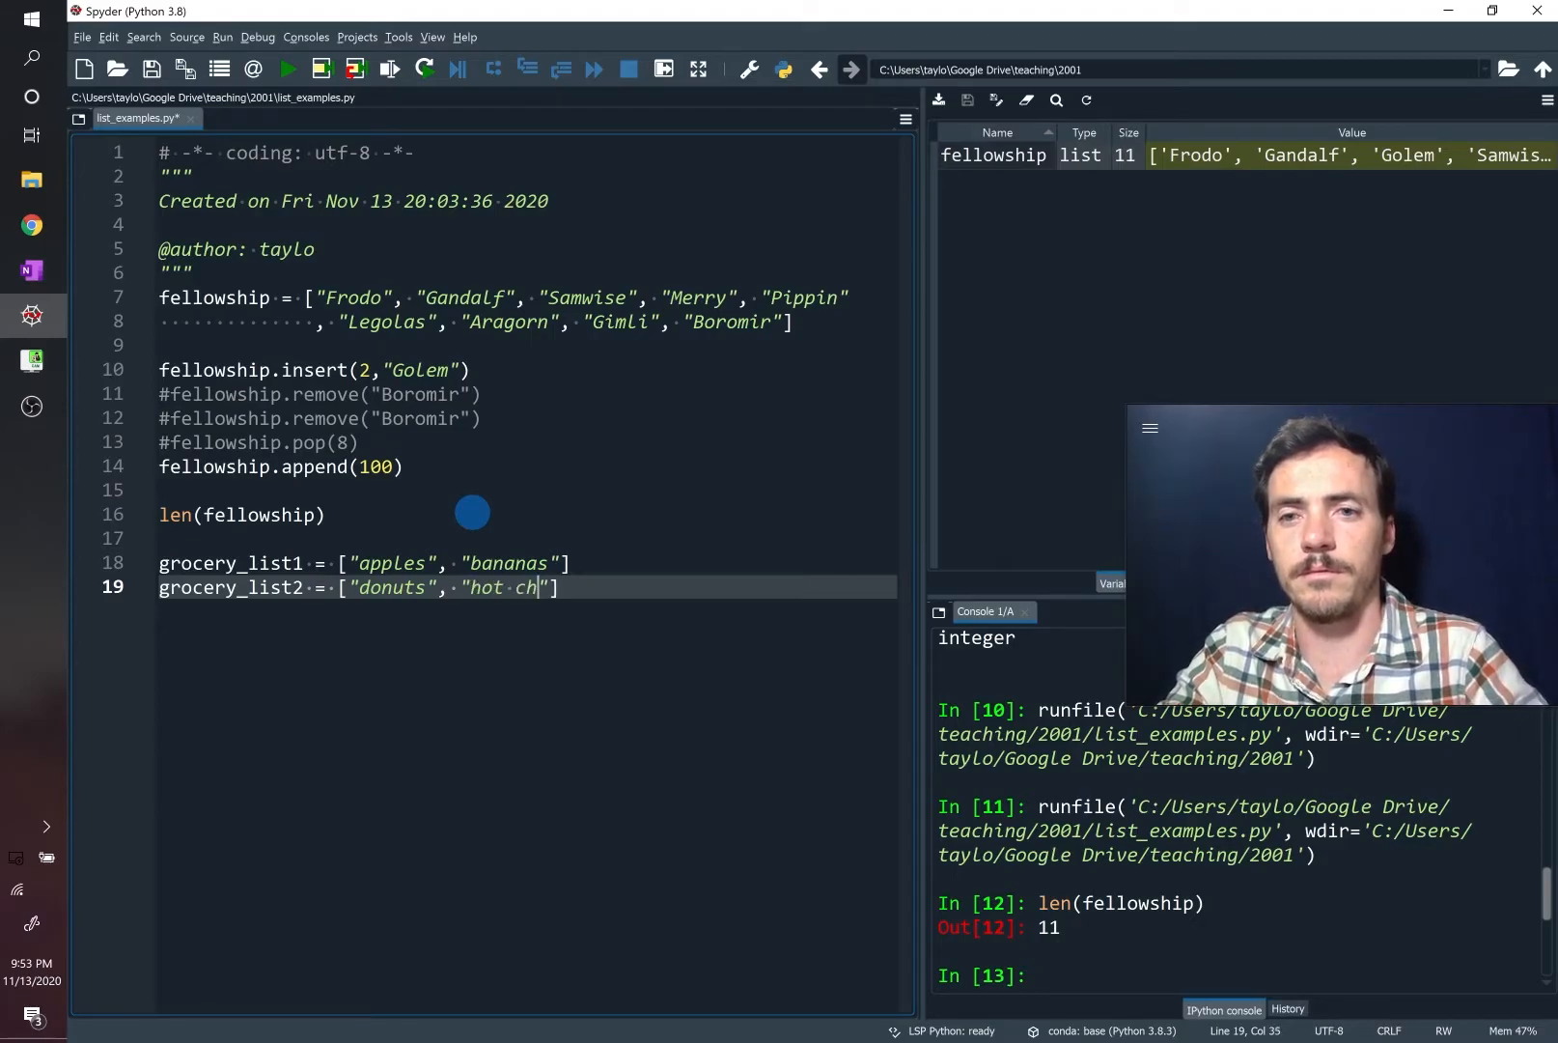
pyautogui.write('ocolate')
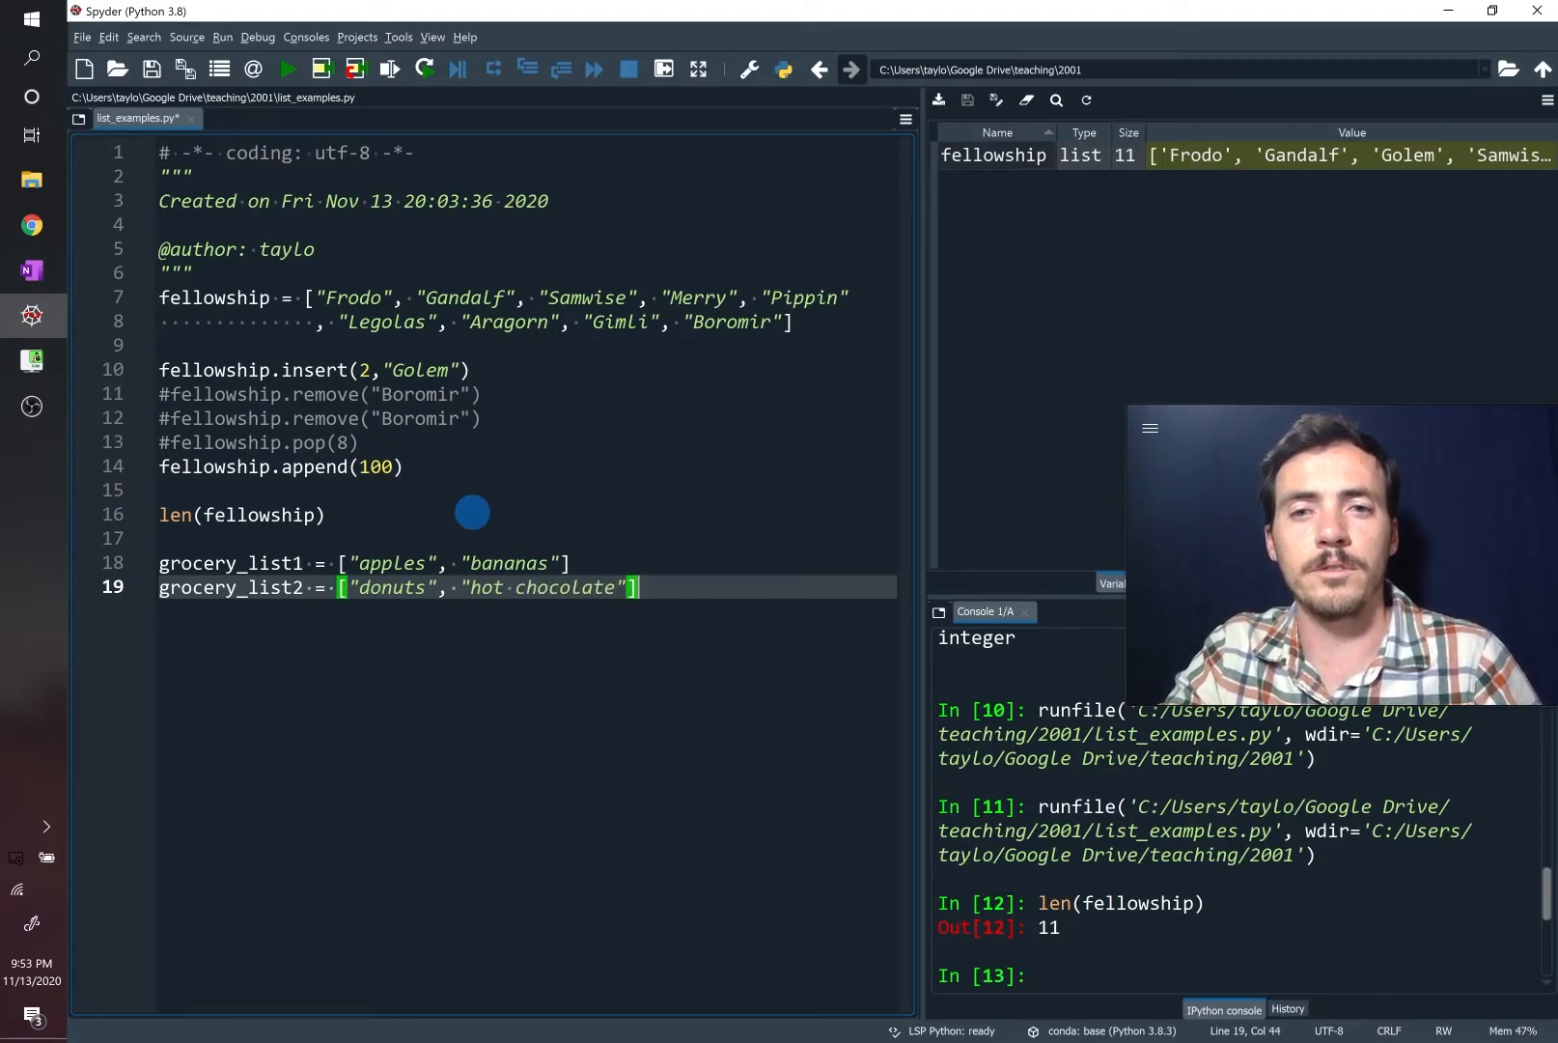
# Write new_list = grocery_list1+grocery_list2 to concatenate the two lists
pyautogui.write('new')
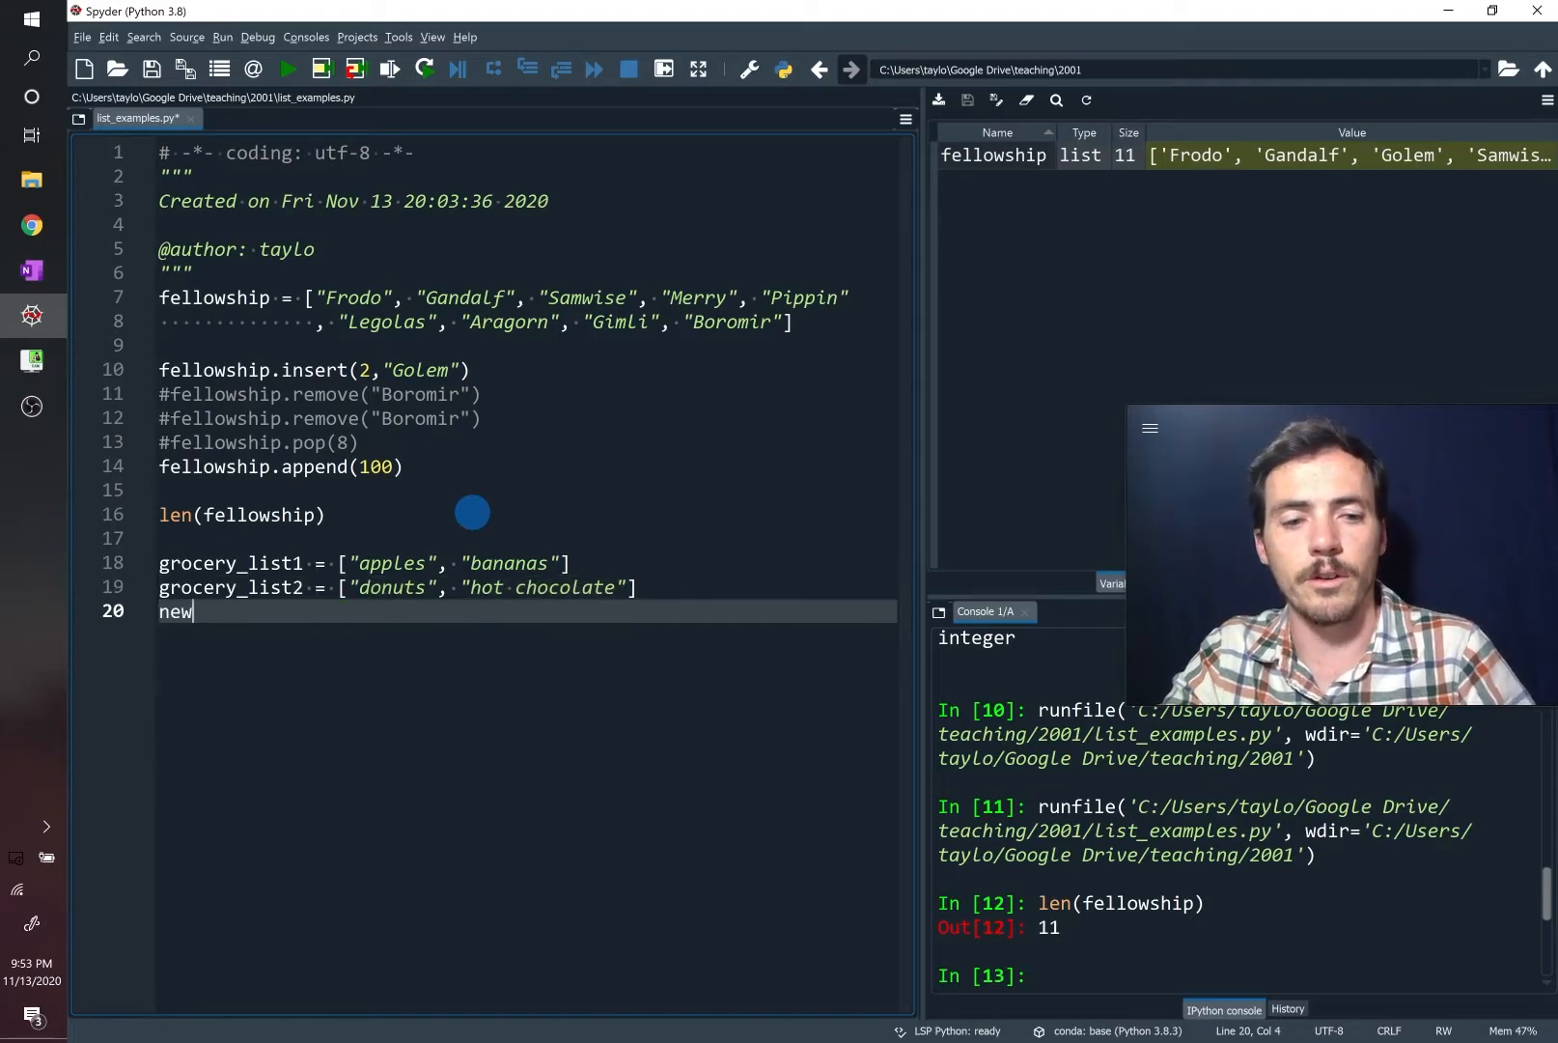
pyautogui.write('_list =')
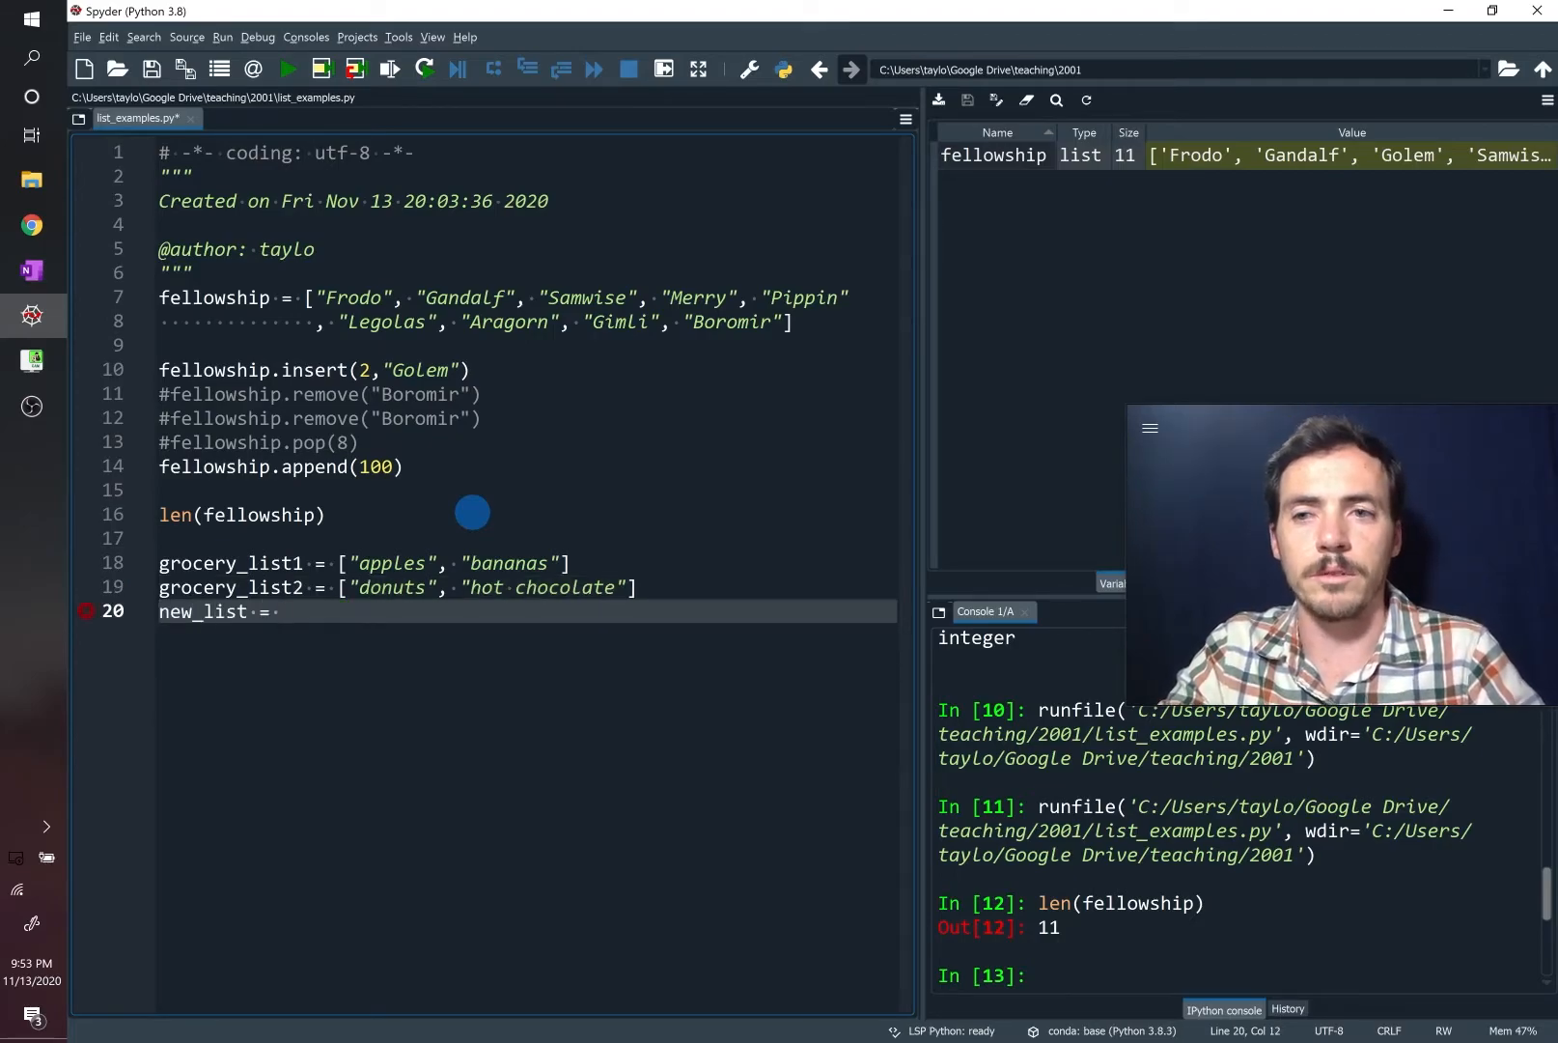
pyautogui.write('grocery_list1')
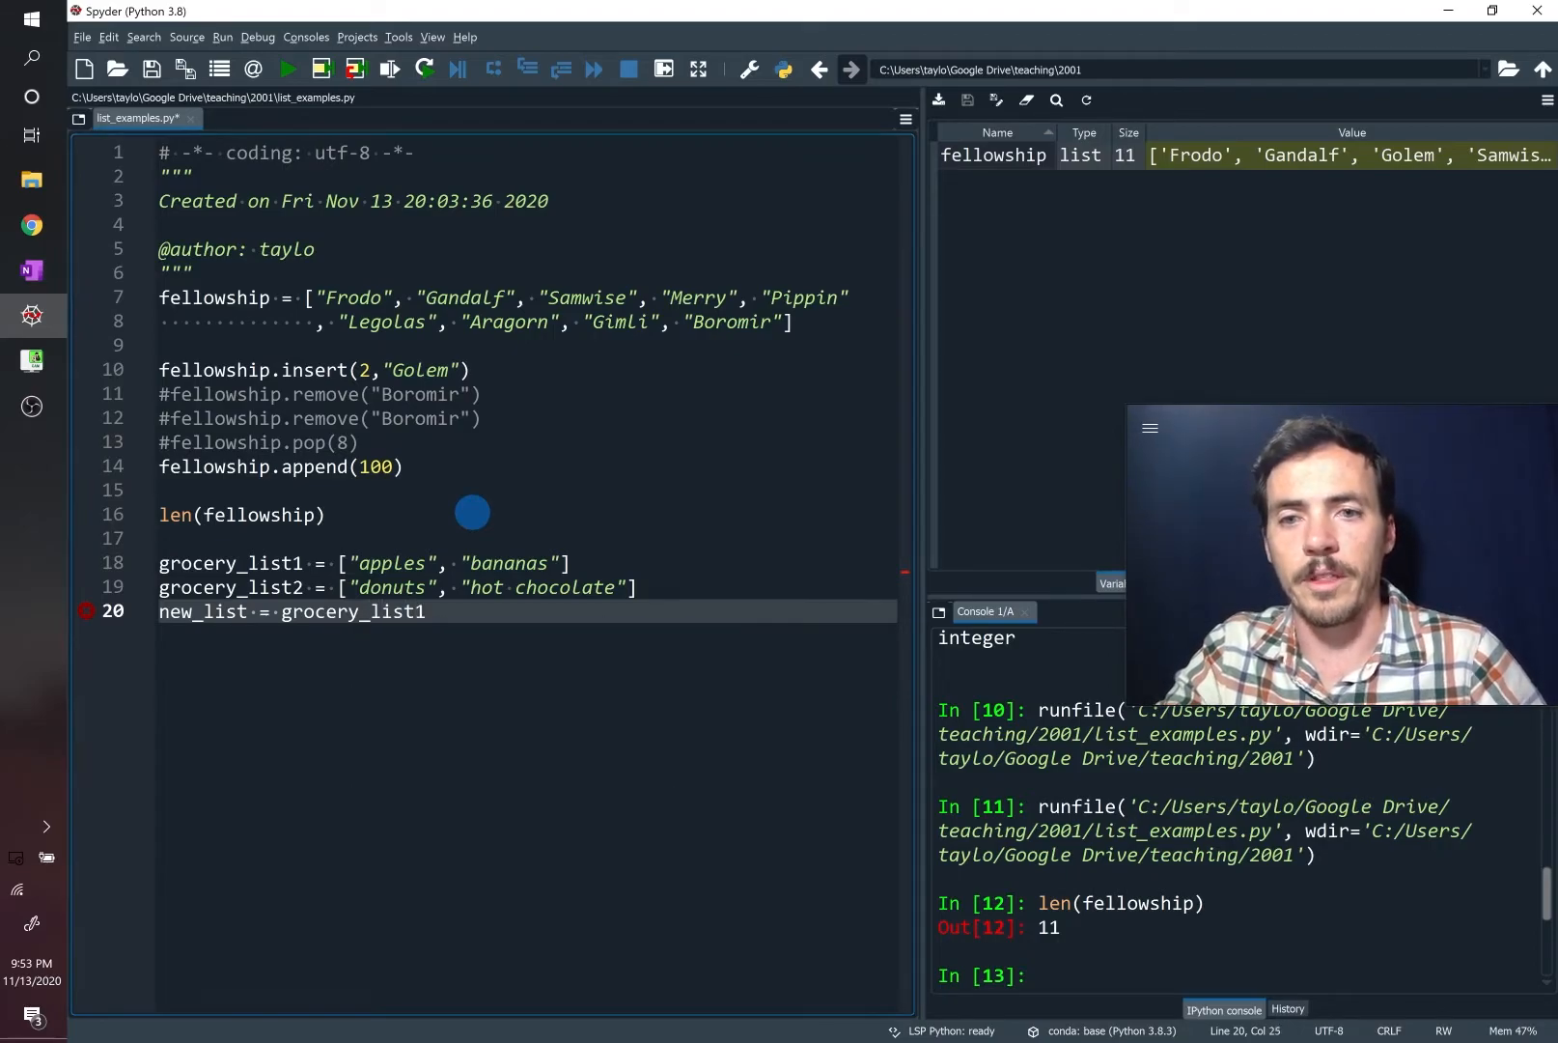
pyautogui.write('+')
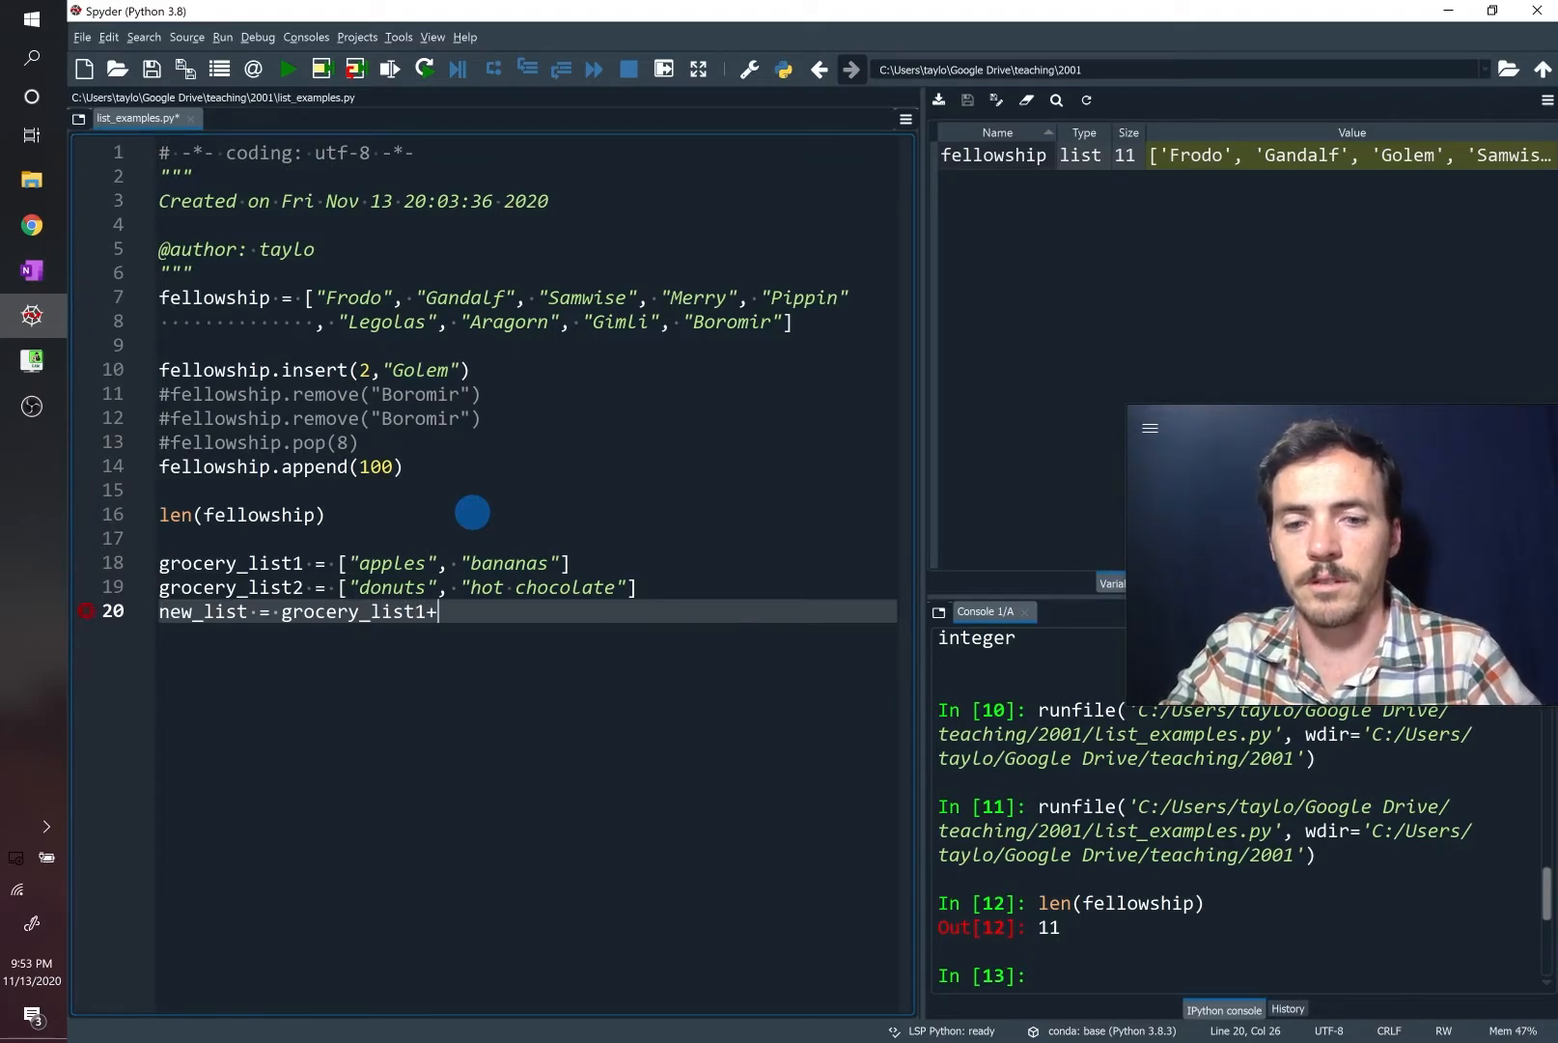
pyautogui.write('grocery_list1')
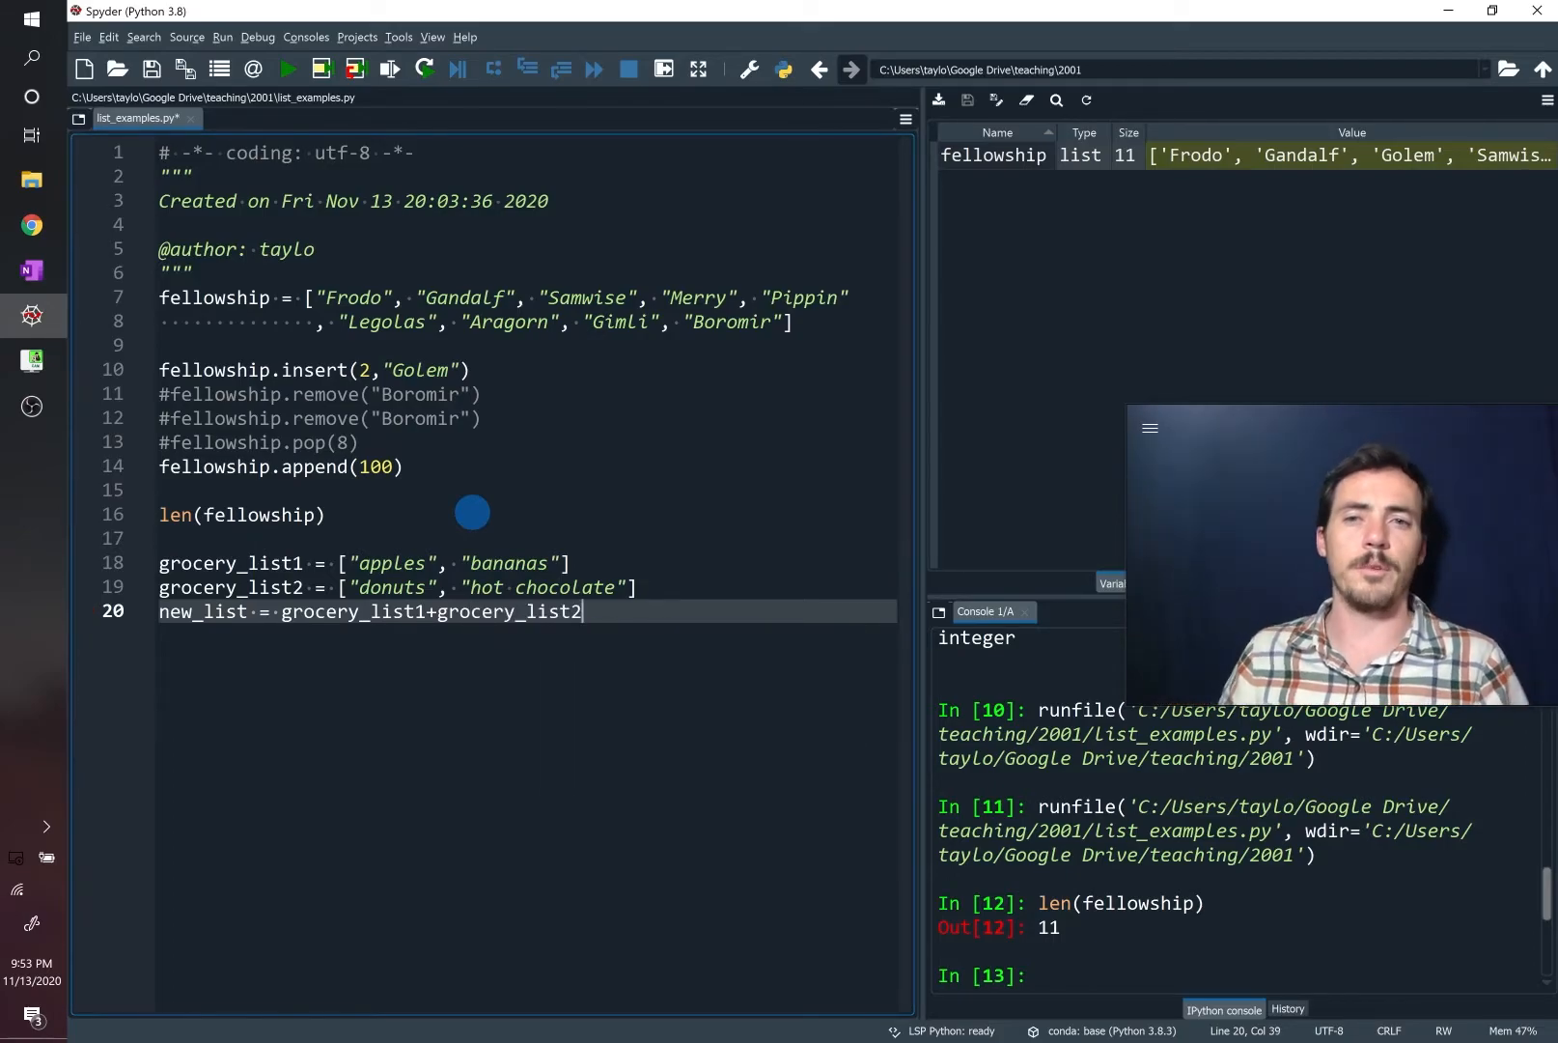
# Swap line 20 to grocery_list2+grocery_list1, run, and confirm new_list is donuts, hot chocolate, apples, bananas
pyautogui.doubleClick(506, 612)
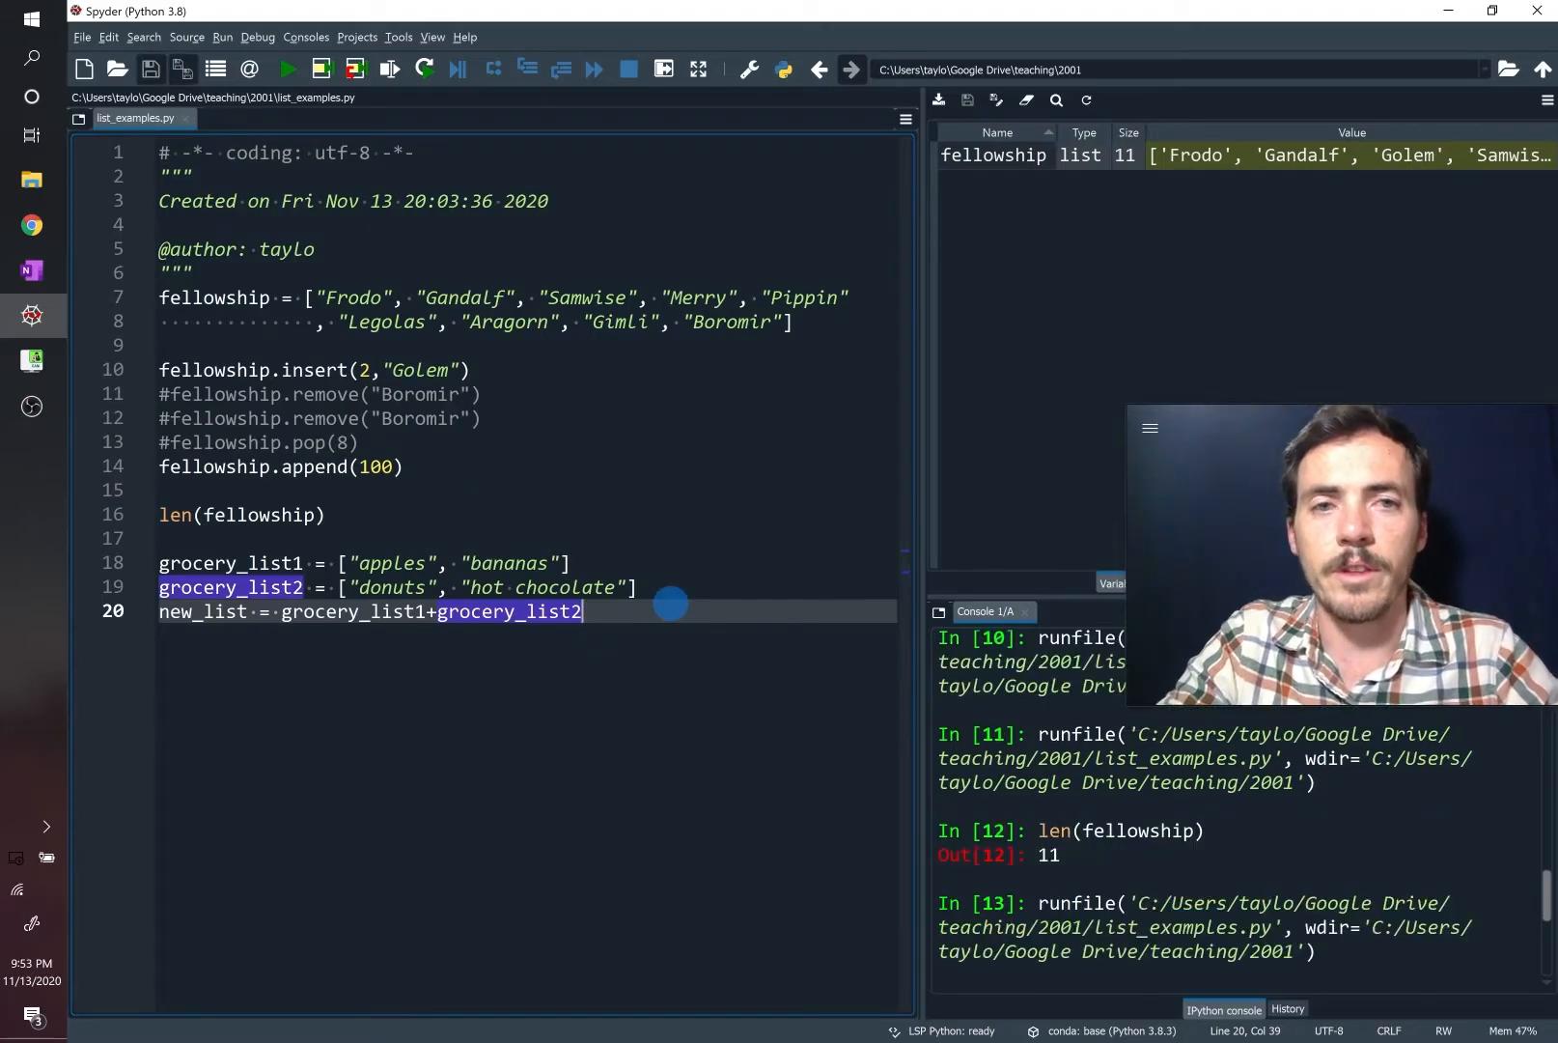
pyautogui.doubleClick(983, 241)
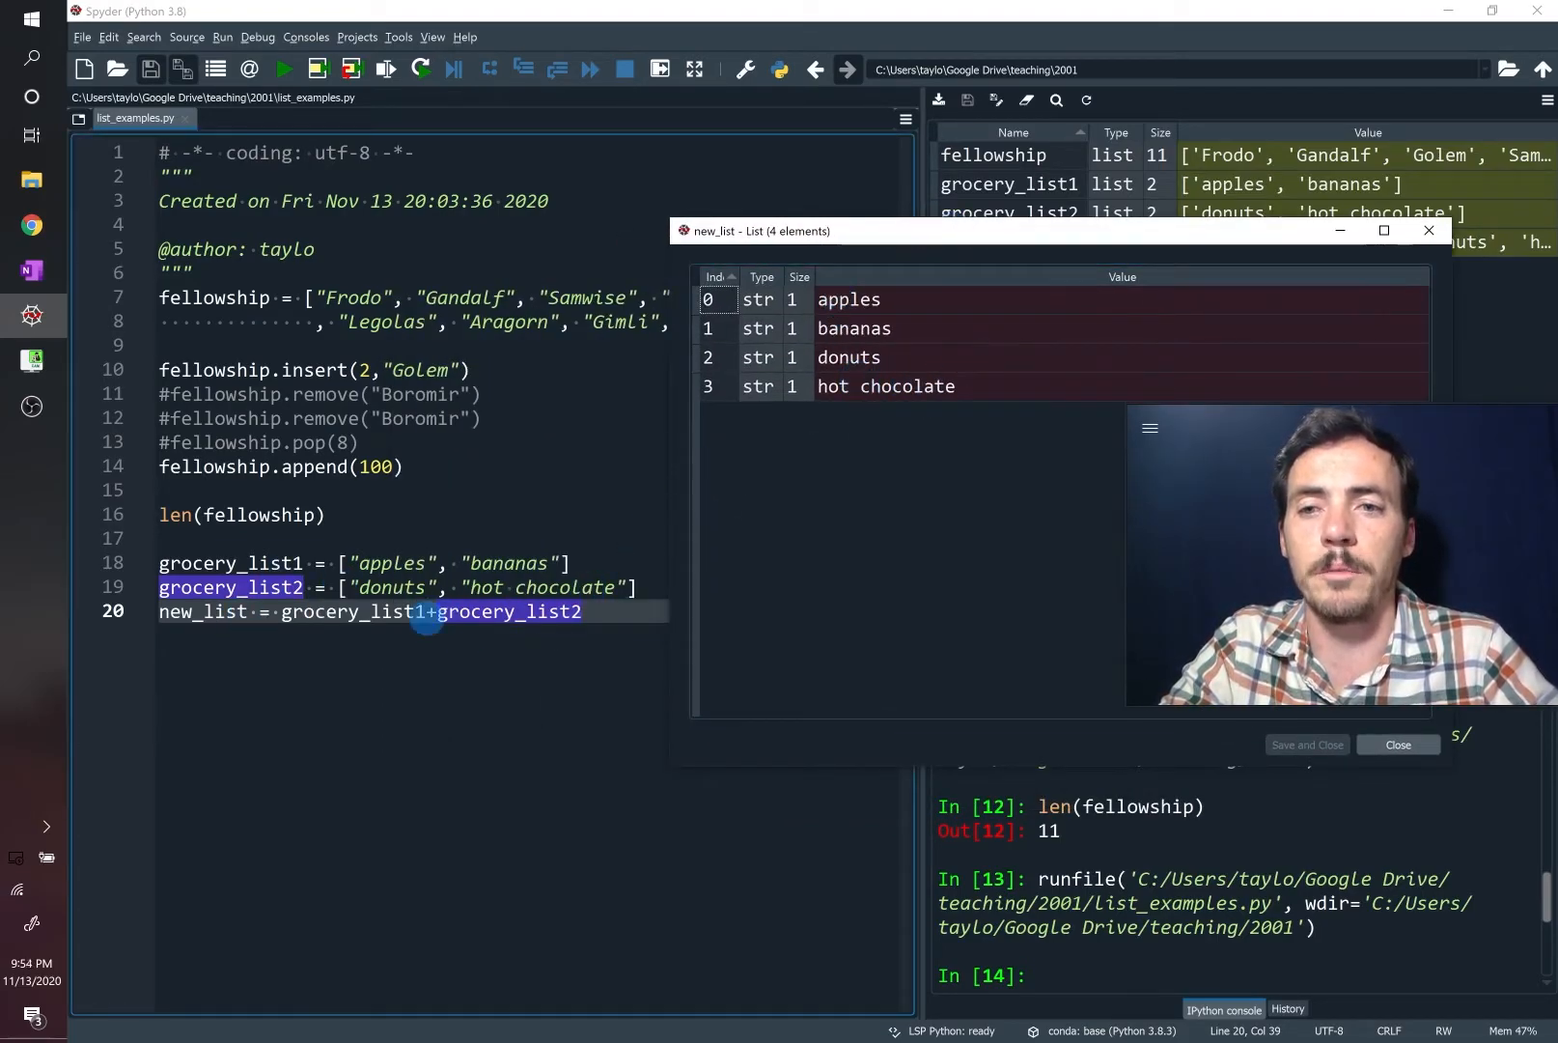
pyautogui.click(1397, 745)
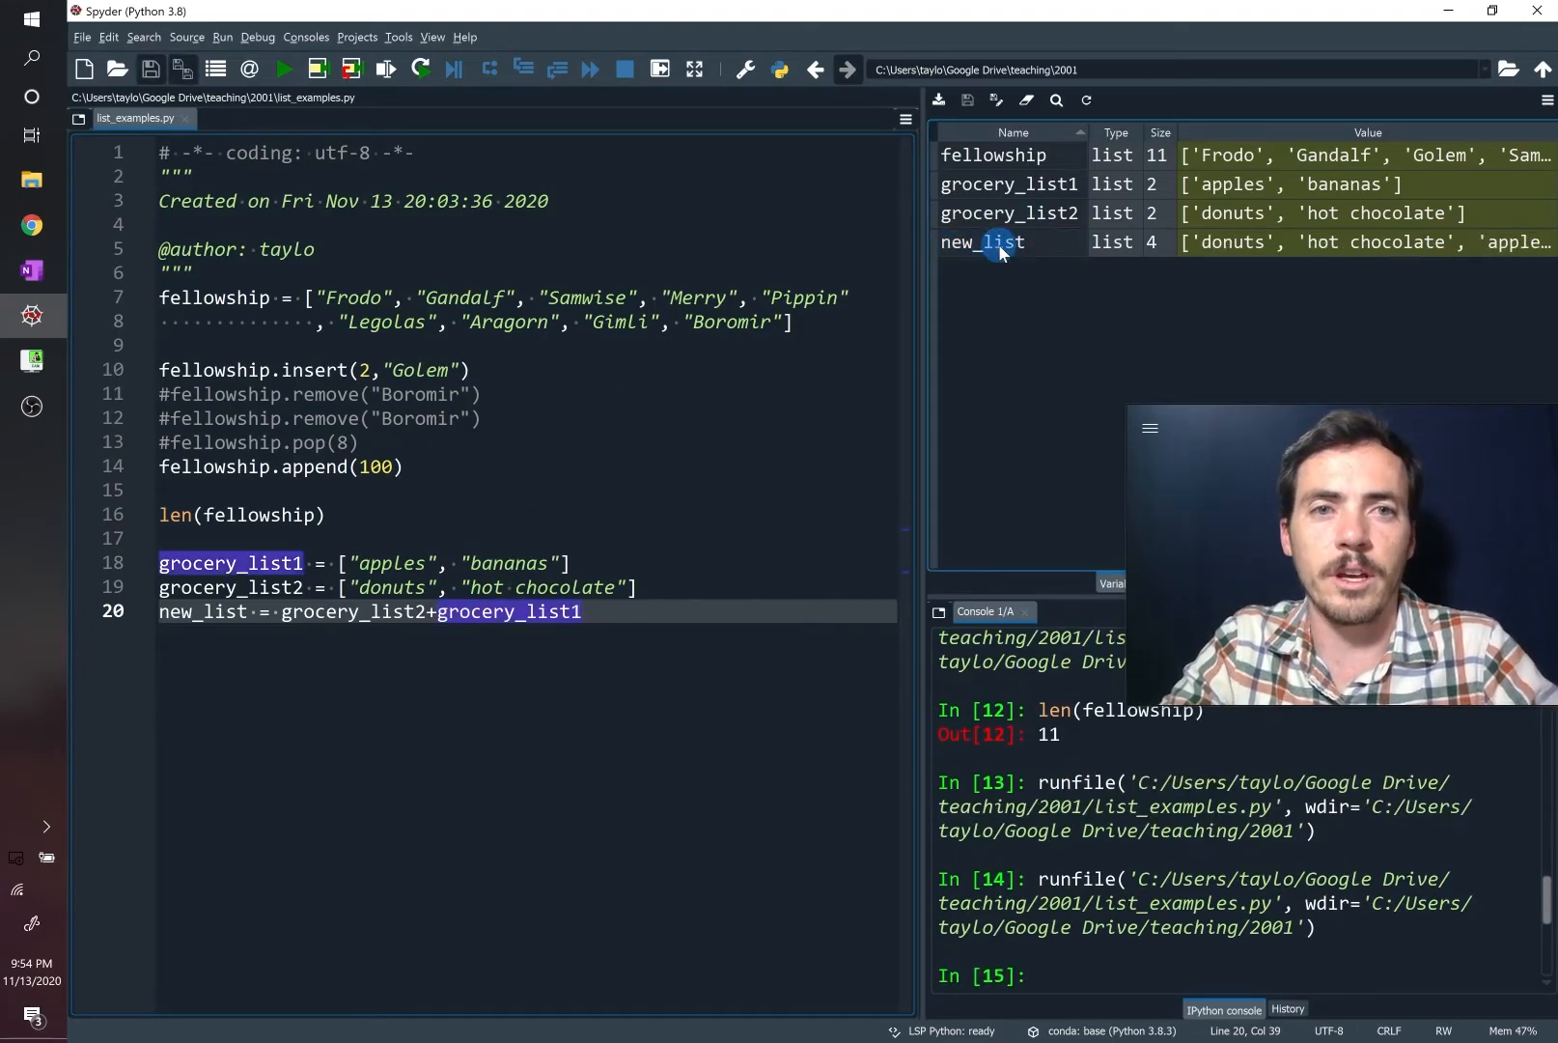
pyautogui.doubleClick(994, 242)
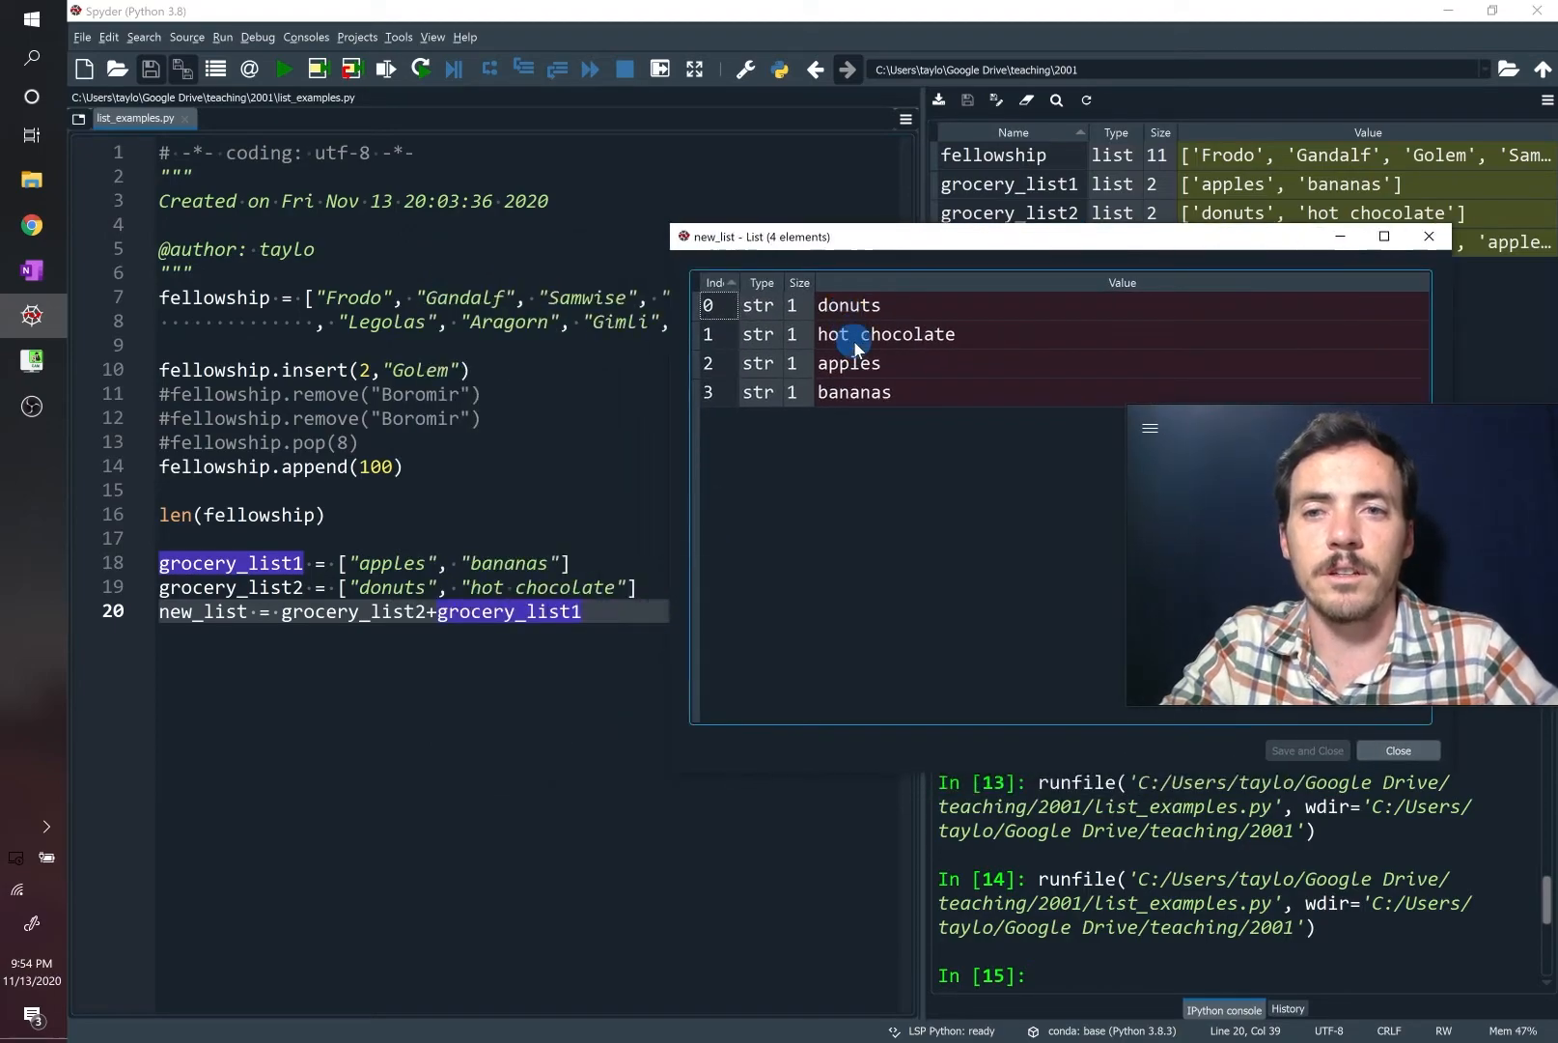
pyautogui.click(1429, 238)
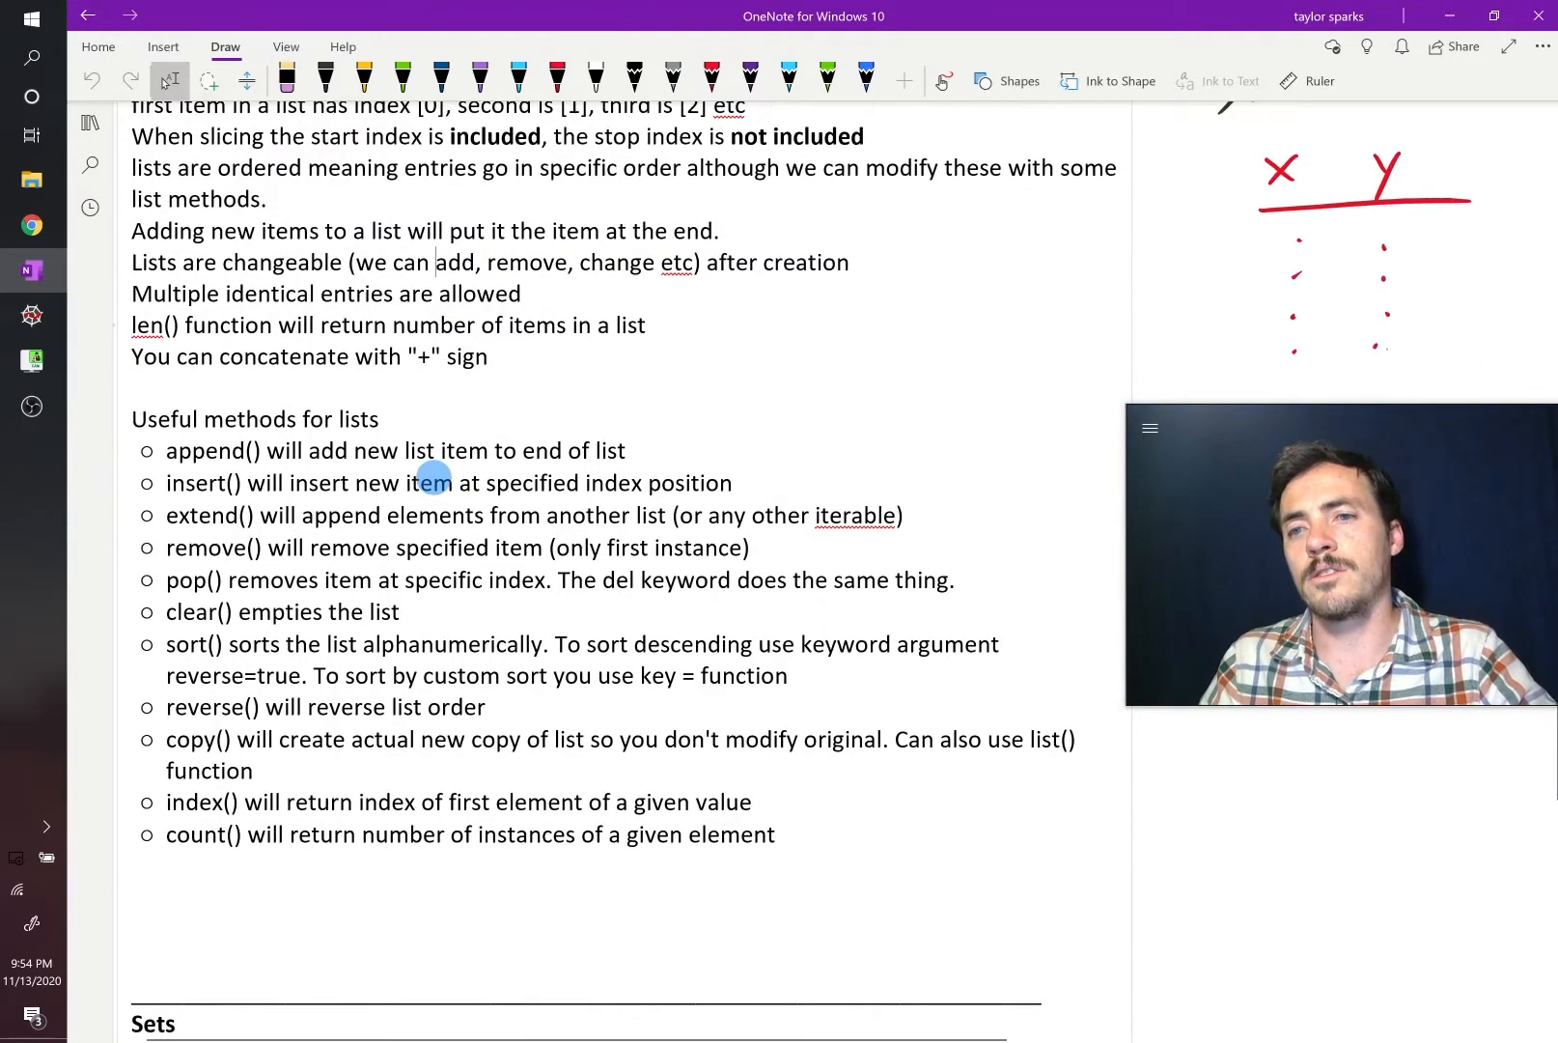
pyautogui.scroll(-3)
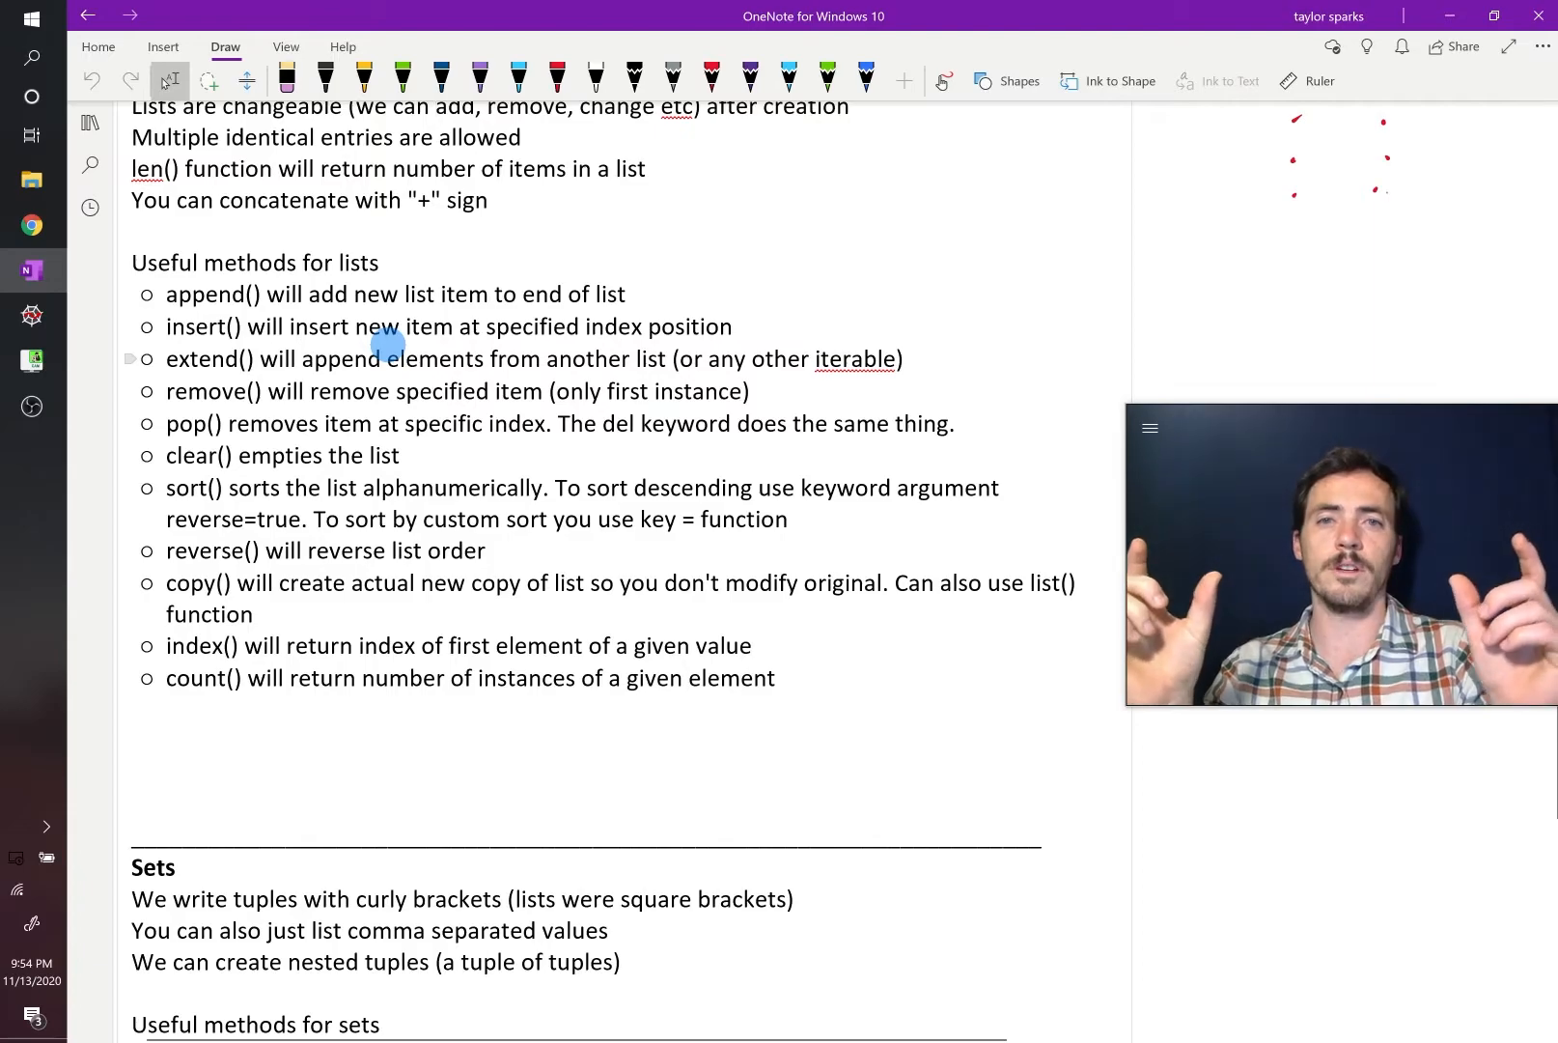
pyautogui.moveTo(309, 332)
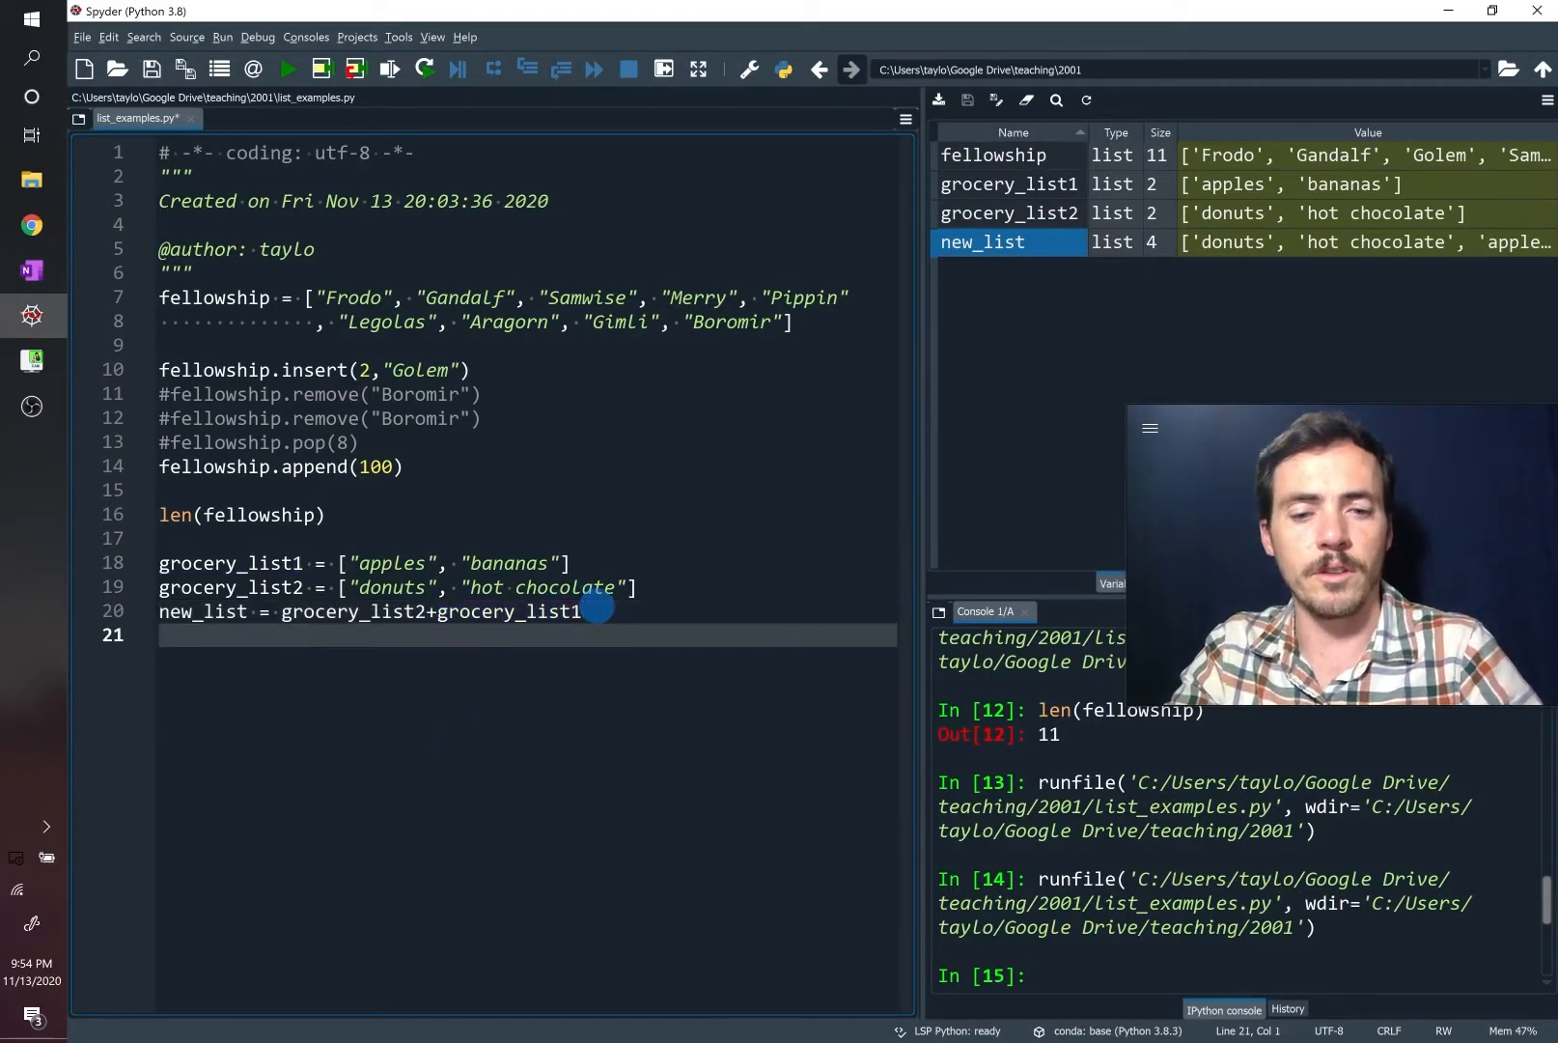
# Add new_list.clear() and fellowship.reverse(), run so new_list empties and fellowship starts with 100
pyautogui.write('new_list.cld')
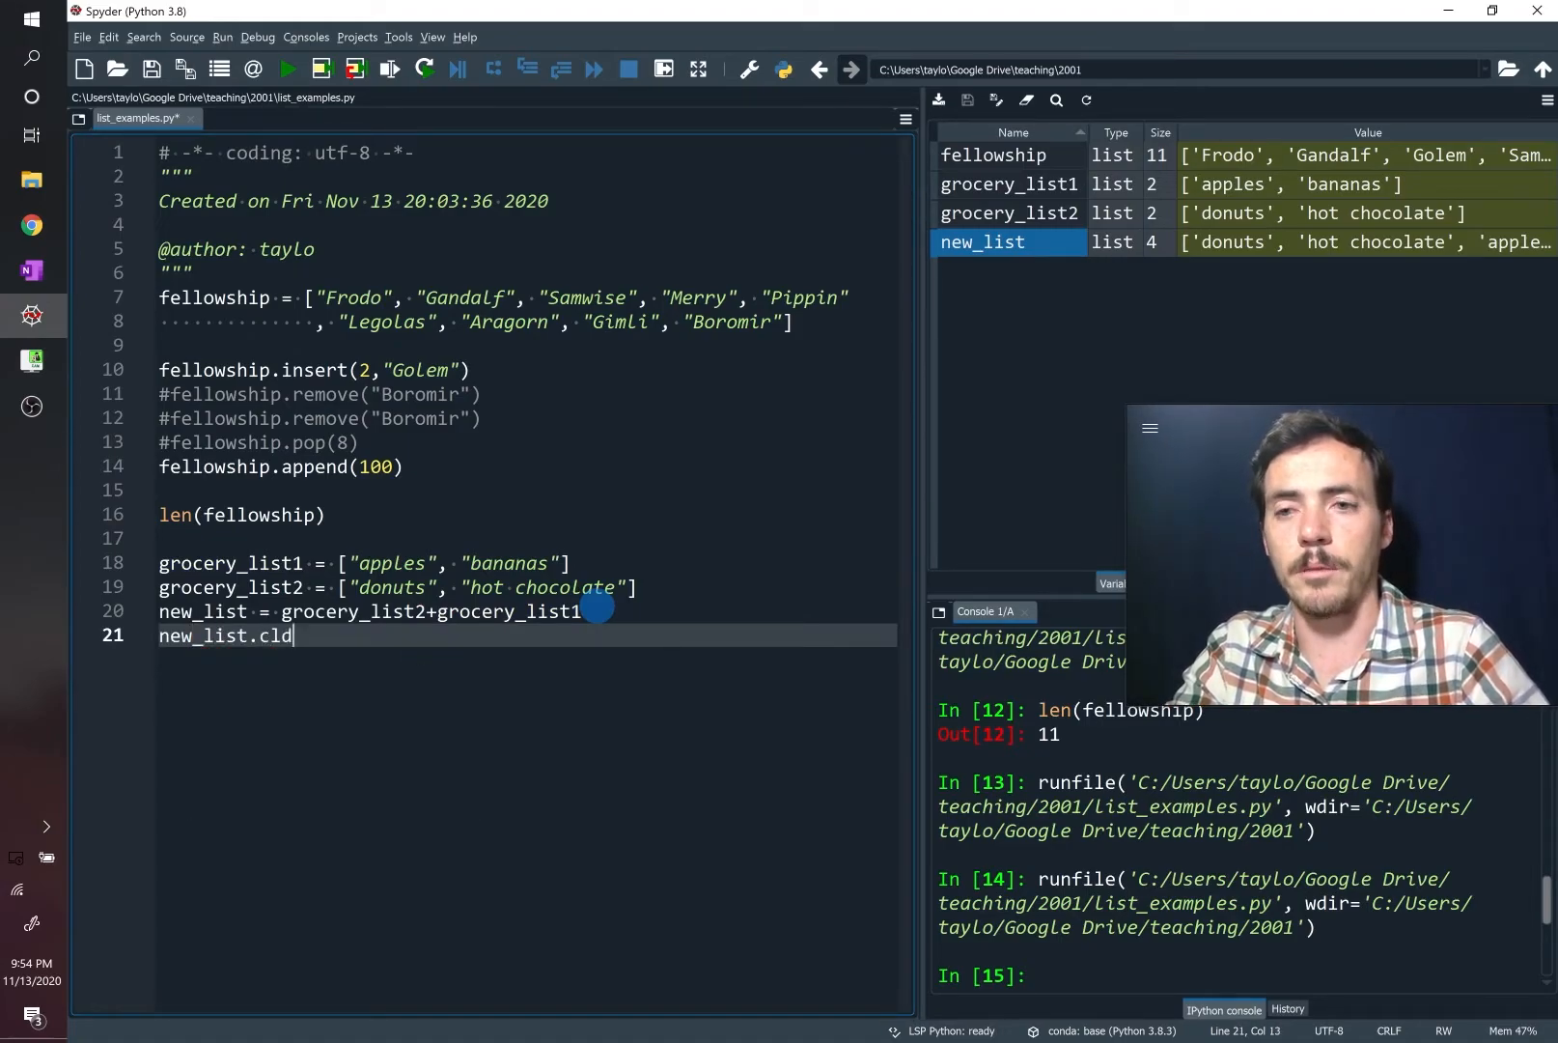
pyautogui.press('Backspace')
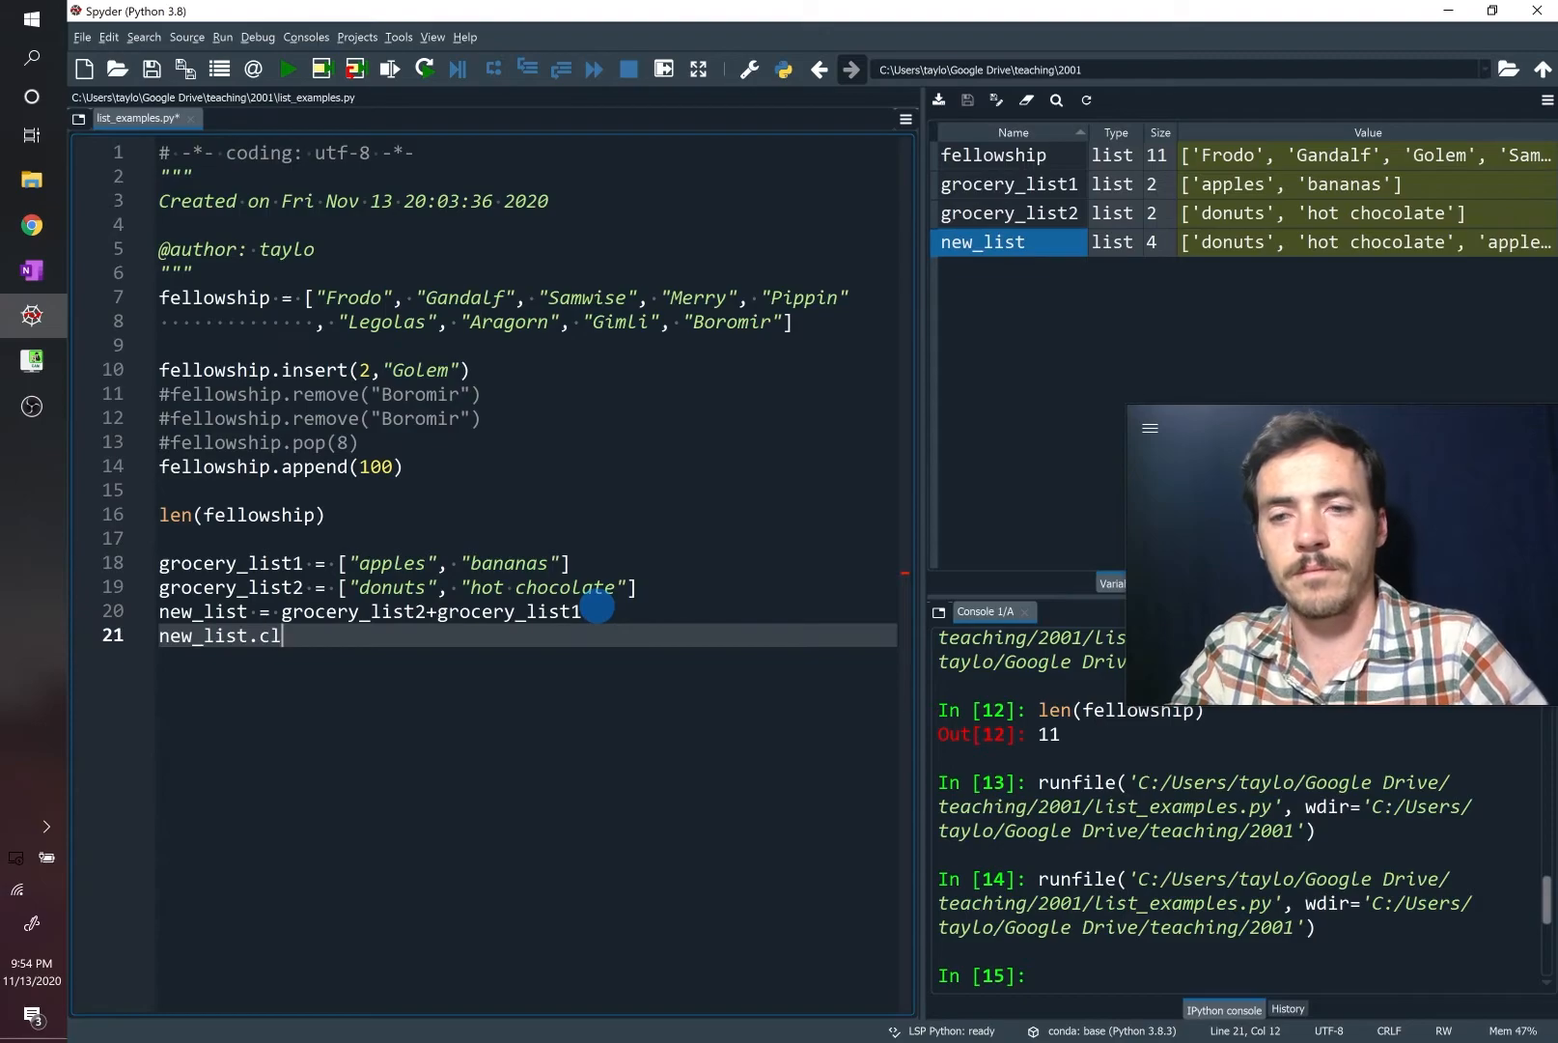
pyautogui.write('ear()')
pyautogui.write('fellowship.reverse()')
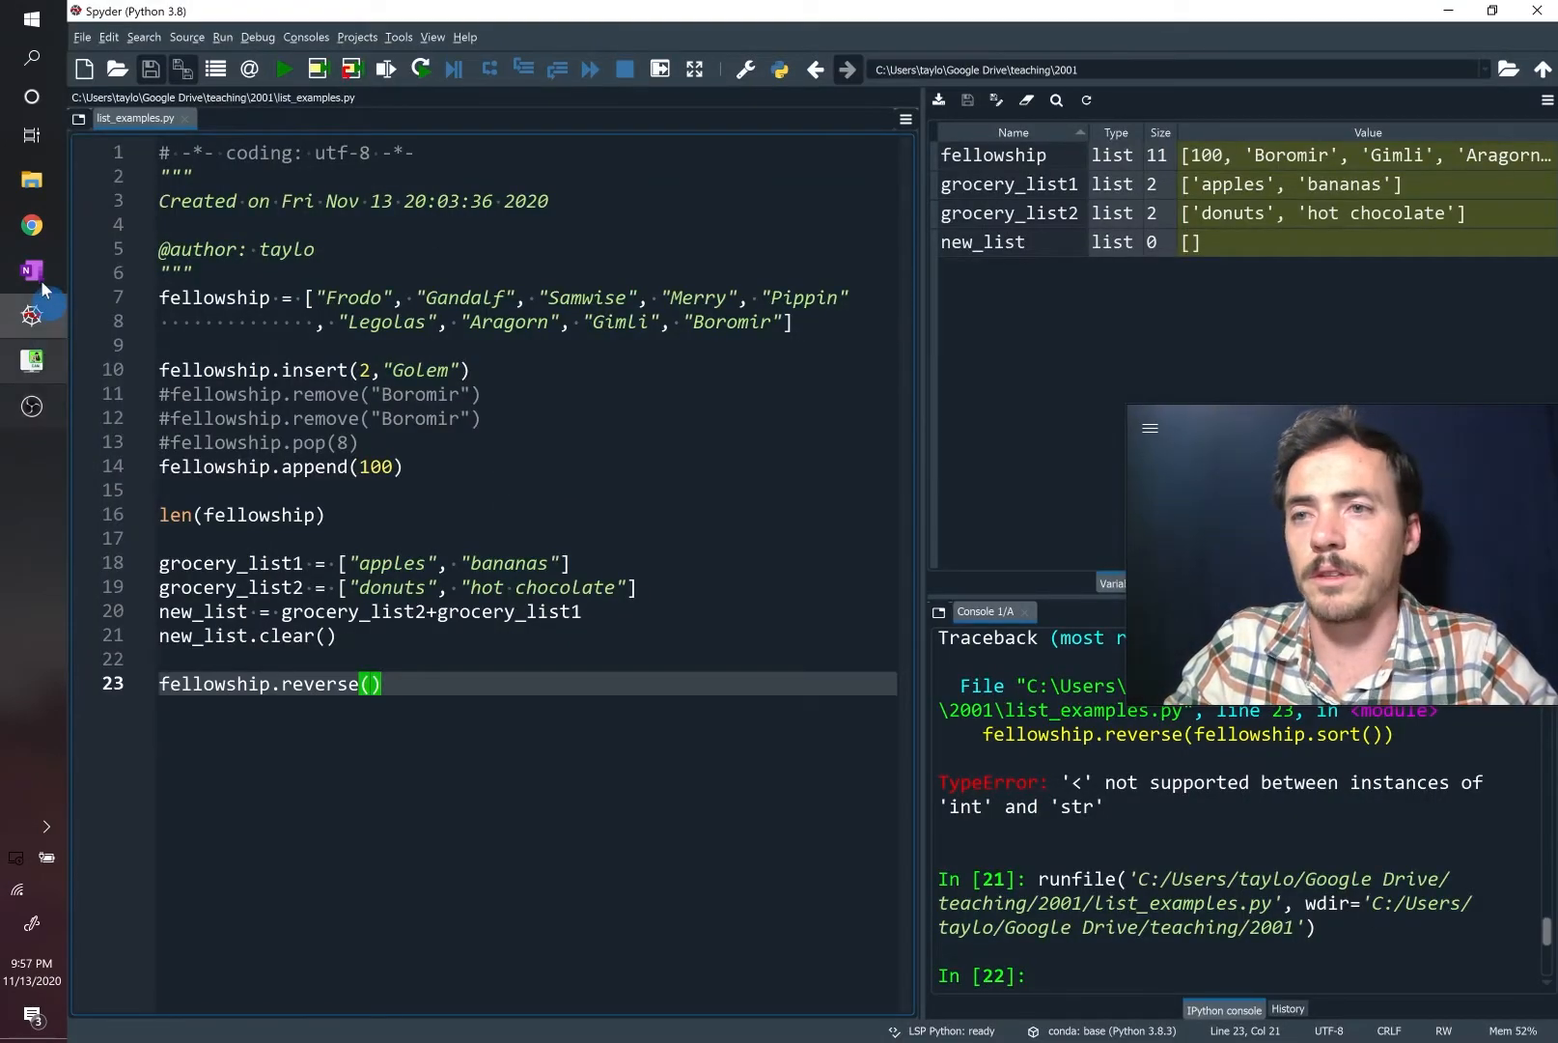
pyautogui.click(31, 270)
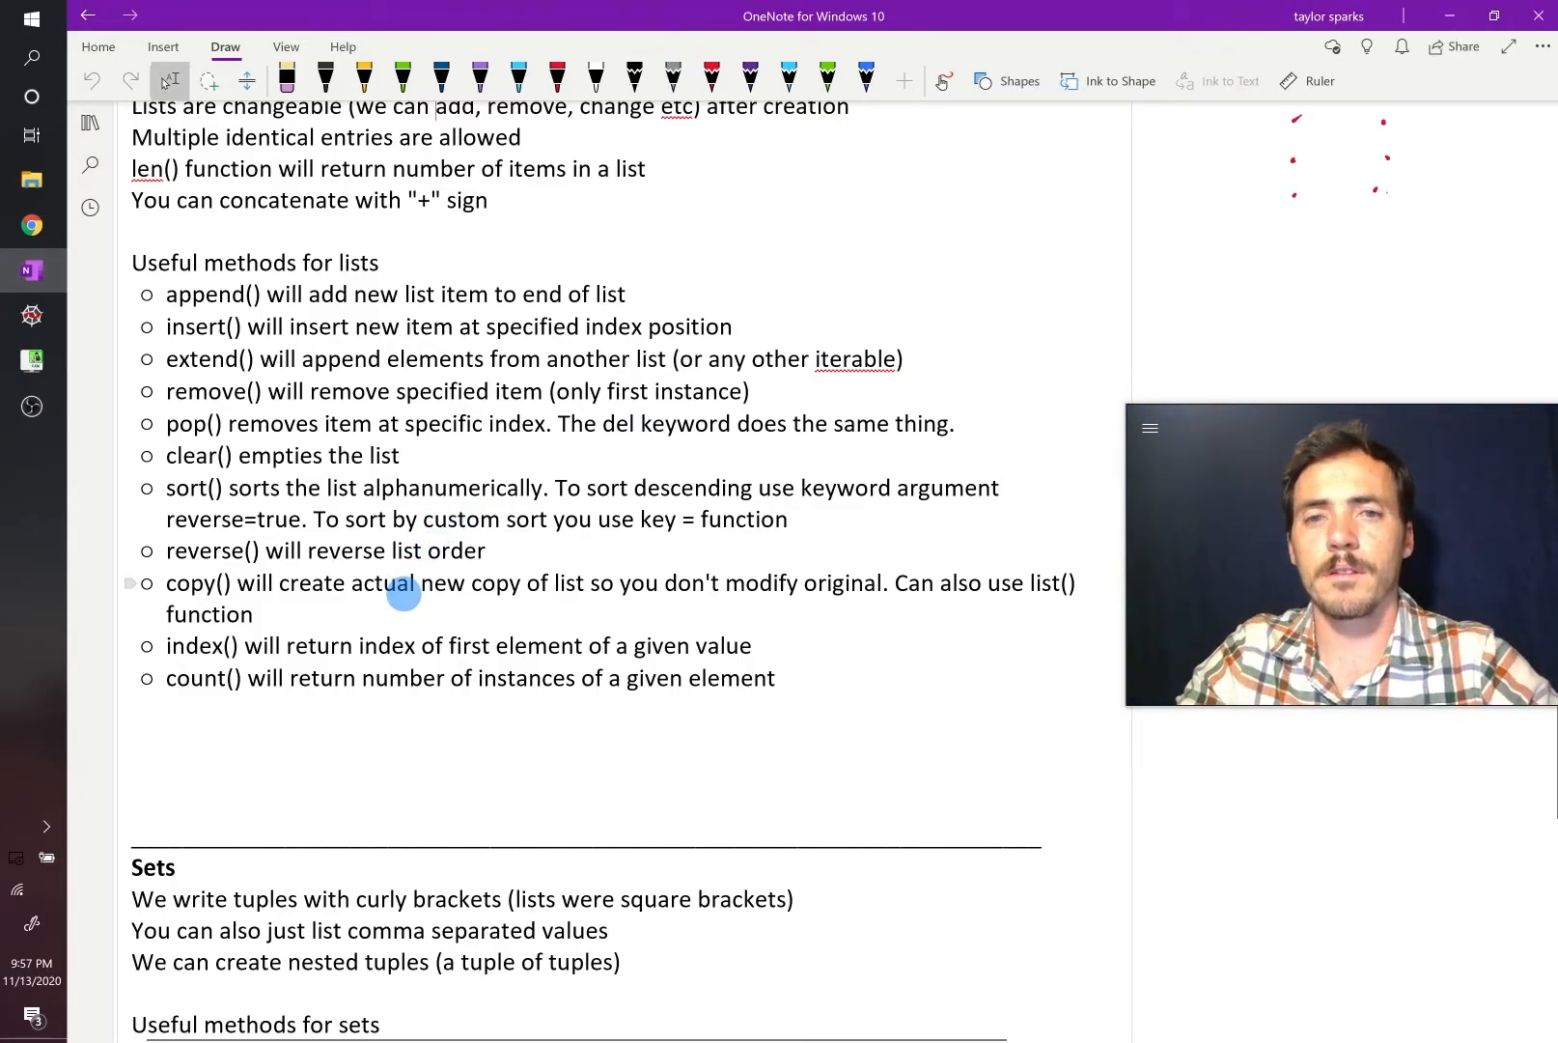
pyautogui.click(31, 315)
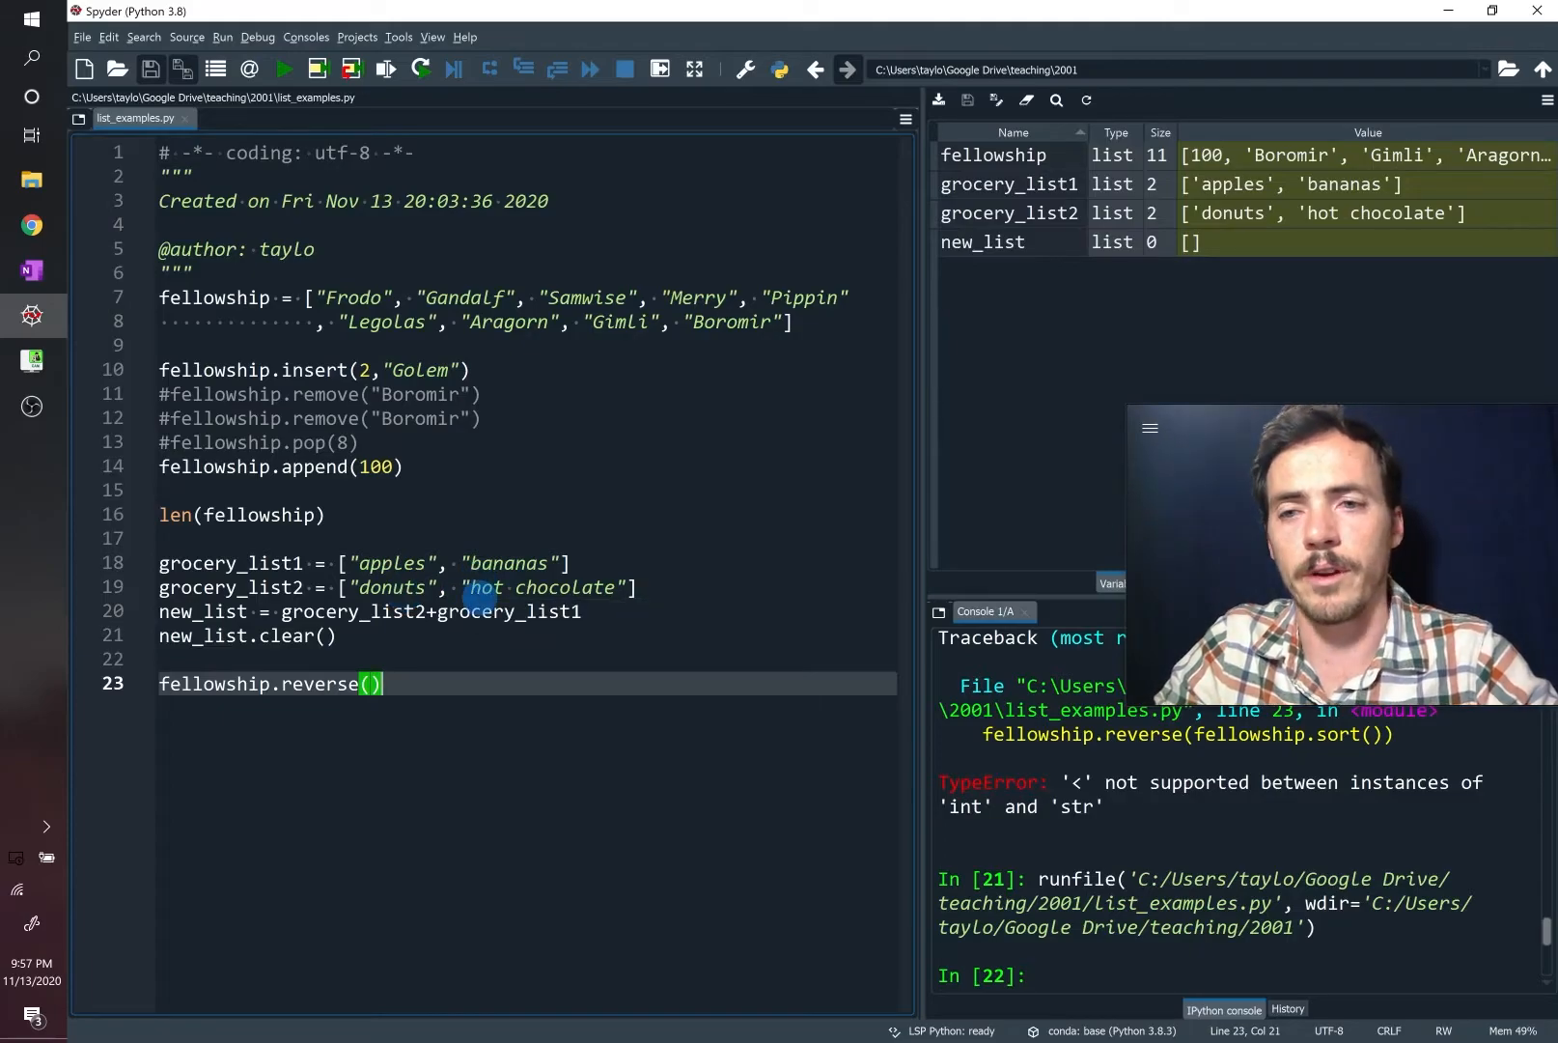
# Assign third_list = grocery_list1 on a new line
pyautogui.press('enter')
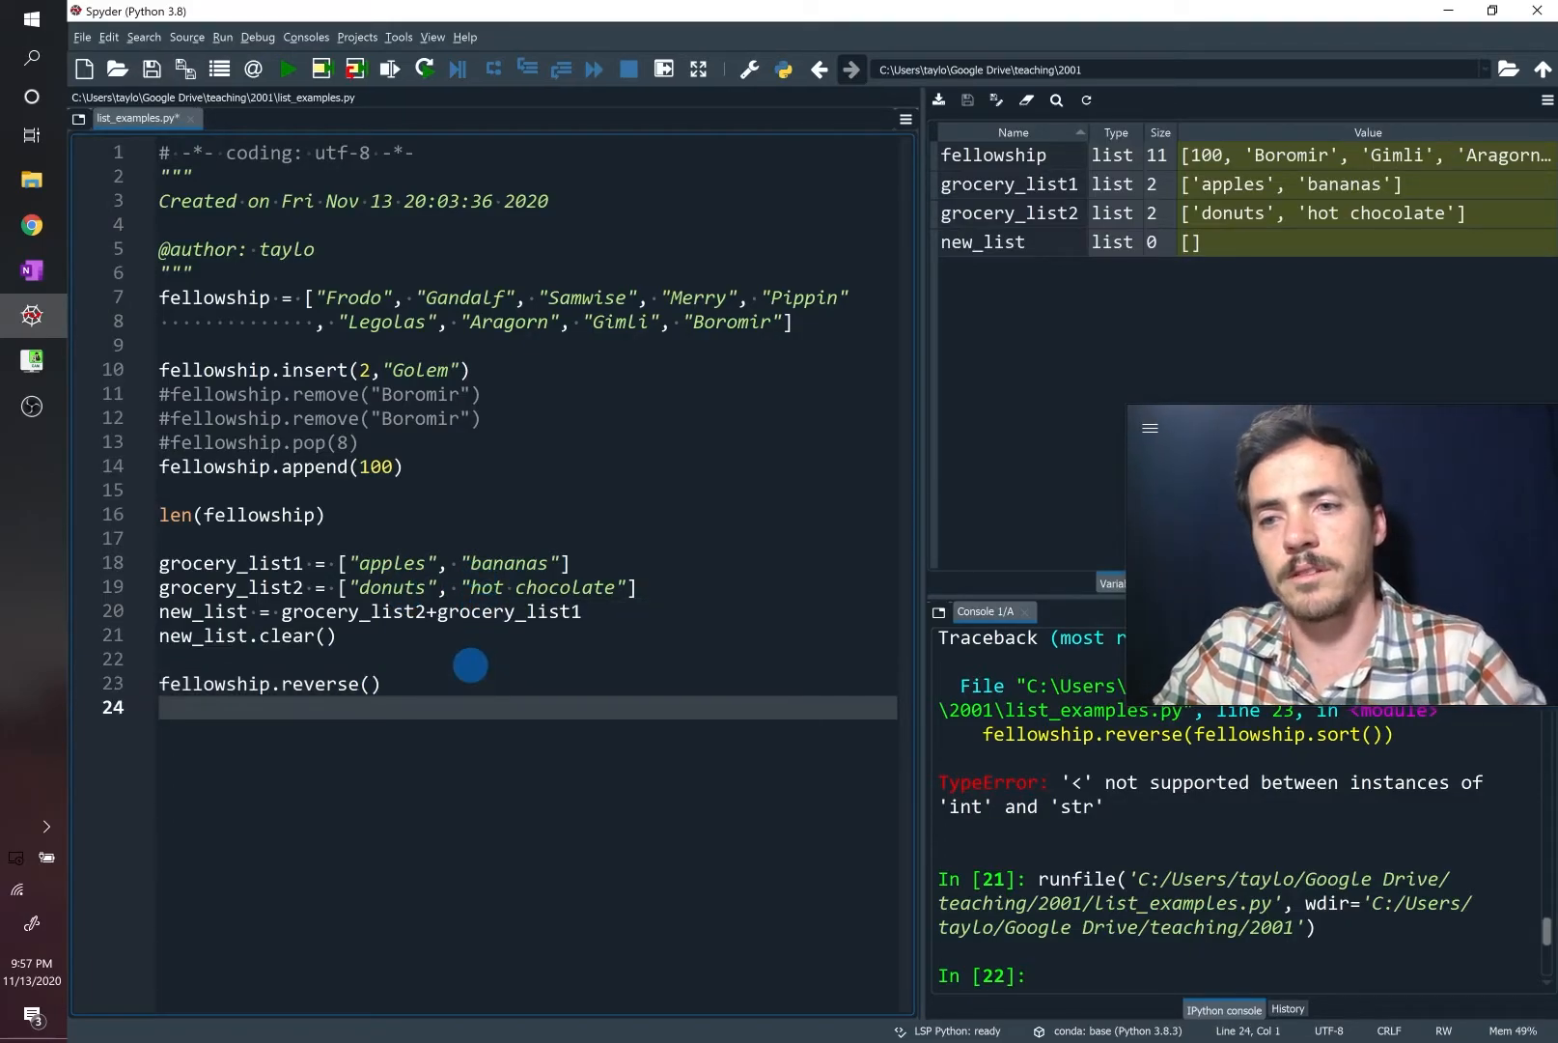
pyautogui.write('lis')
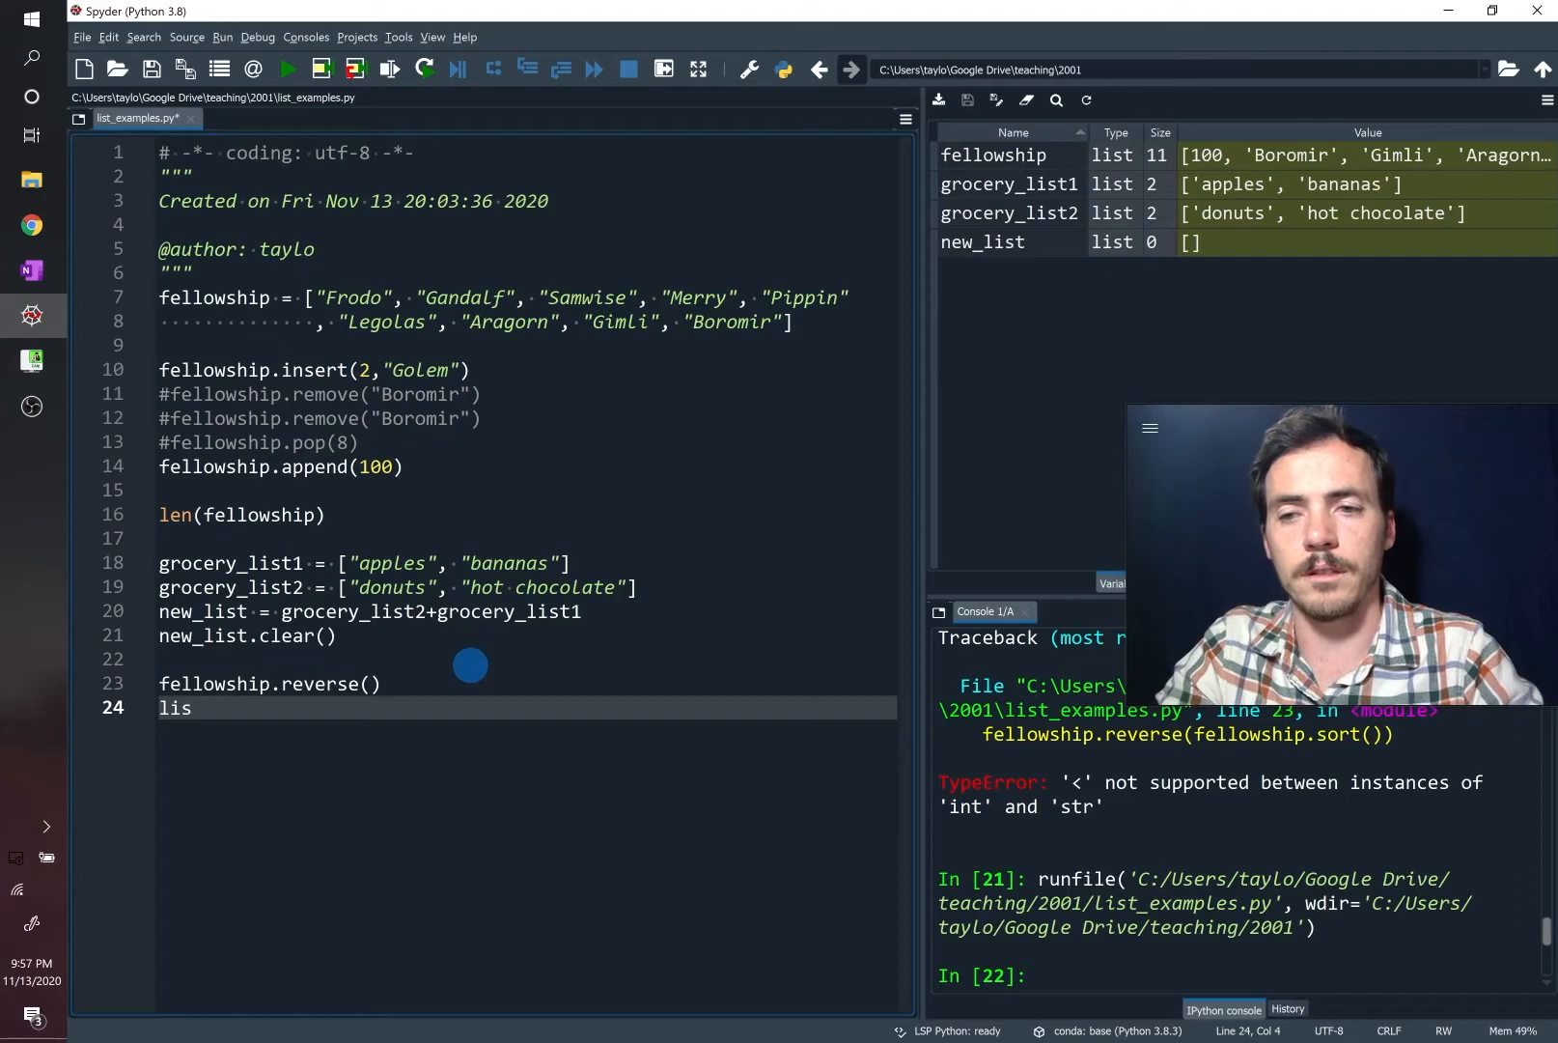
pyautogui.write('hird_')
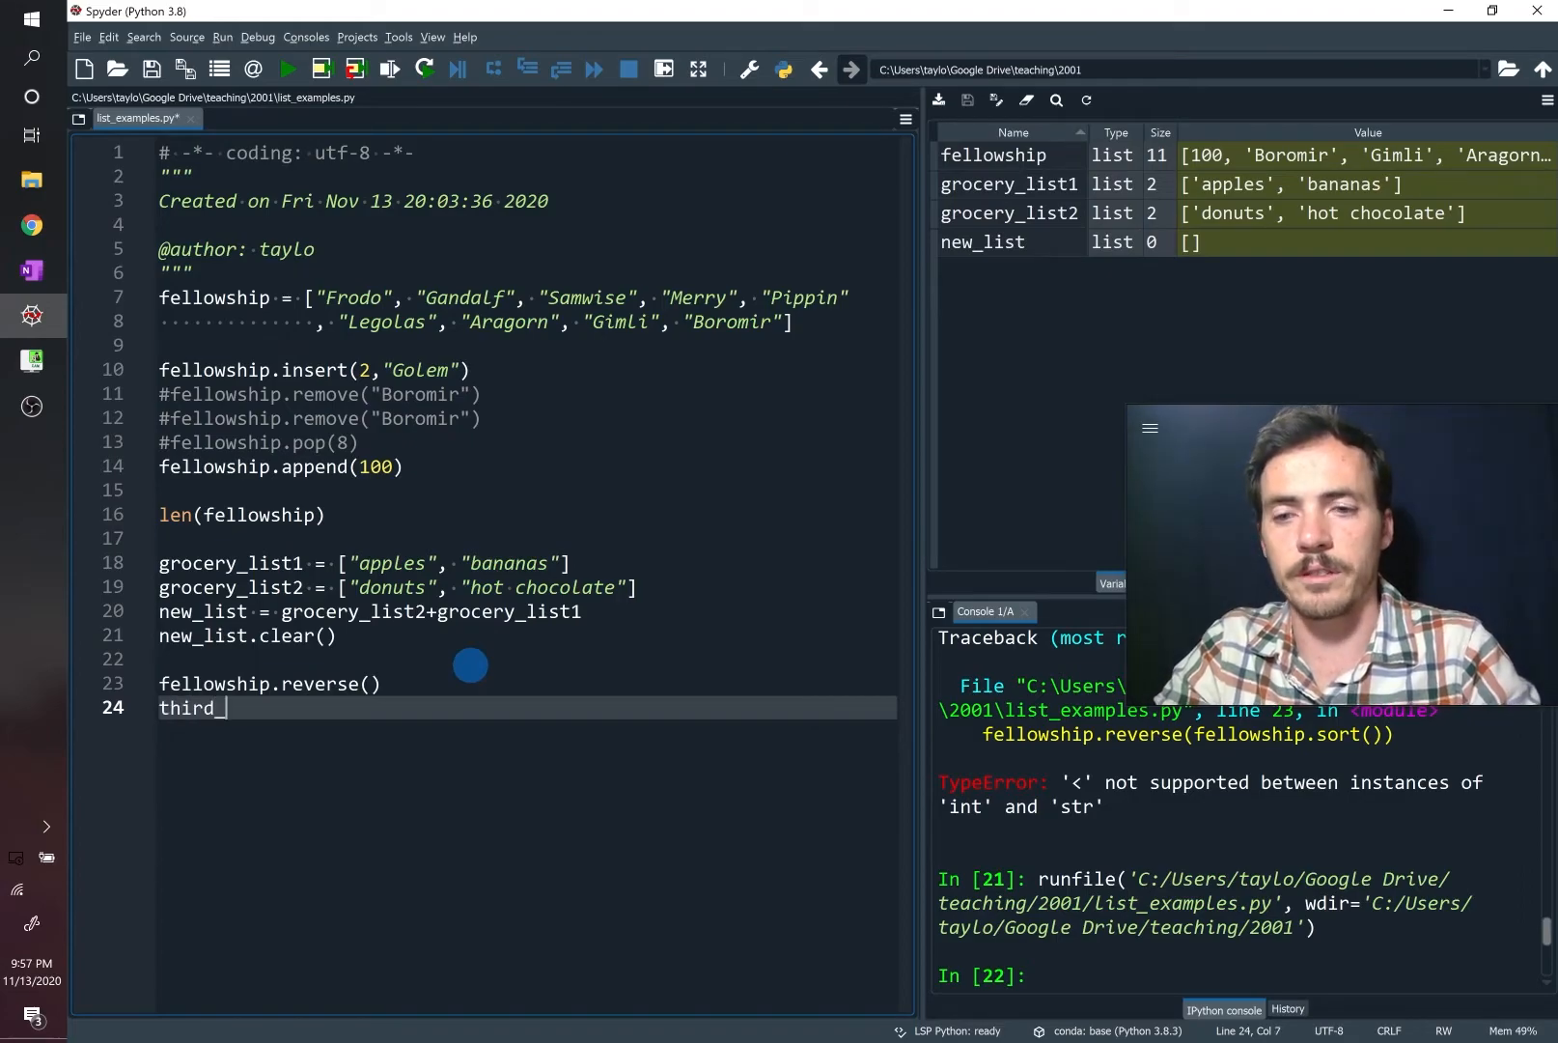
pyautogui.write('list = g')
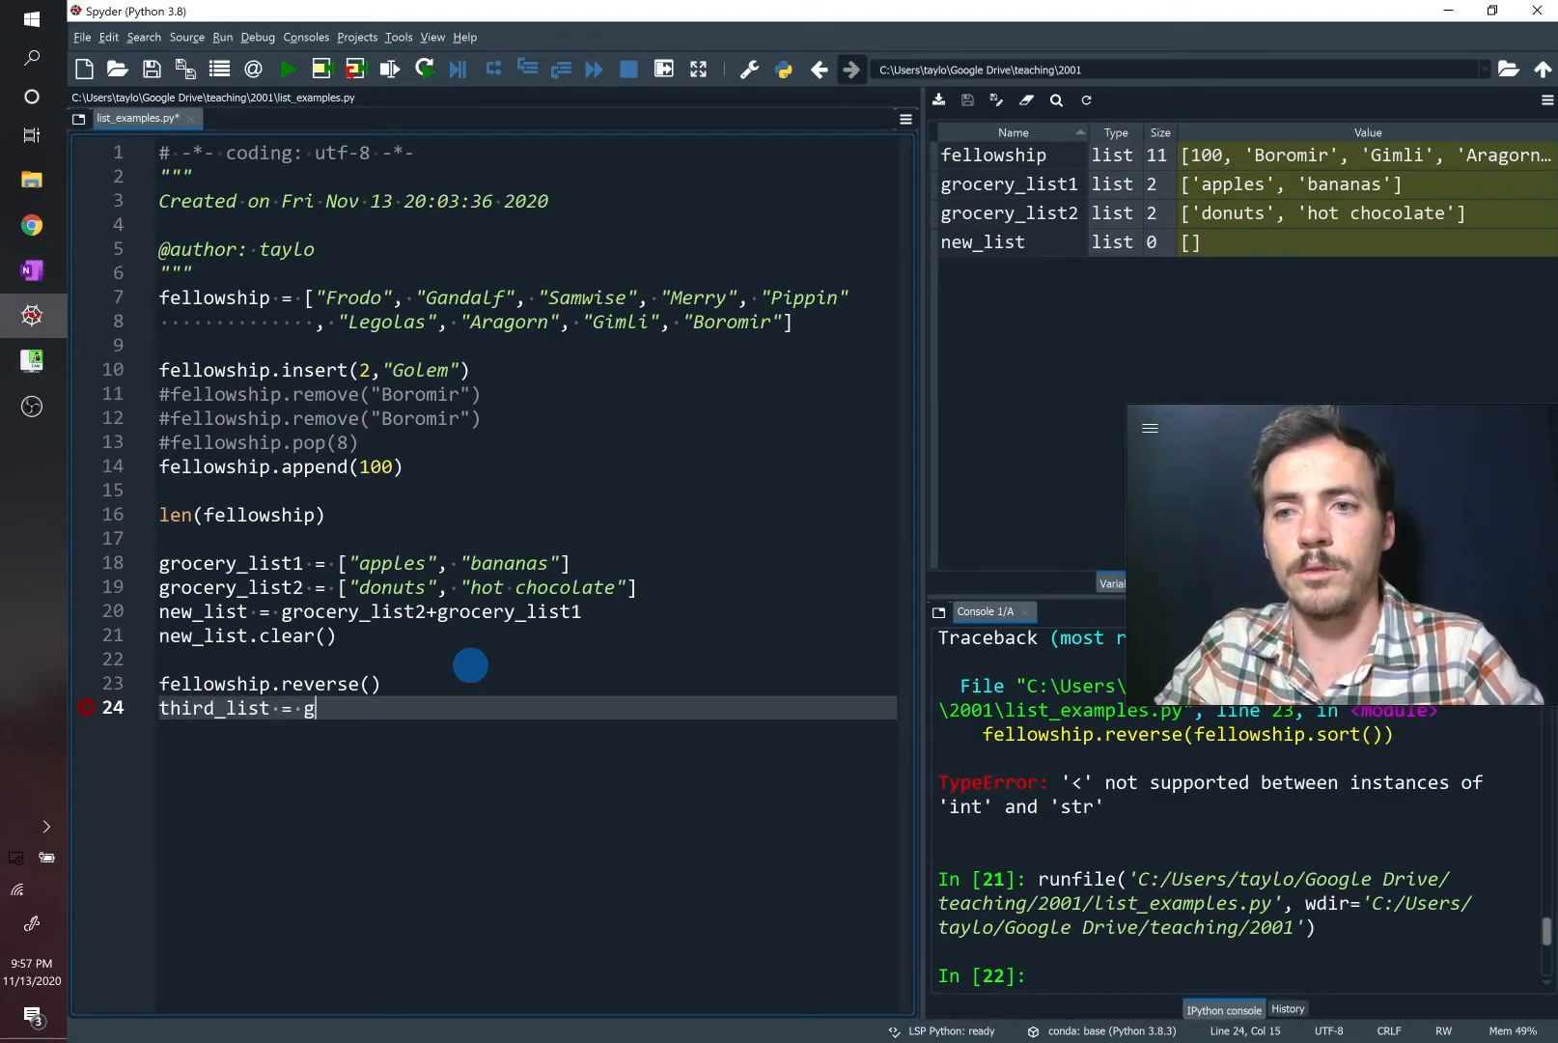
pyautogui.write('rocery')
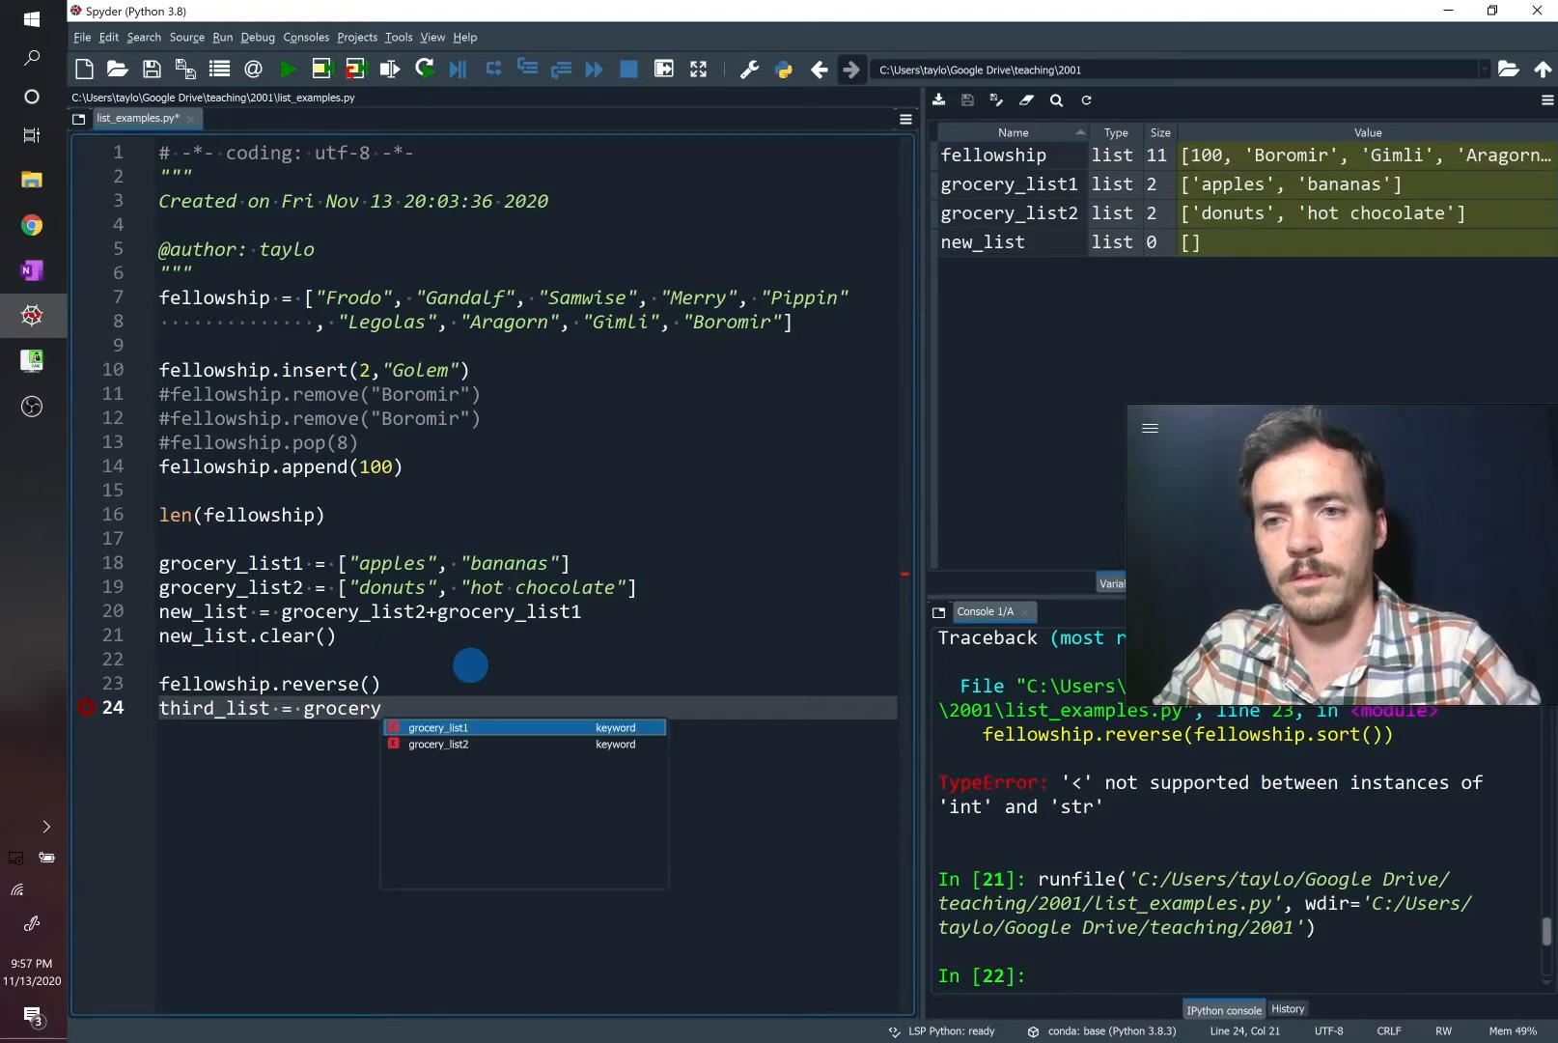
pyautogui.write('list1')
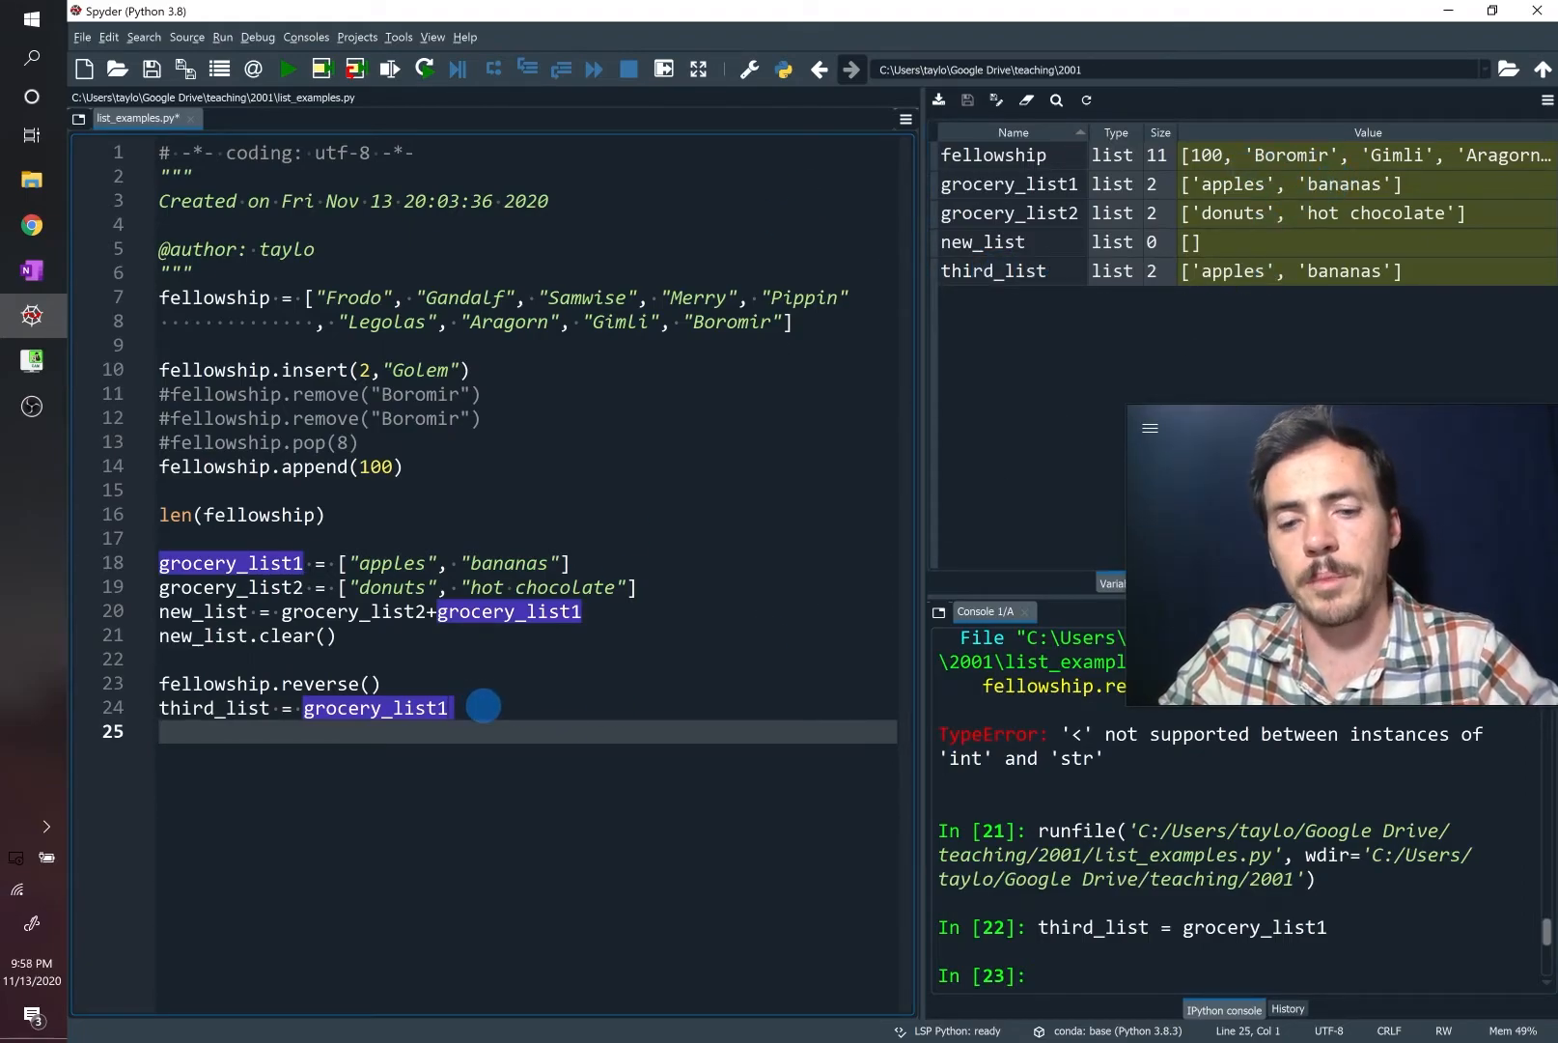
# Add grocery_list1.pop(1) and run, leaving both grocery_list1 and third_list with only 'apples'
pyautogui.write('gr')
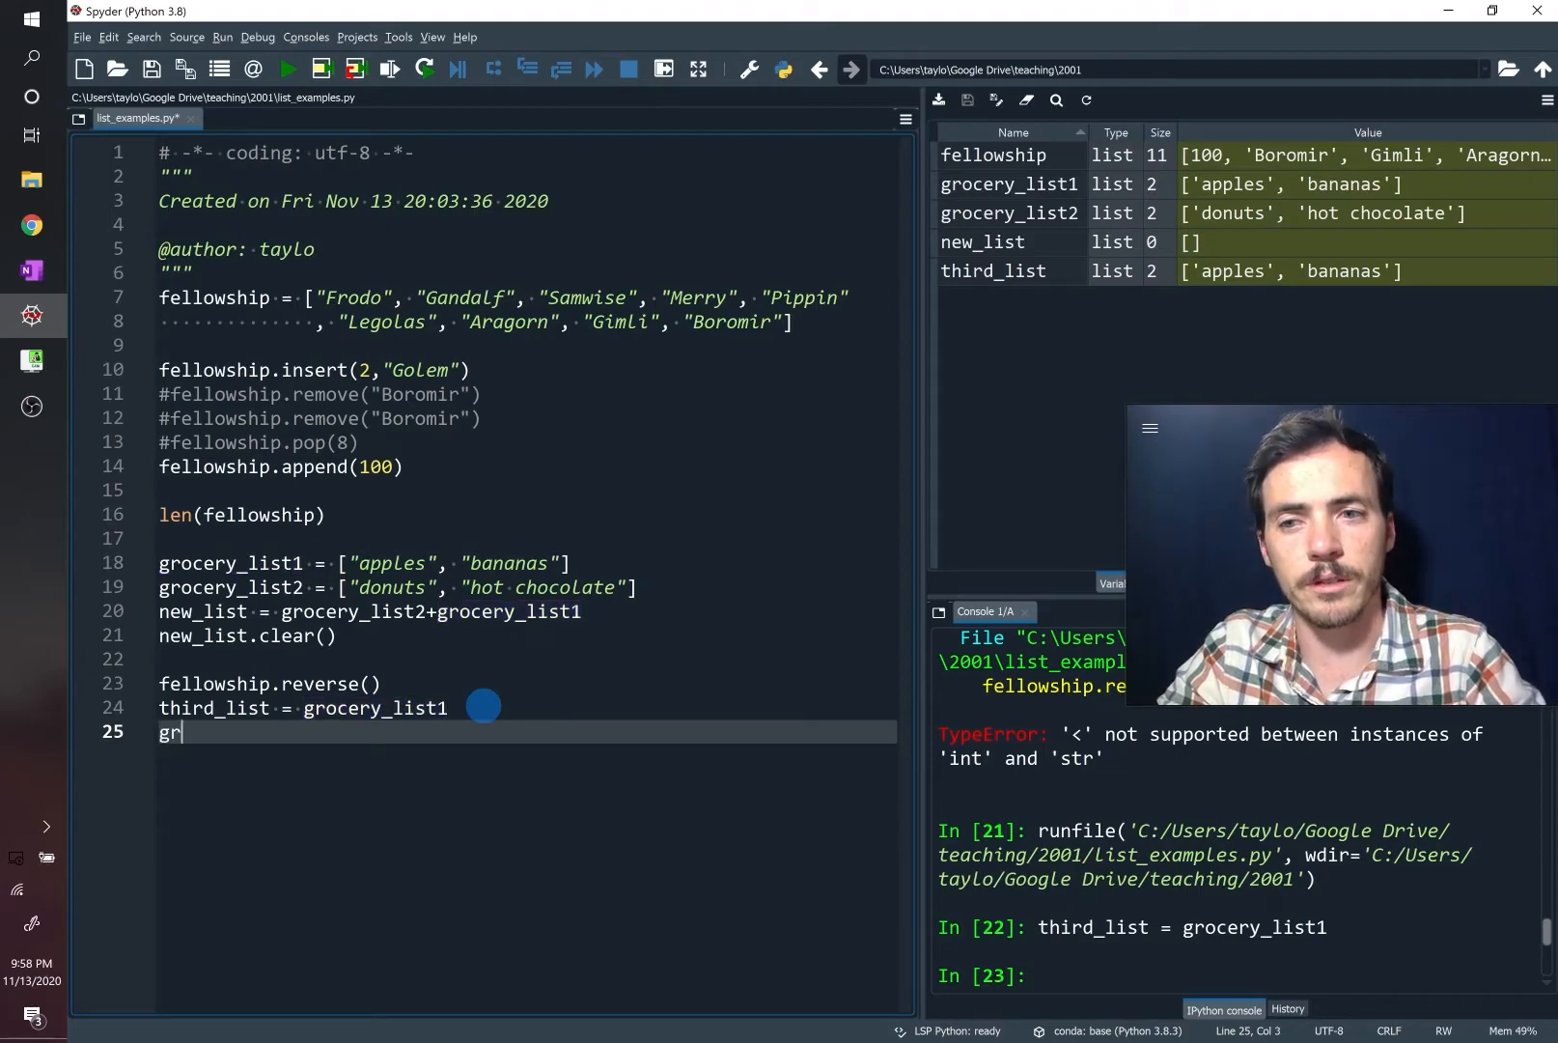
pyautogui.write('overy_list1.pop')
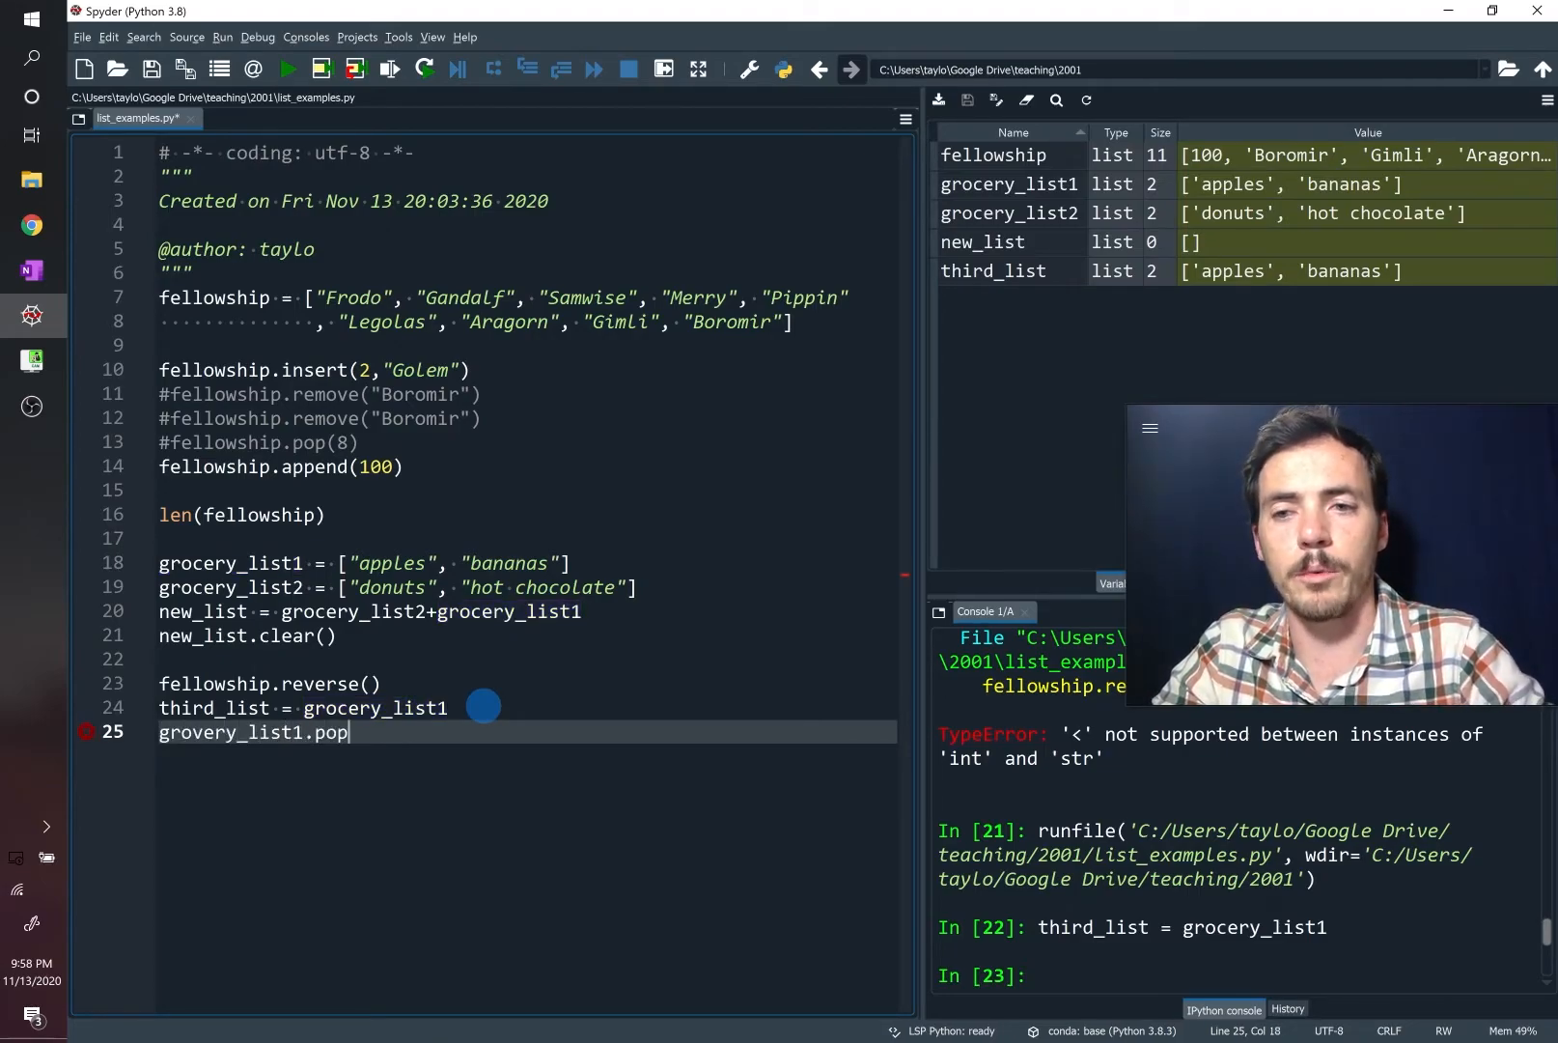
pyautogui.write('(1)')
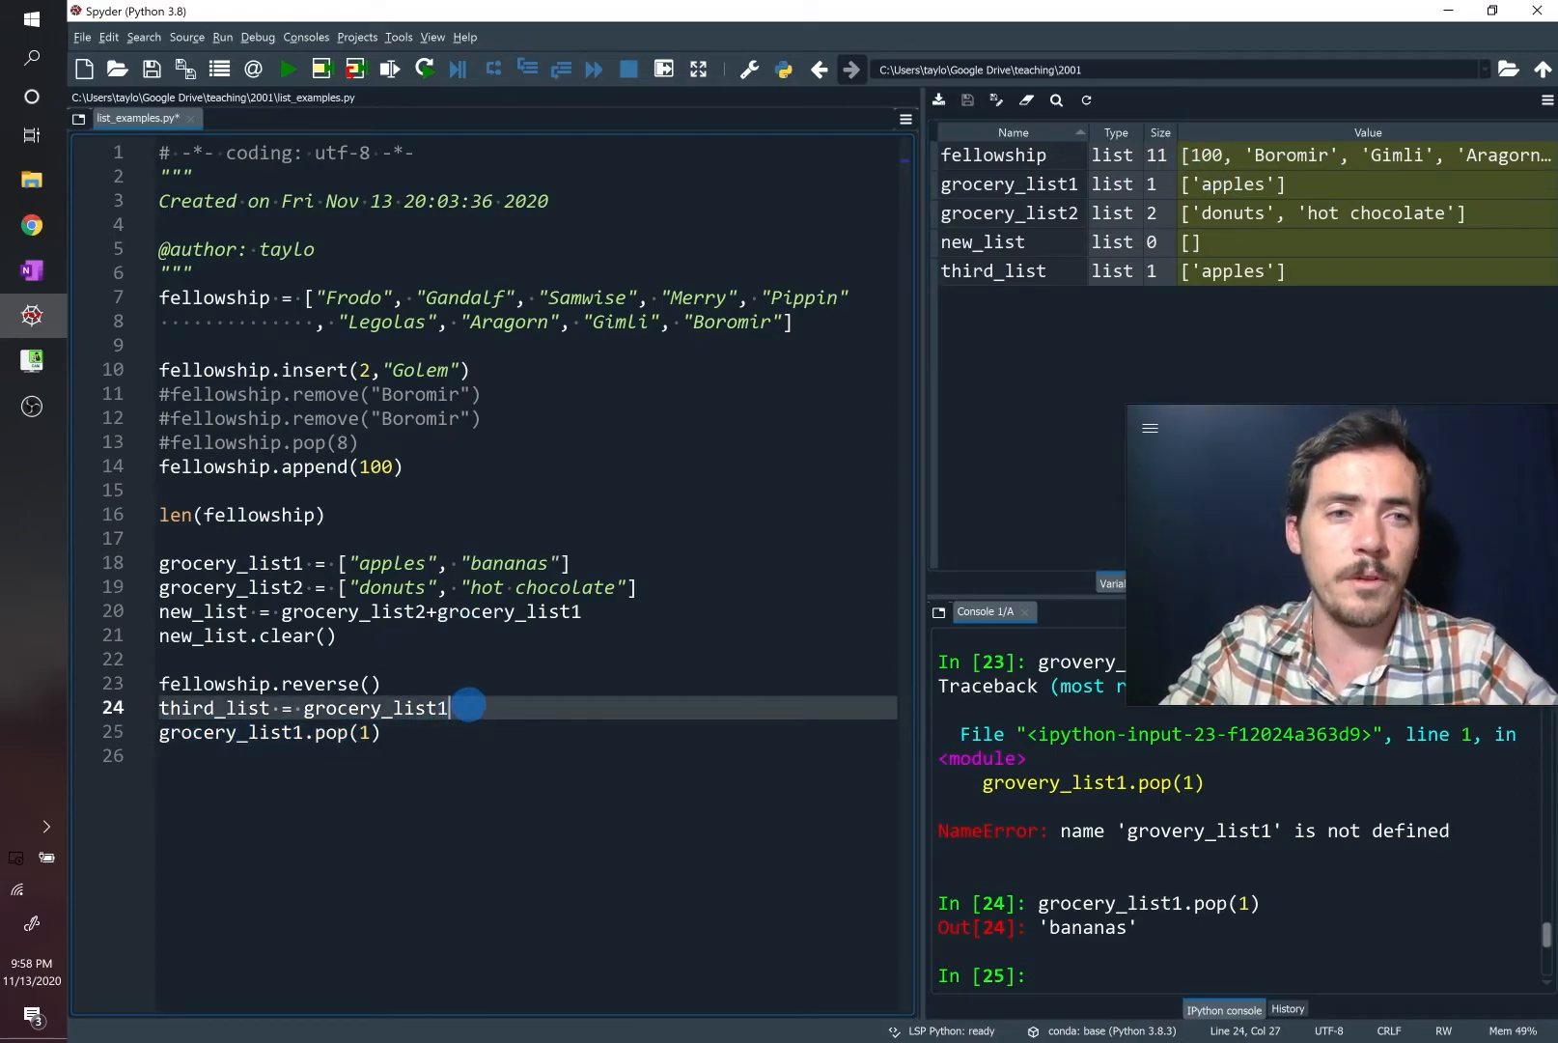
# Change line 24 to copy_of_list1 = grocery_list1.copy() and run, so the copy keeps apples and bananas
pyautogui.doubleClick(377, 709)
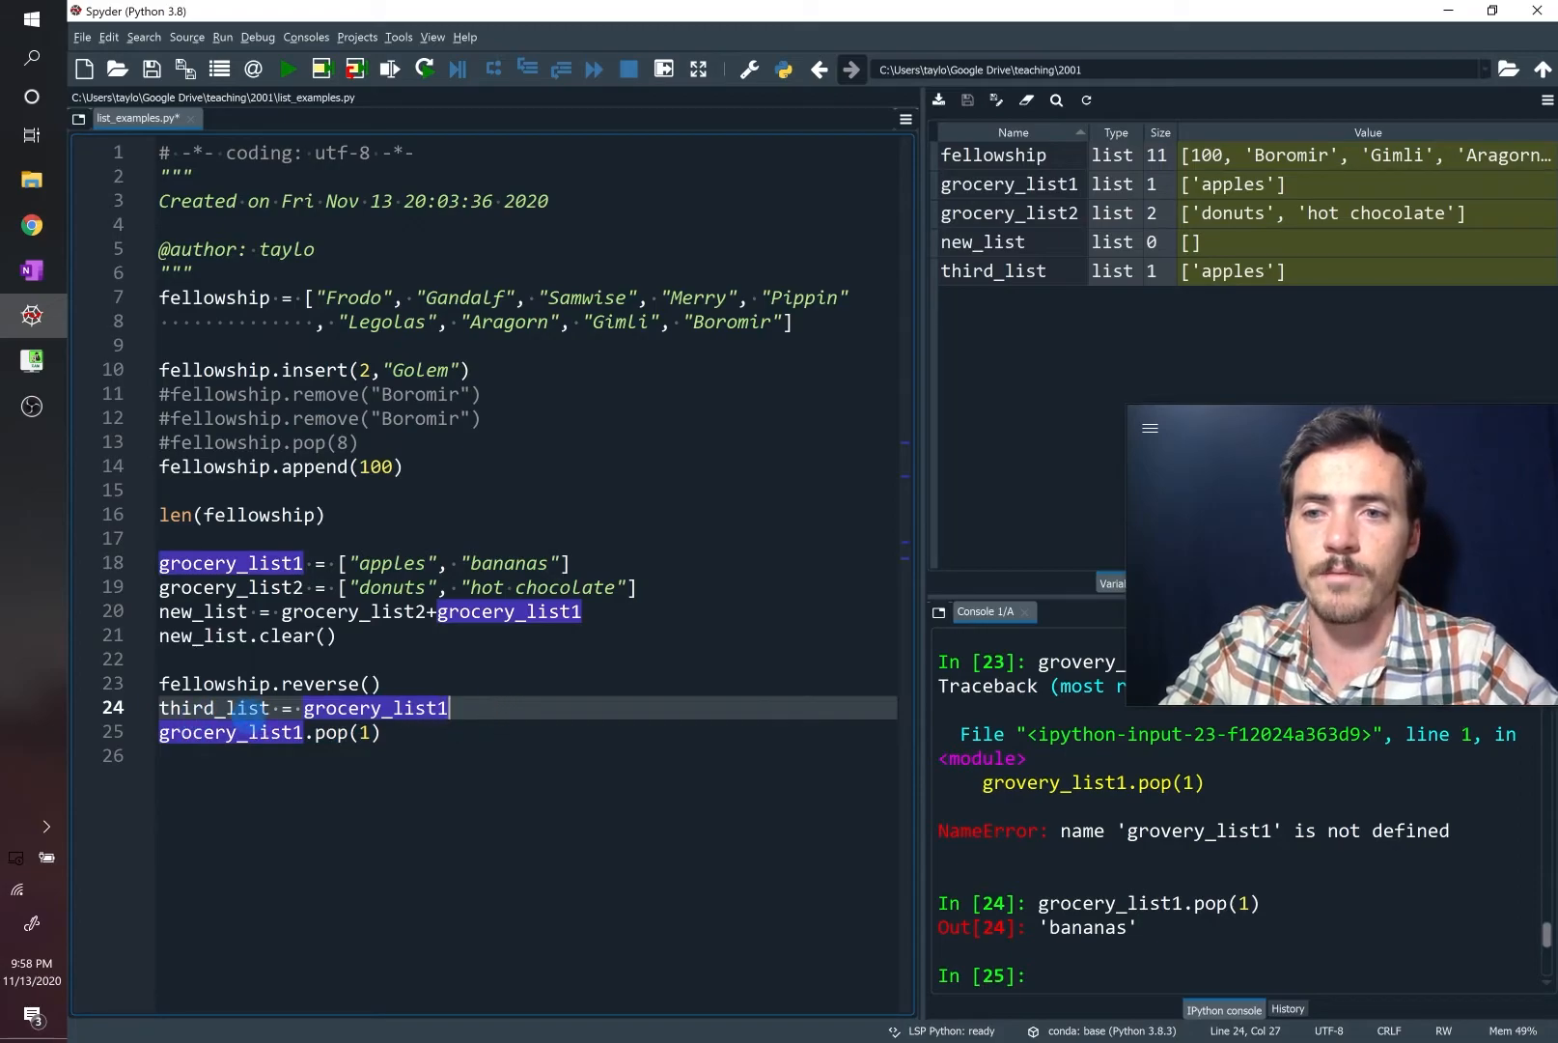
pyautogui.write('copy_of')
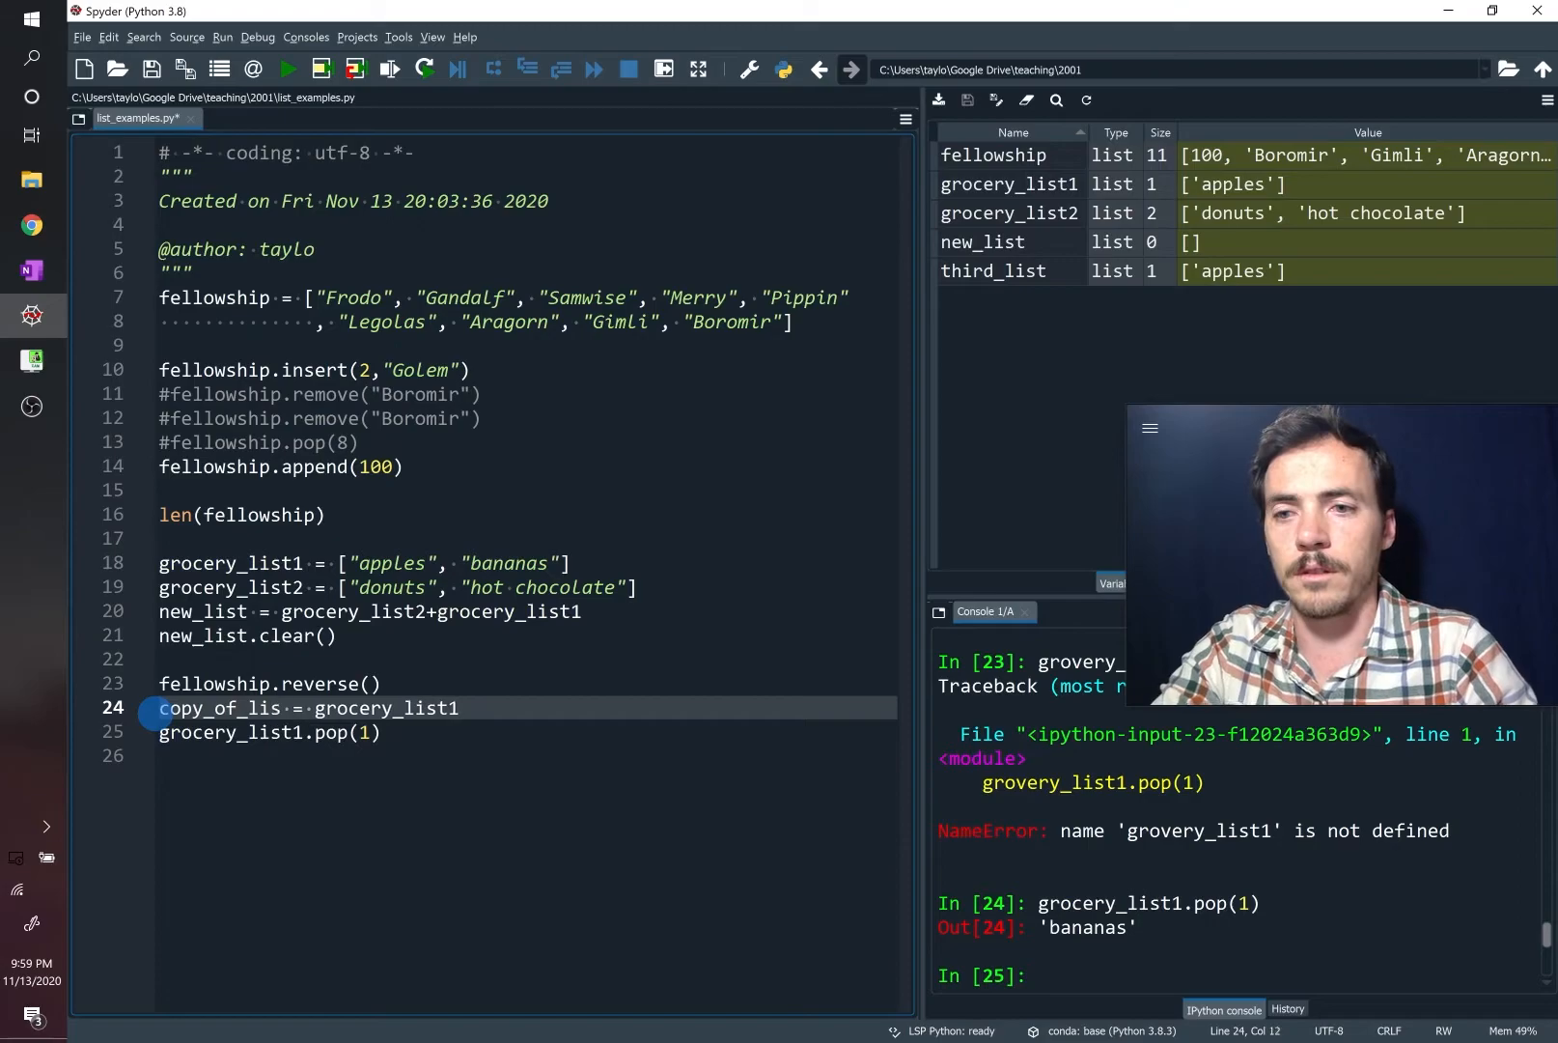
pyautogui.write('t1')
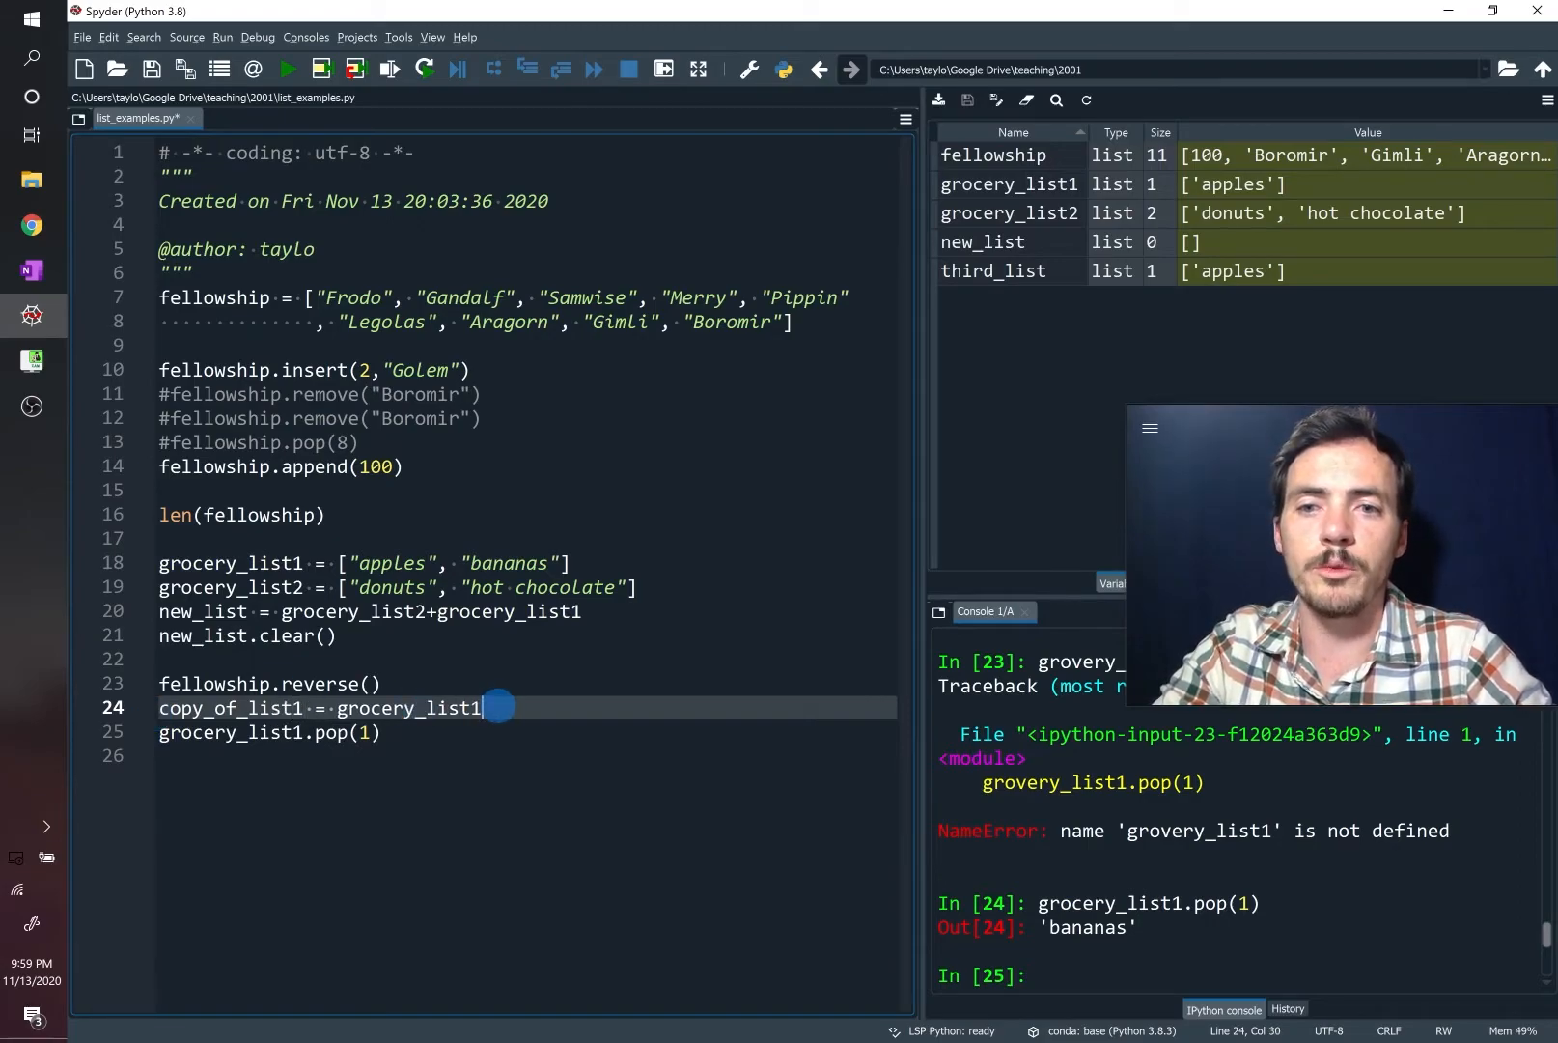
pyautogui.write('.copy')
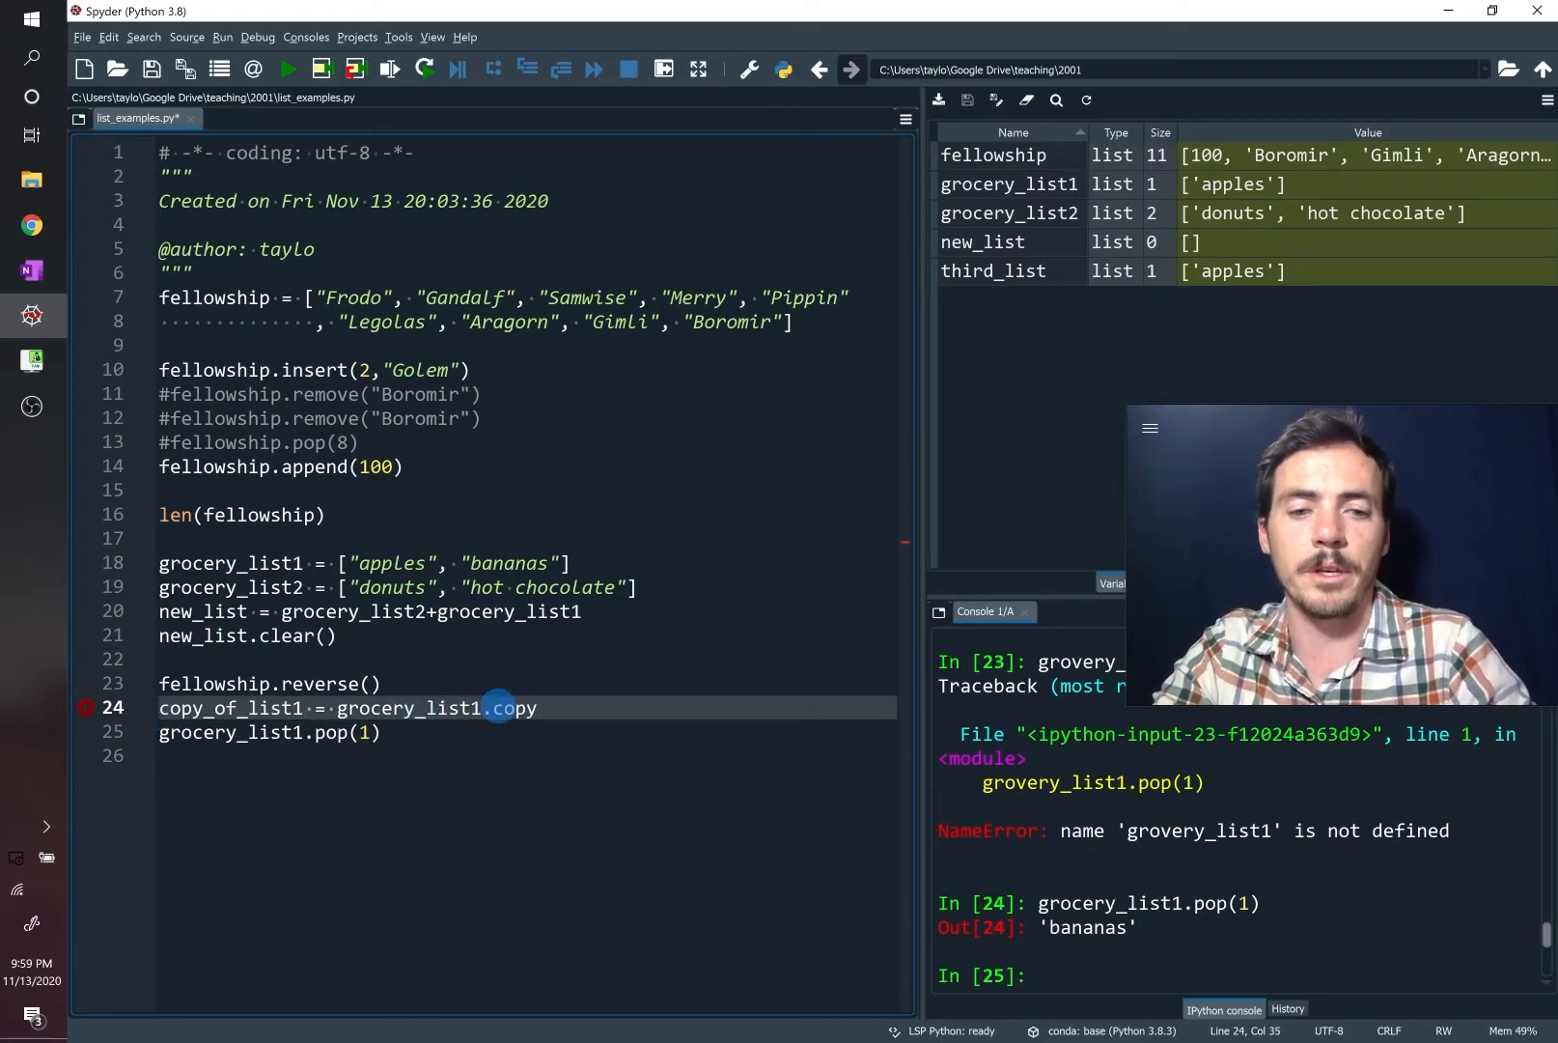
pyautogui.write('()')
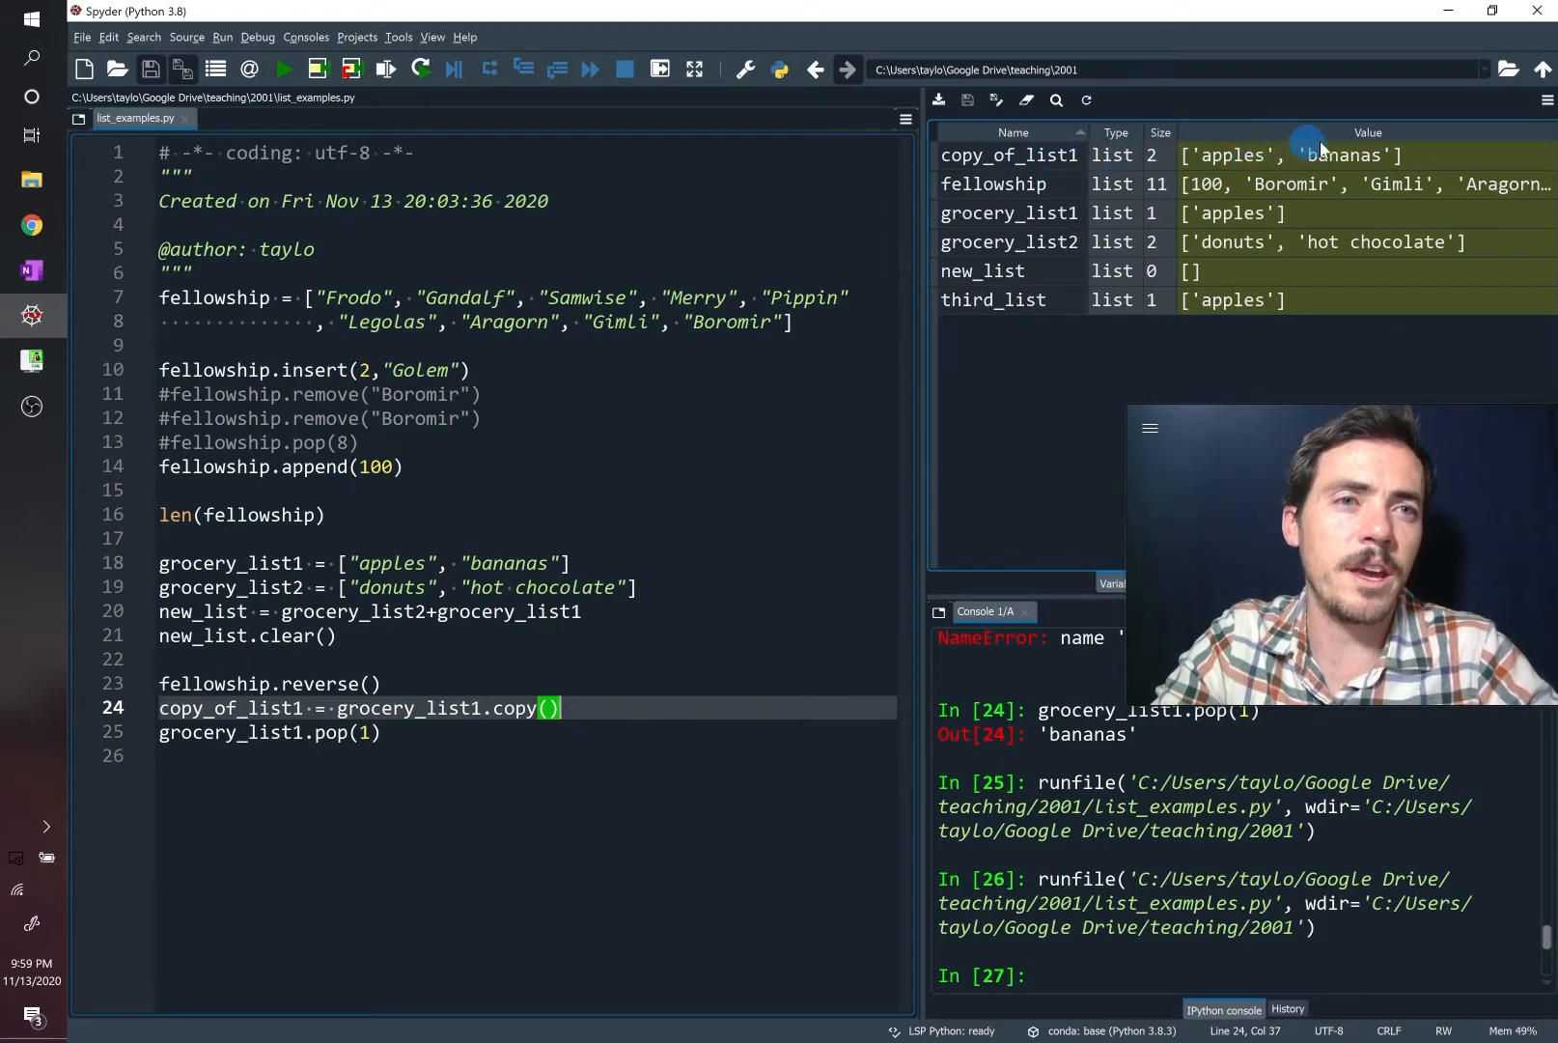
pyautogui.moveTo(1267, 215)
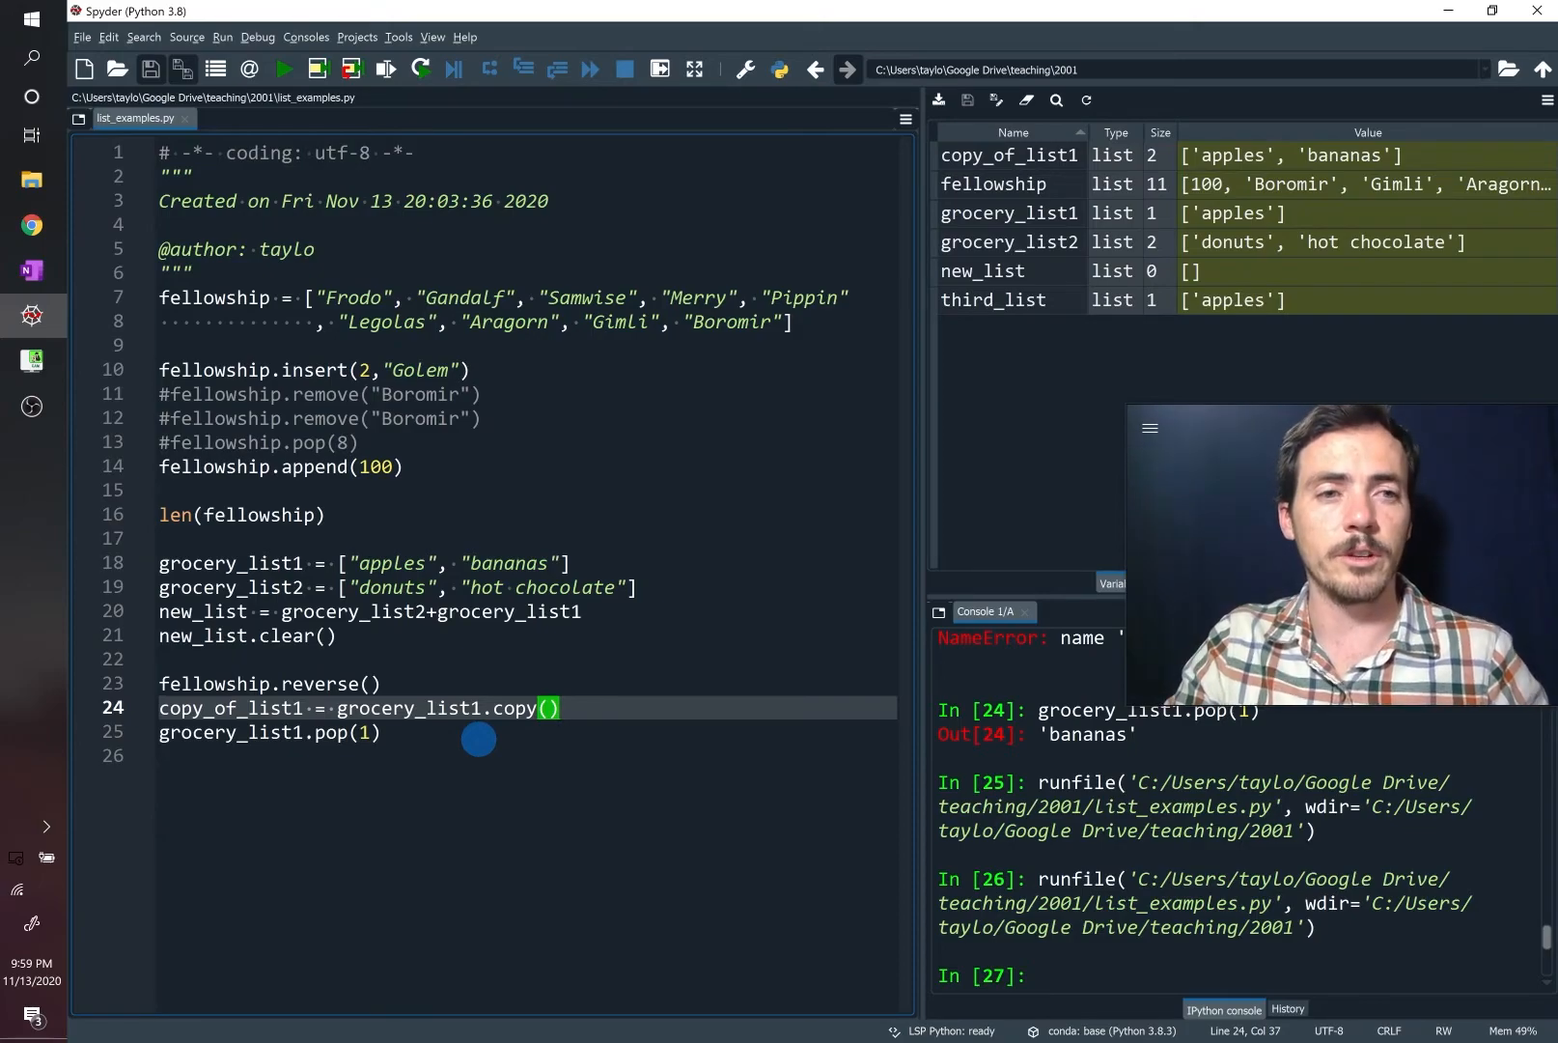
pyautogui.click(31, 270)
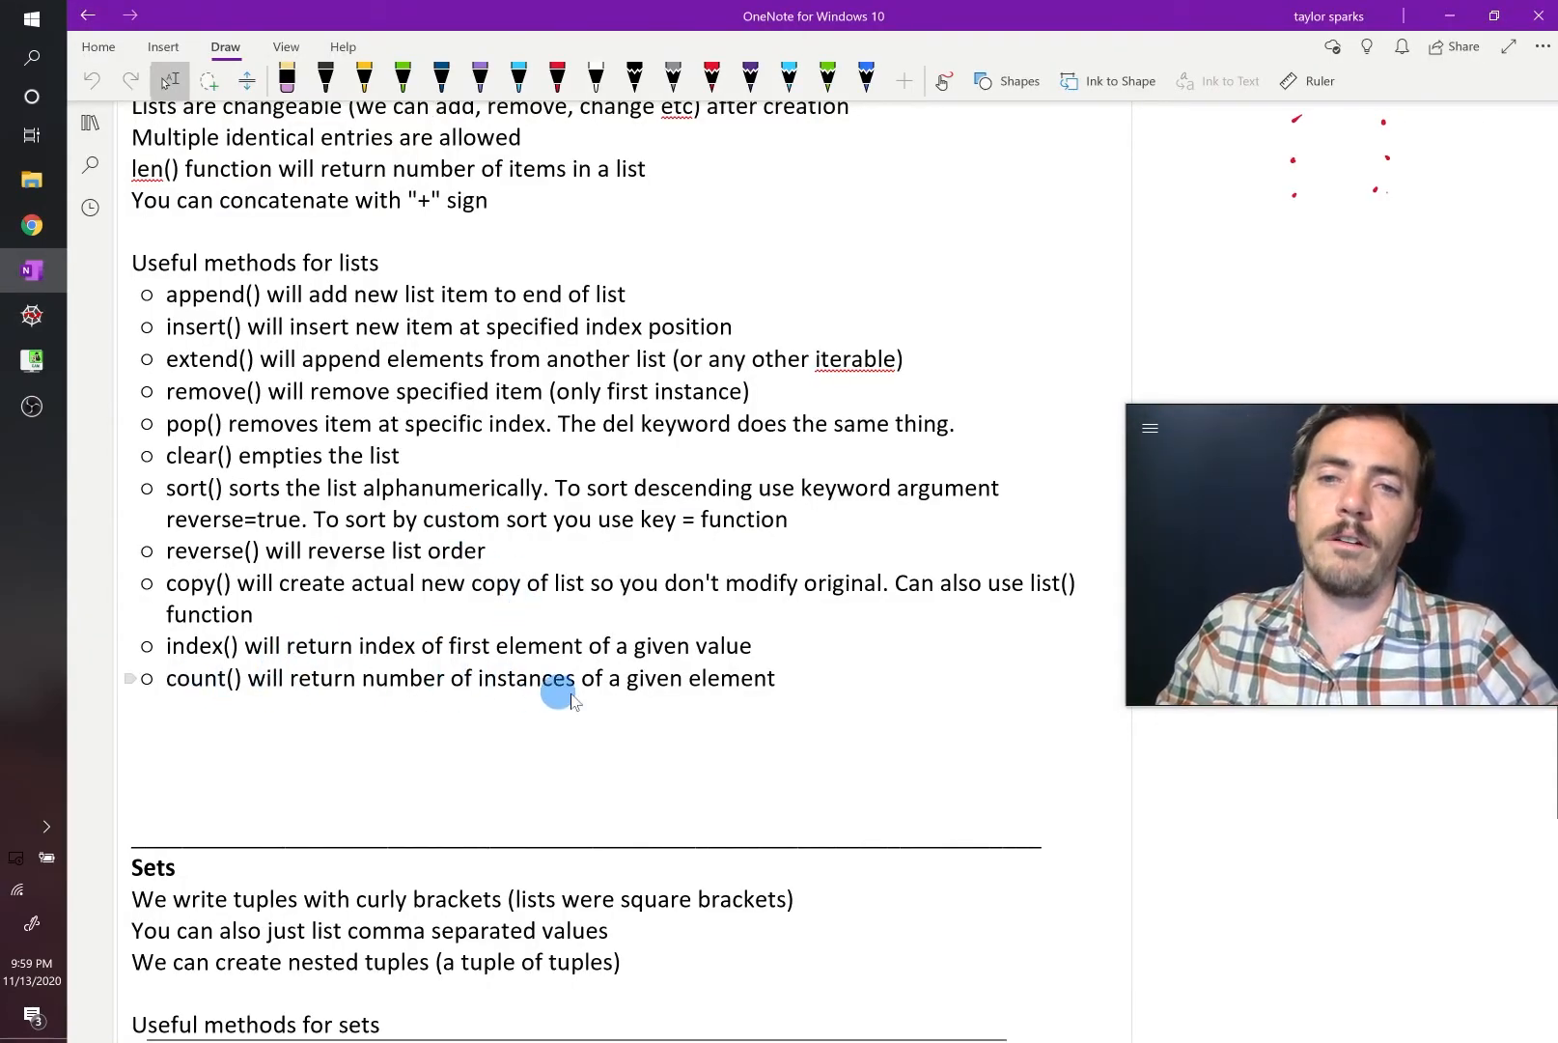
pyautogui.click(31, 315)
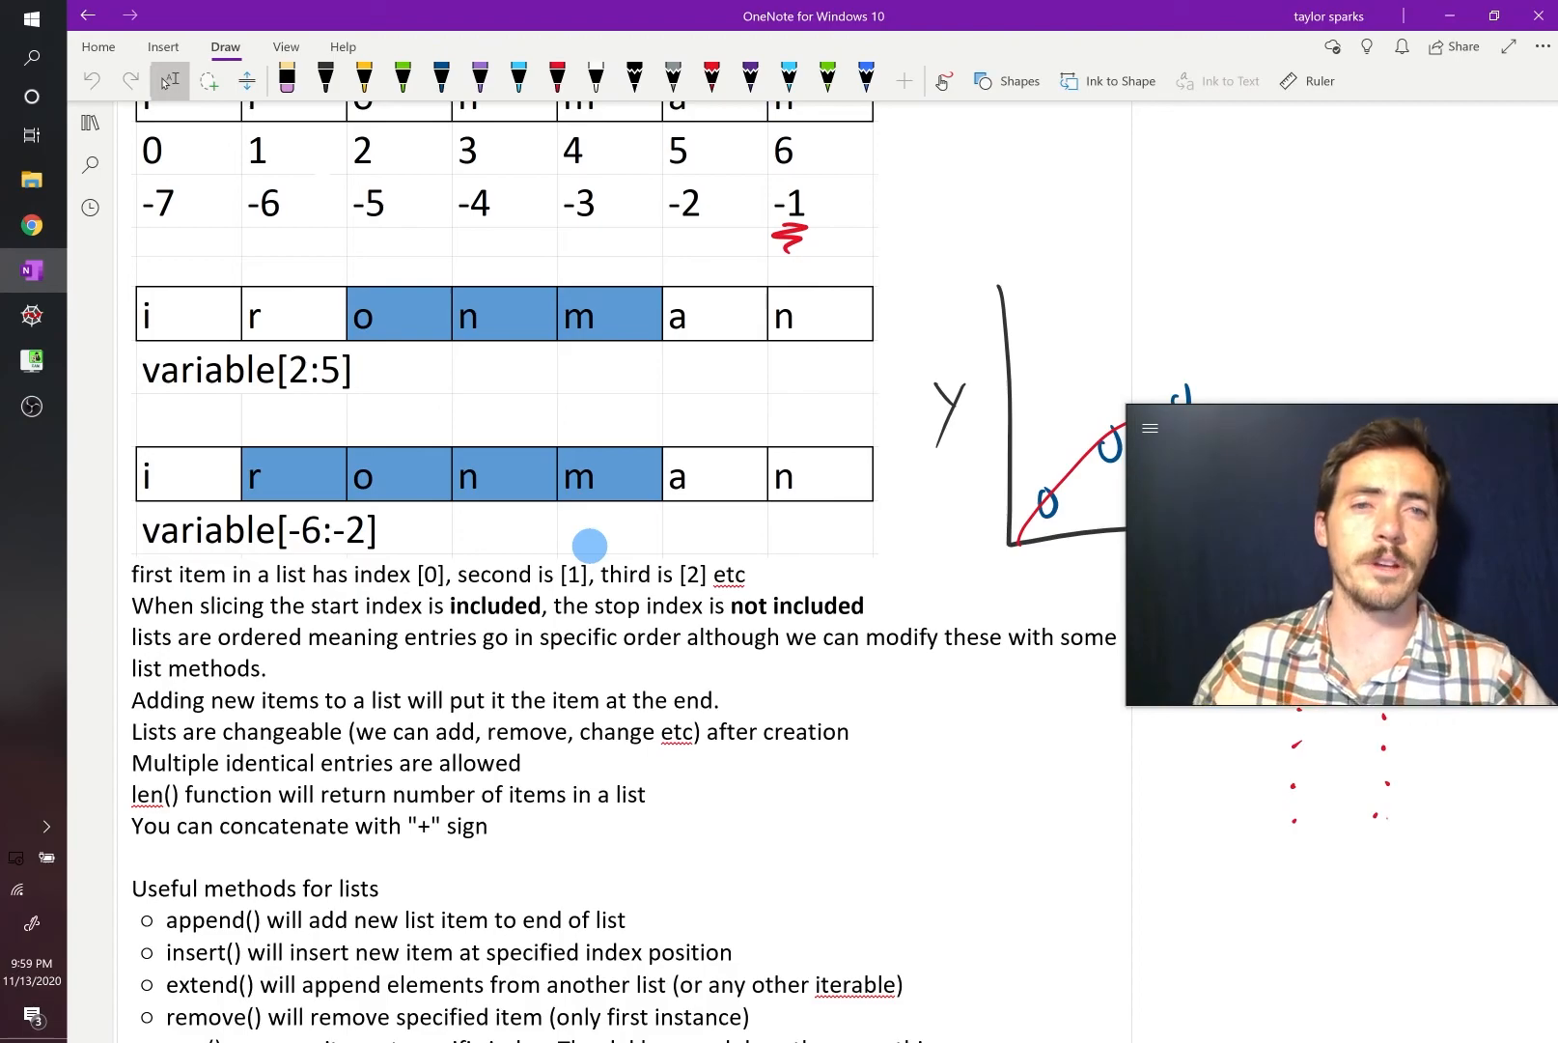
pyautogui.scroll(-3)
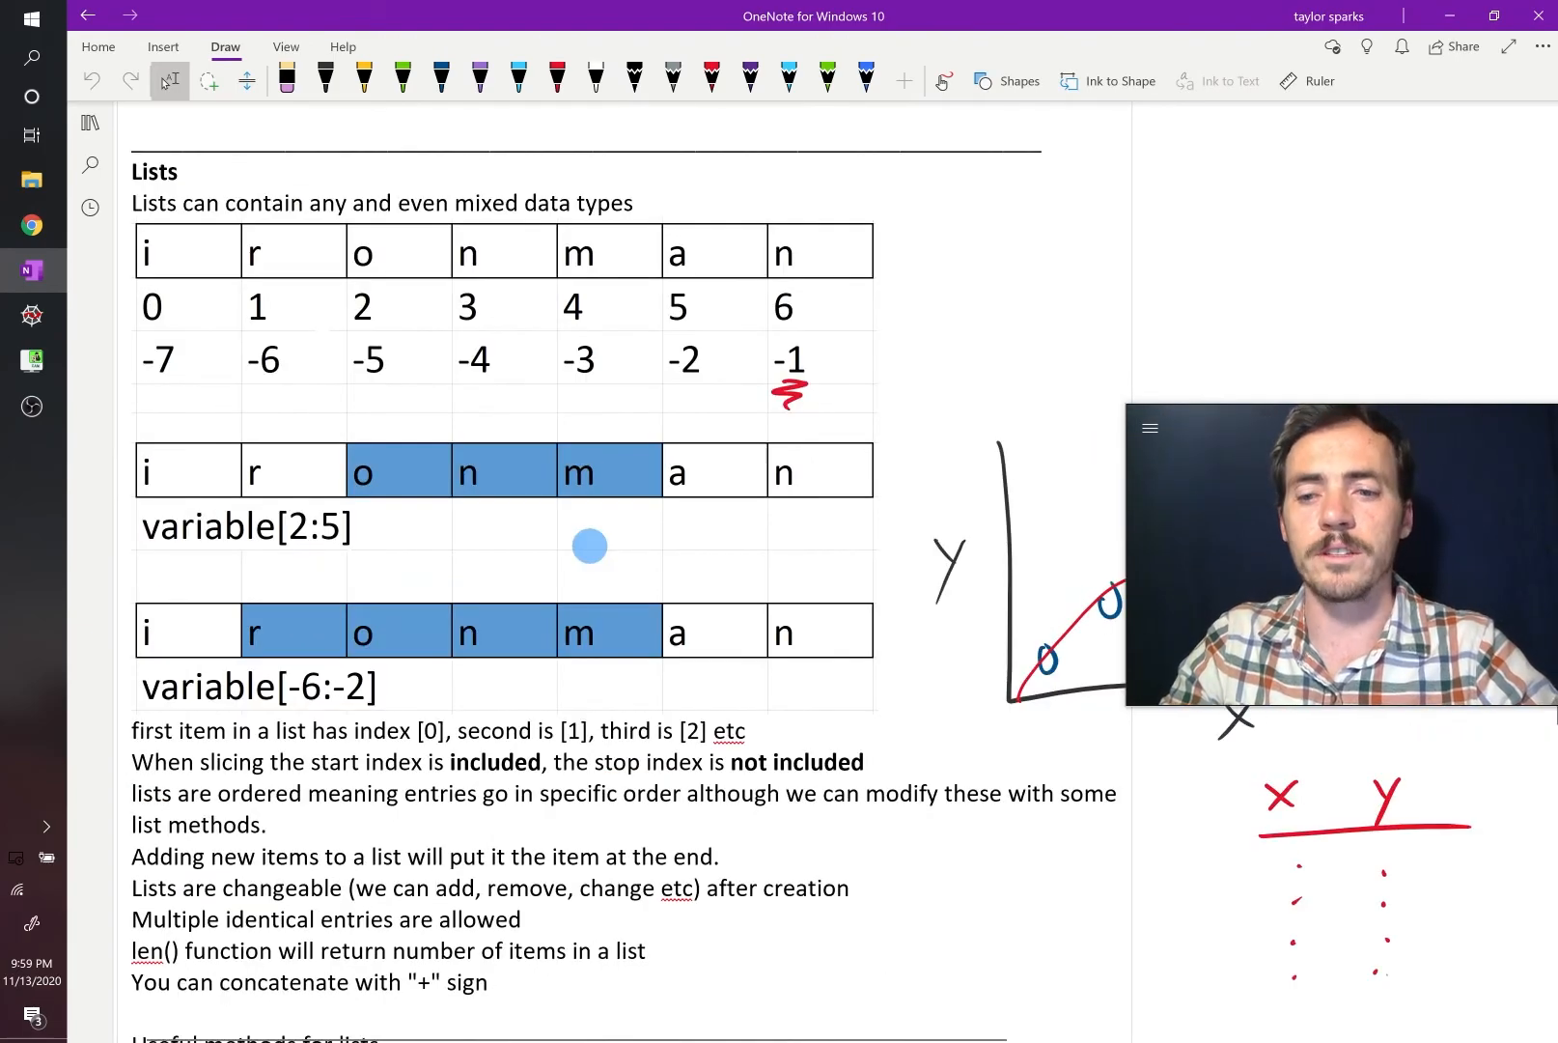